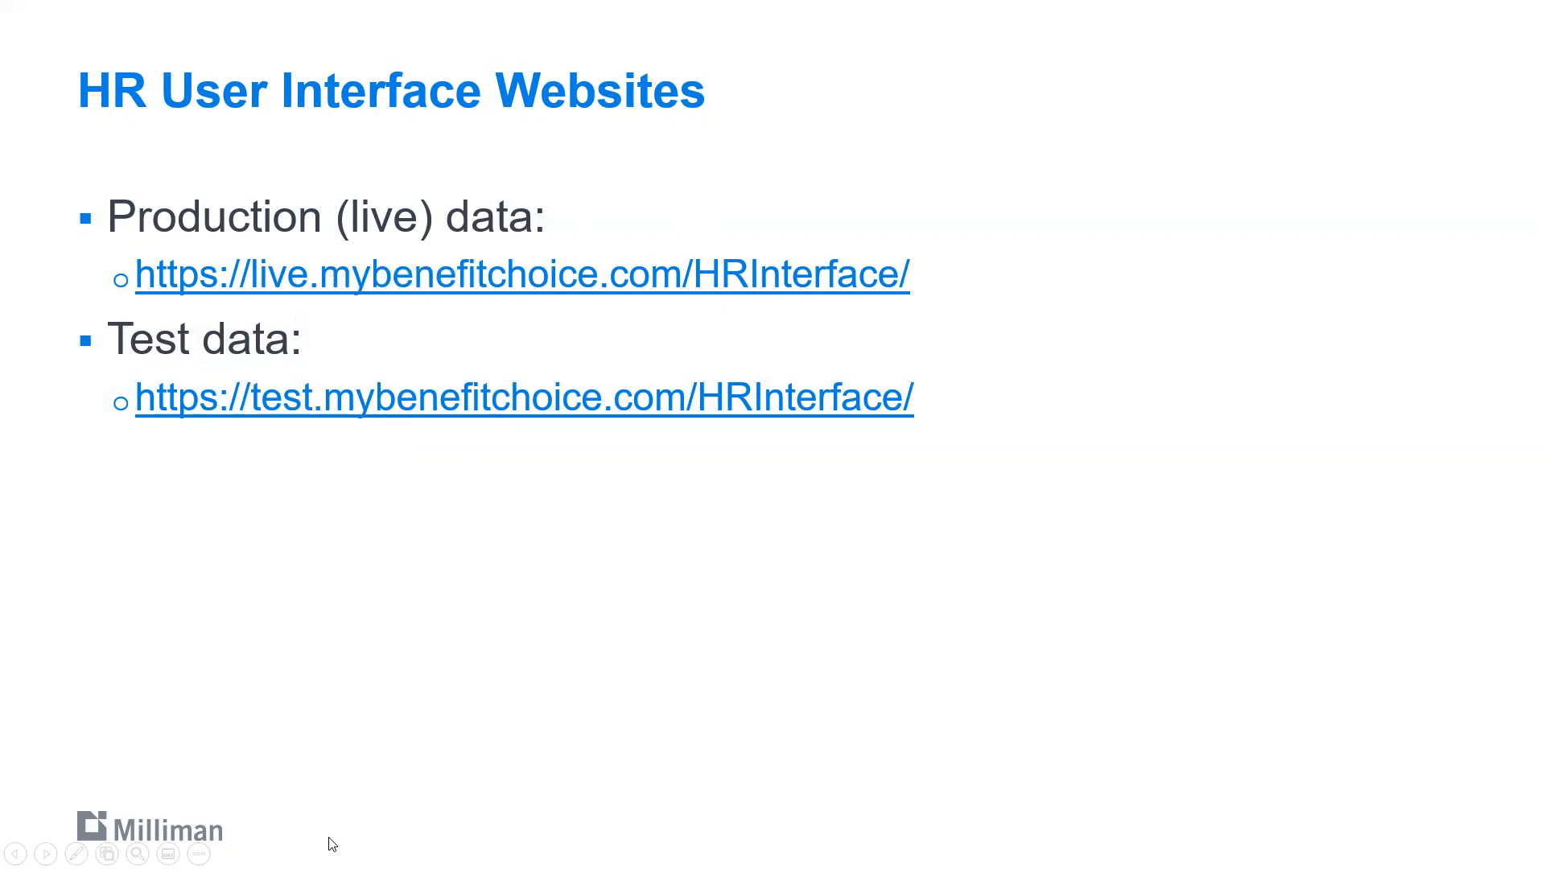
End the slide show, returning to the HR User Interface Websites slide in Normal view.
key("Escape")
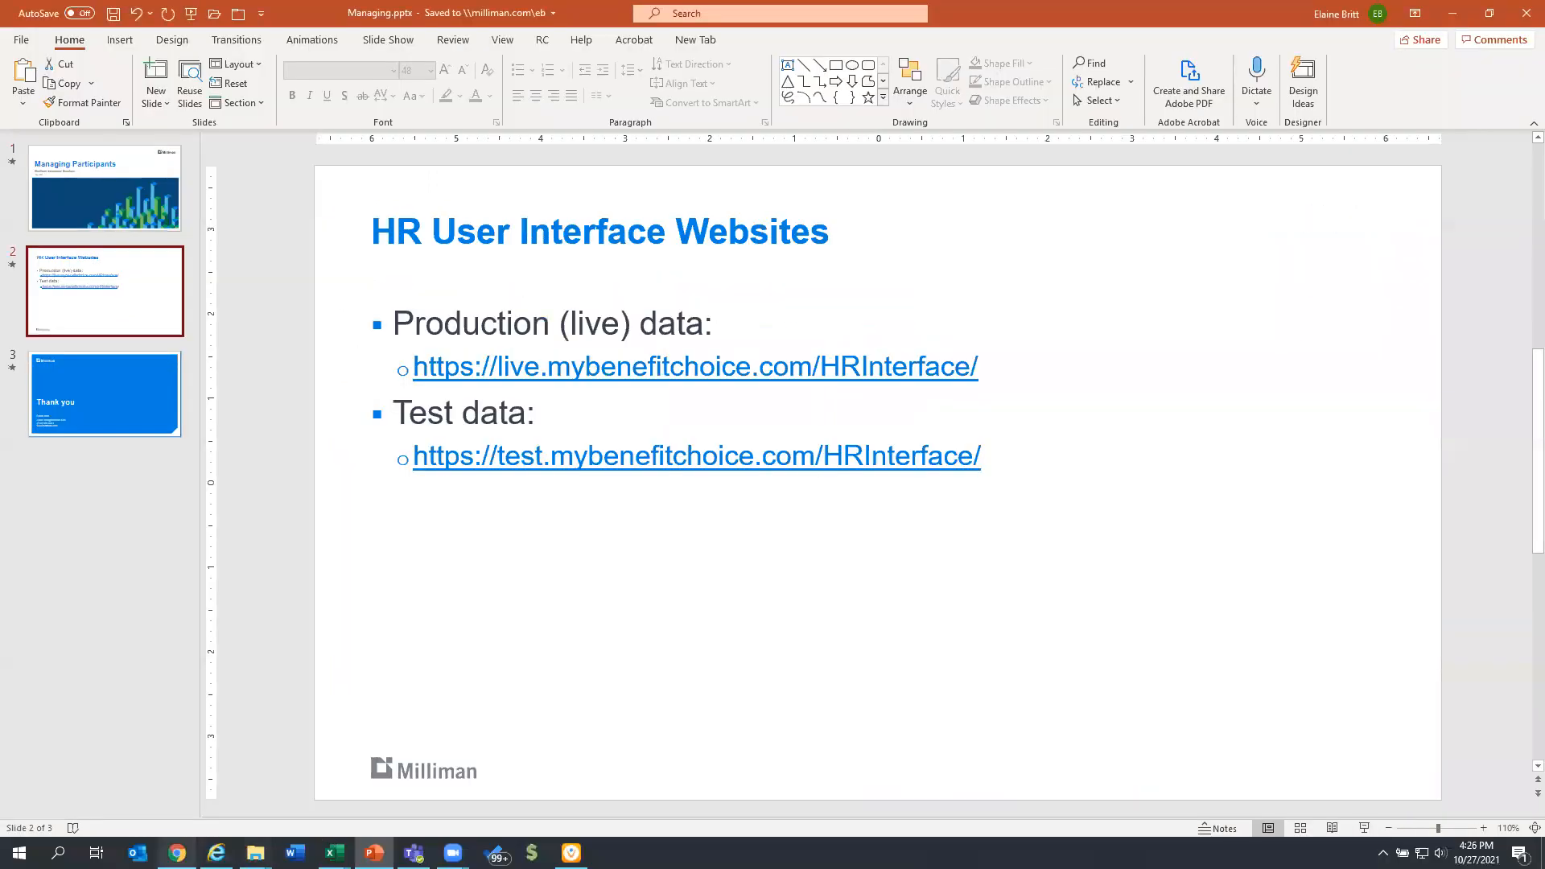
Launch the live MBC HR Interface site and log in with the filled credentials.
left_click(695, 366)
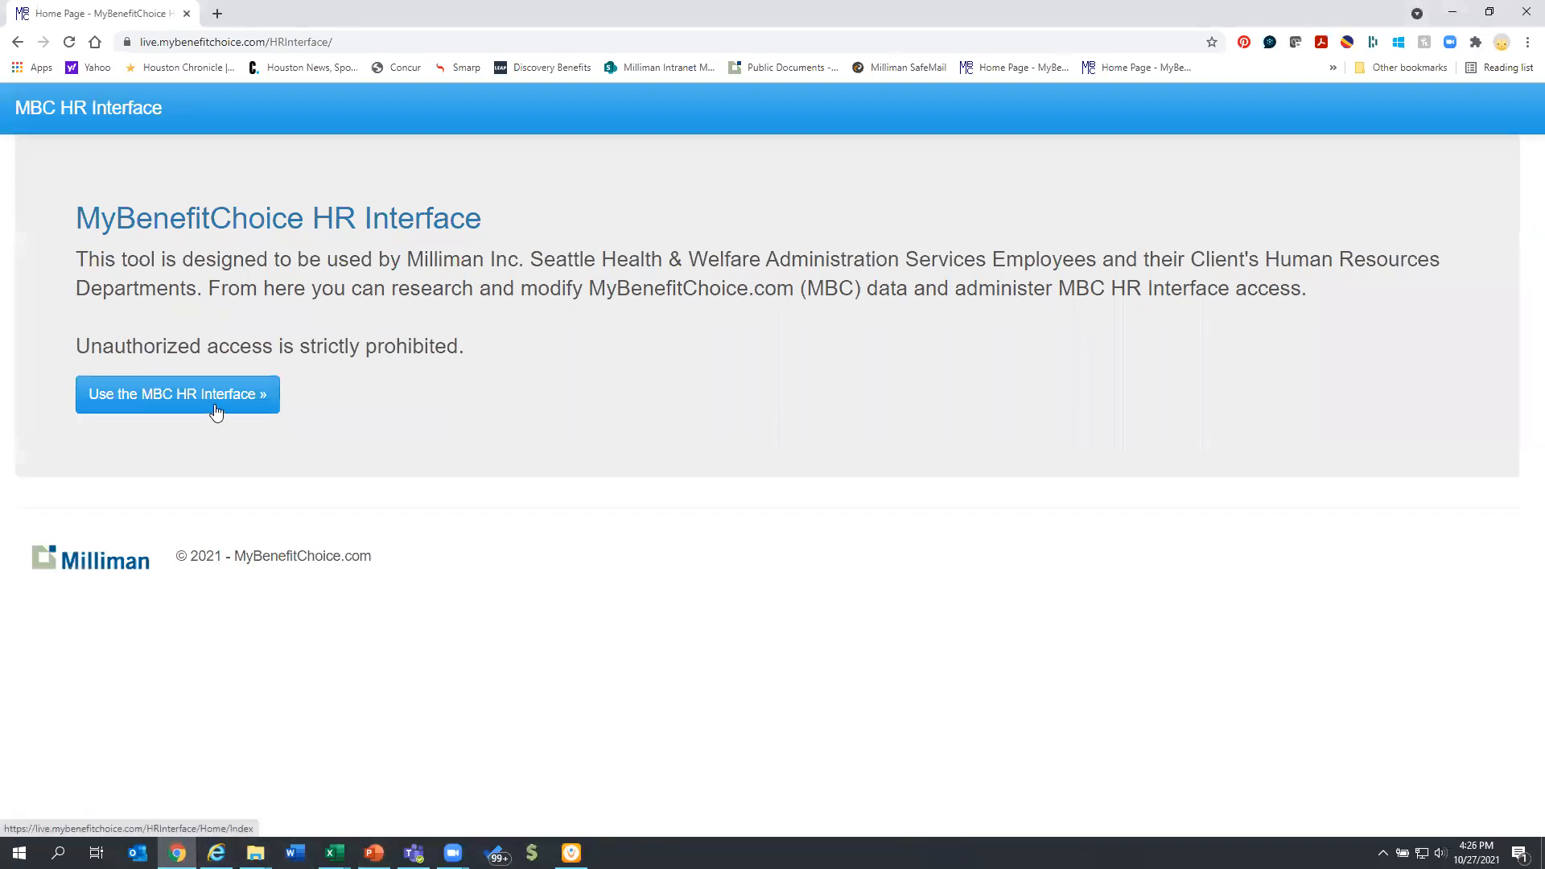
left_click(177, 395)
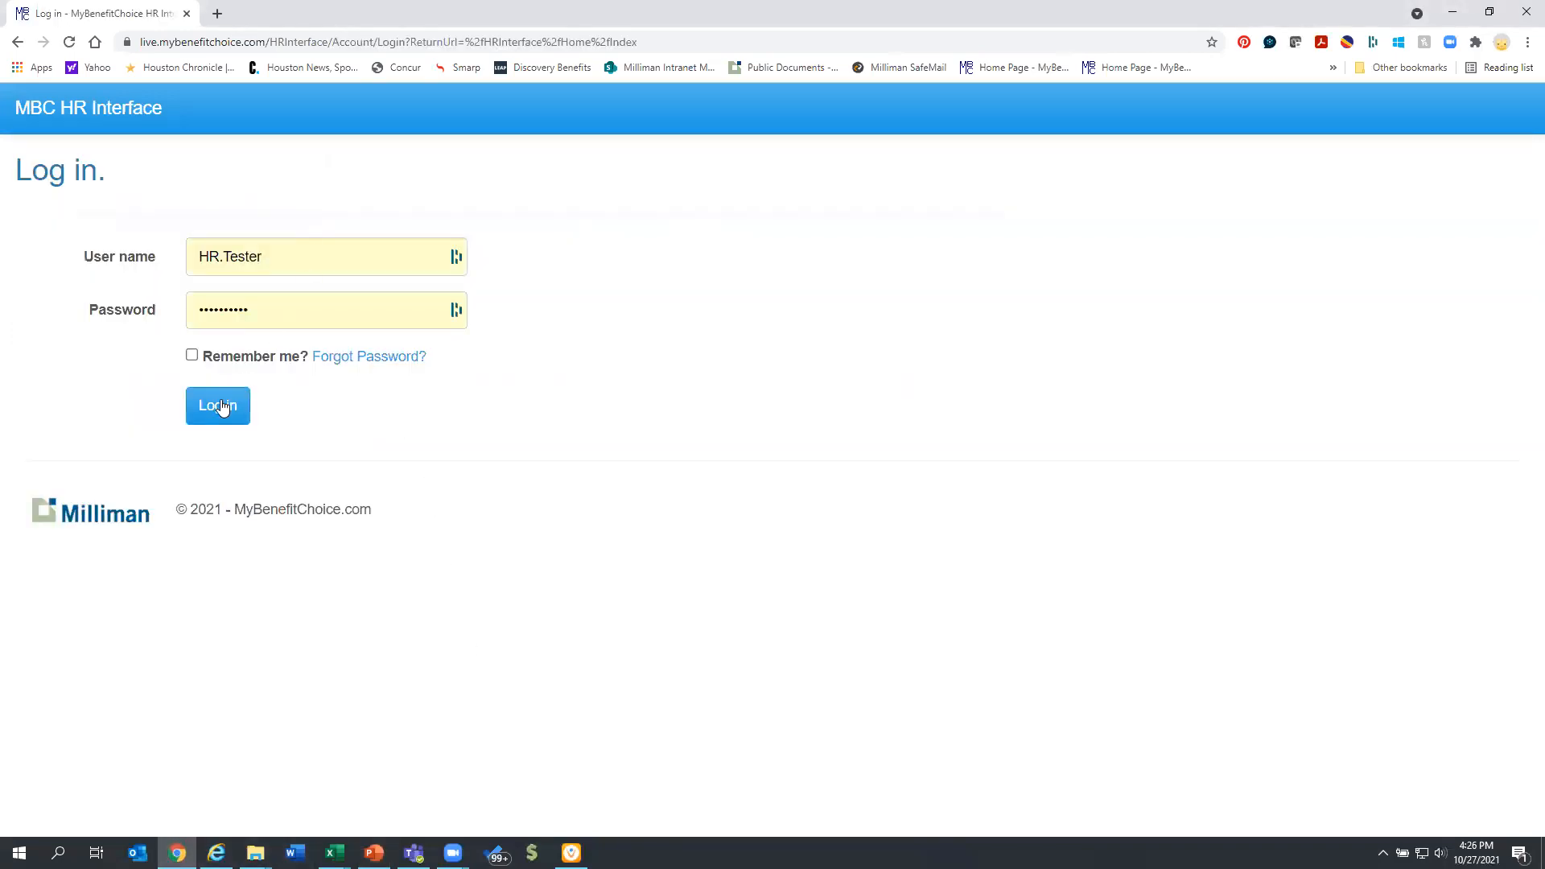
left_click(218, 405)
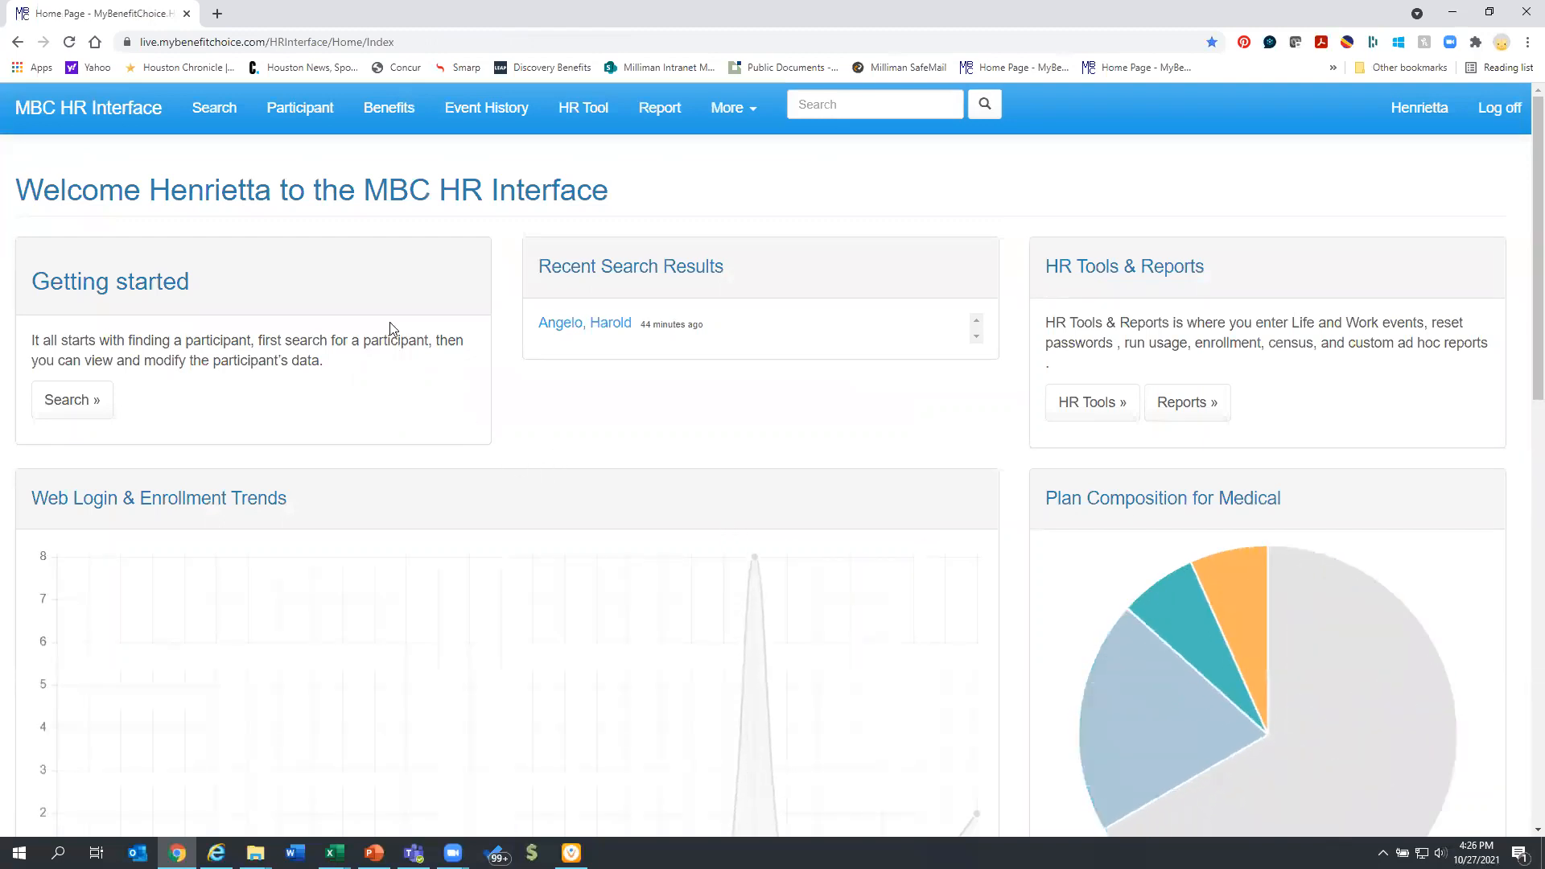
mouse_move(584, 322)
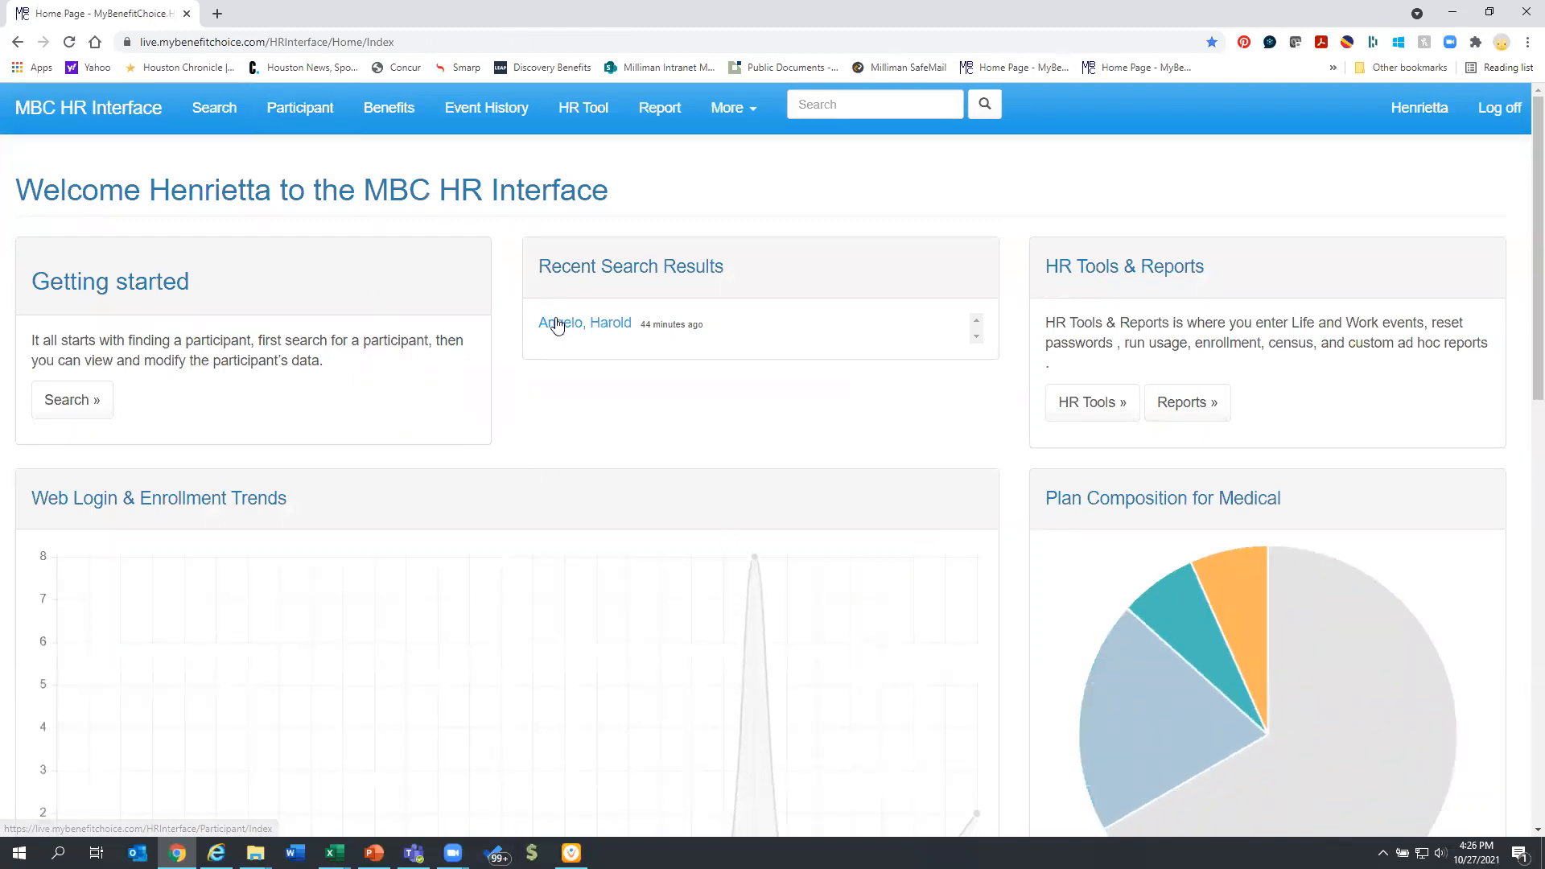
Open the participant from Recent Search Results and review demographic and employment details.
left_click(584, 321)
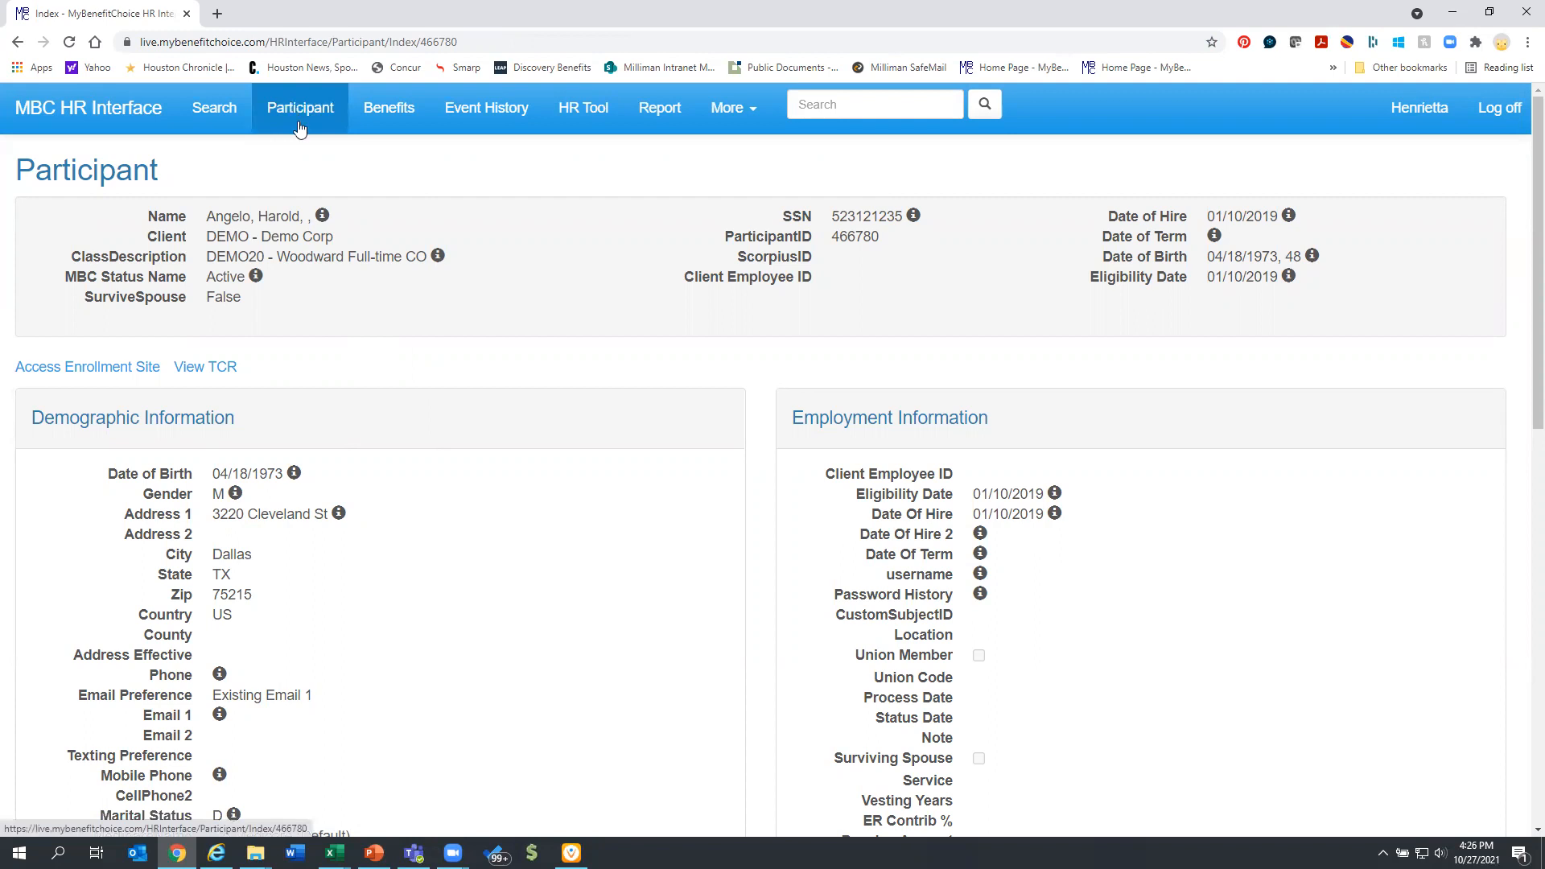
scroll("down", 3)
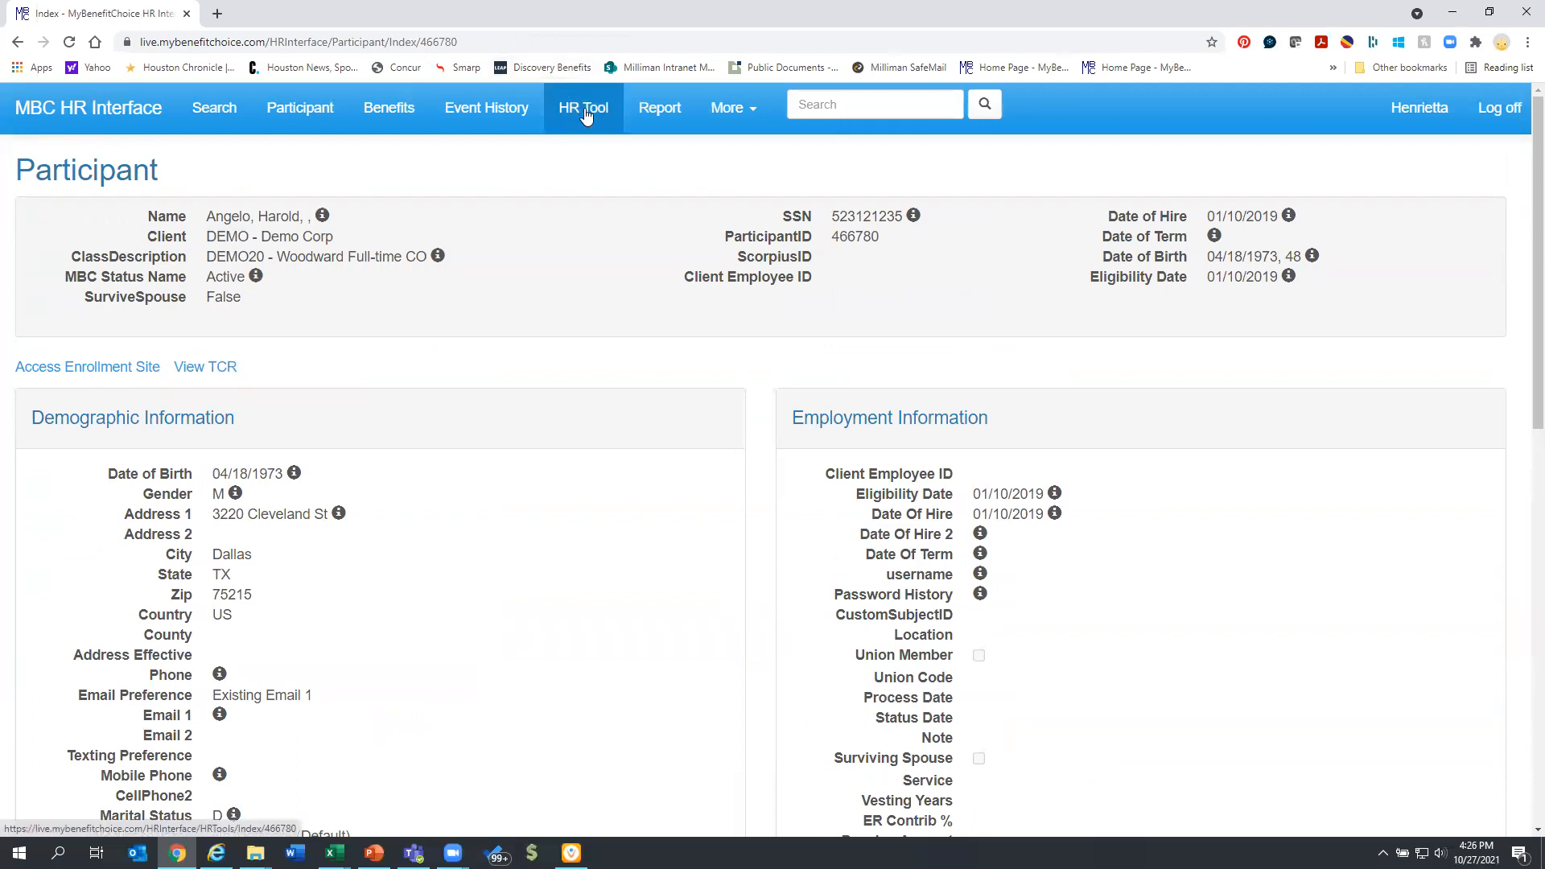
left_click(583, 108)
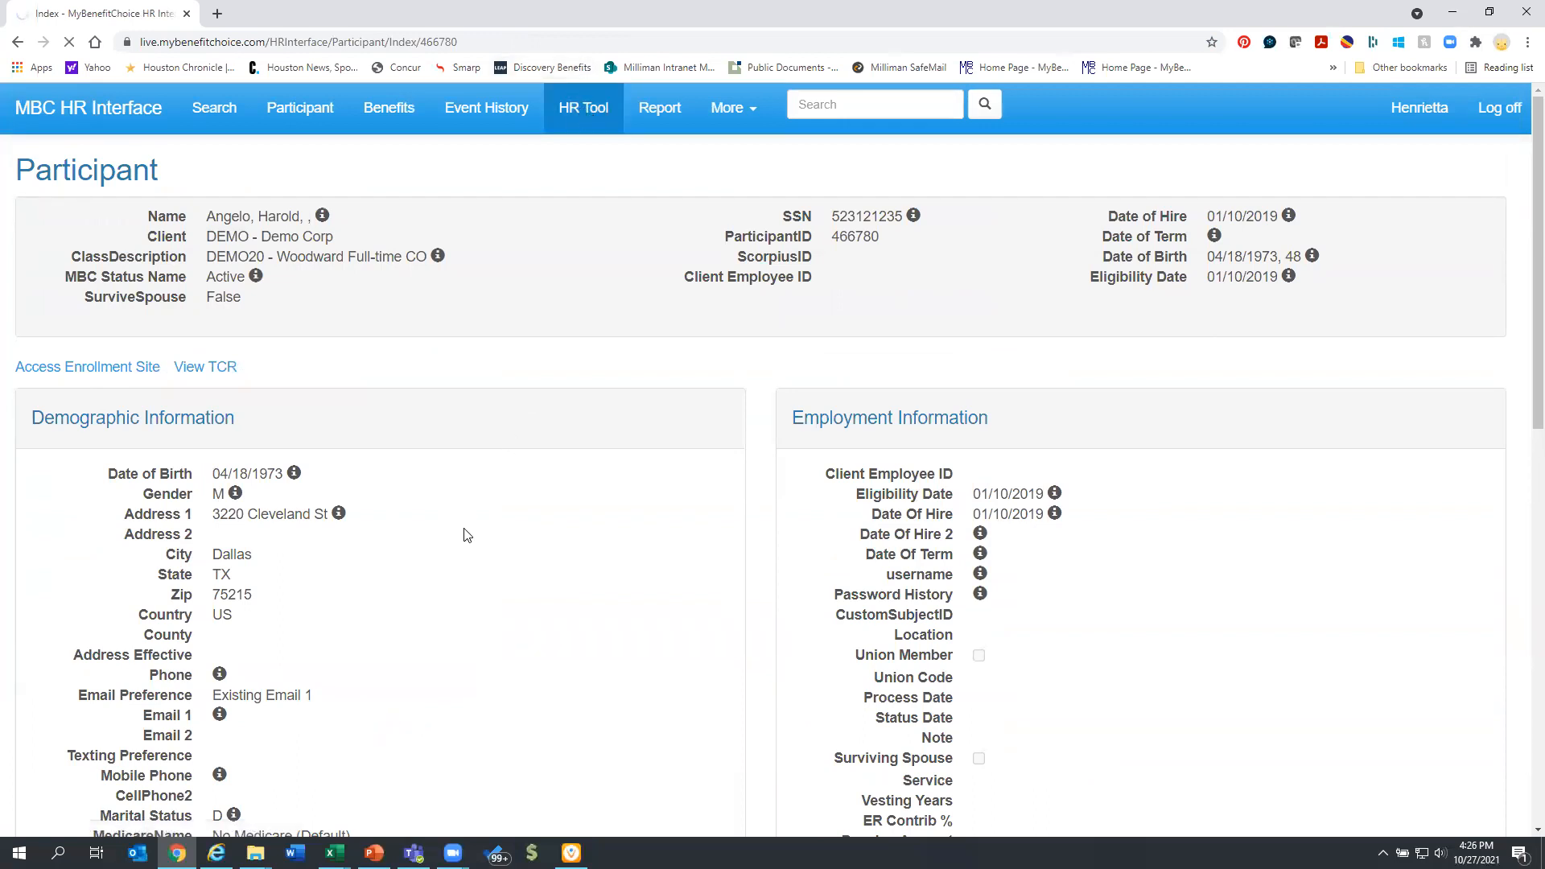
Go to HR Tools and locate Terminate Participant under Work Event Process.
left_click(582, 108)
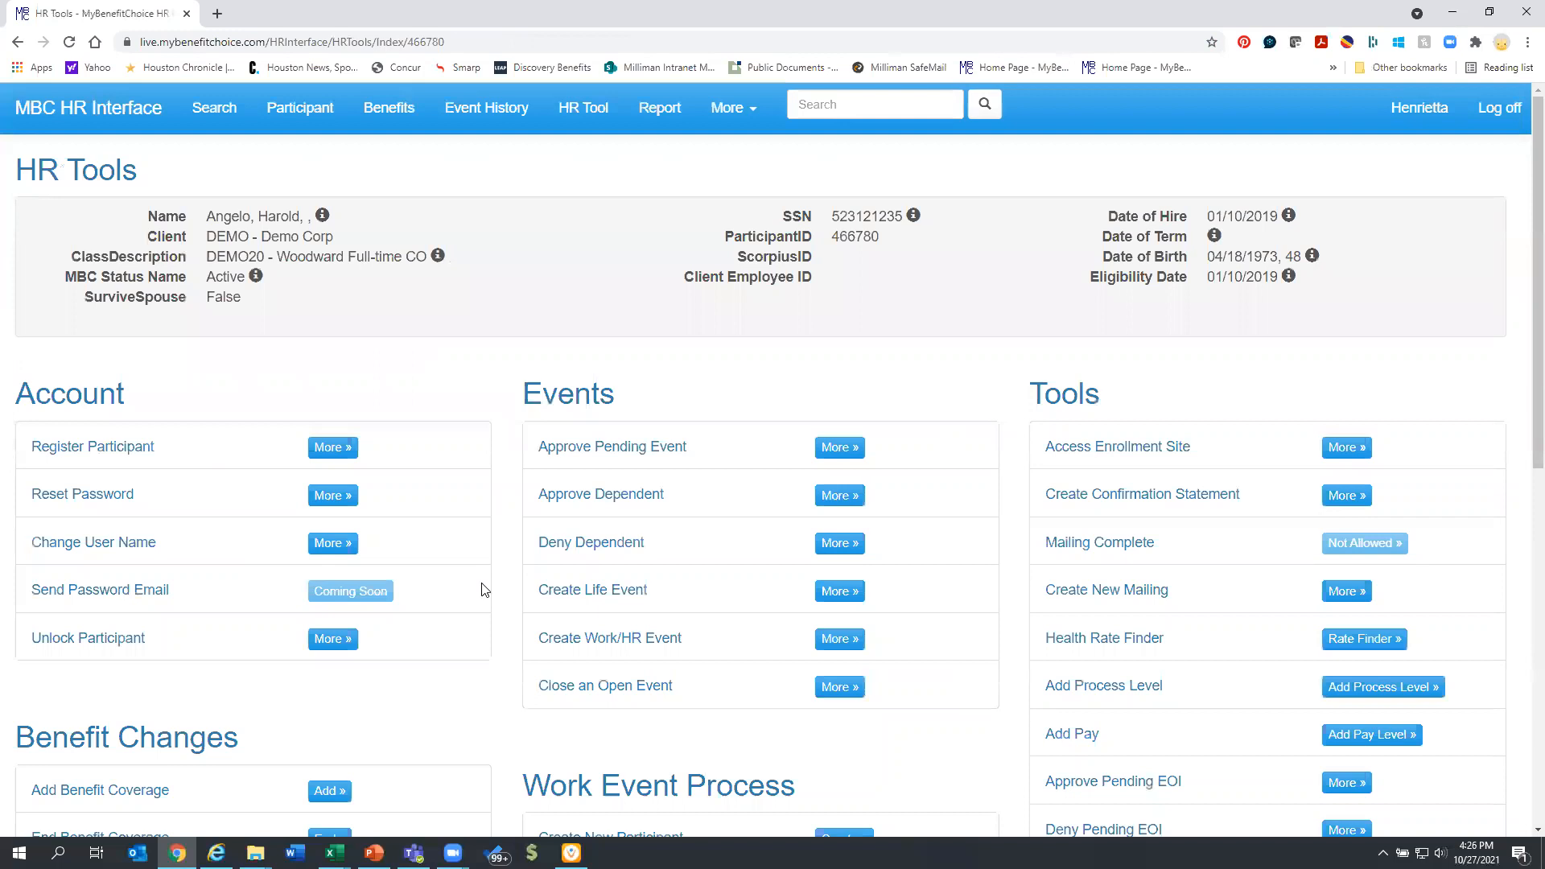
scroll("down", 3)
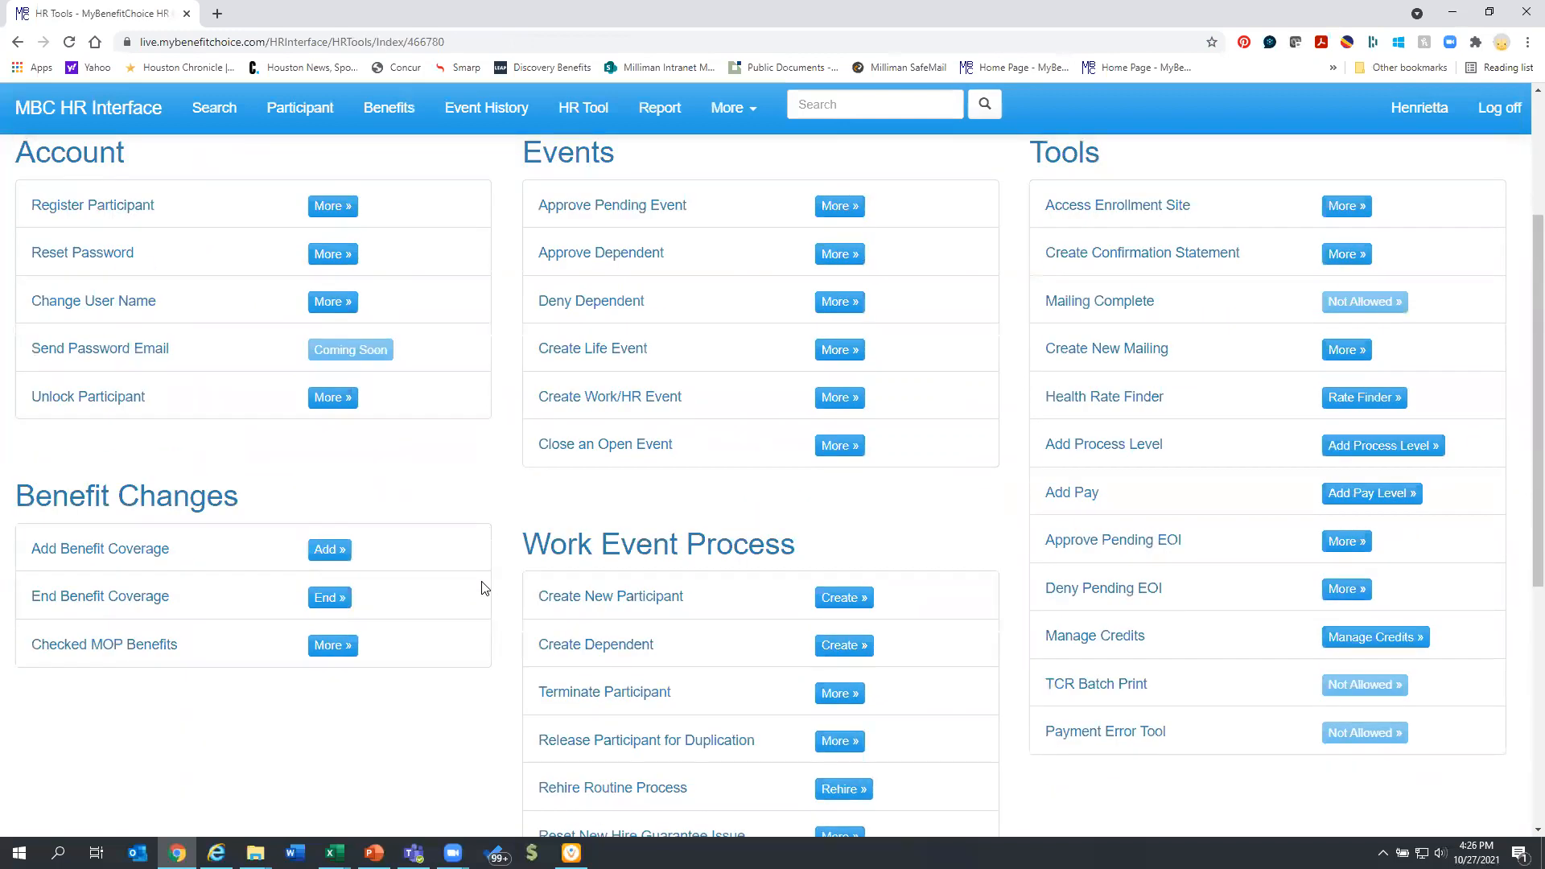
scroll("down", 3)
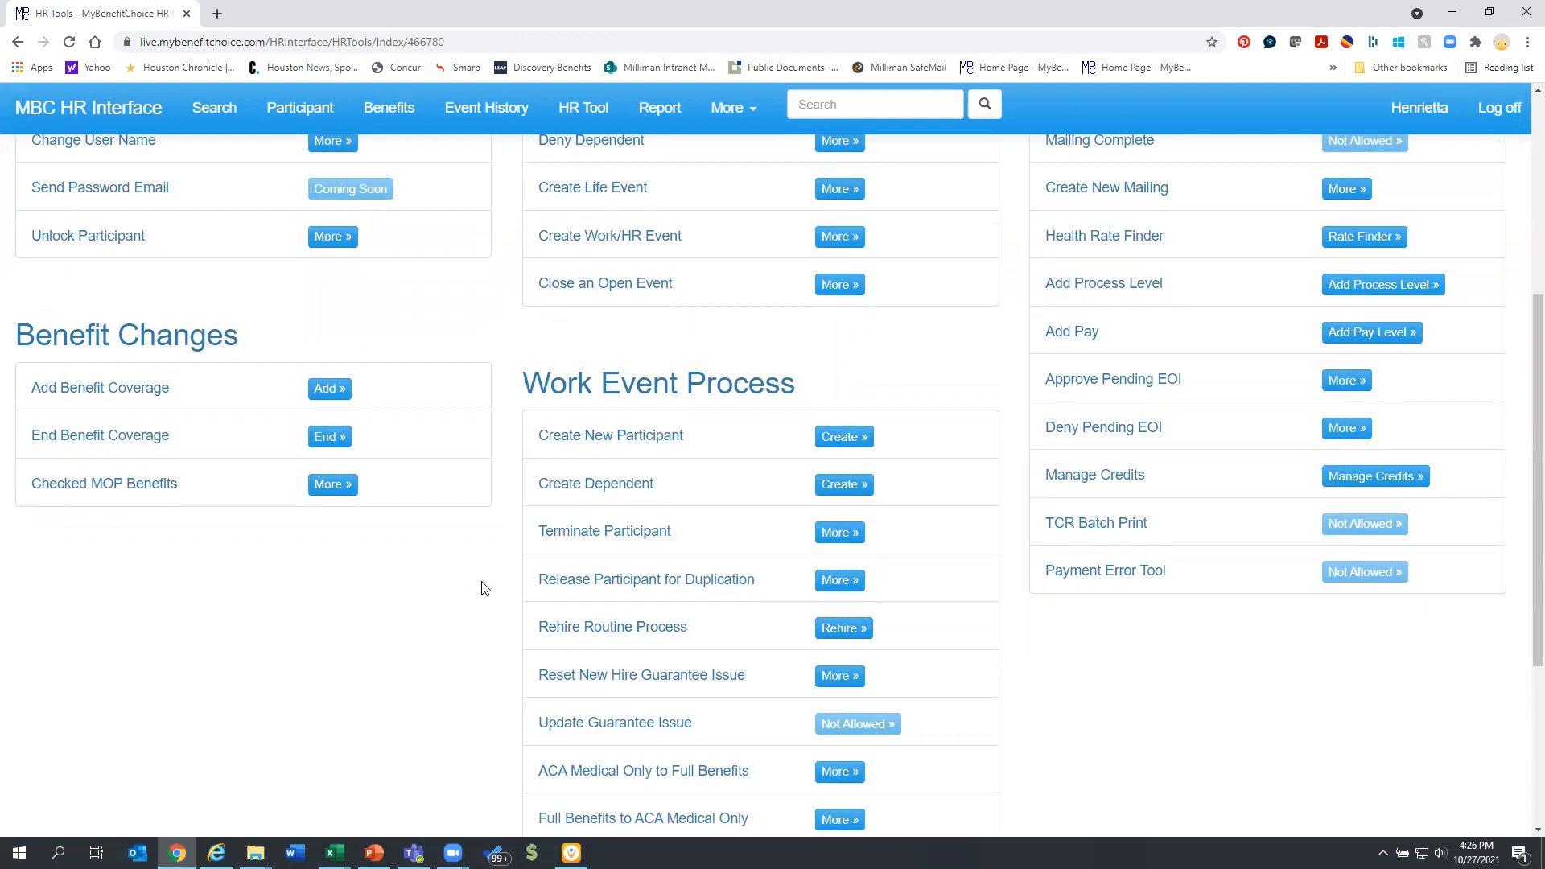
mouse_move(510, 562)
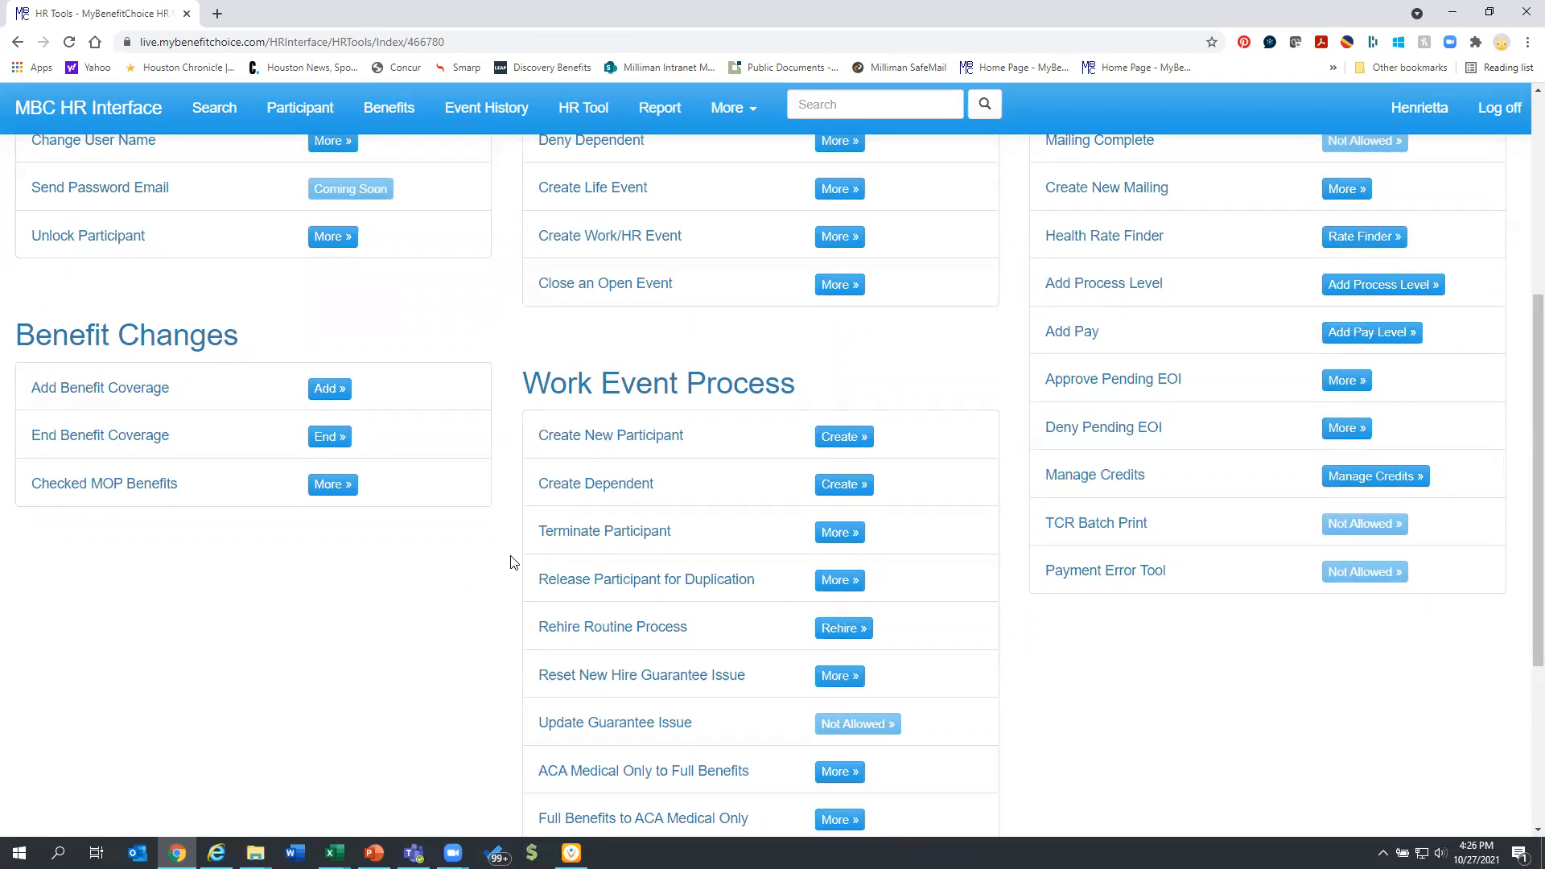
double_click(591, 529)
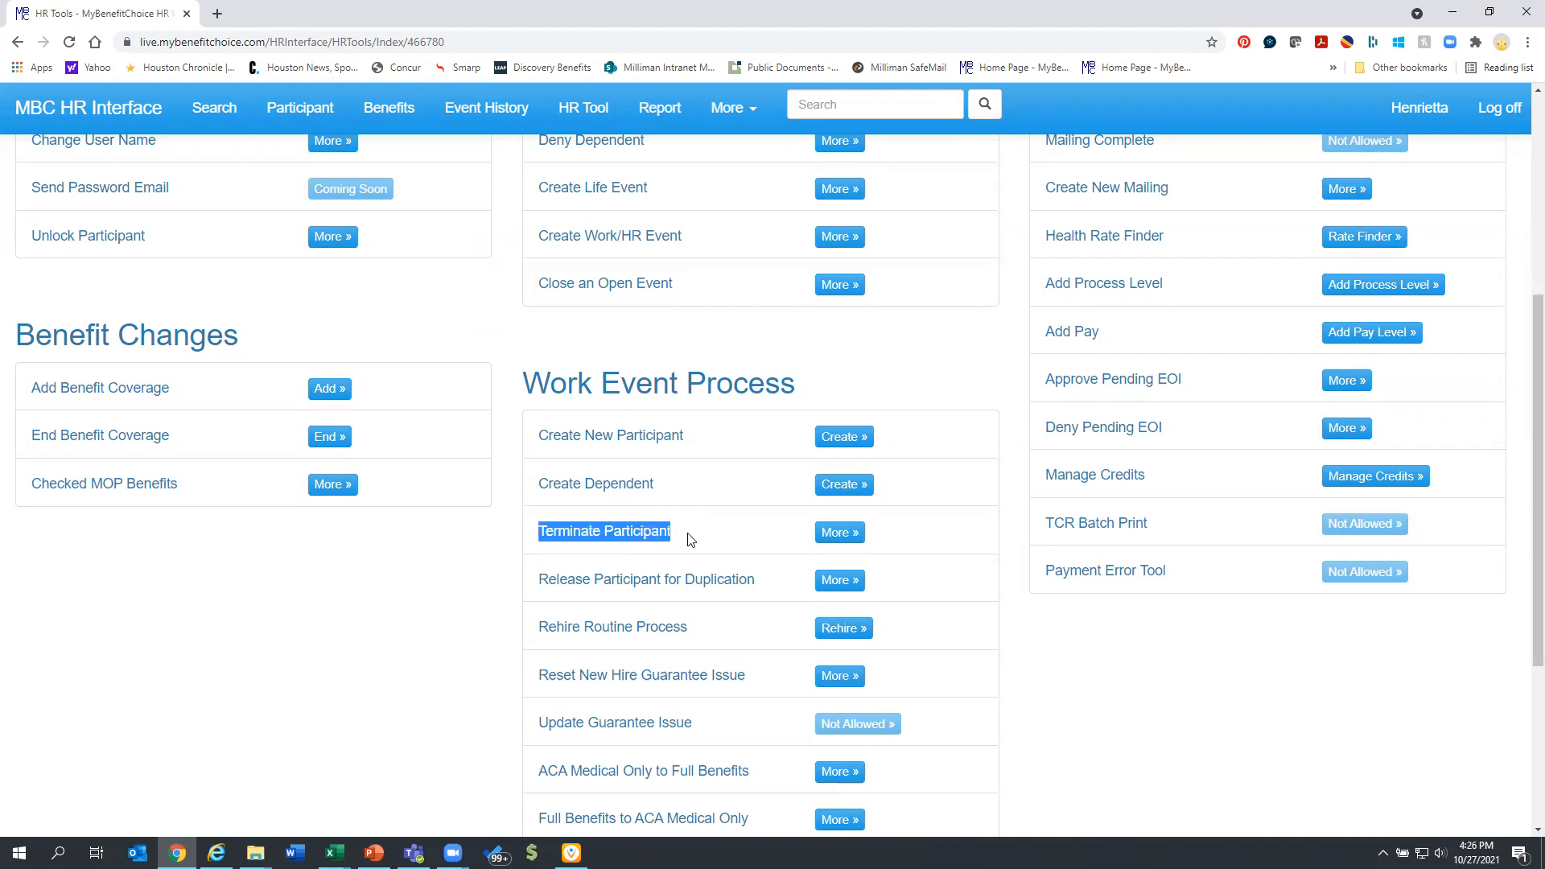
mouse_move(728, 560)
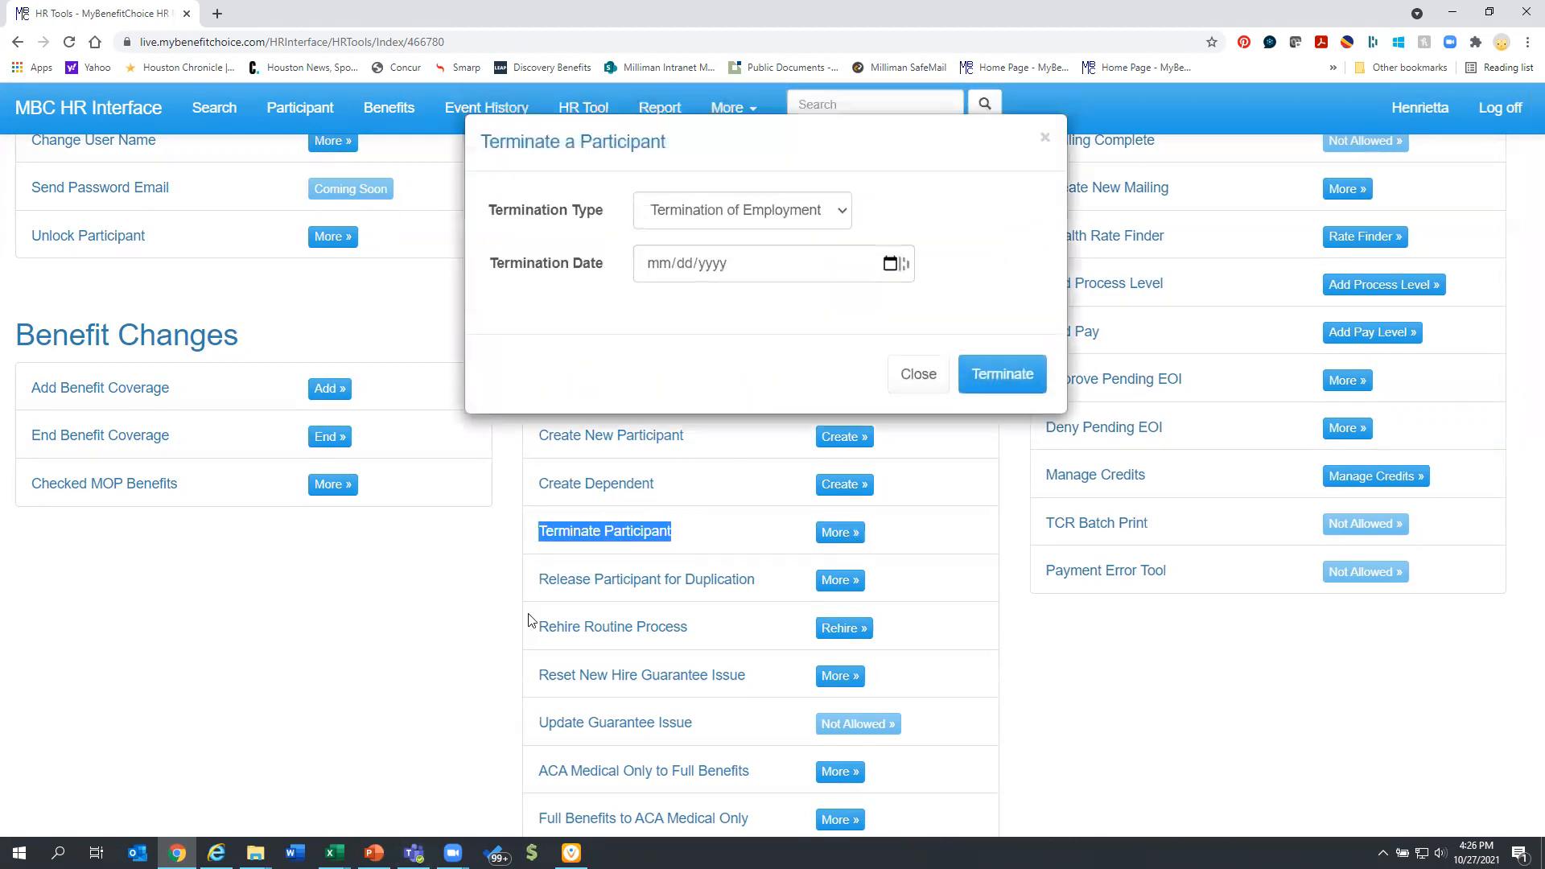
Terminate employment with type Termination of Employment dated 10/31/2021, then close the form.
left_click(740, 209)
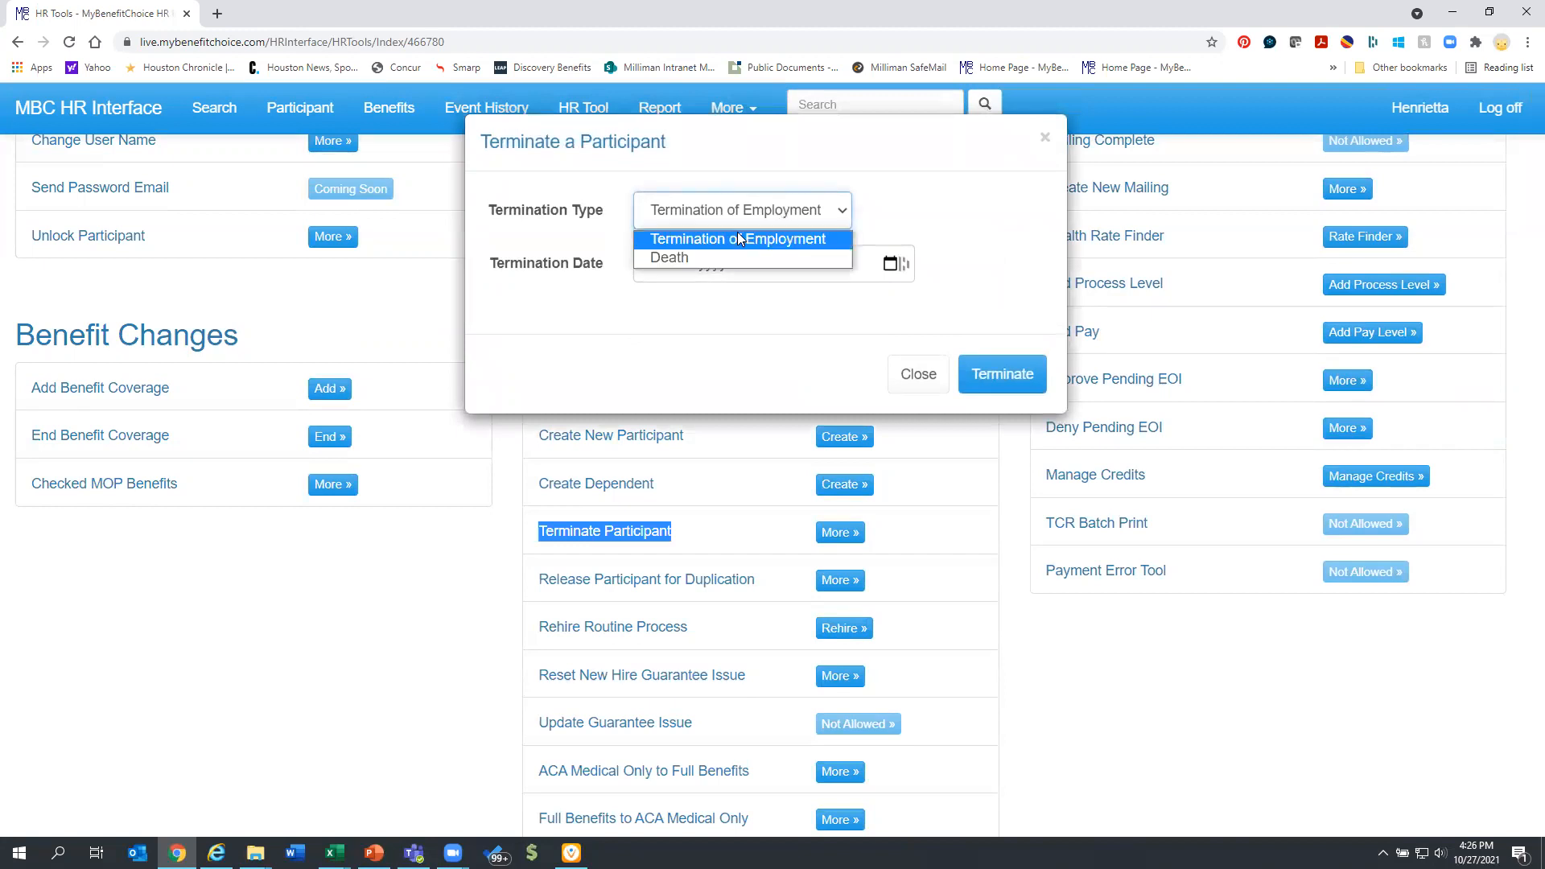
mouse_move(705, 257)
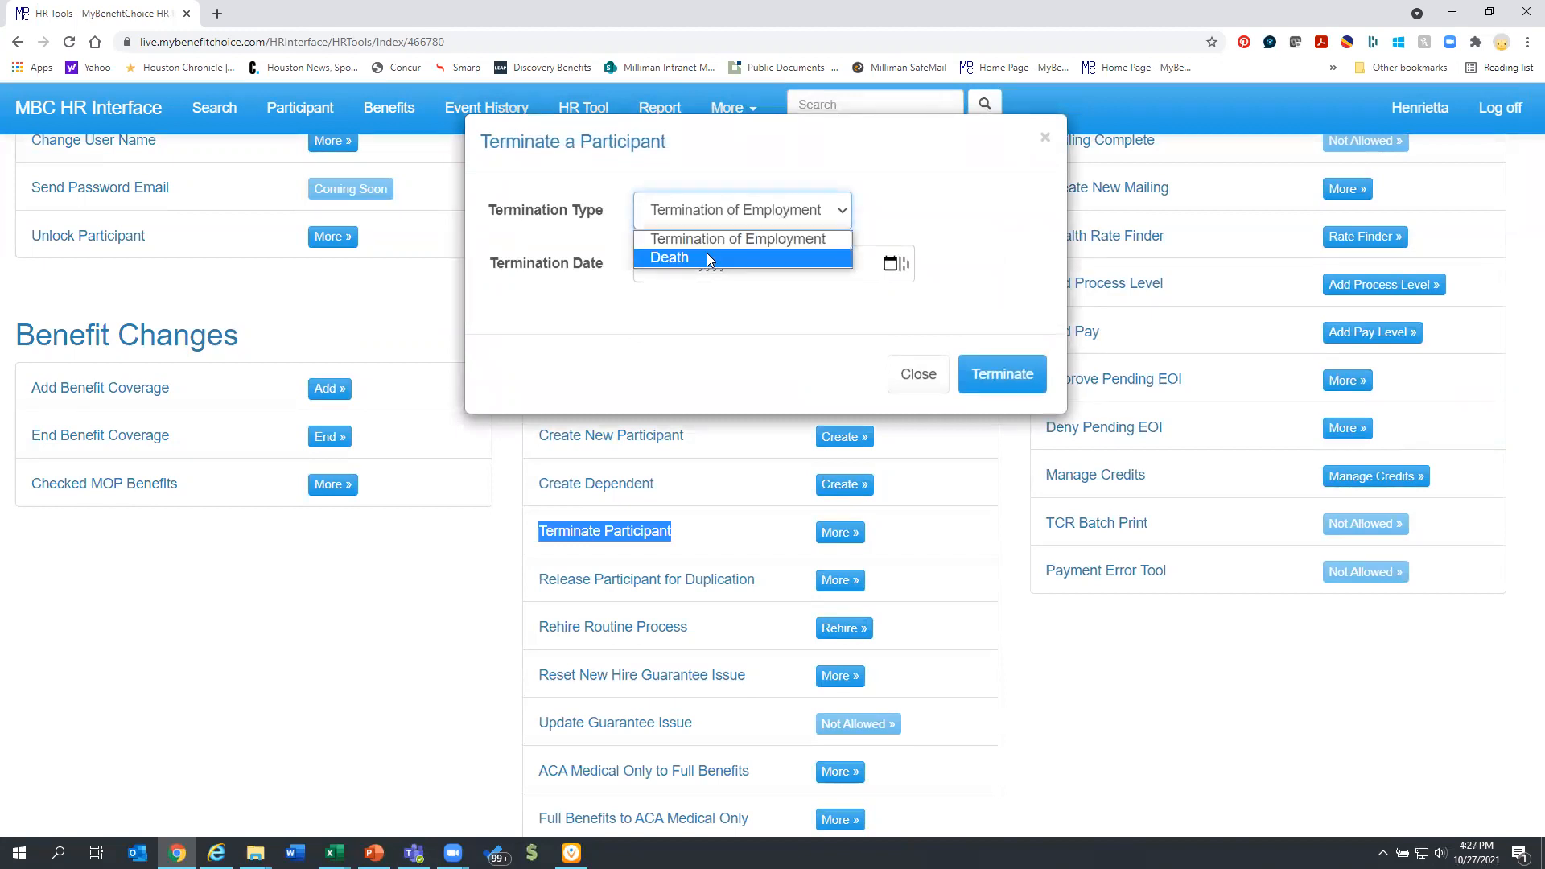
mouse_move(705, 264)
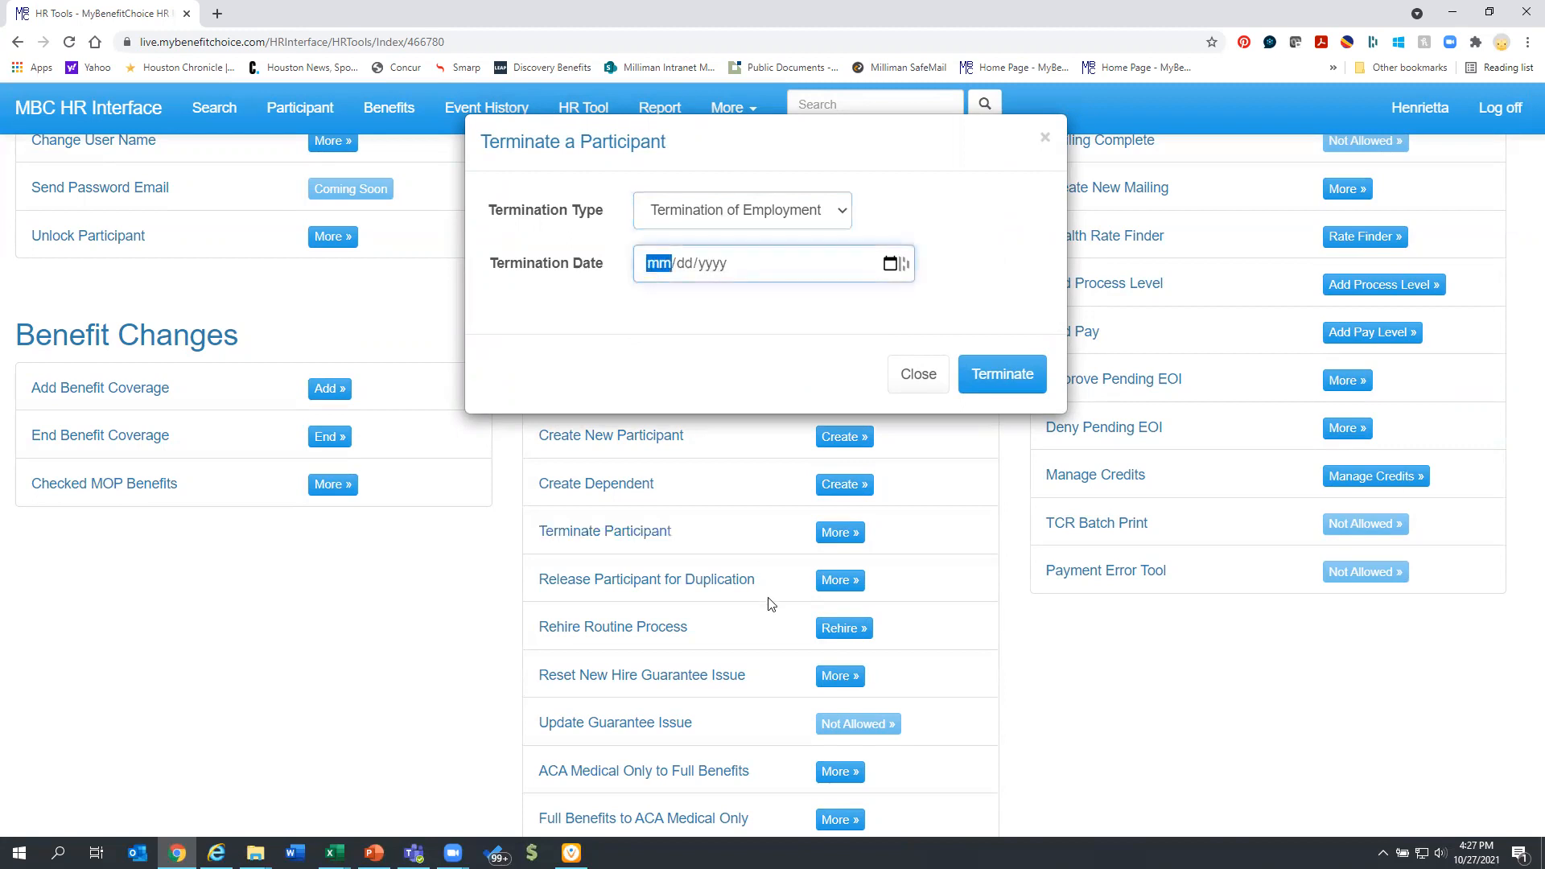
mouse_move(601, 599)
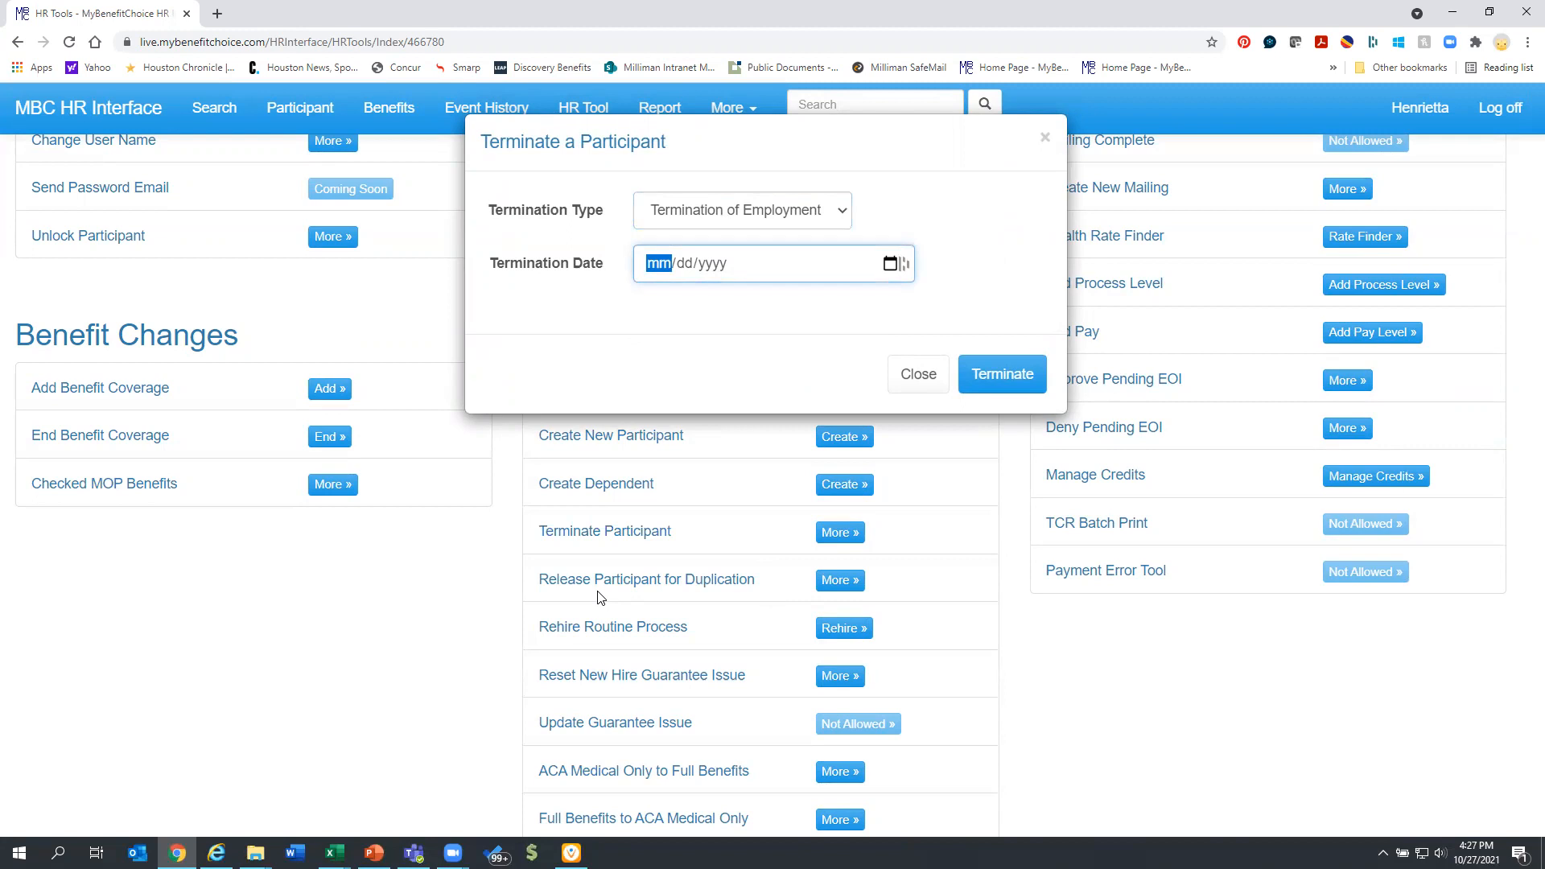
type("10/31/")
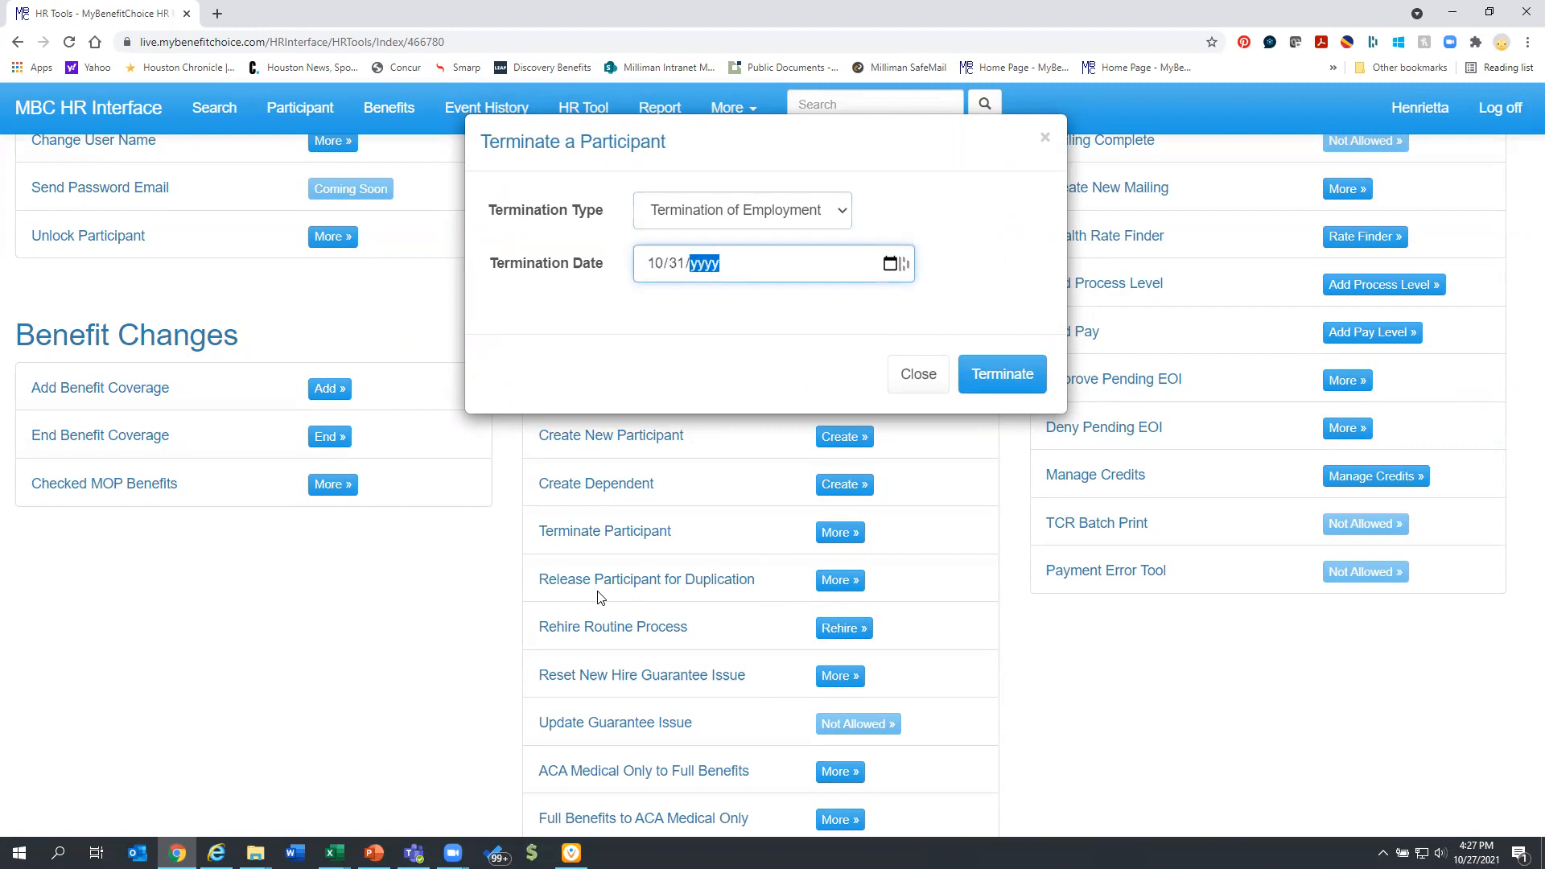
type("2021")
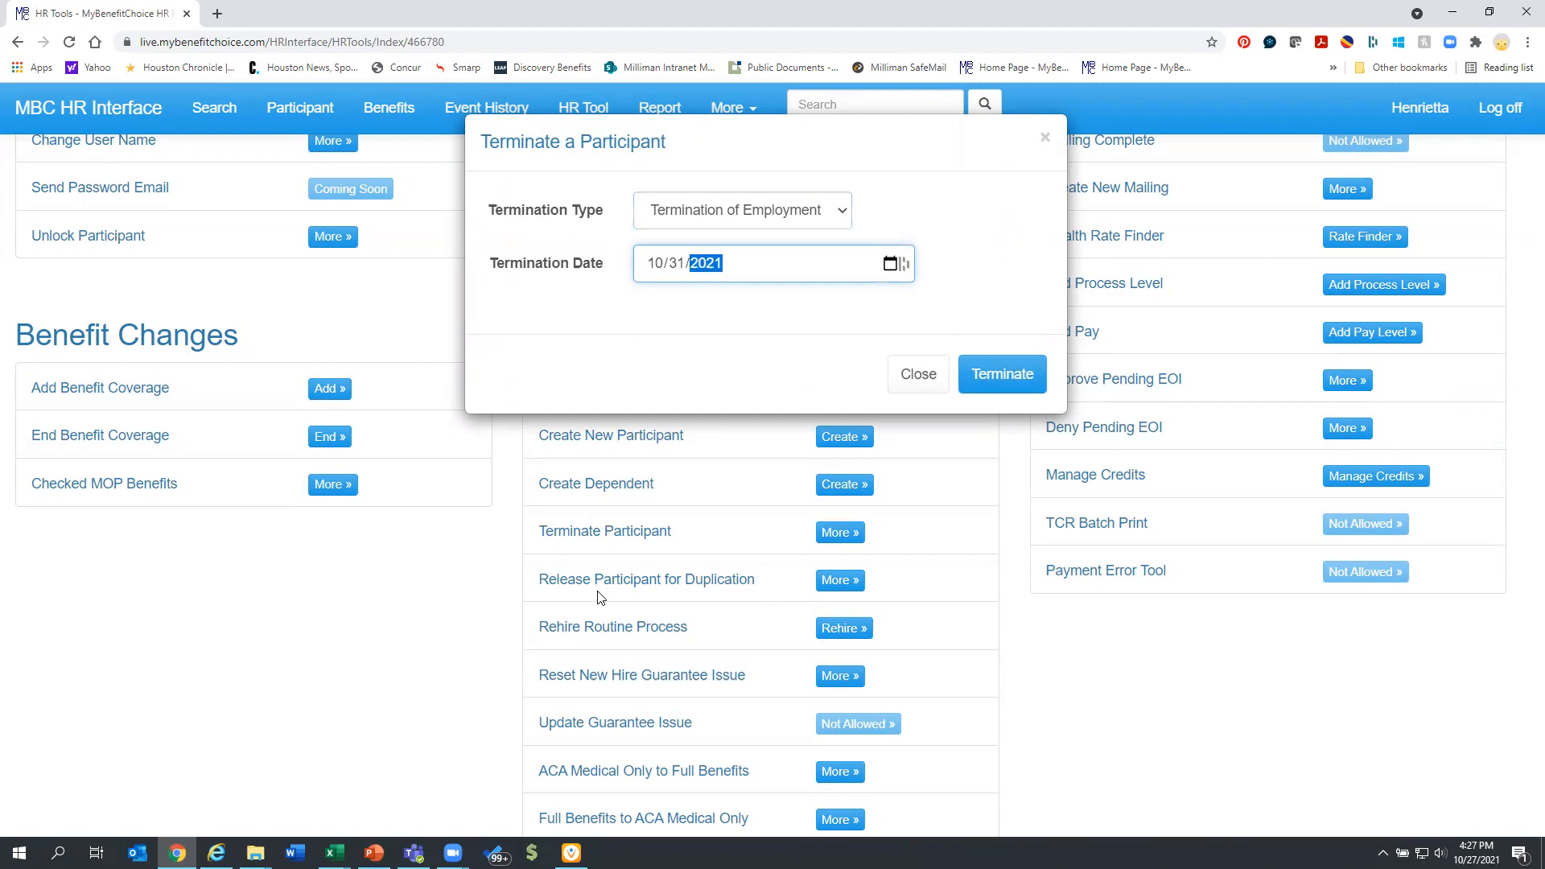
mouse_move(1002, 374)
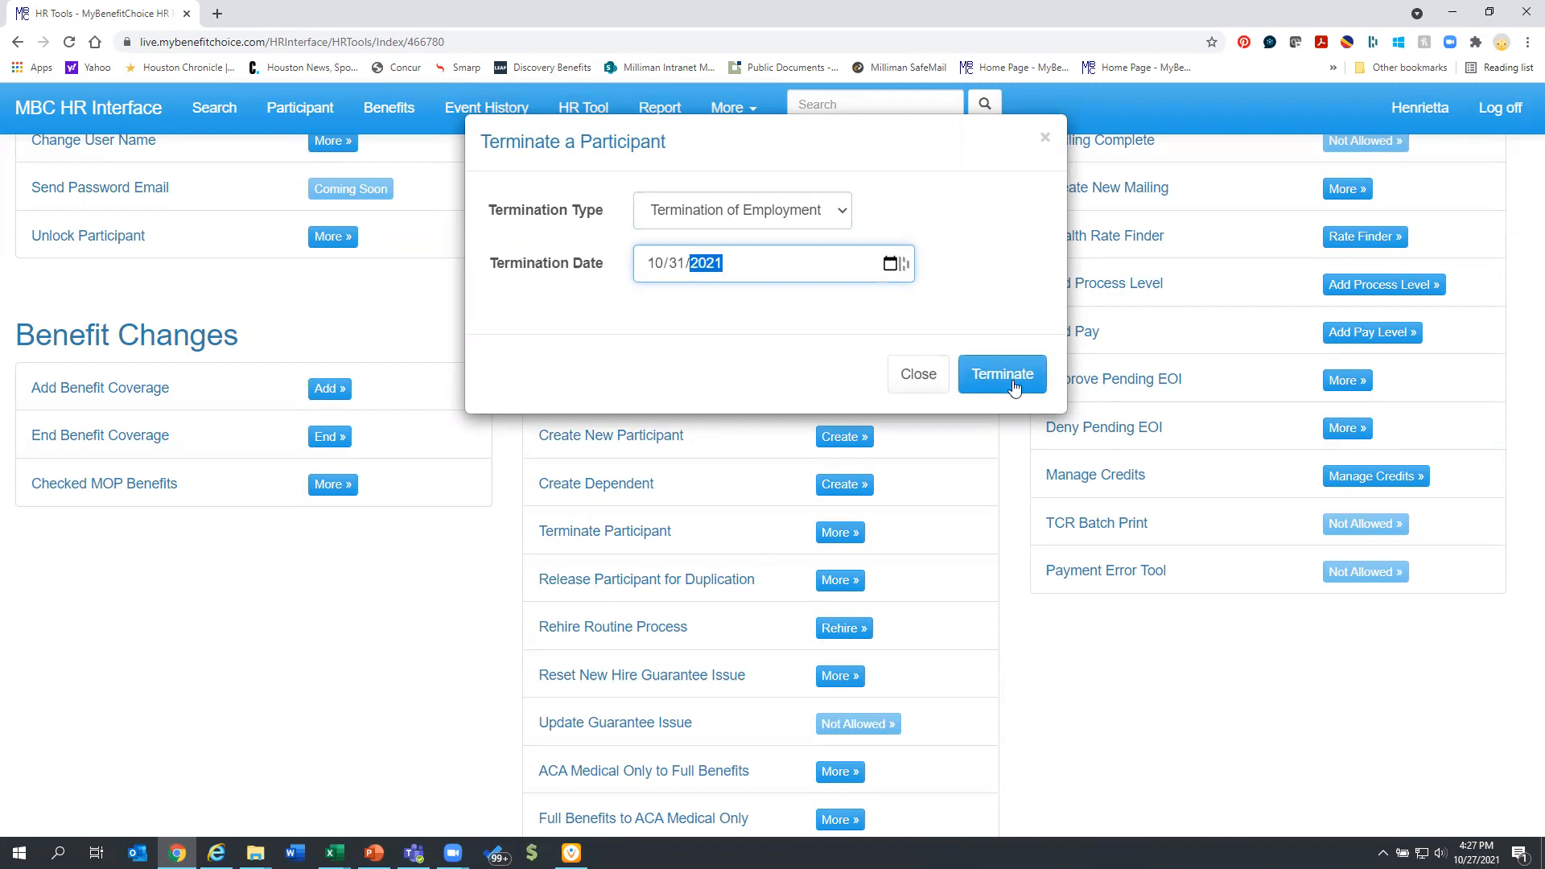
left_click(1001, 375)
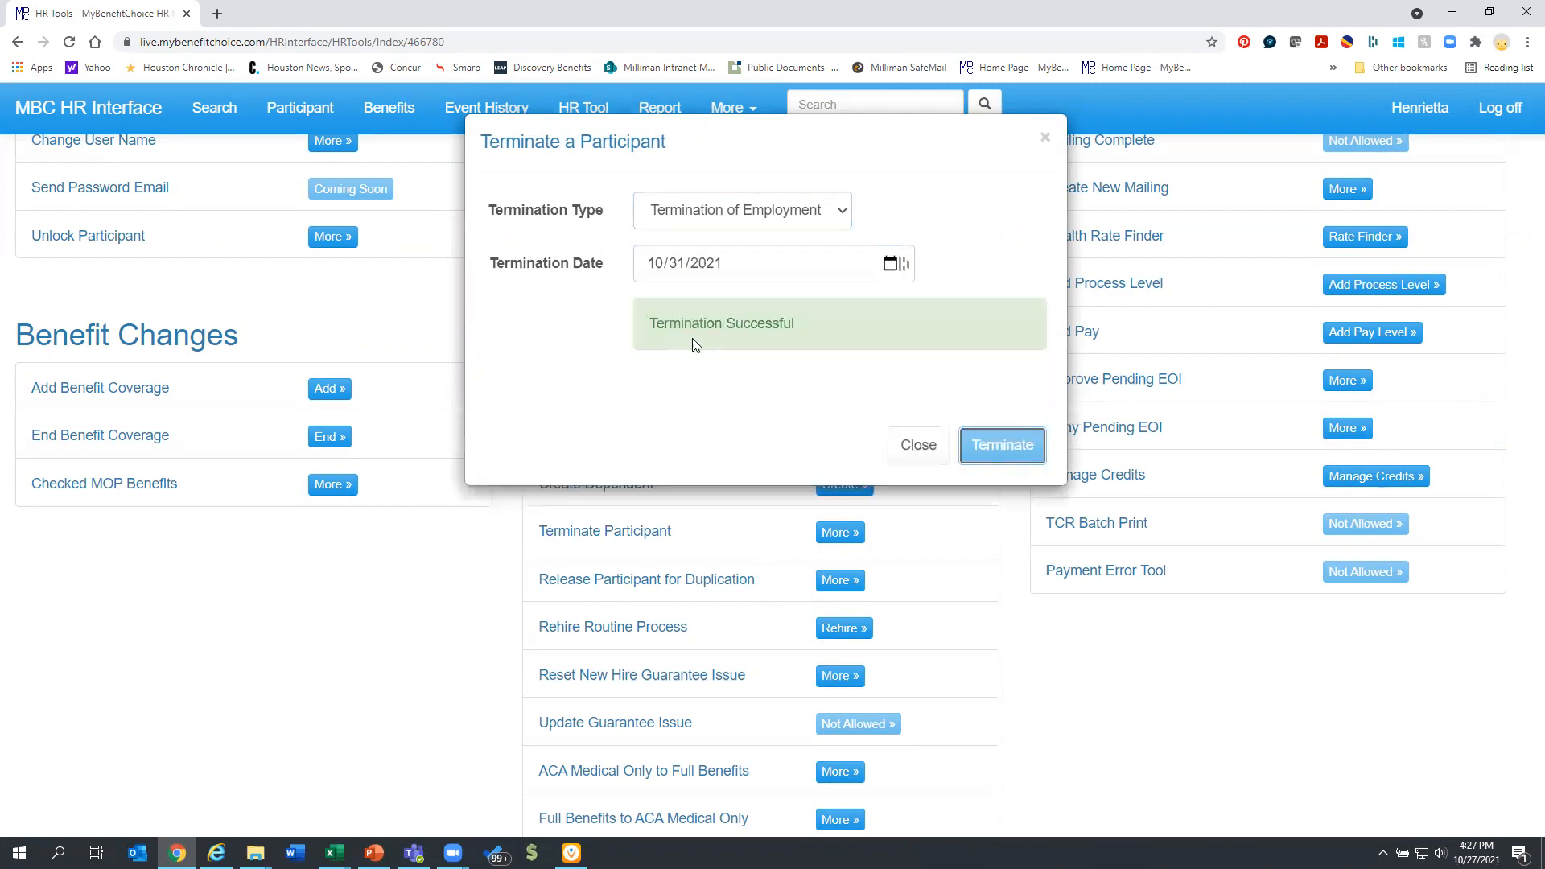
left_click(915, 445)
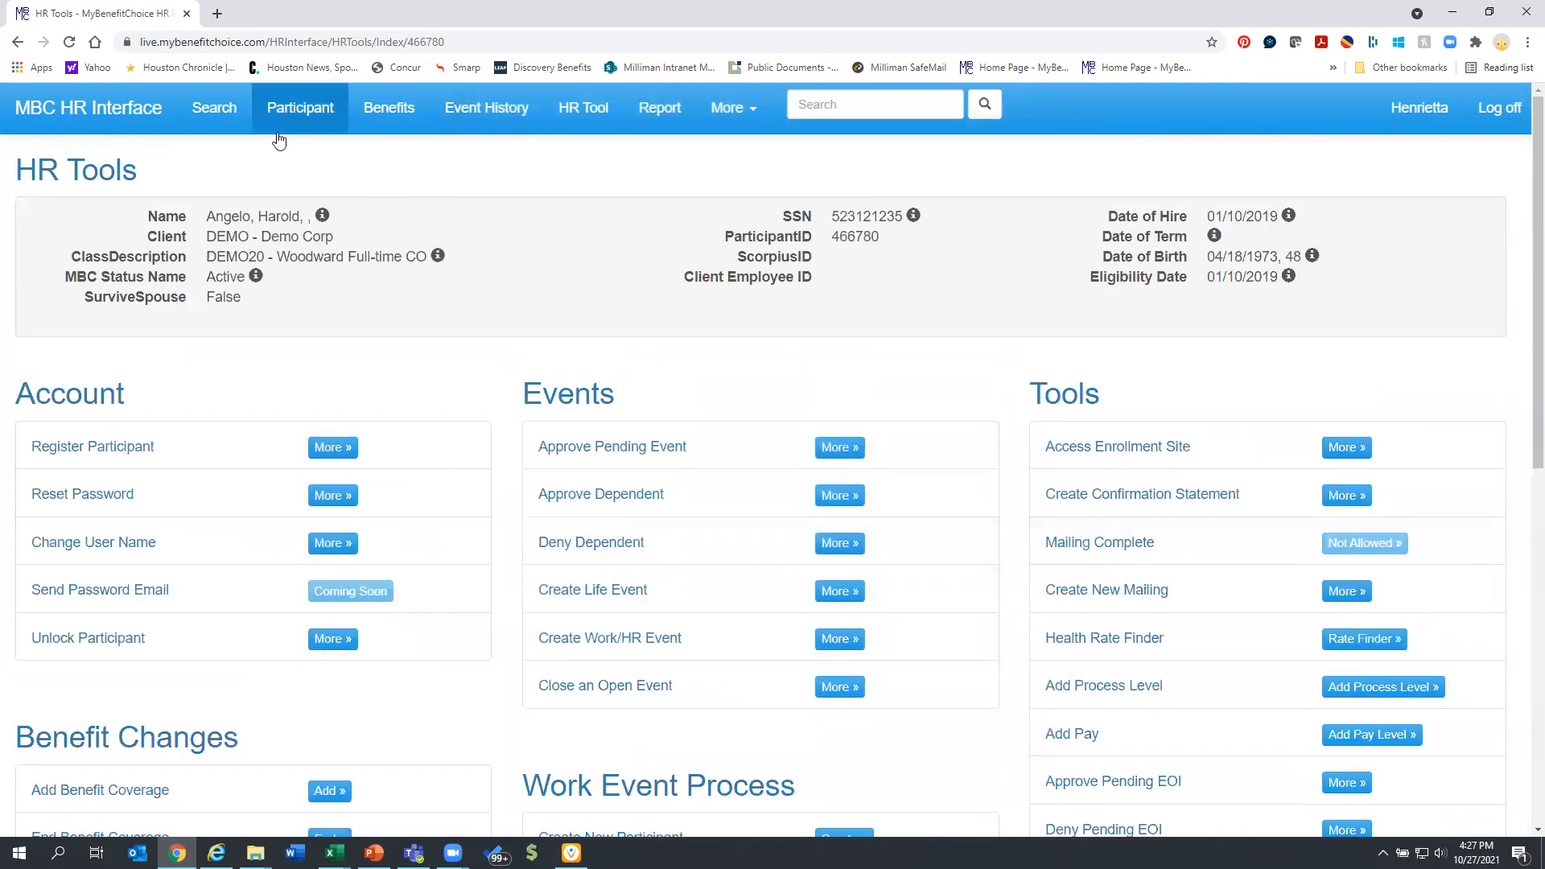
Confirm the participant shows Inactive status with a 10/31/2021 term date.
left_click(299, 108)
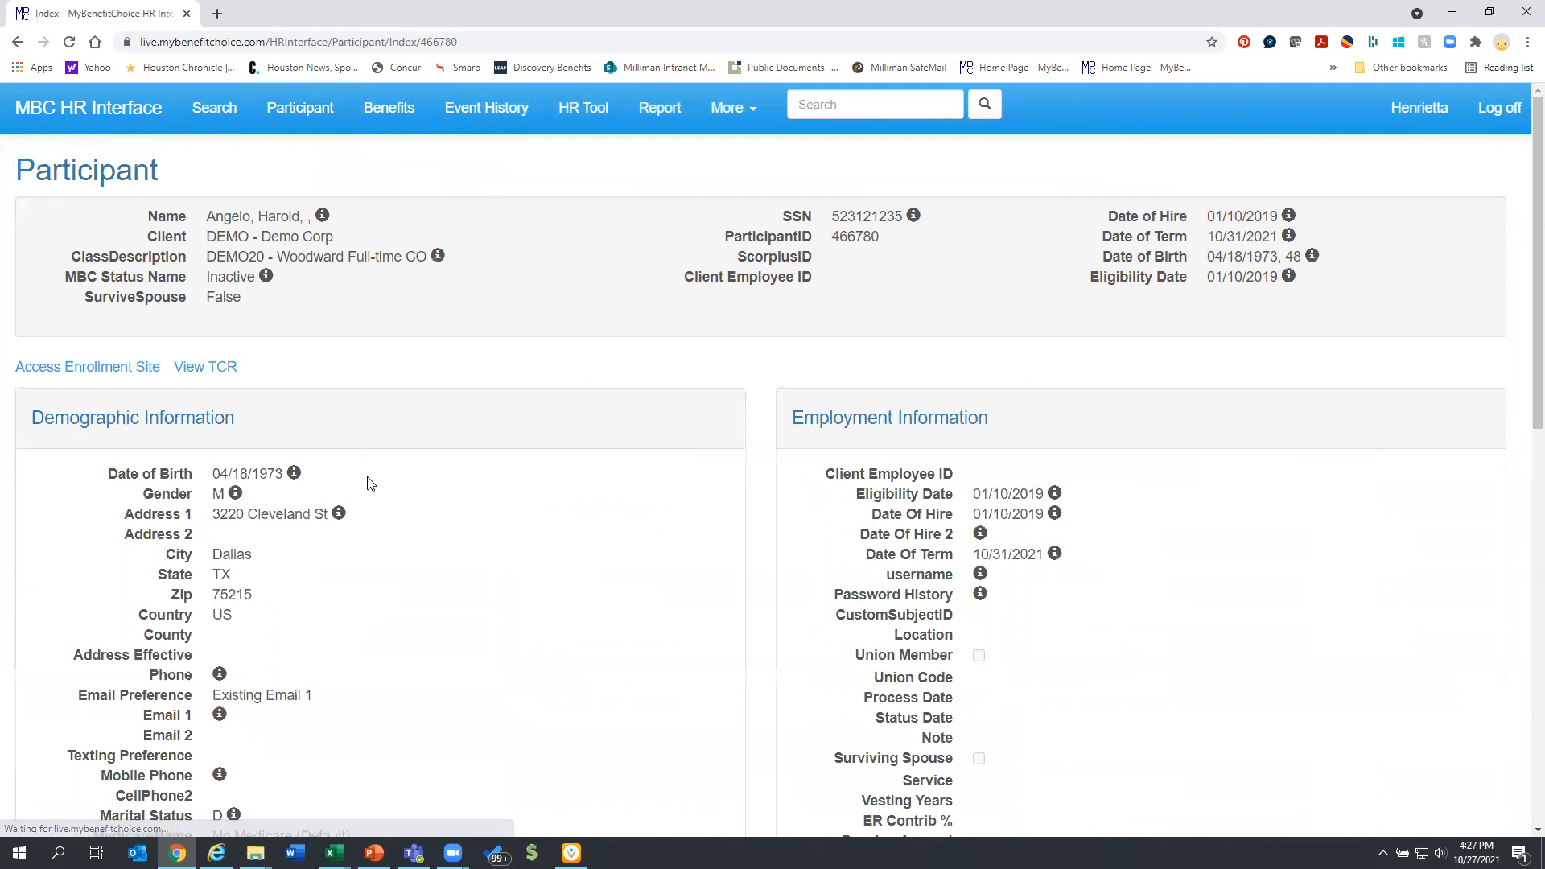
double_click(217, 277)
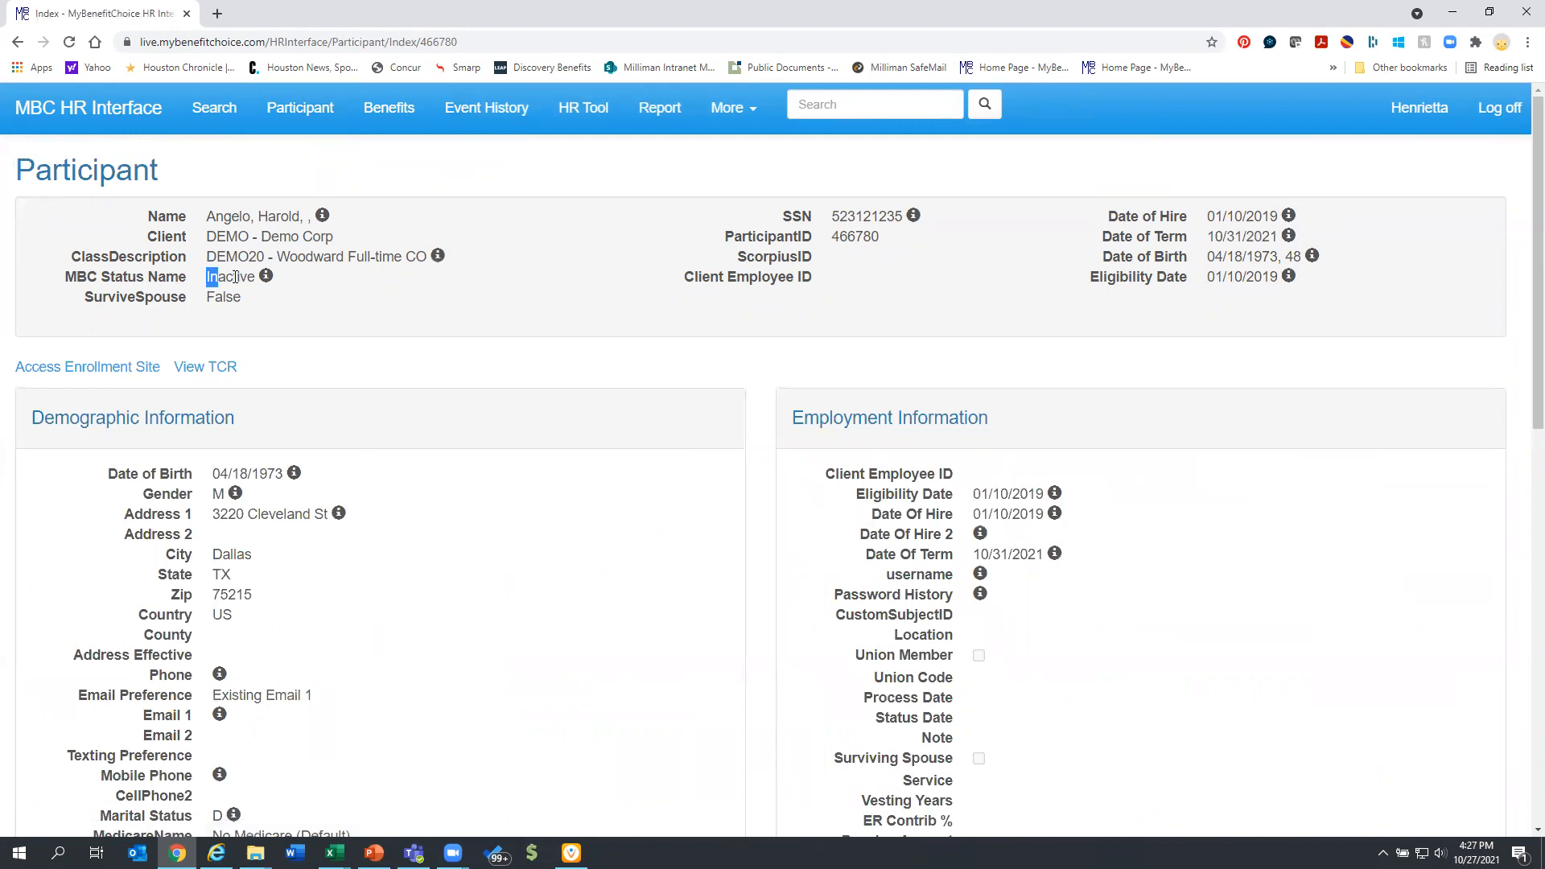
double_click(230, 276)
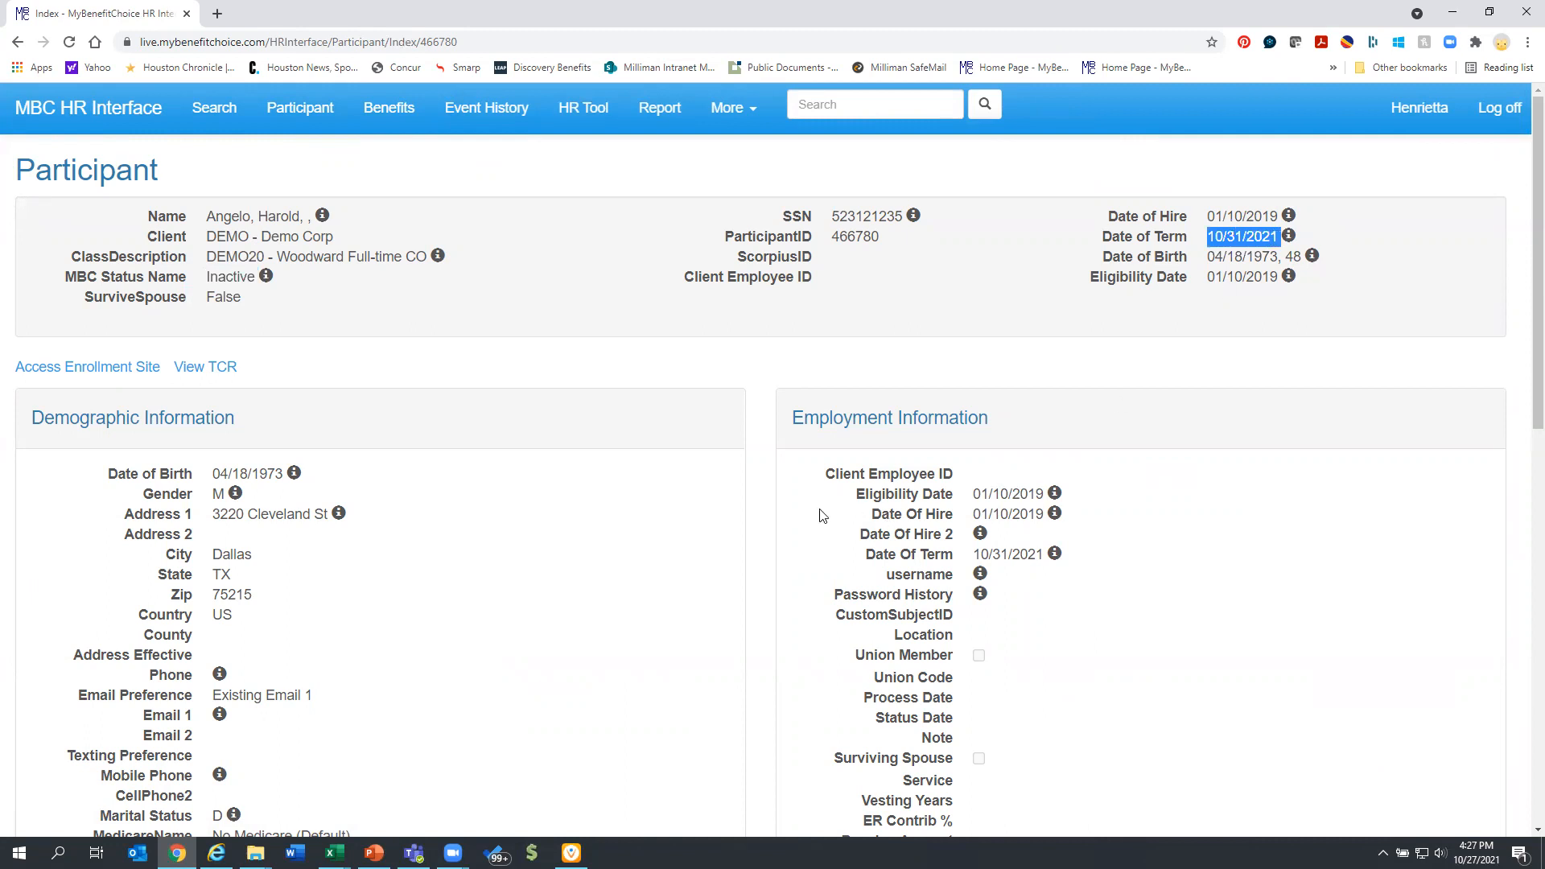
left_click(387, 108)
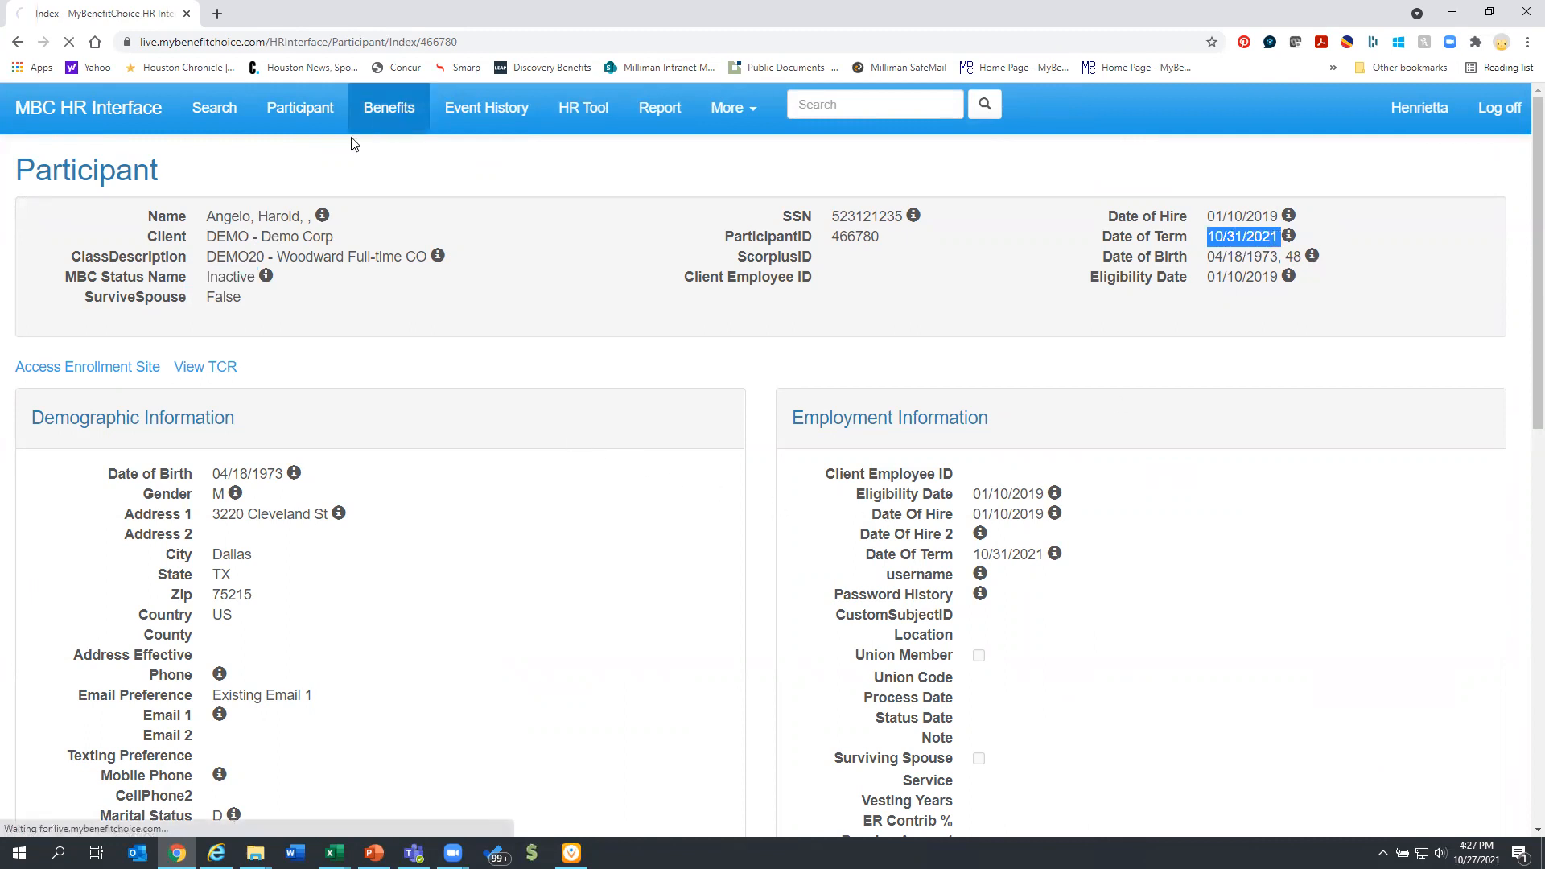
Expand Health benefits and verify medical coverage ends 10/31/2021.
left_click(388, 108)
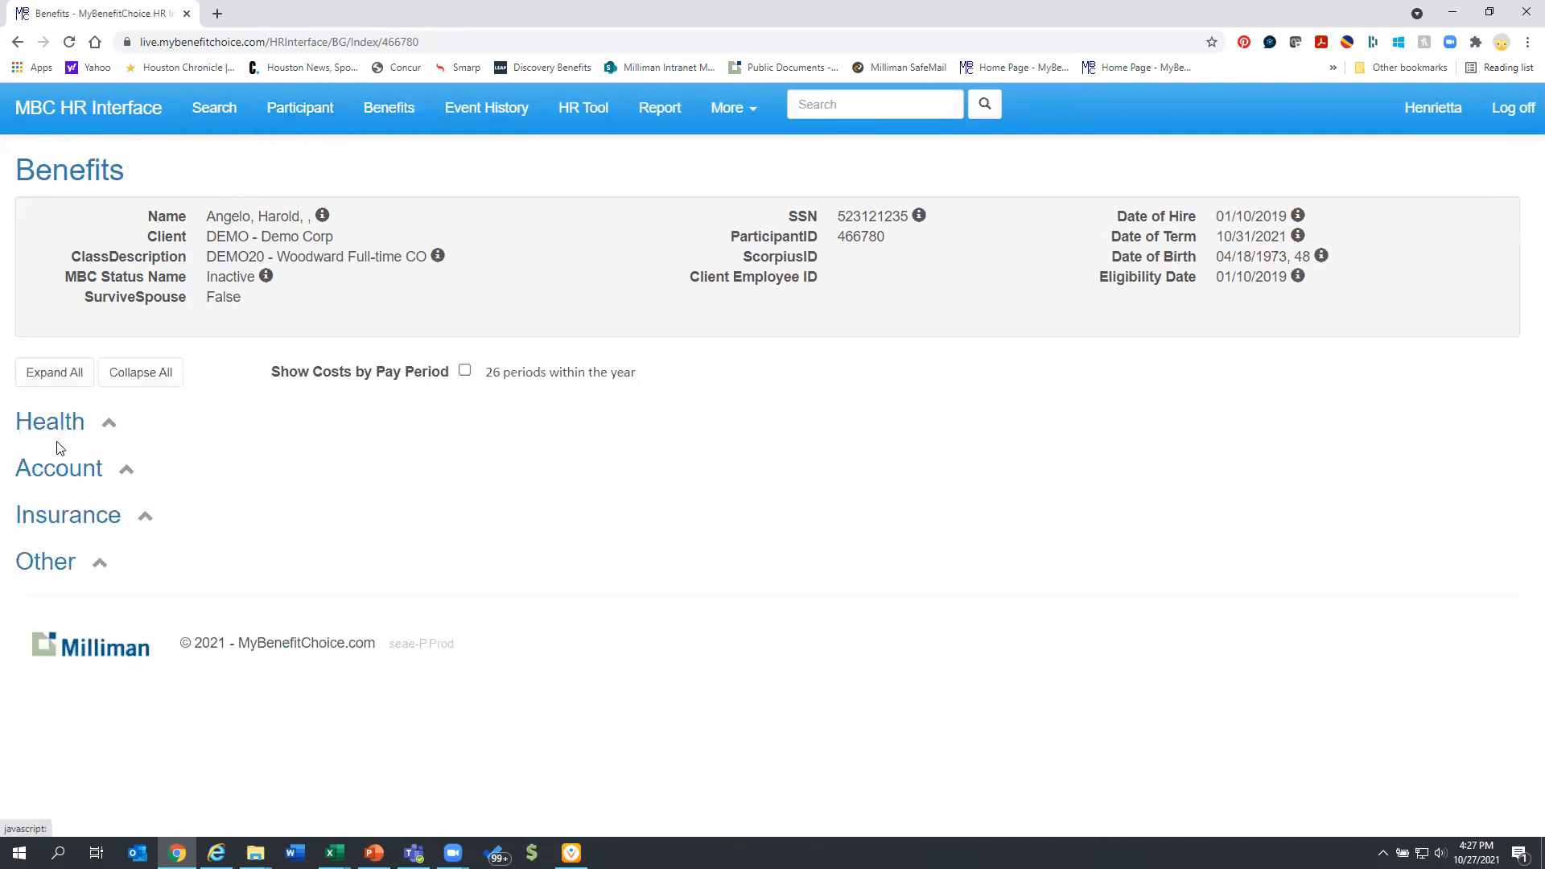
left_click(50, 420)
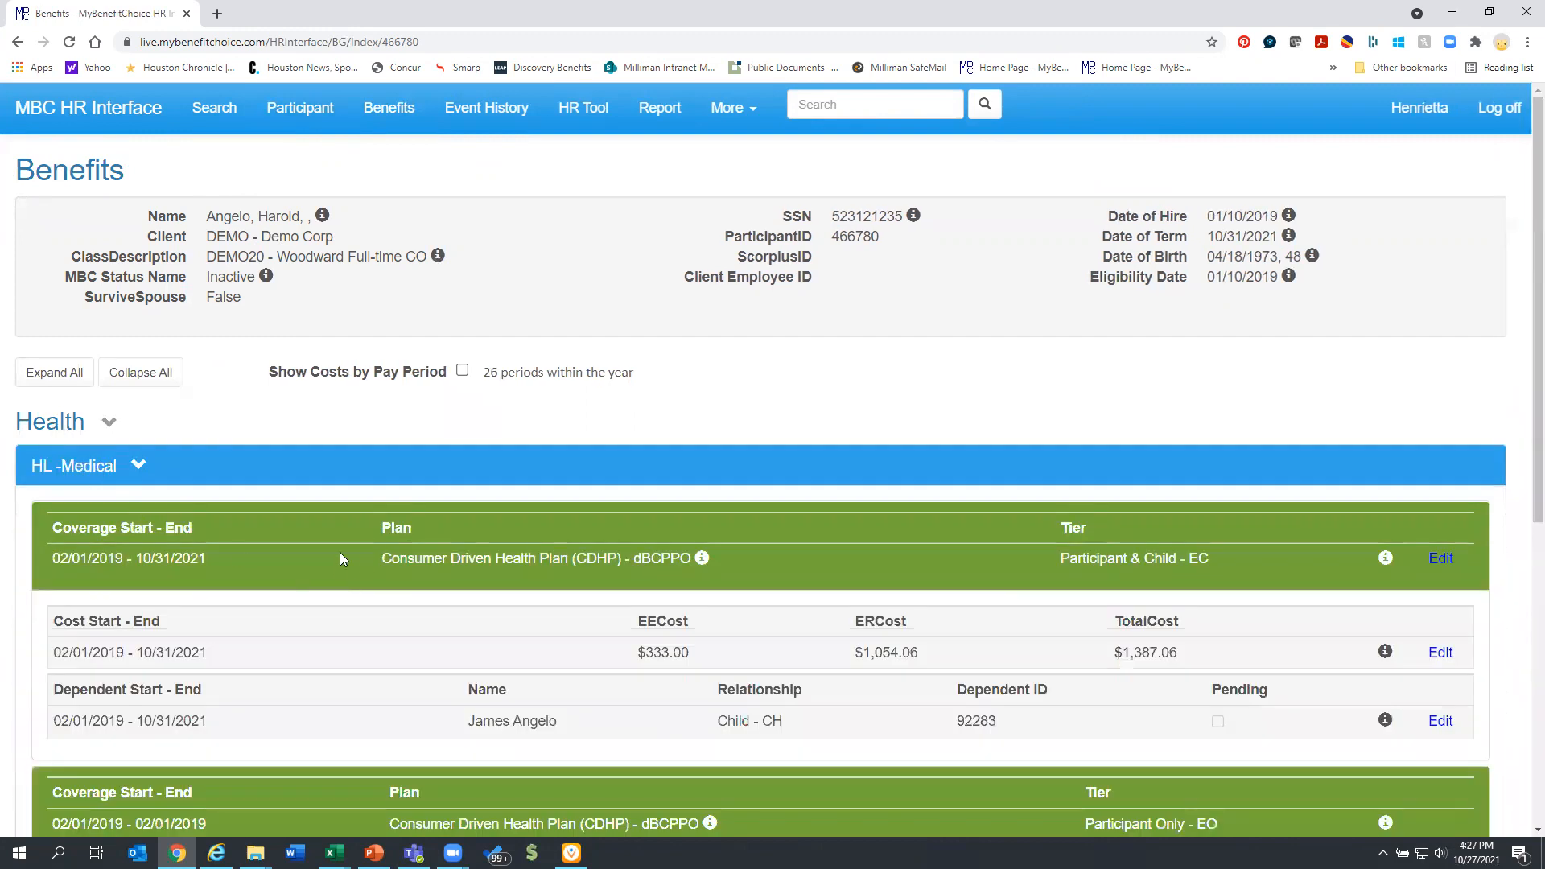
double_click(169, 558)
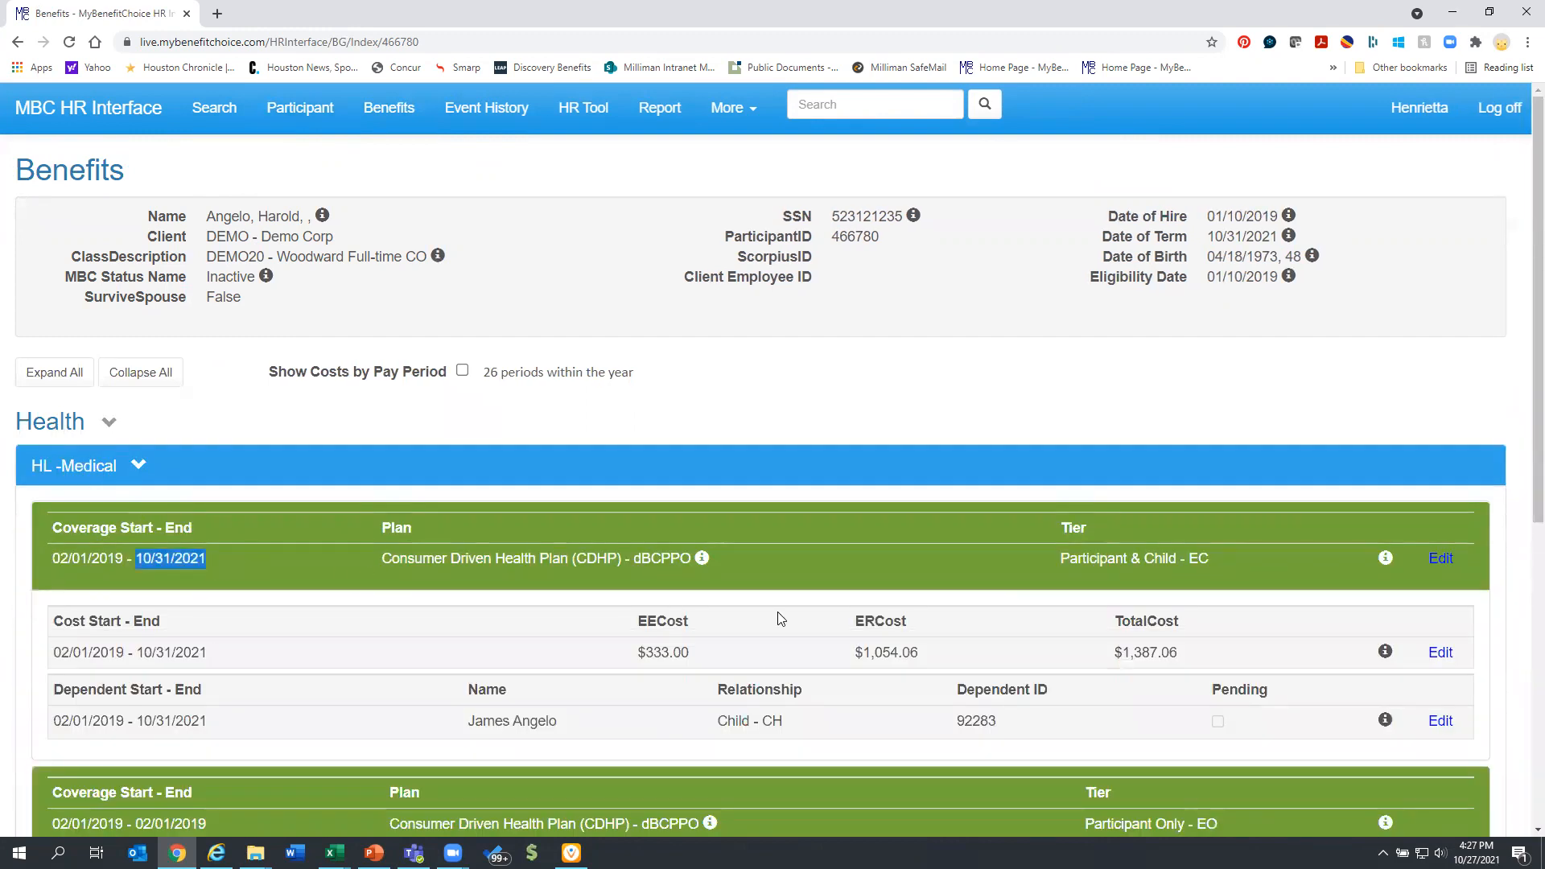
mouse_move(483, 133)
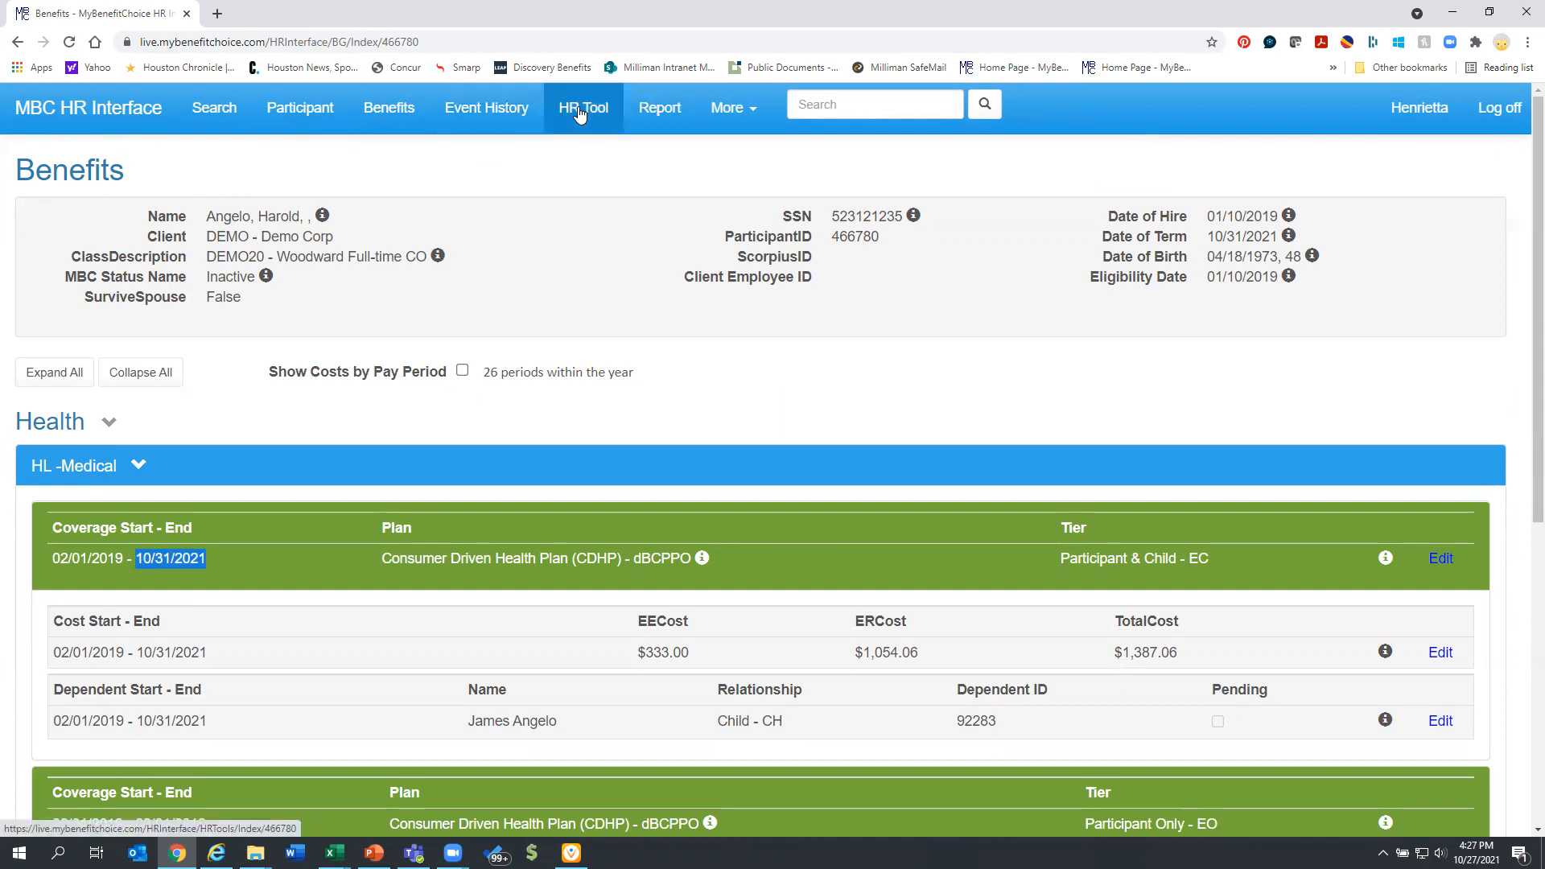
Return to HR Tools and scroll to the Work Event Process options.
left_click(583, 108)
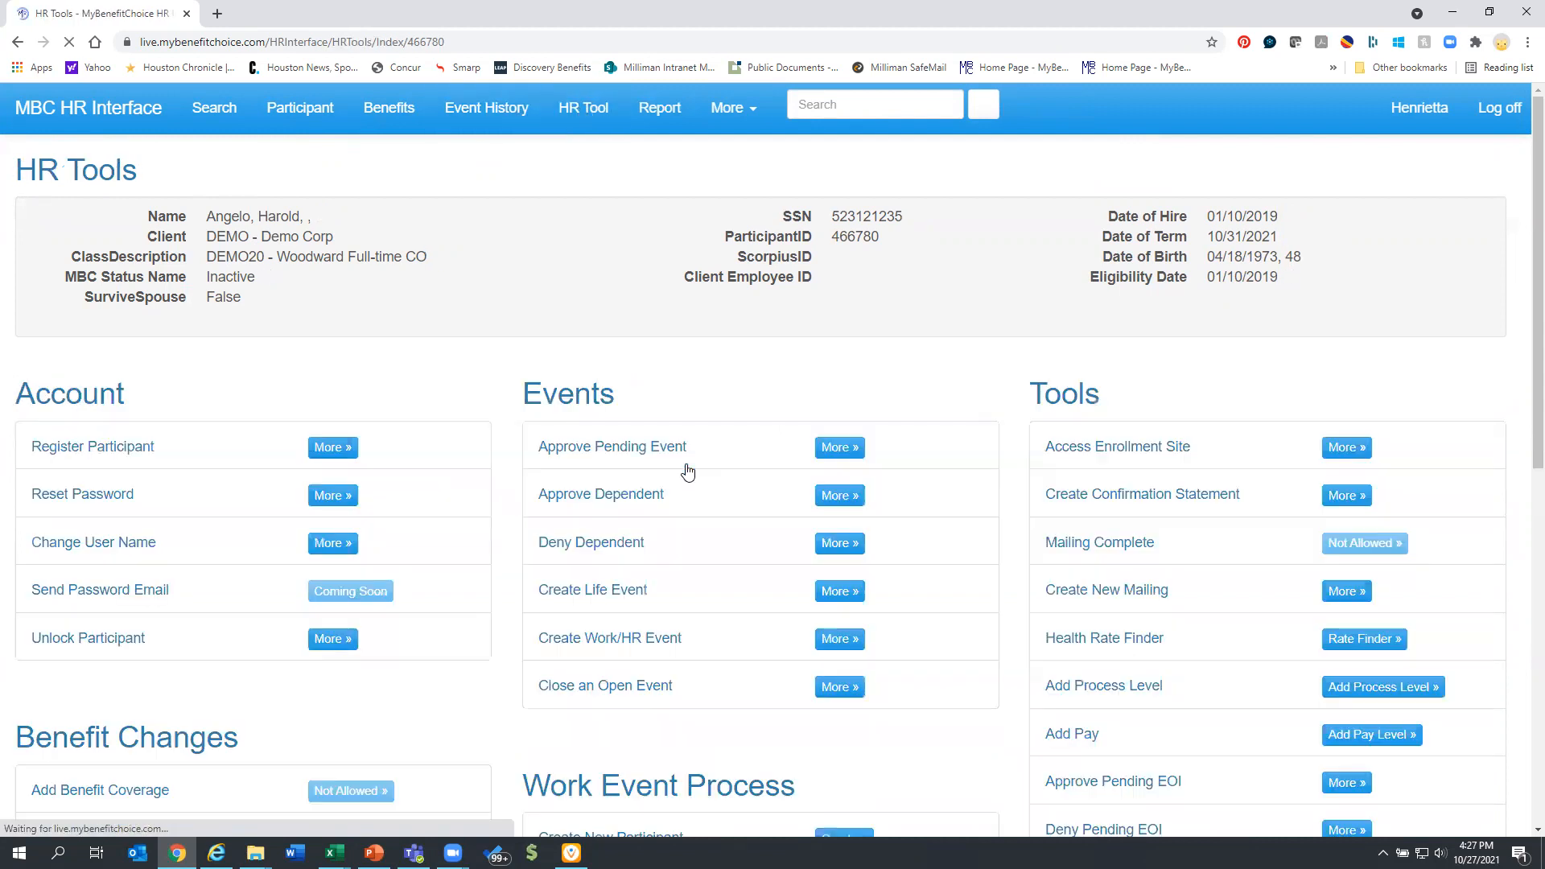
scroll("down", 3)
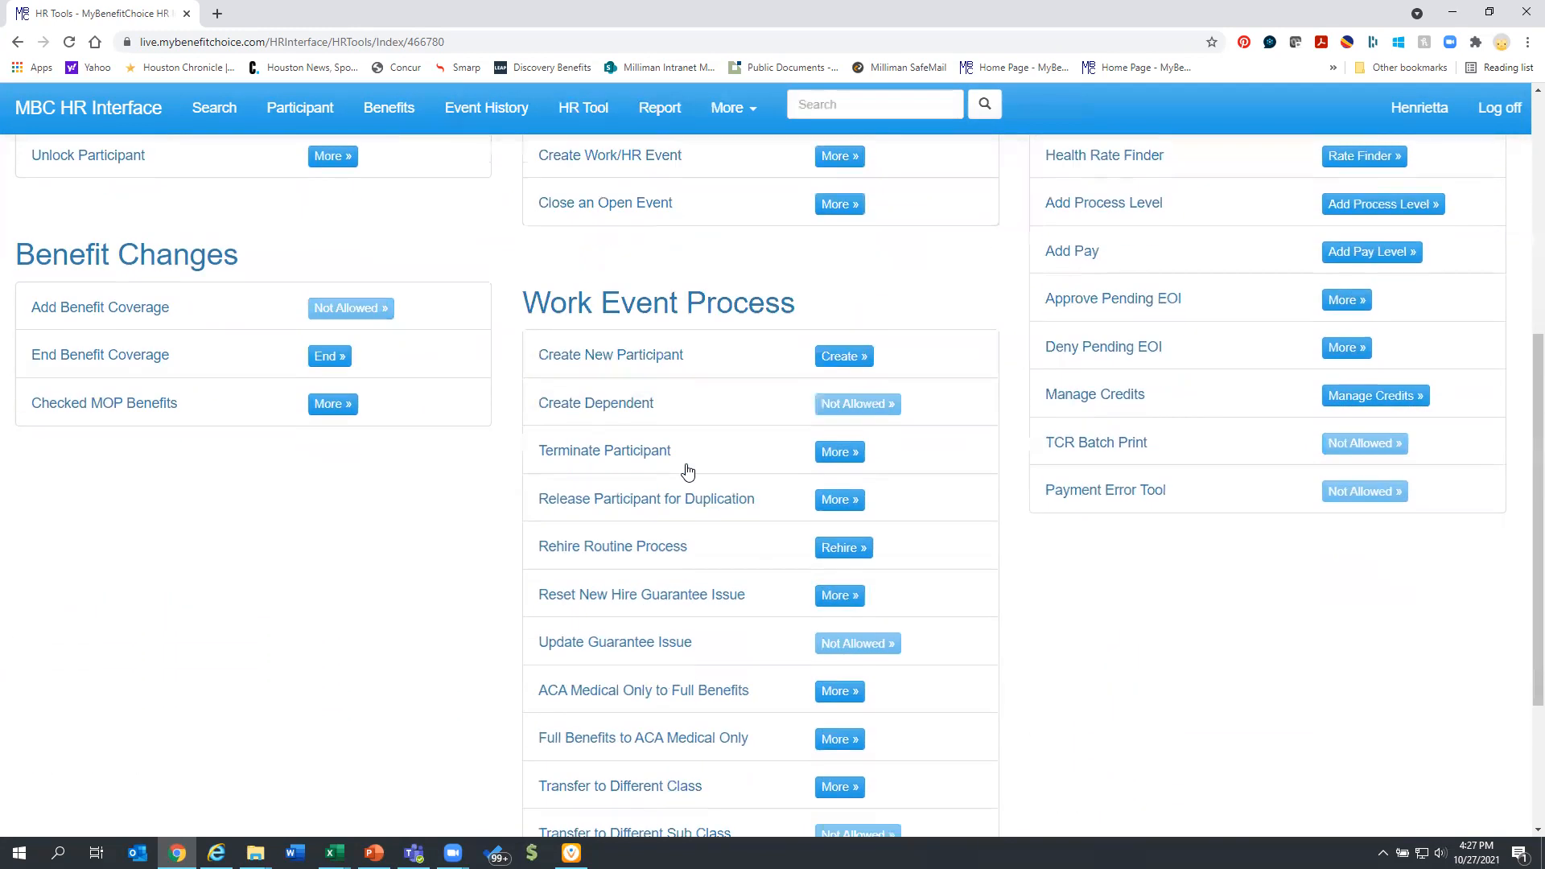
scroll("down", 3)
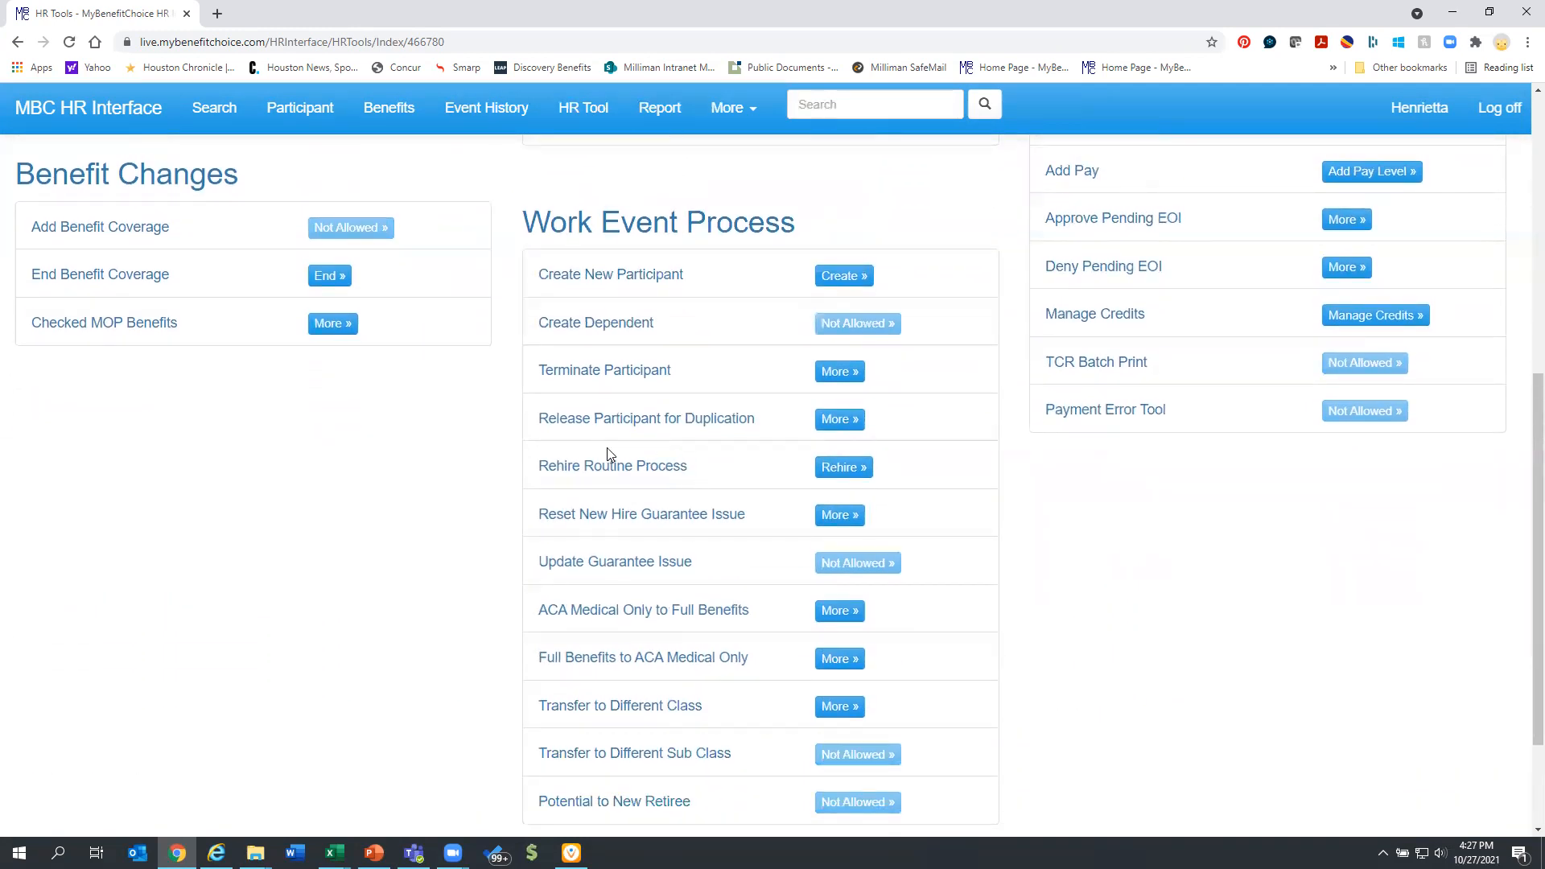
mouse_move(598, 468)
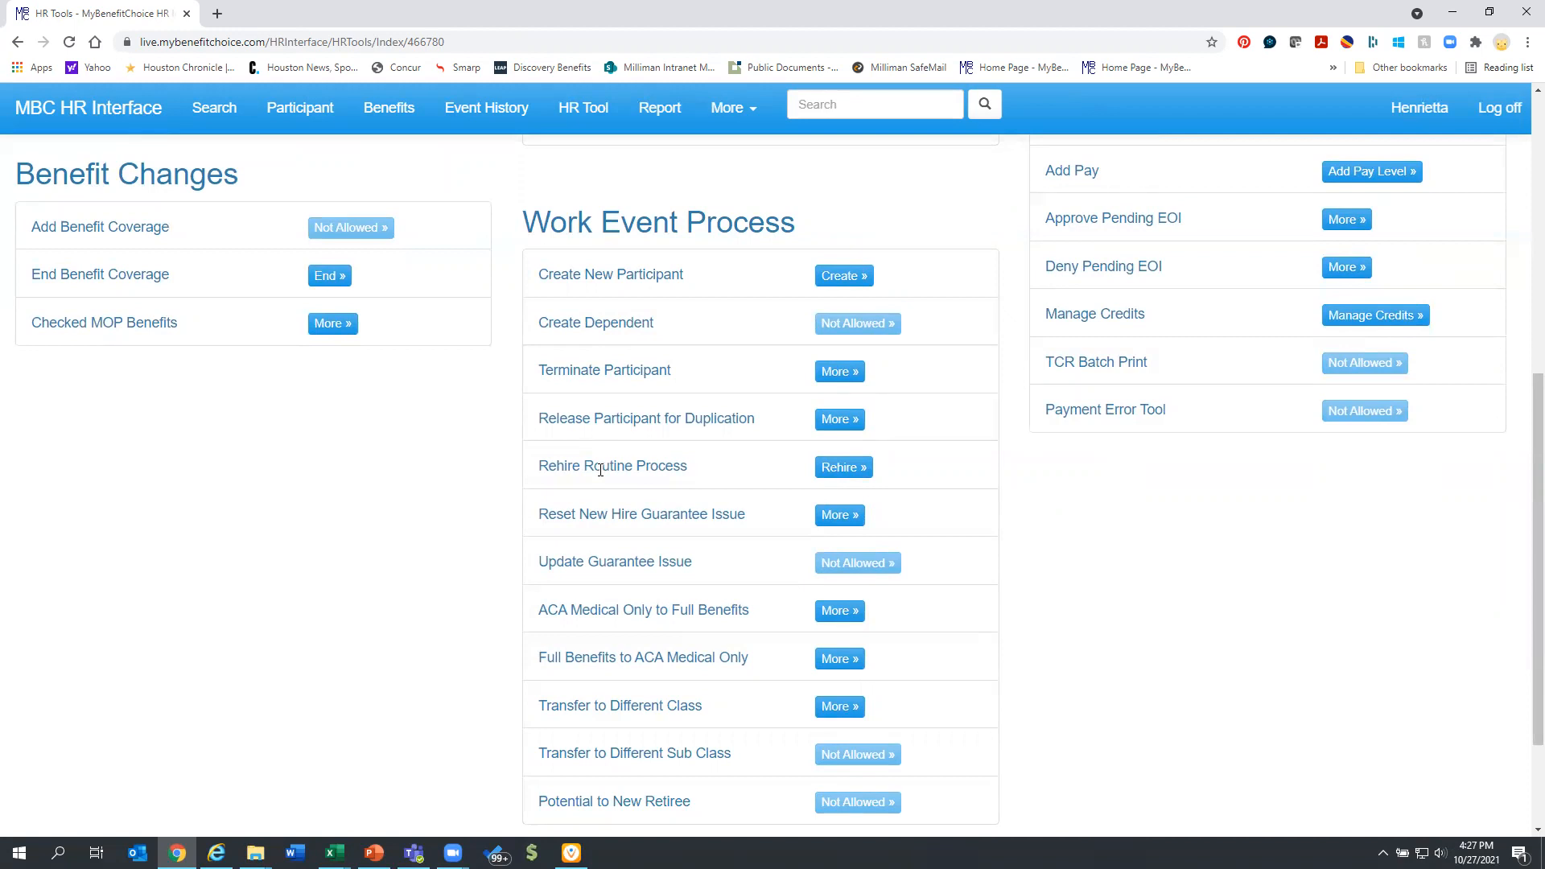
mouse_move(604, 480)
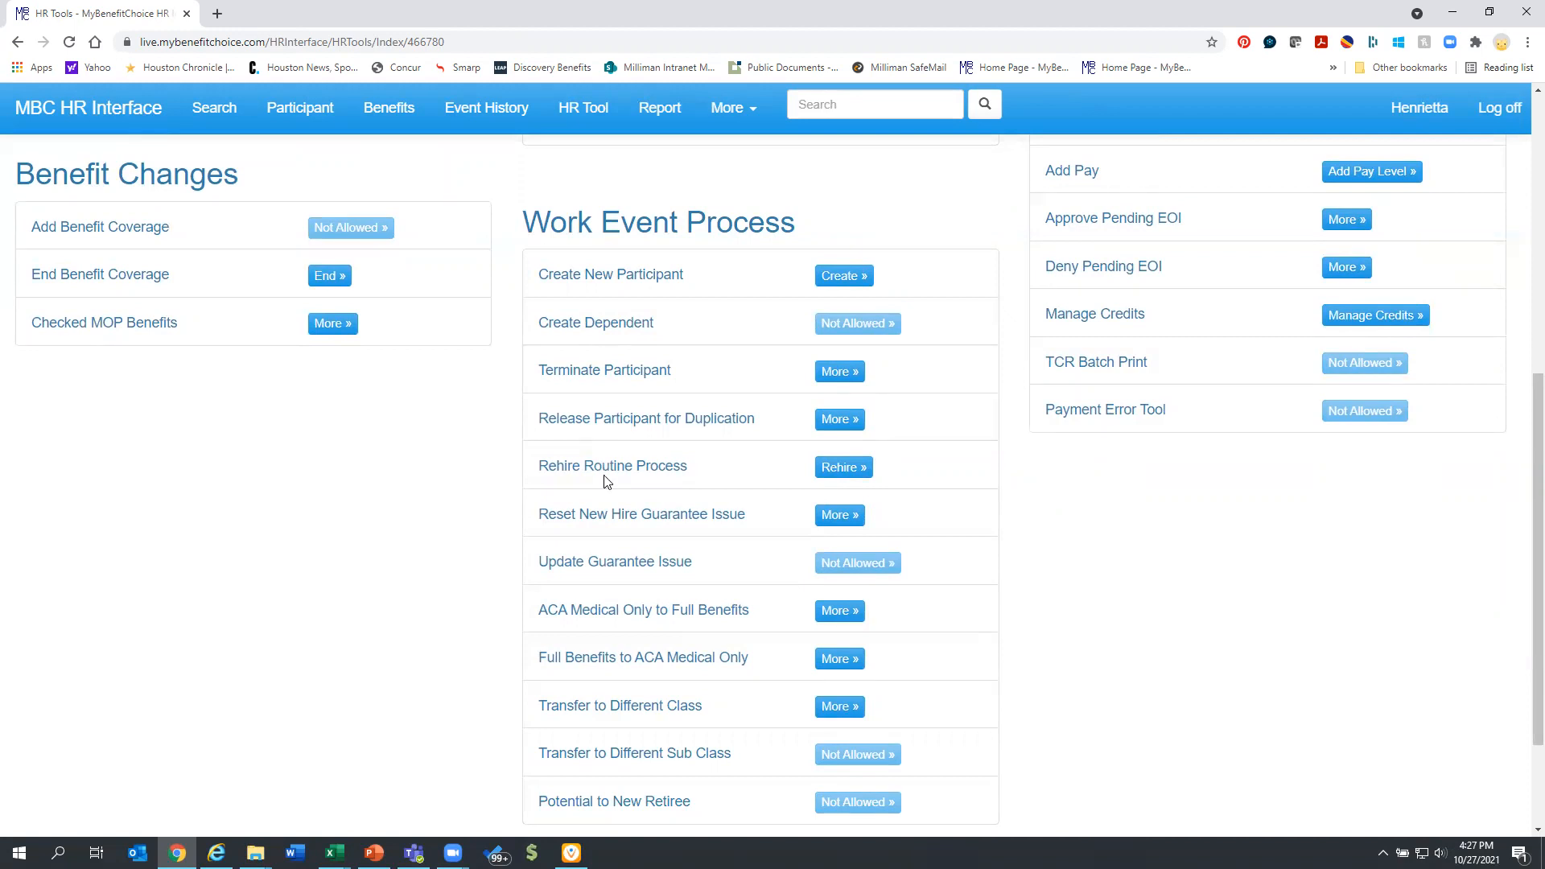
scroll("down", 3)
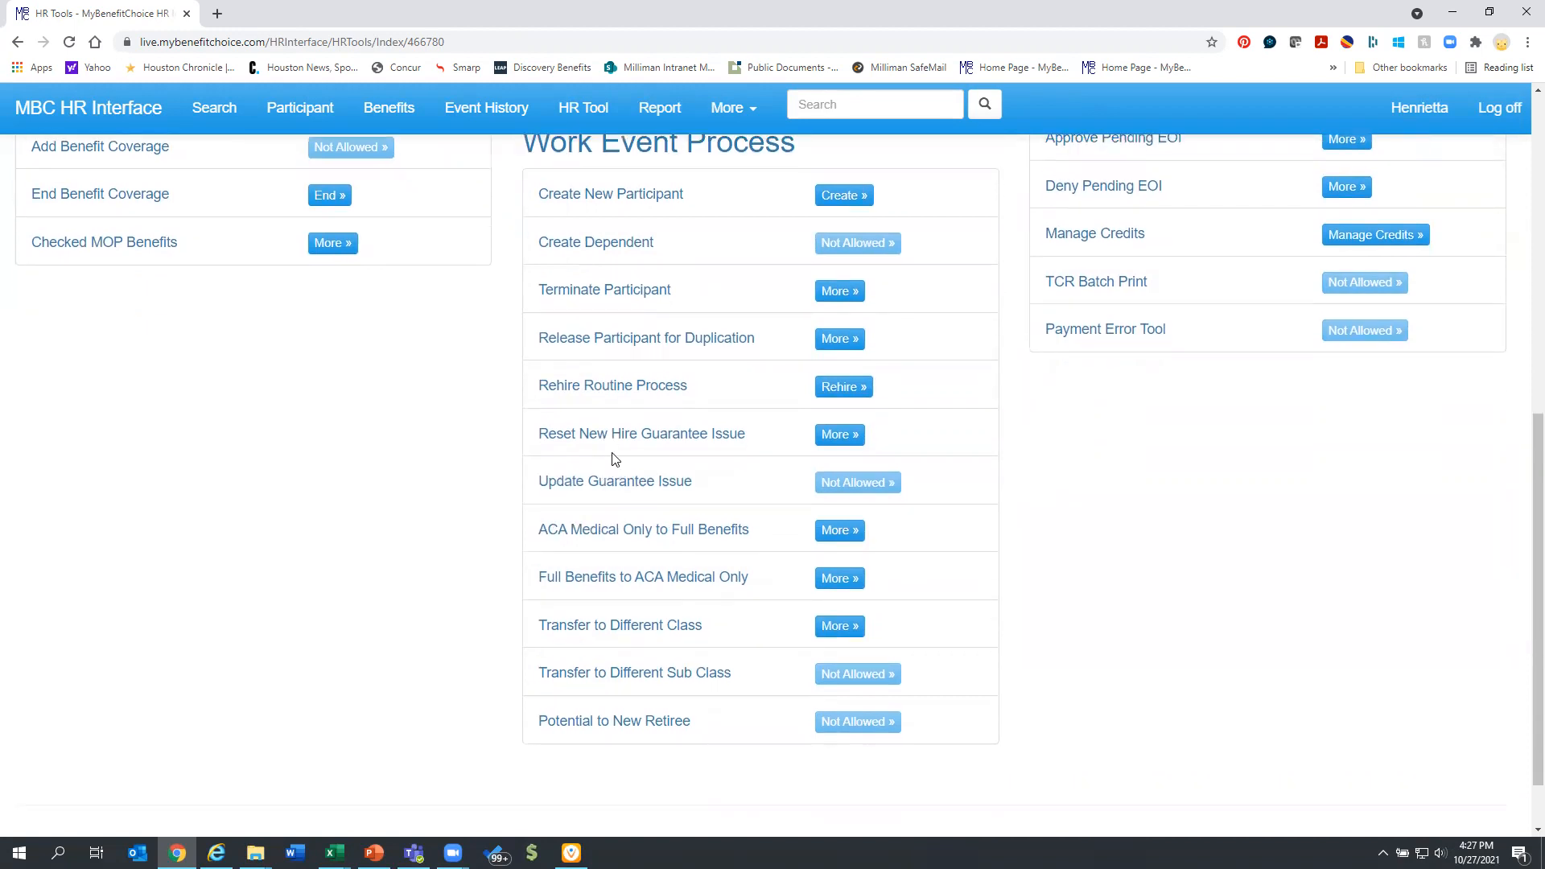
mouse_move(590, 385)
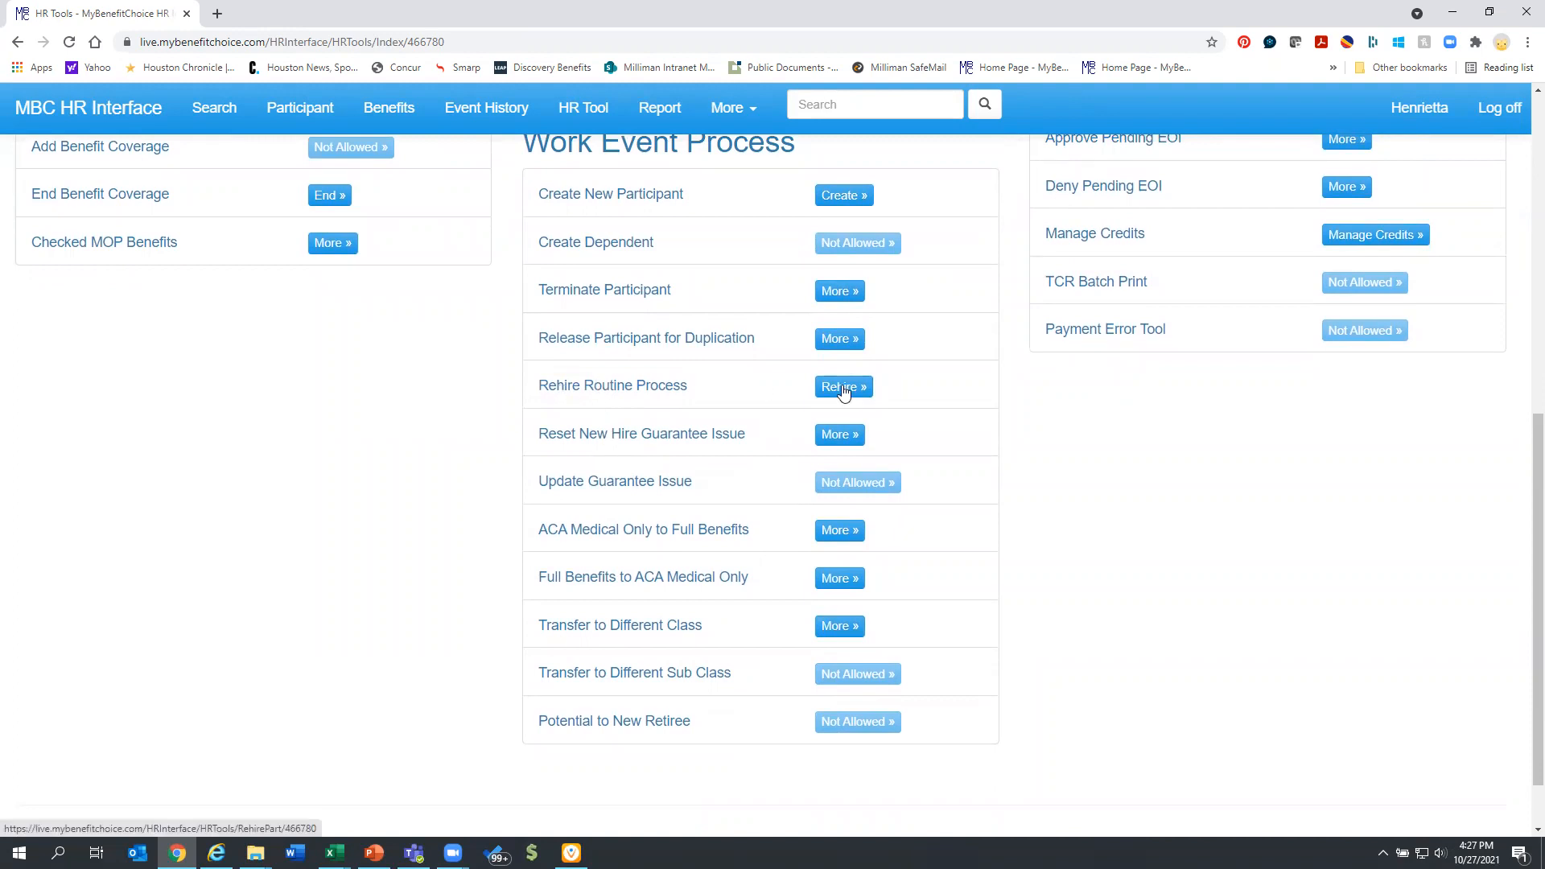
Rehire the participant with eligibility and hire dates 11/1/2021 and annual salary 75000.
left_click(842, 386)
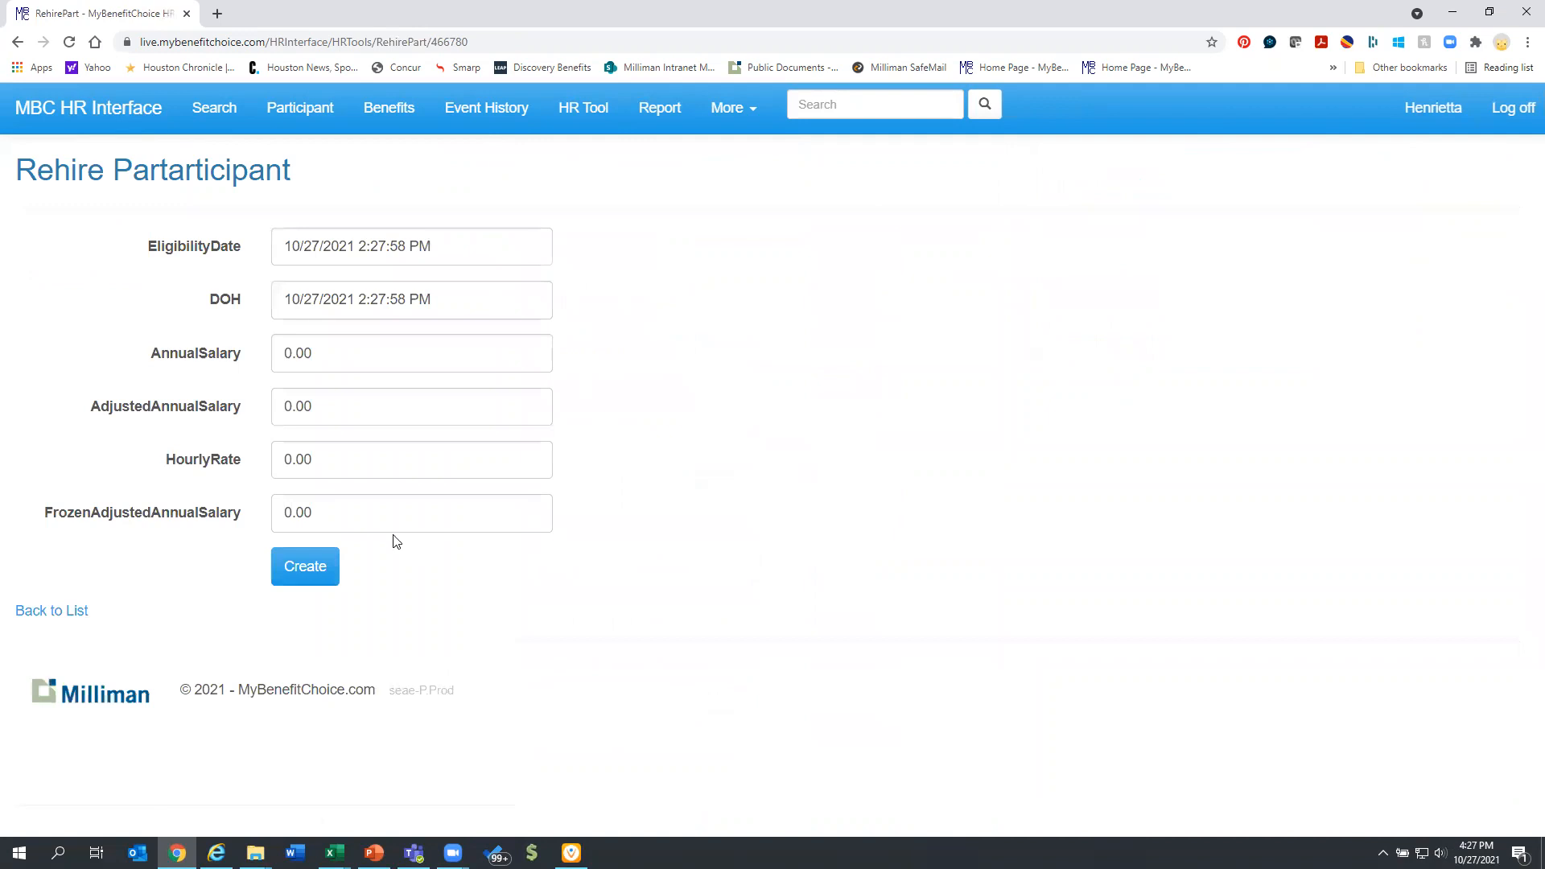
left_click(410, 244)
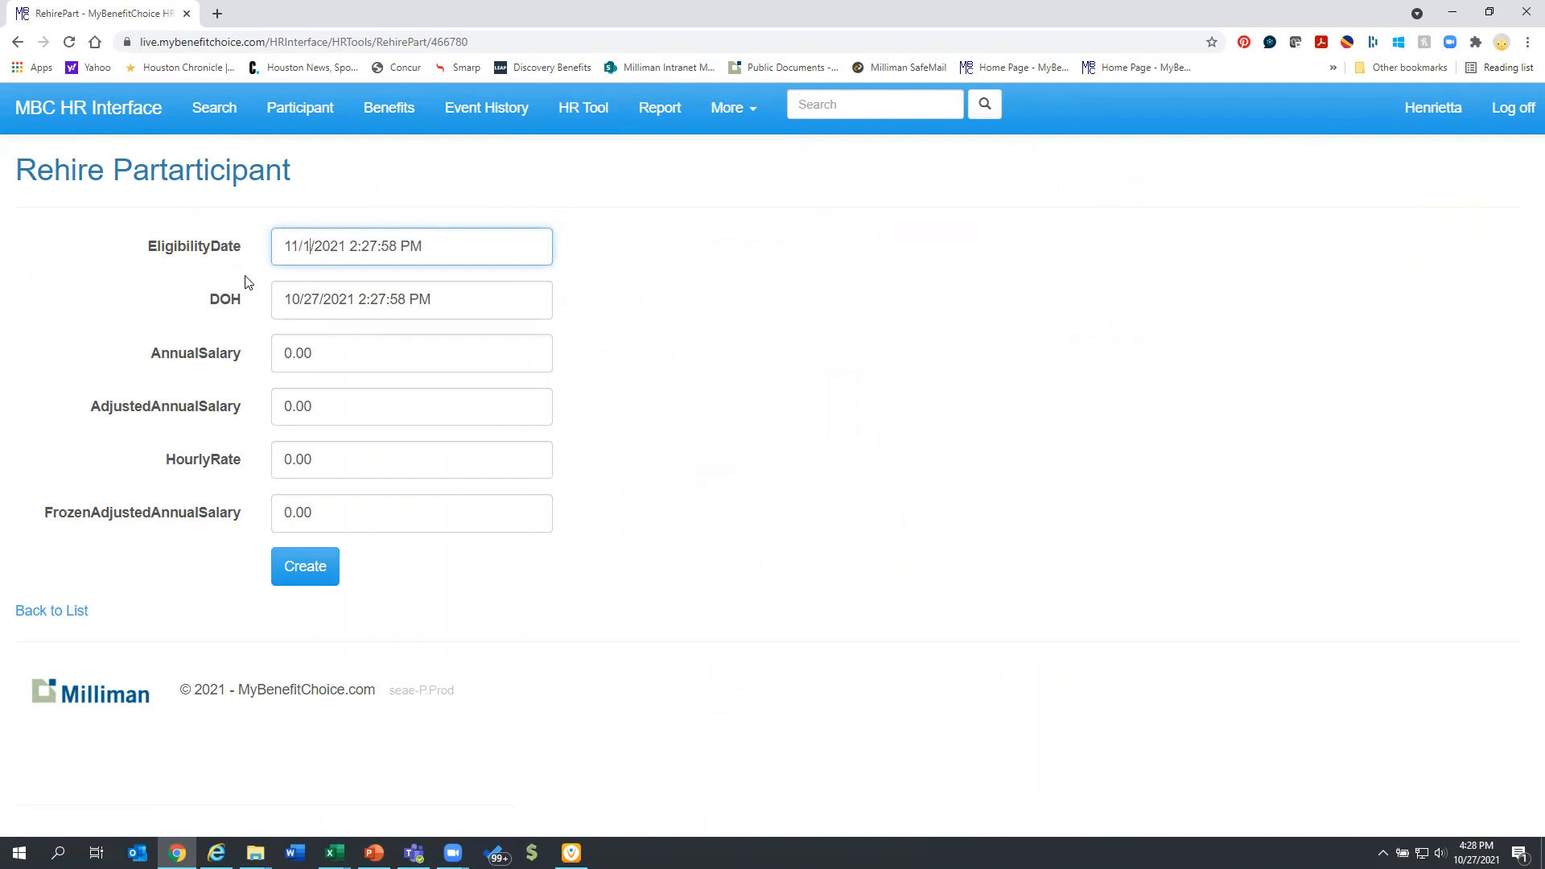
double_click(296, 299)
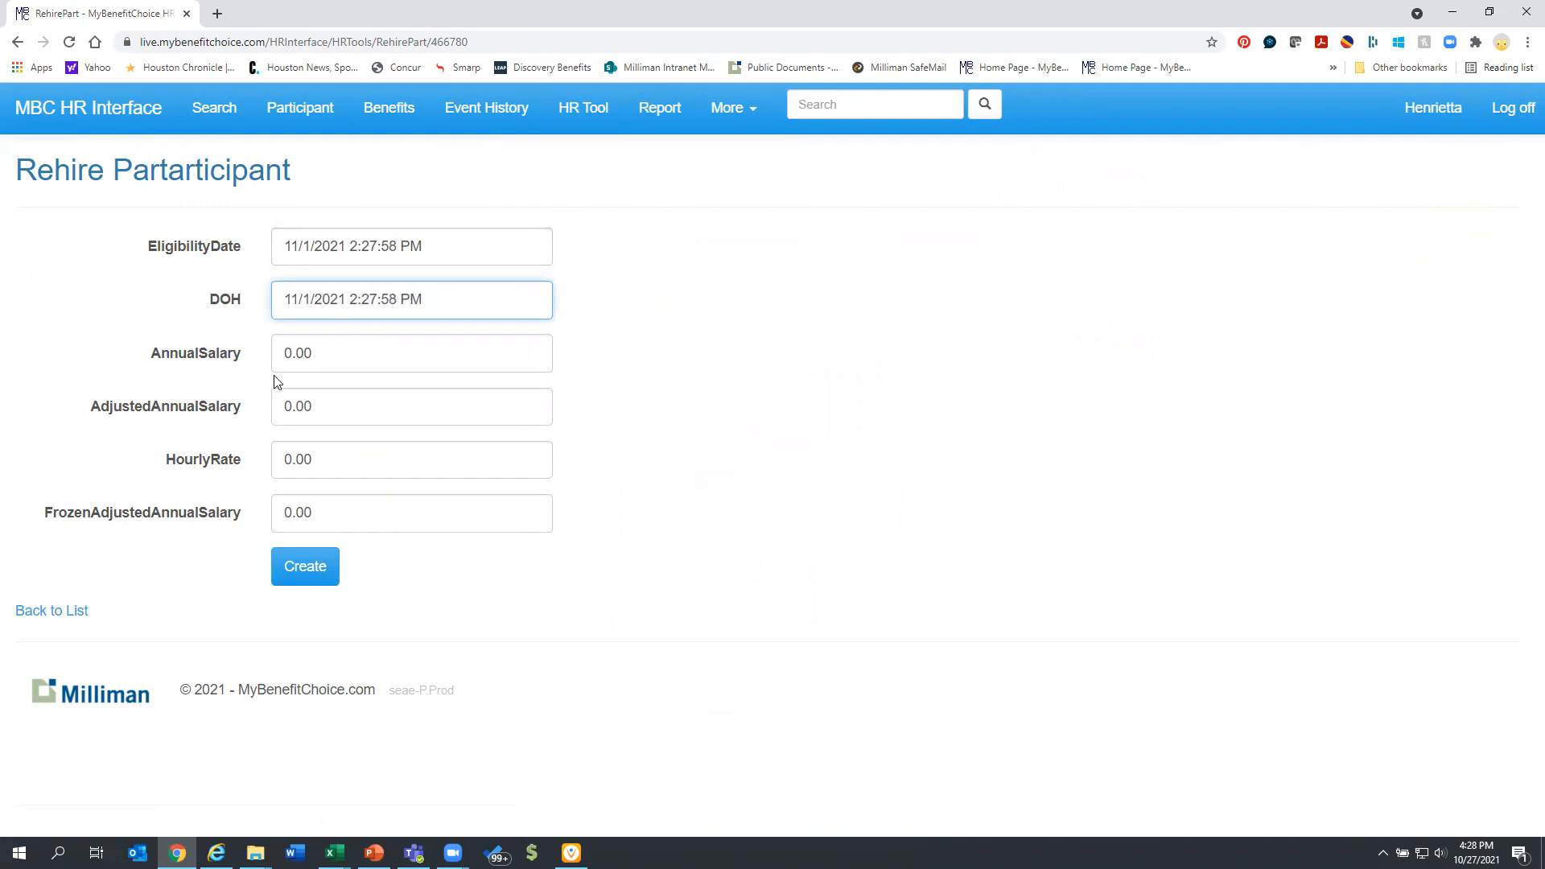
left_click(411, 352)
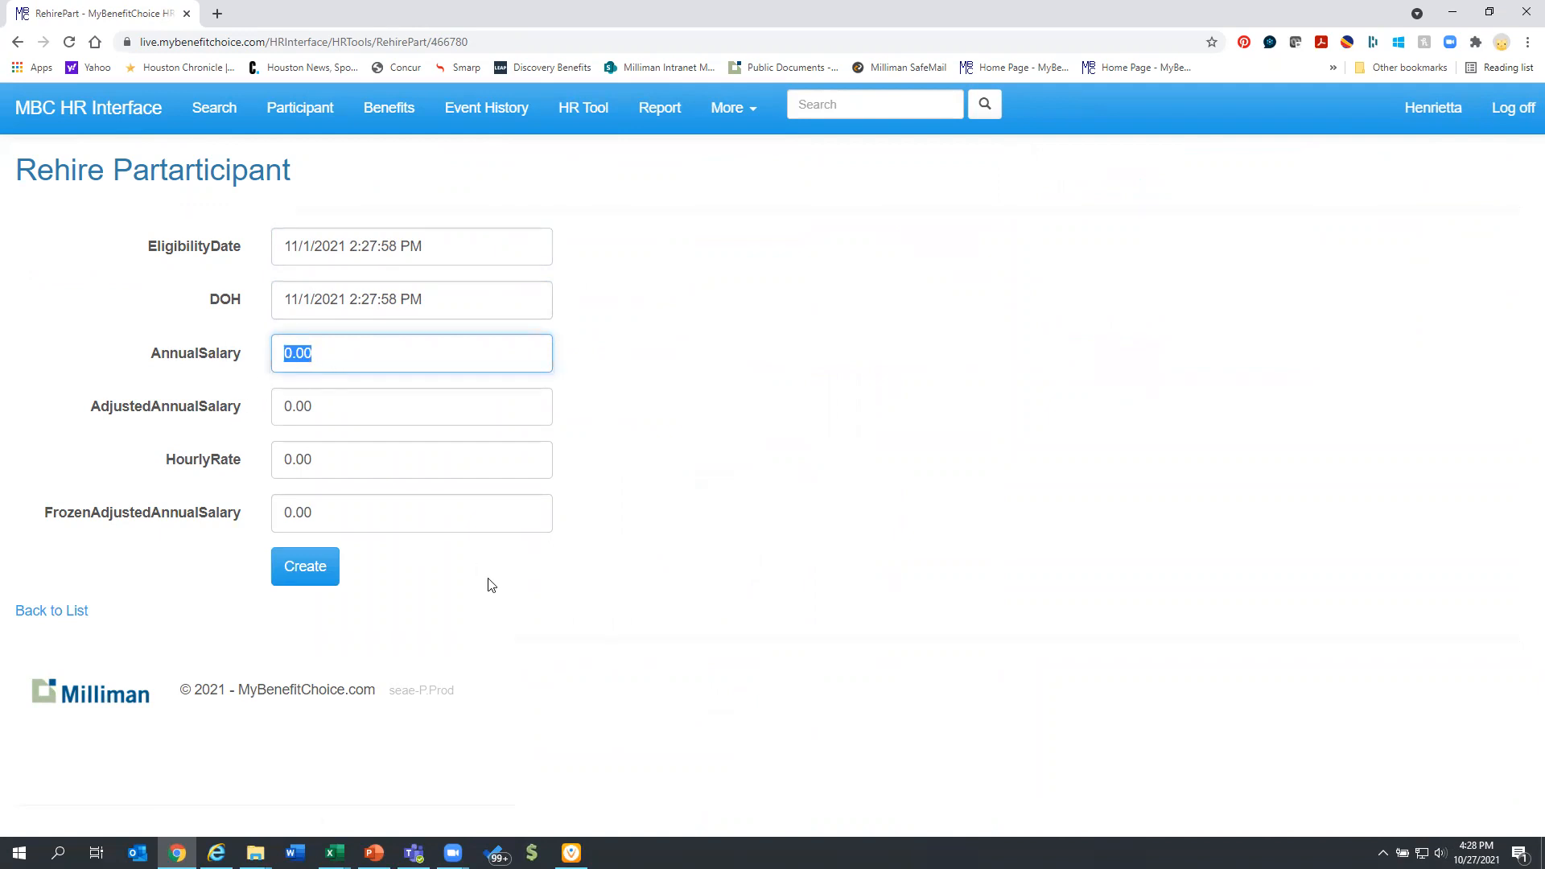
mouse_move(468, 651)
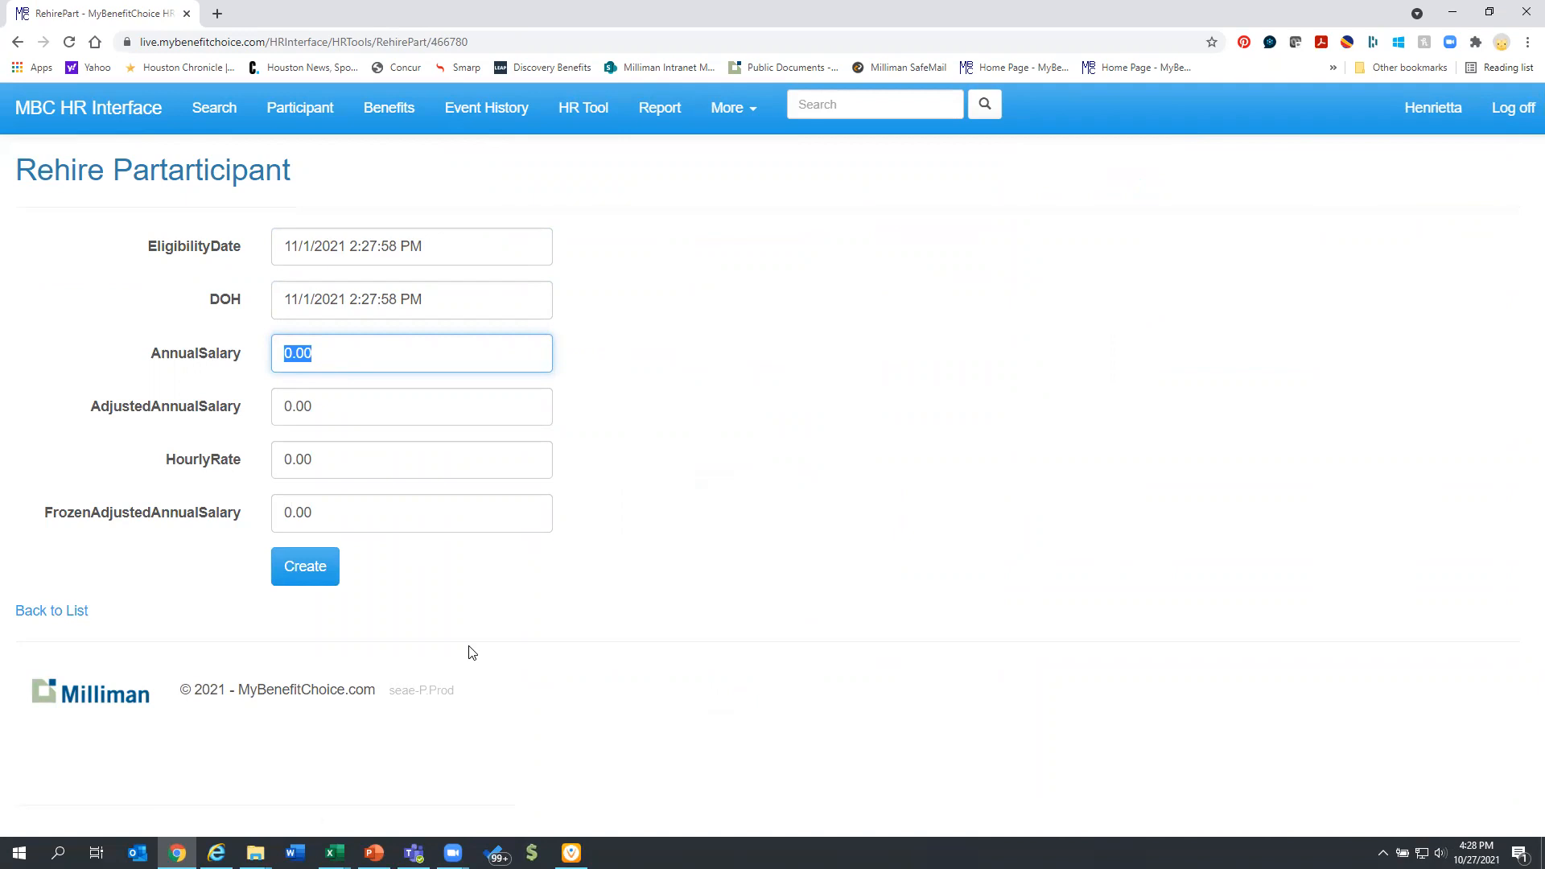
type("75000")
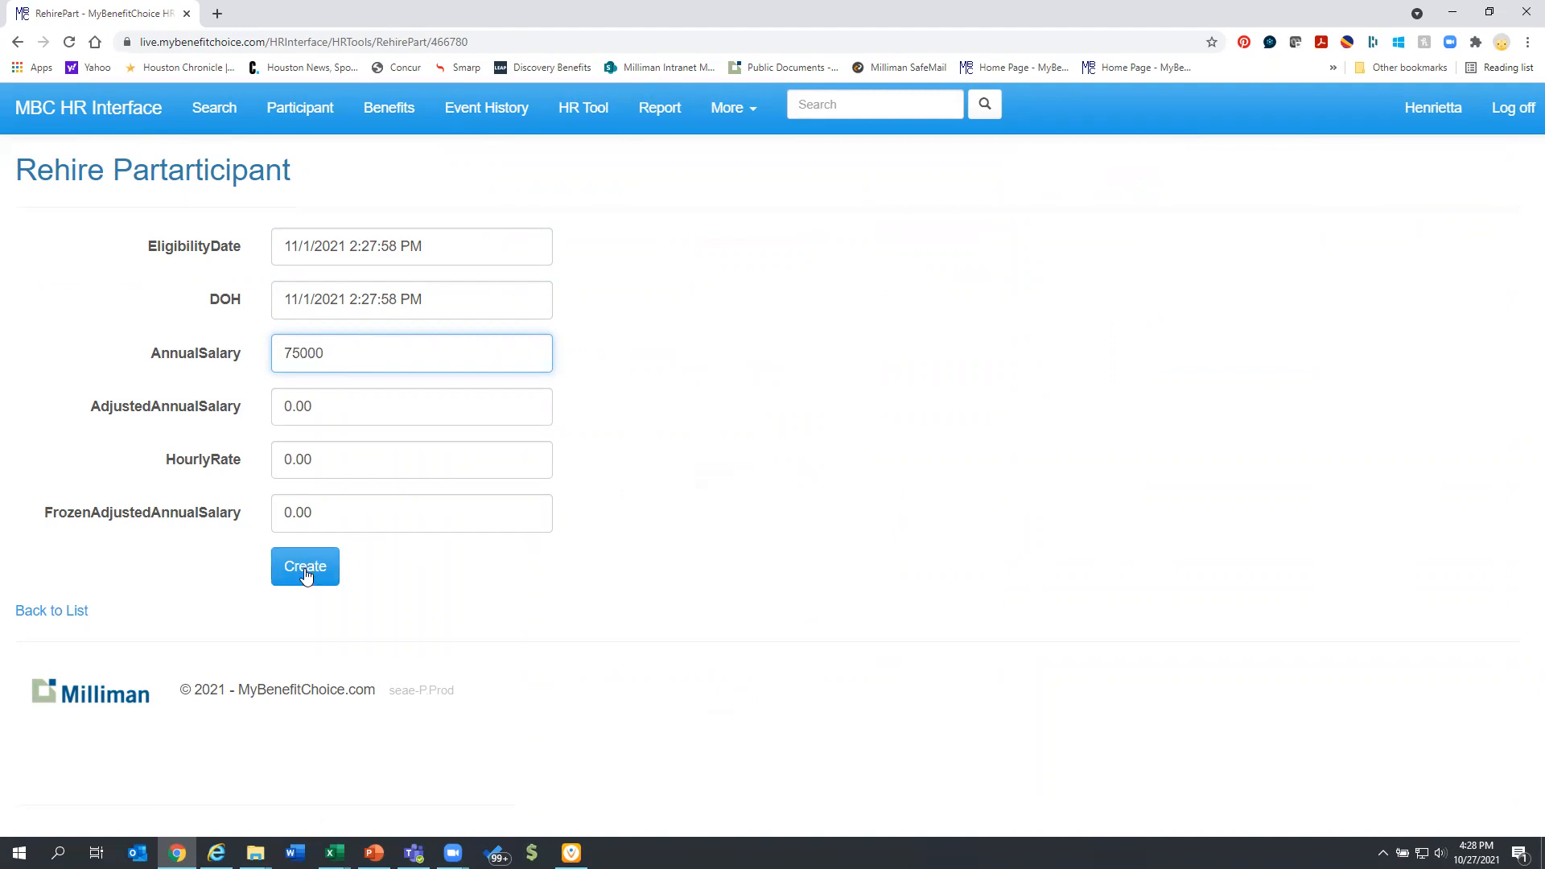
mouse_move(306, 586)
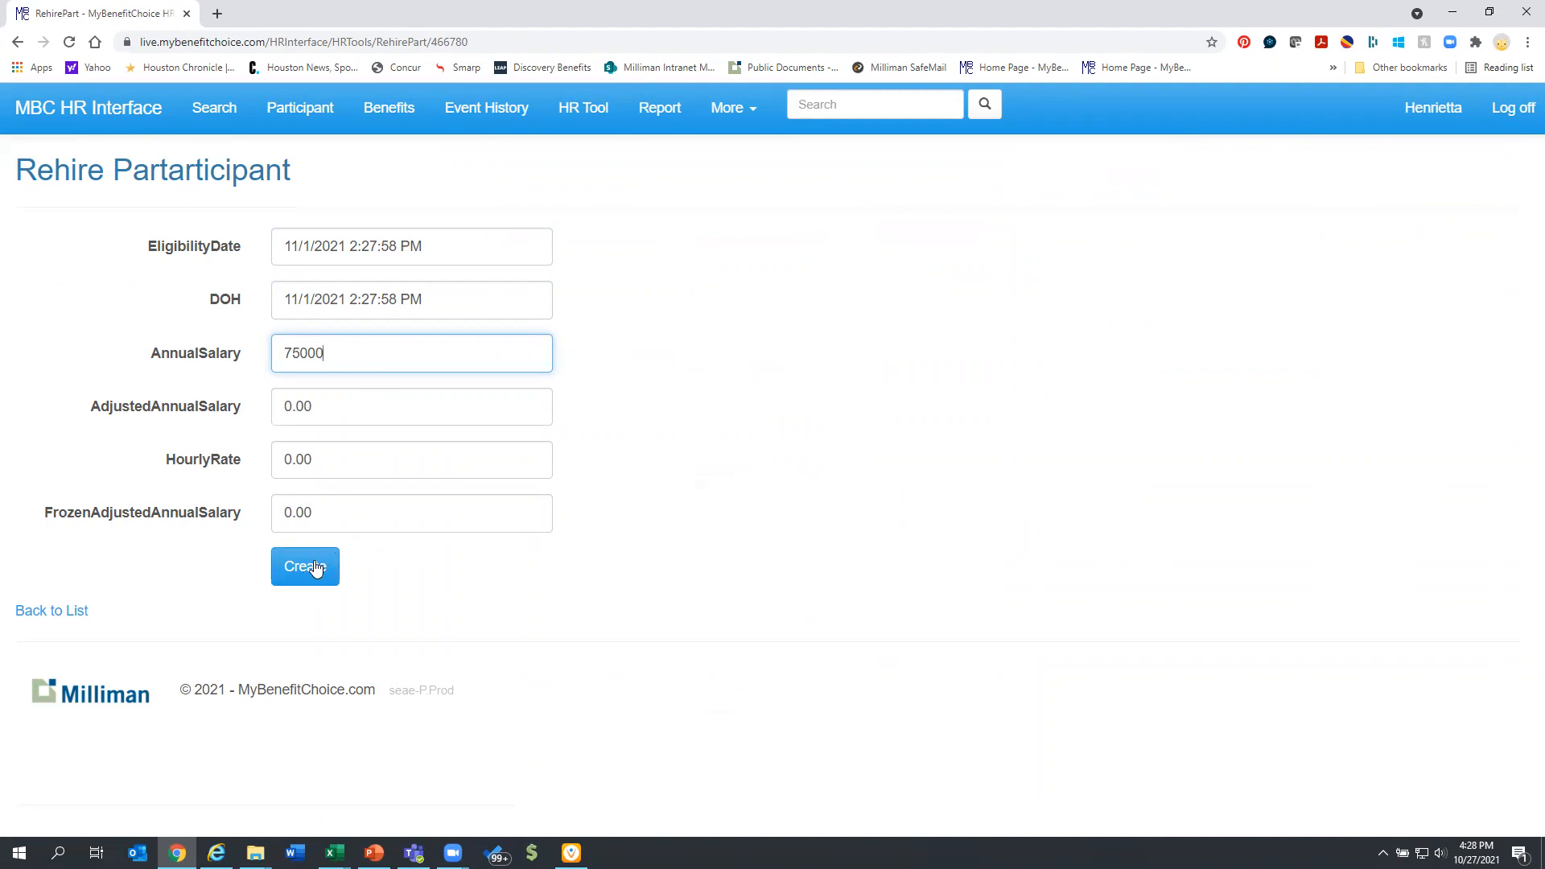
left_click(304, 565)
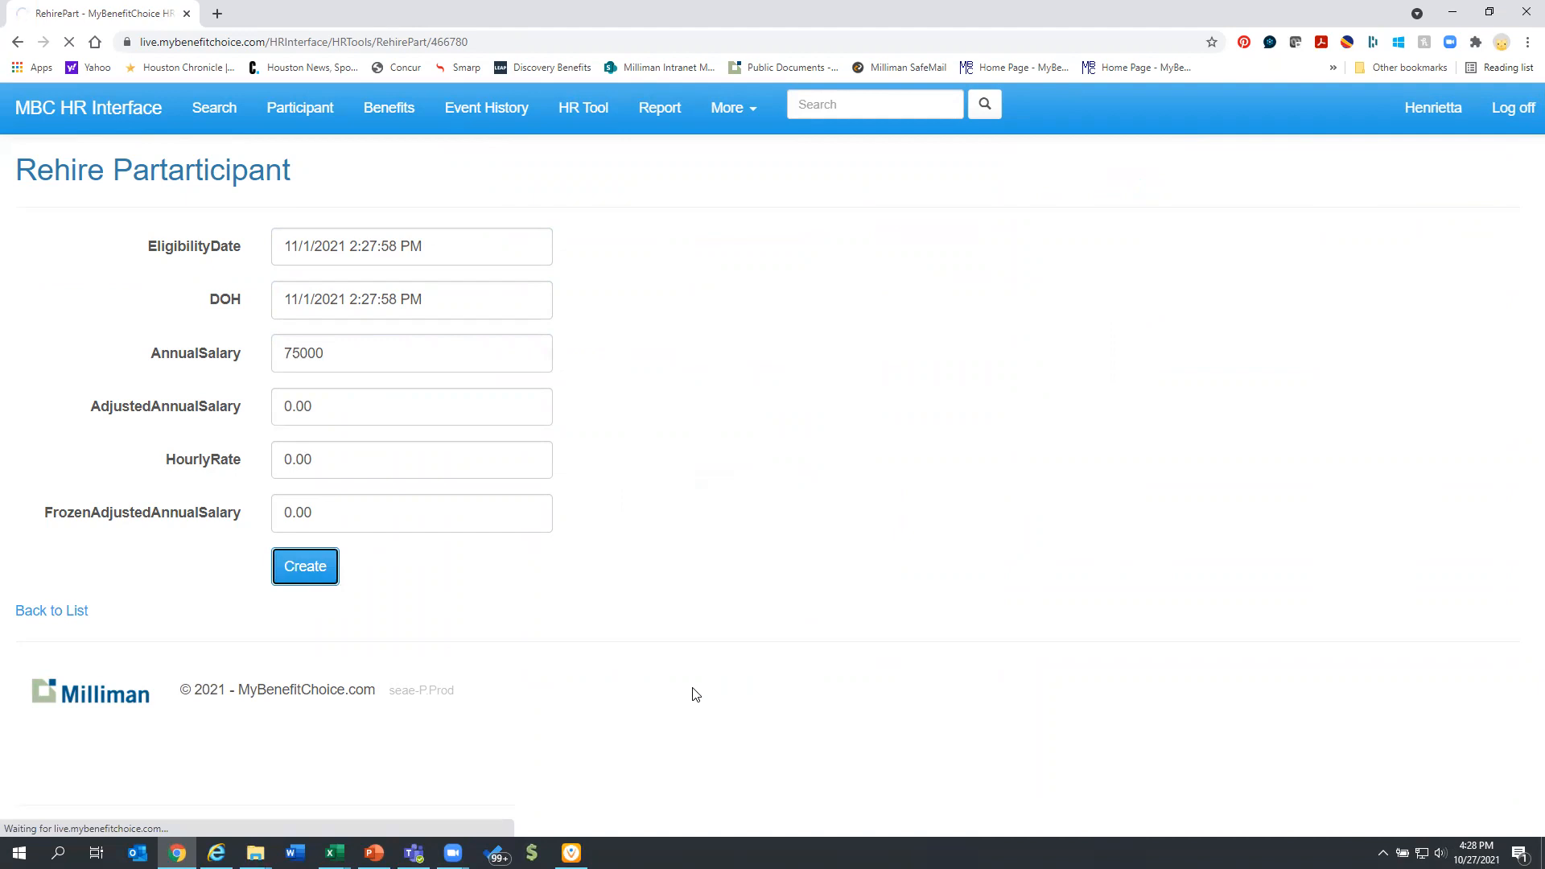
Verify Active status, 11/01/2021 hire and eligibility dates and $75,000 salary on the record.
left_click(305, 565)
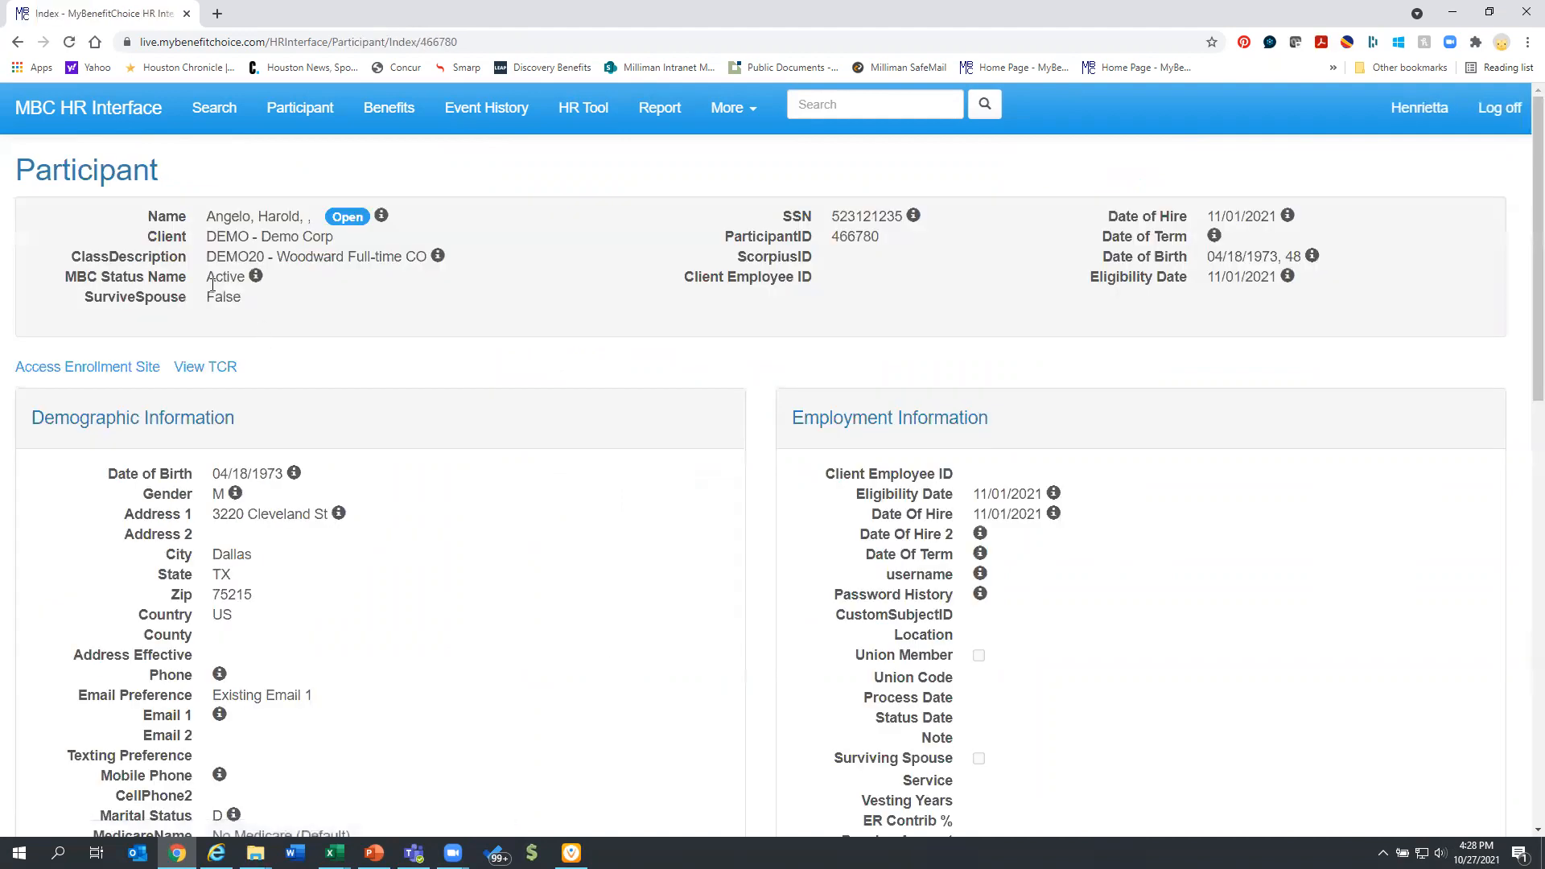
double_click(226, 277)
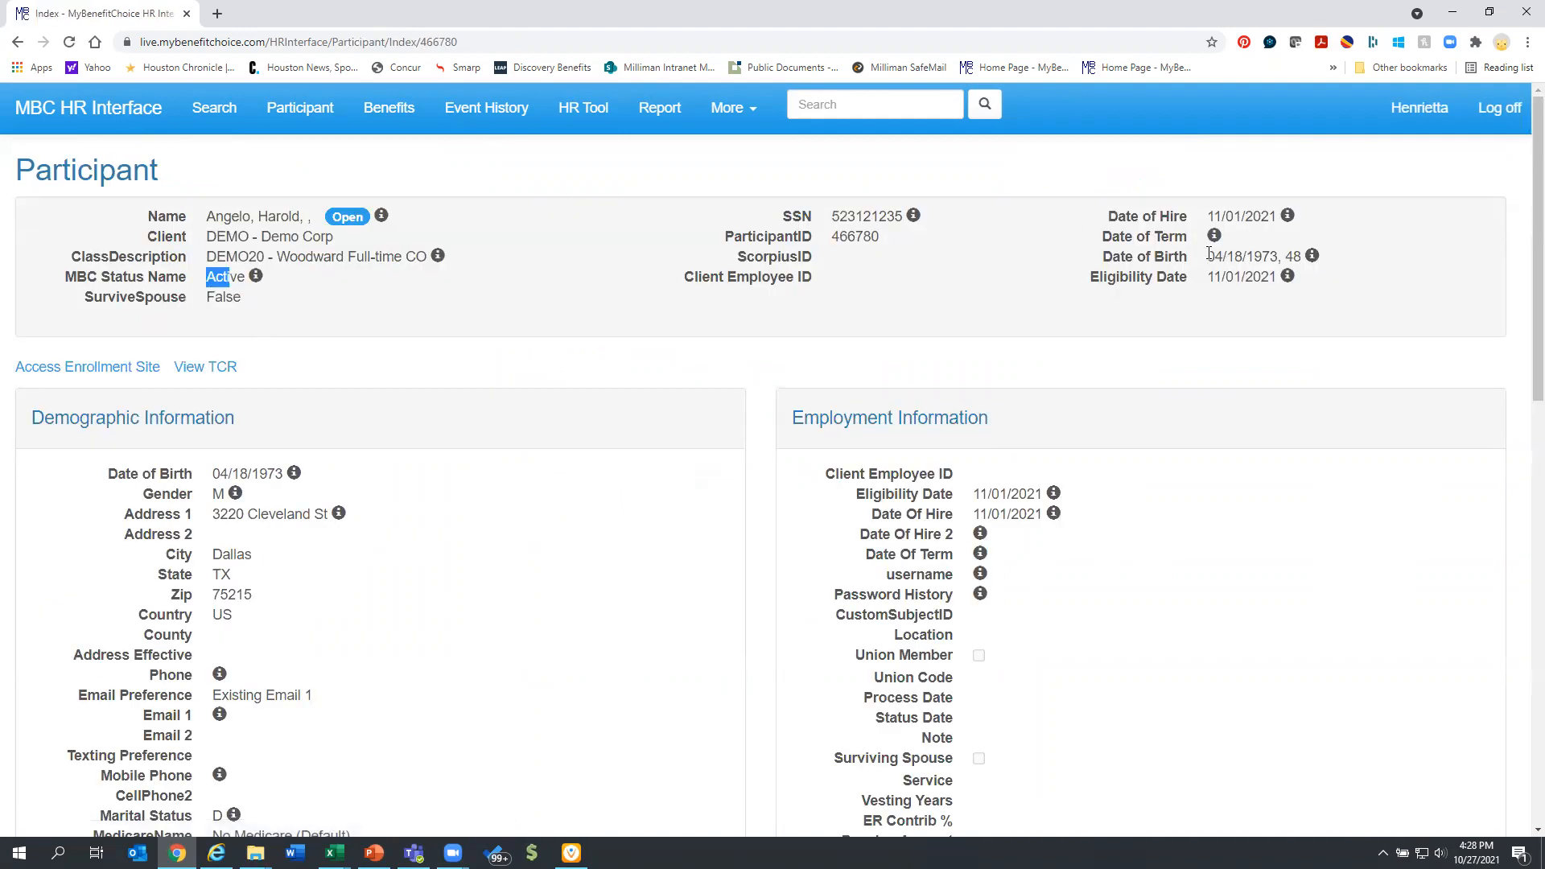
scroll("down", 3)
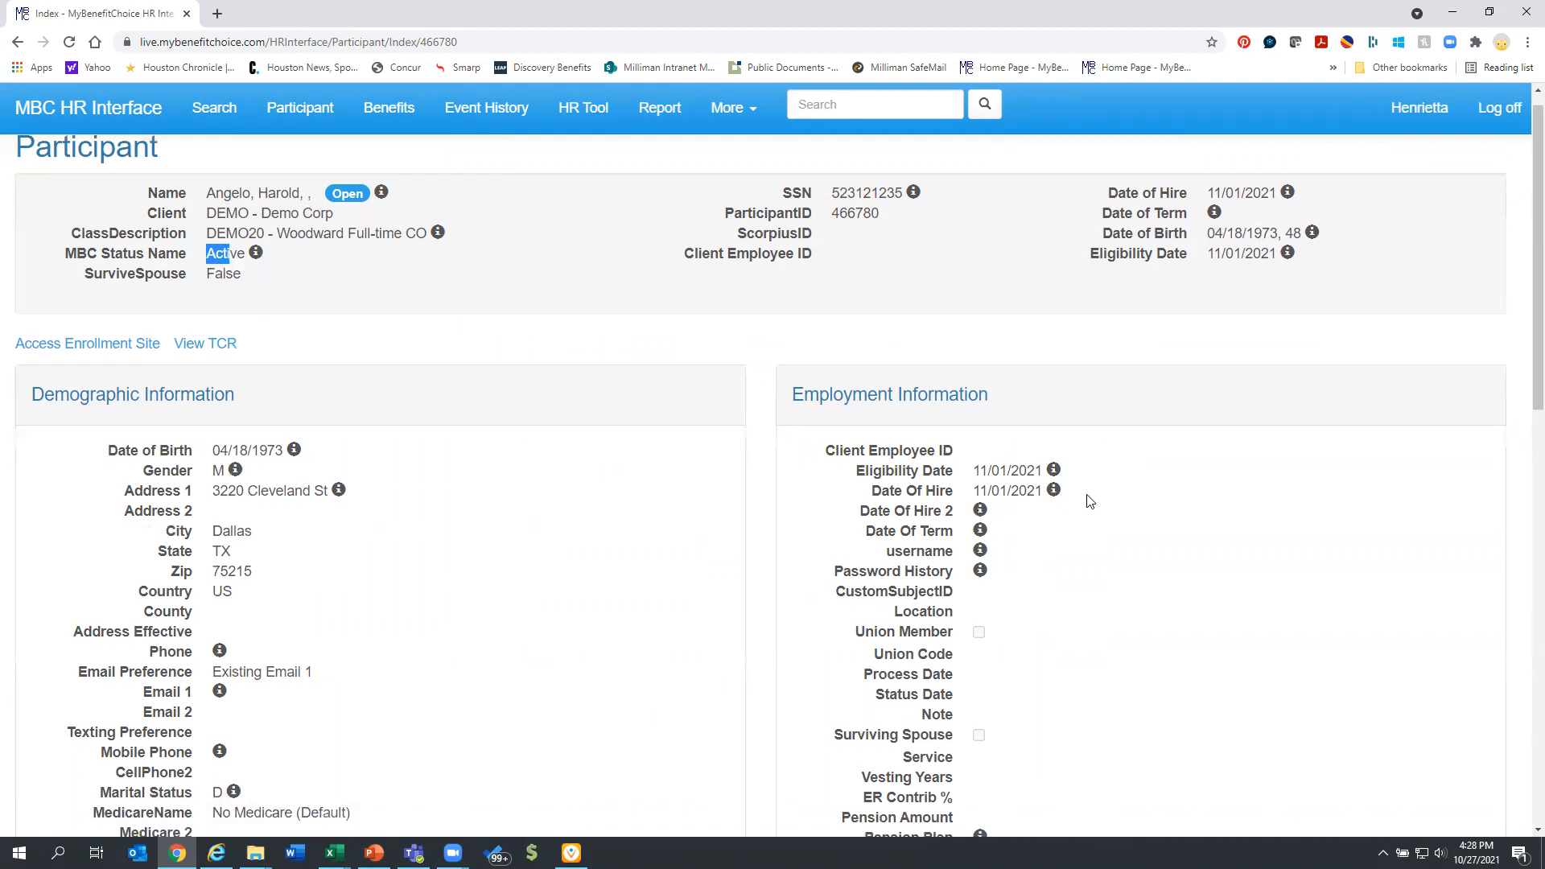
scroll("down", 3)
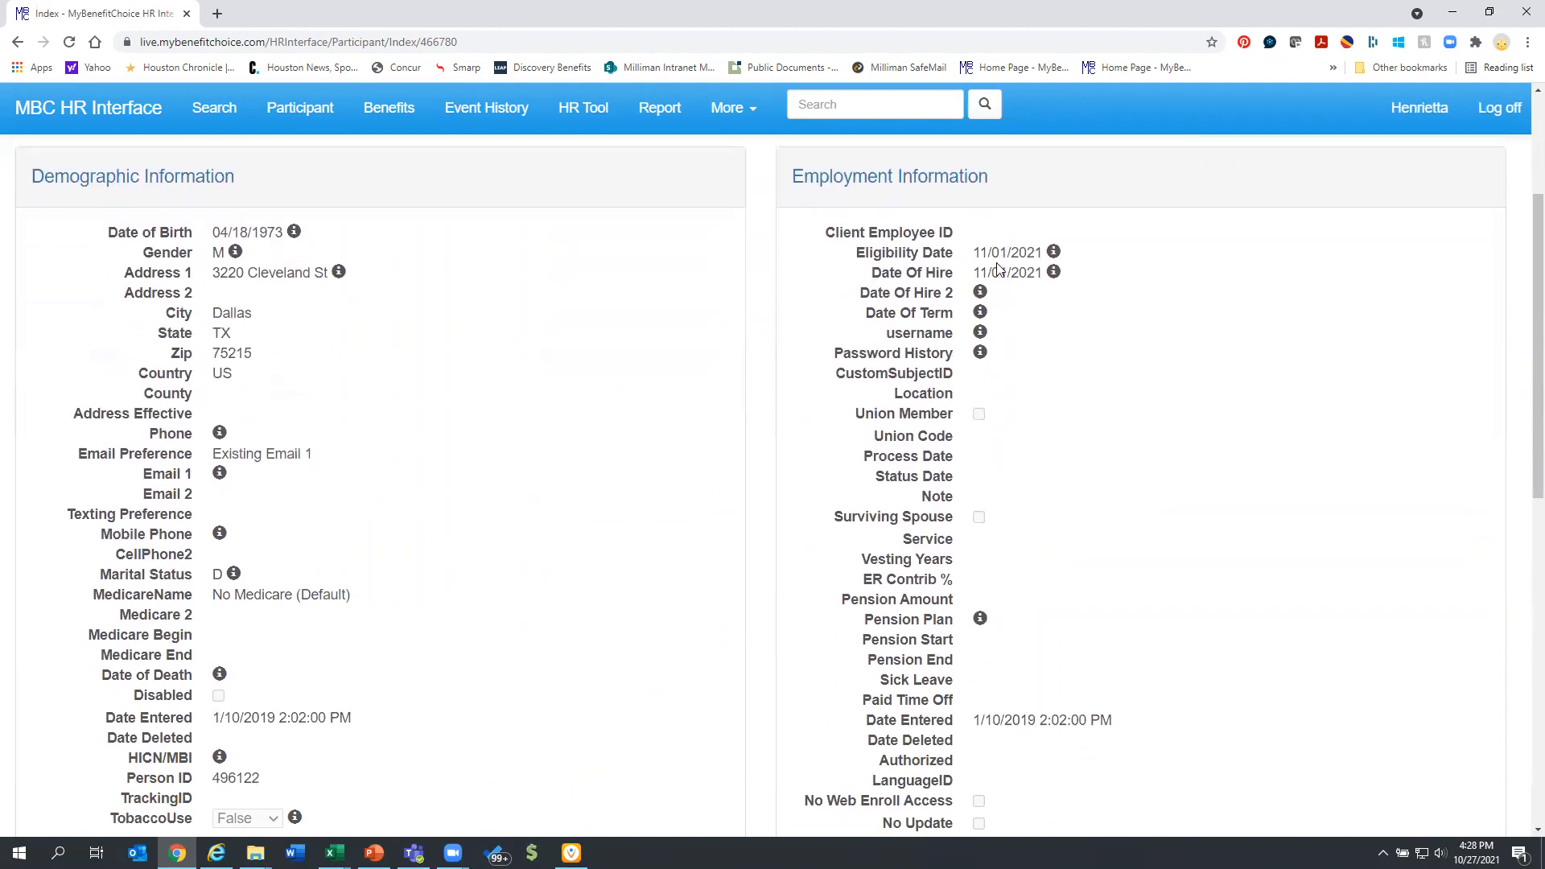
scroll("down", 3)
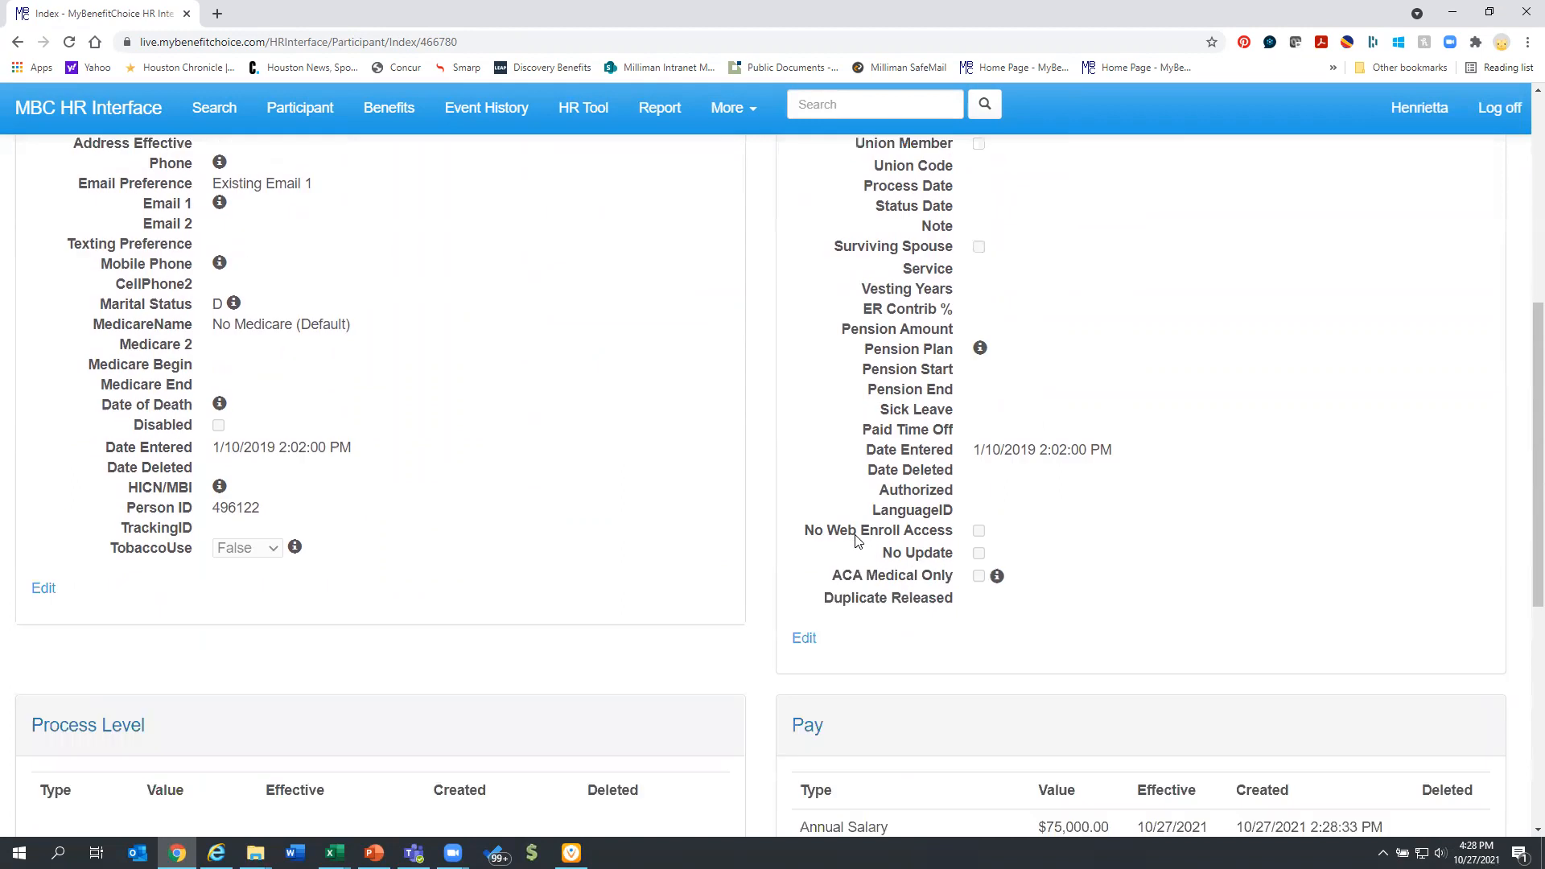
scroll("down", 3)
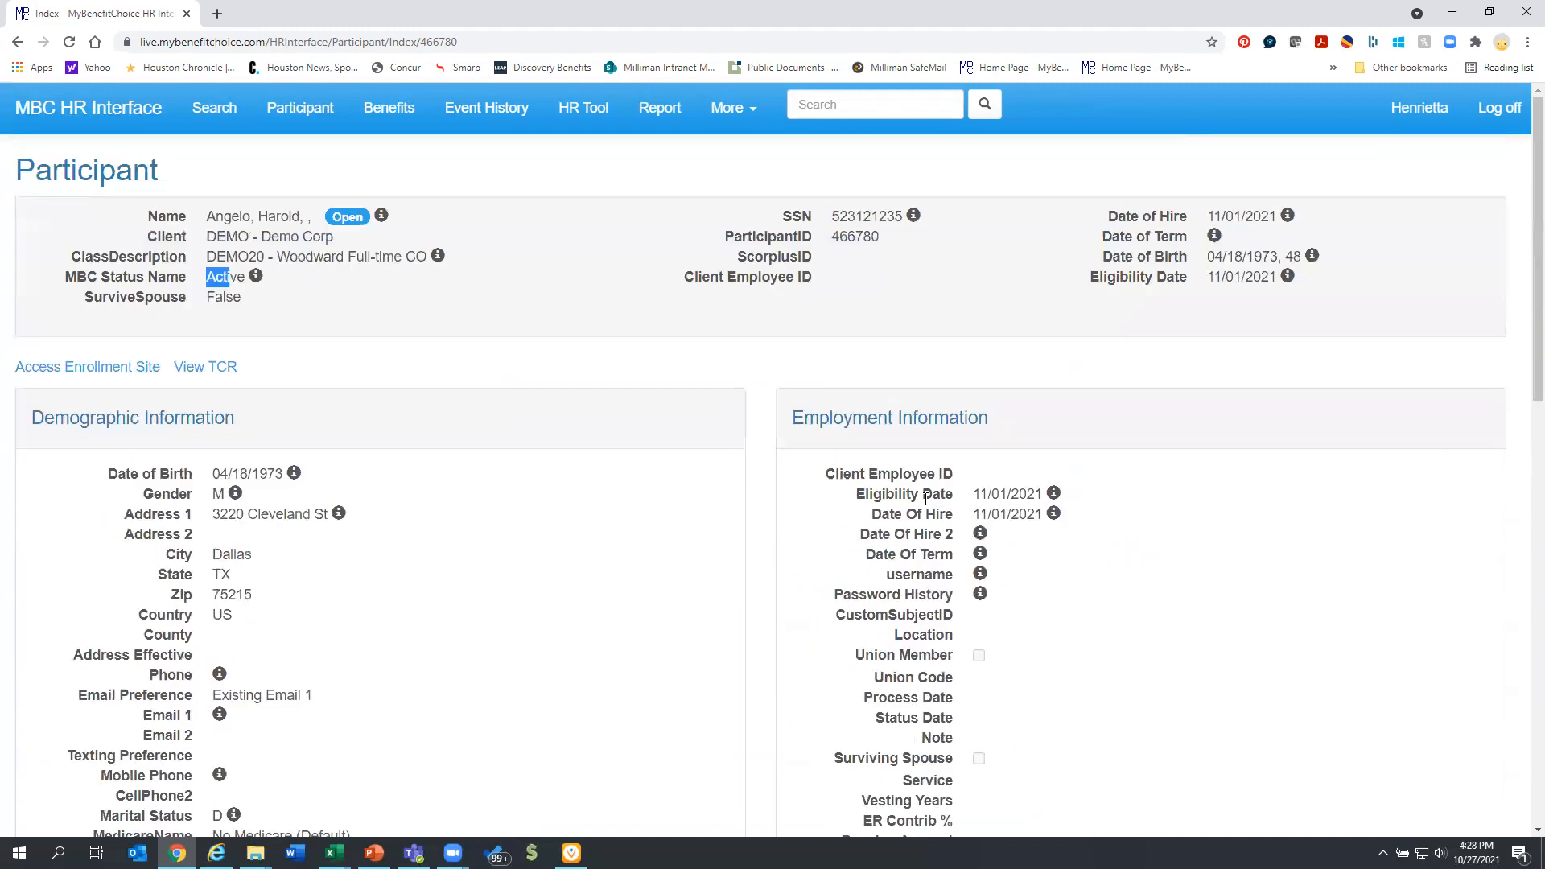
left_click(583, 108)
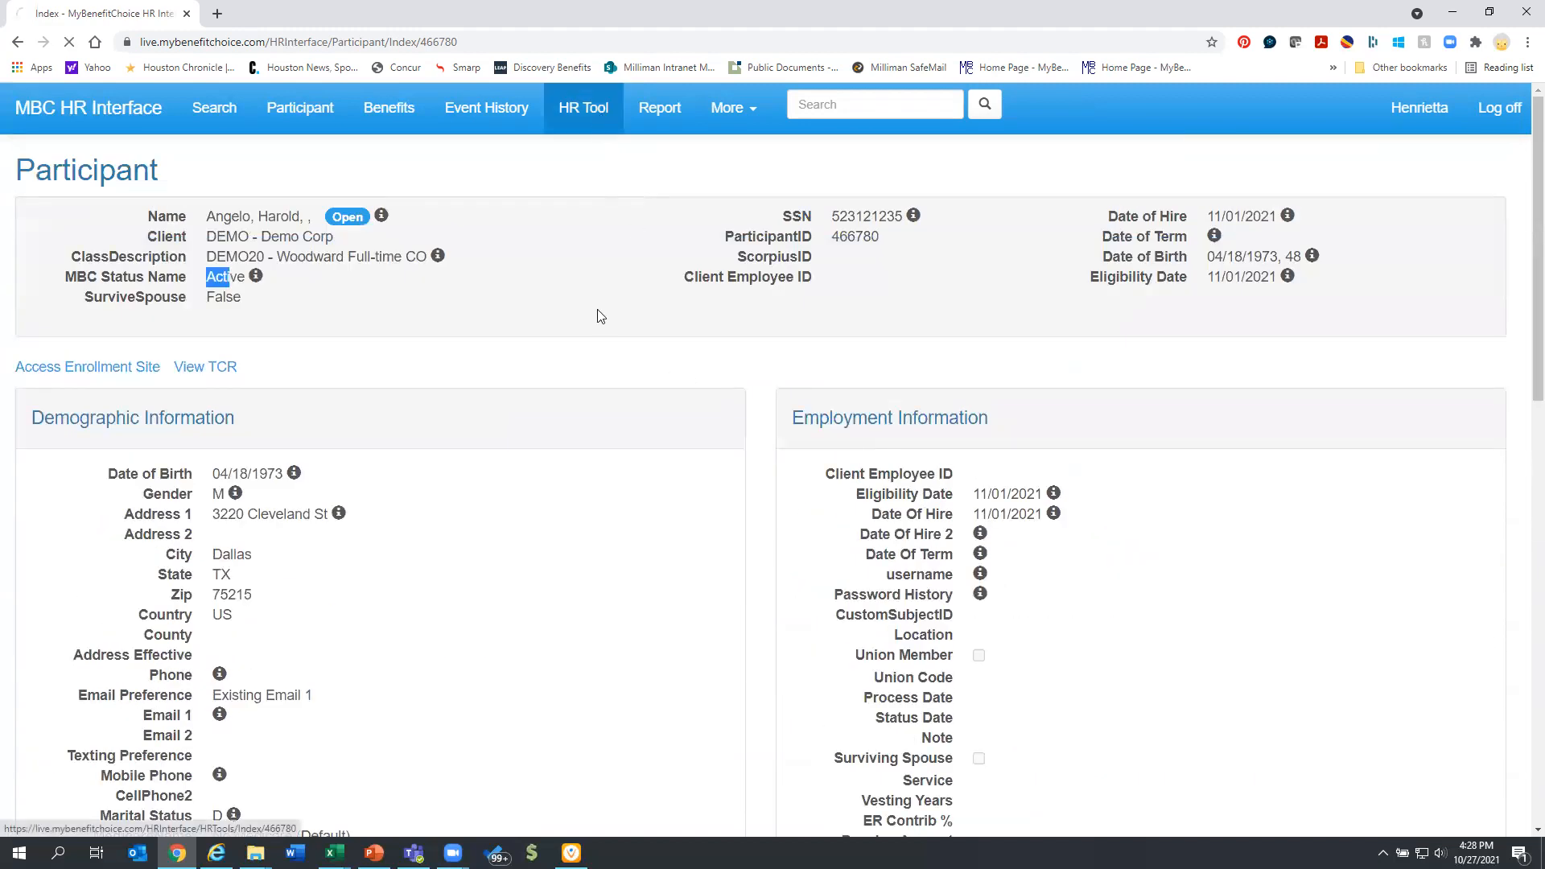
Start Create New Participant from the Work Event Process section, opening a blank form for Demo Corp.
left_click(583, 108)
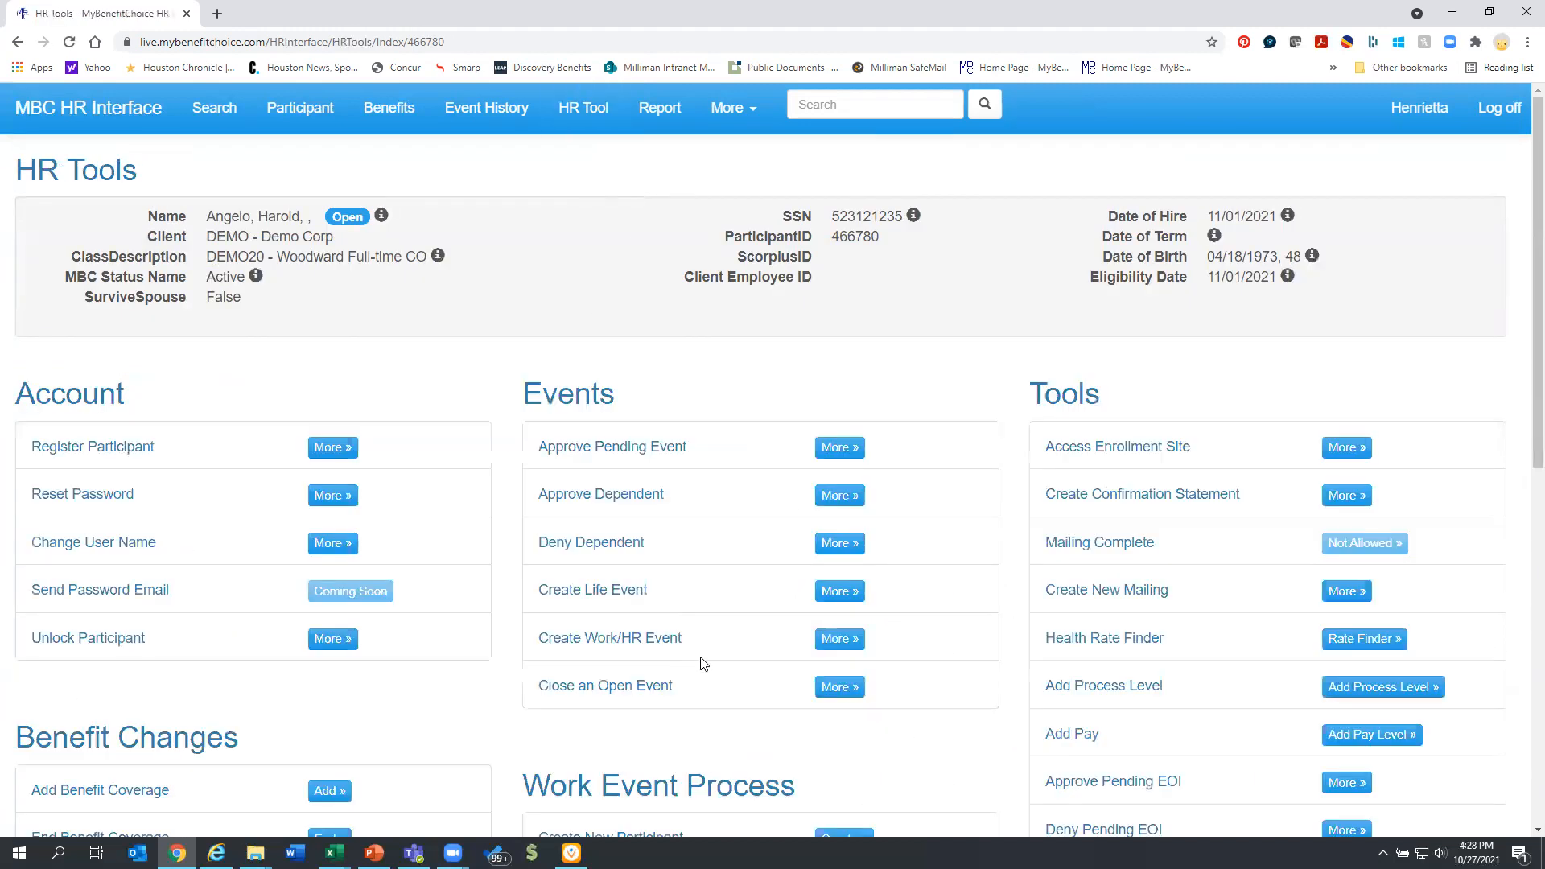
scroll("down", 3)
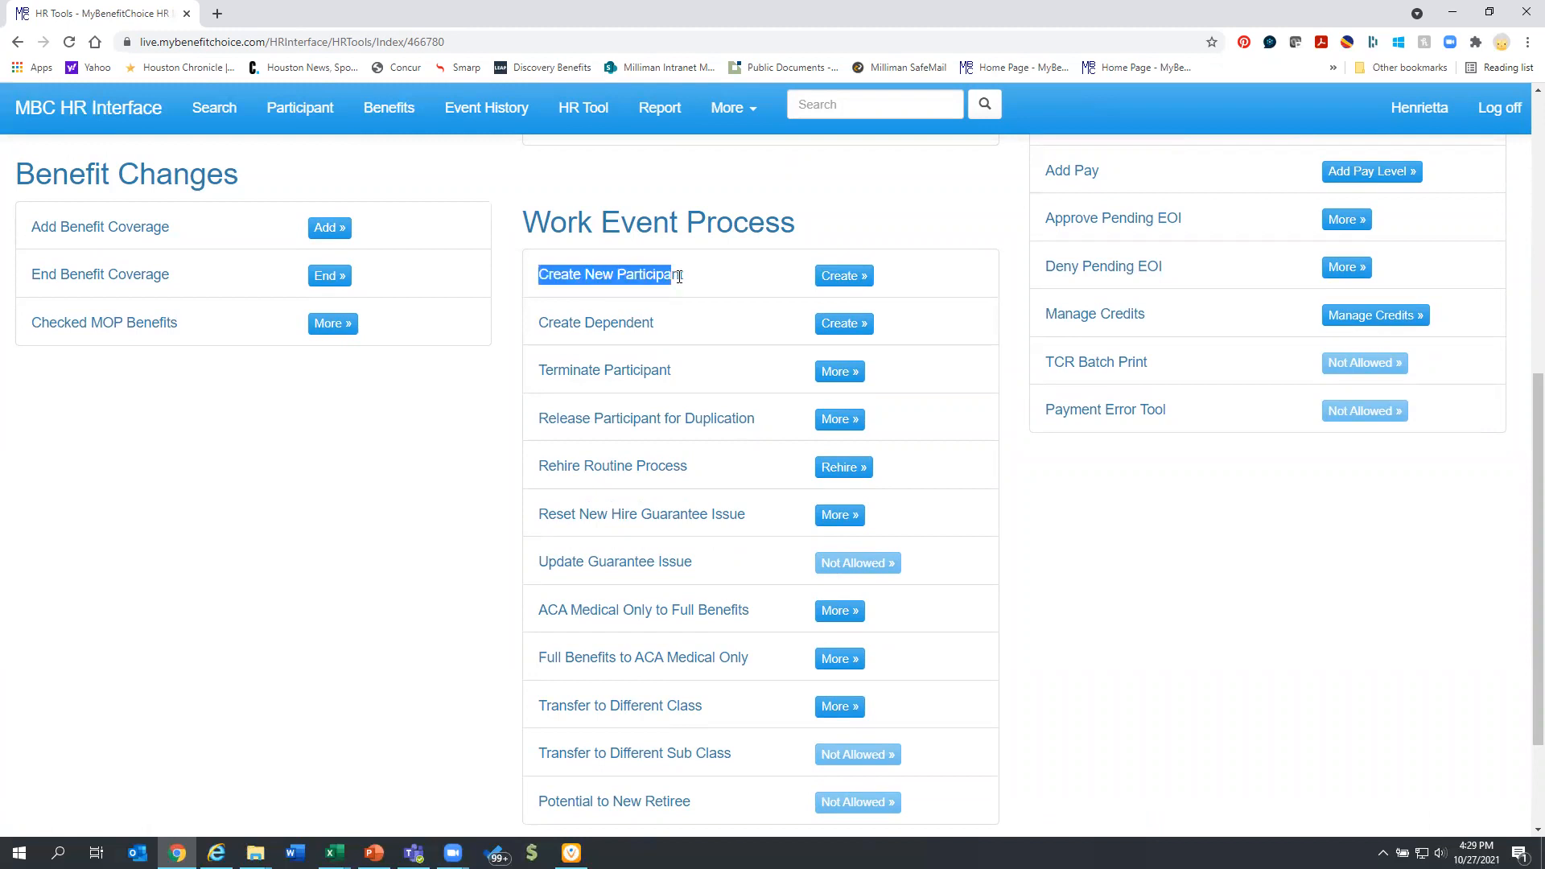
left_click(837, 275)
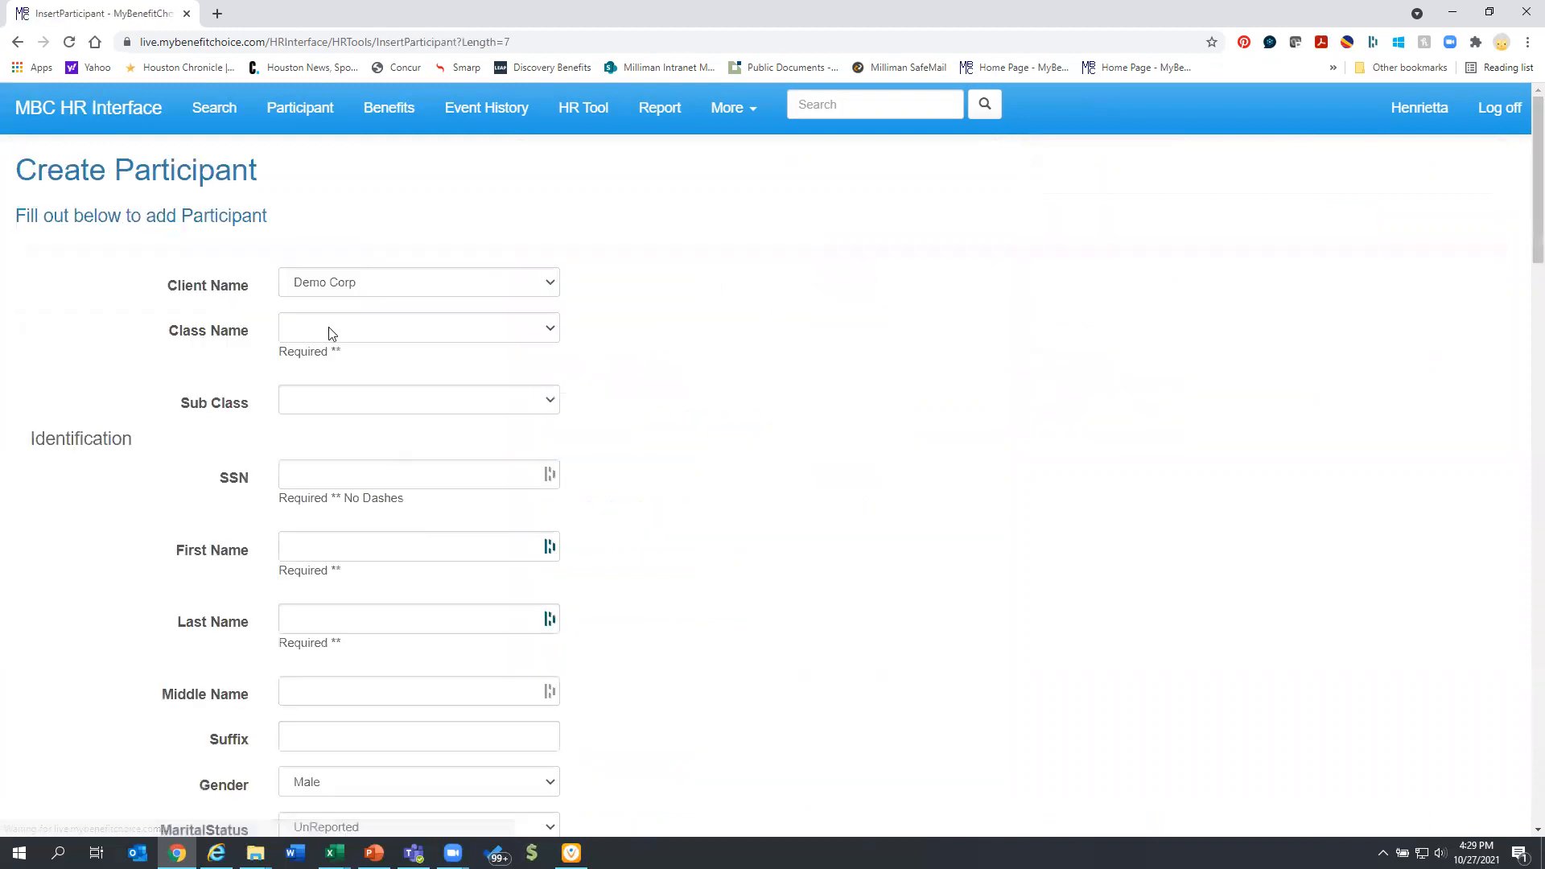
Choose class DEMO20 Woodward Full-time CO and sub class None after checking the client names.
left_click(418, 326)
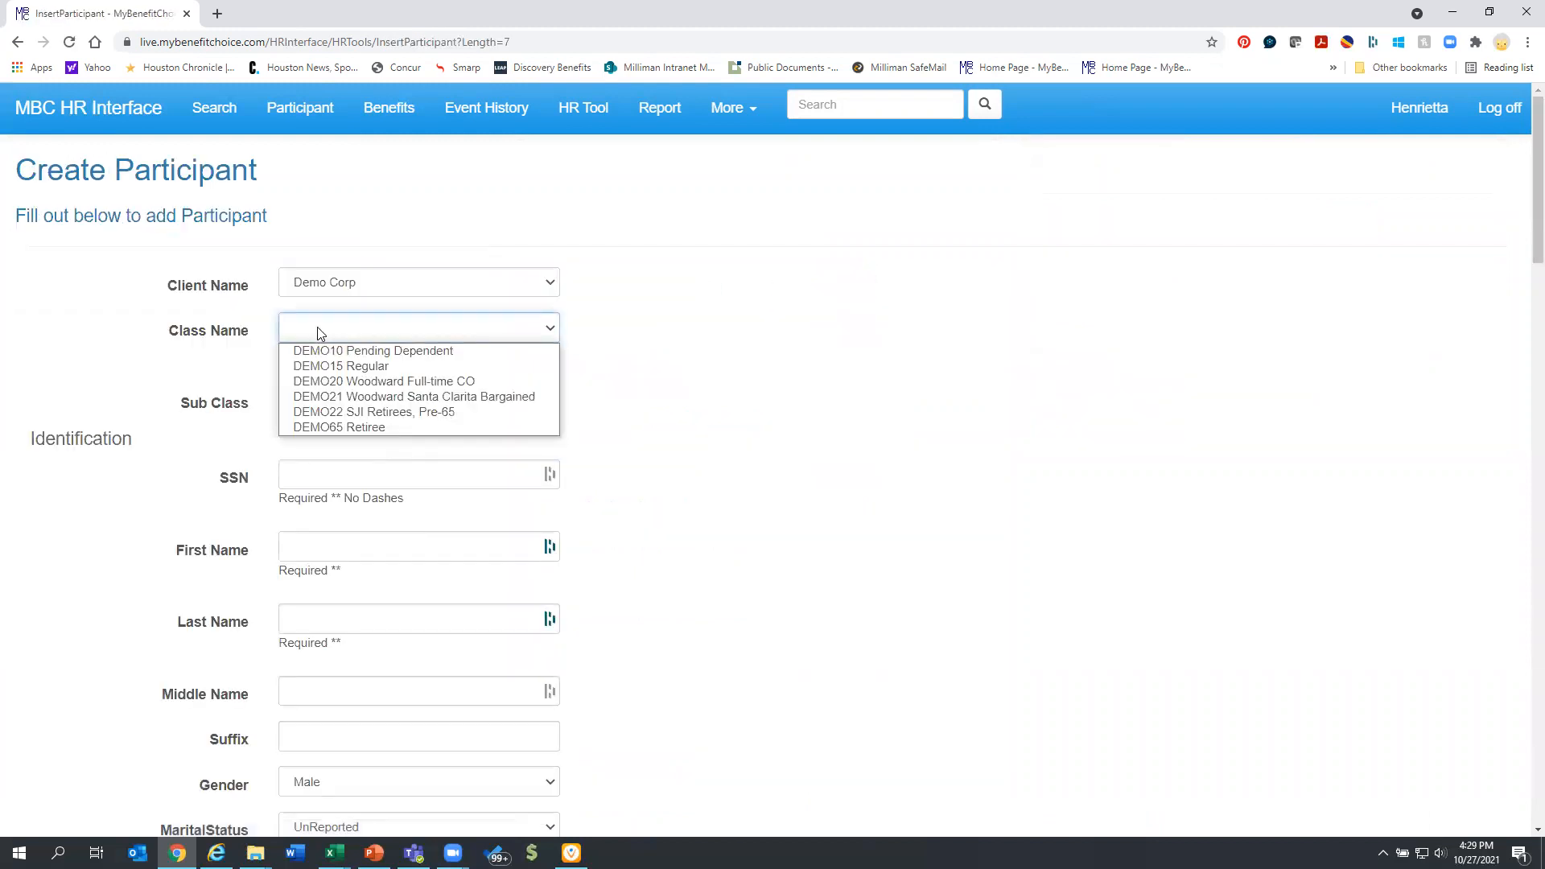
left_click(418, 281)
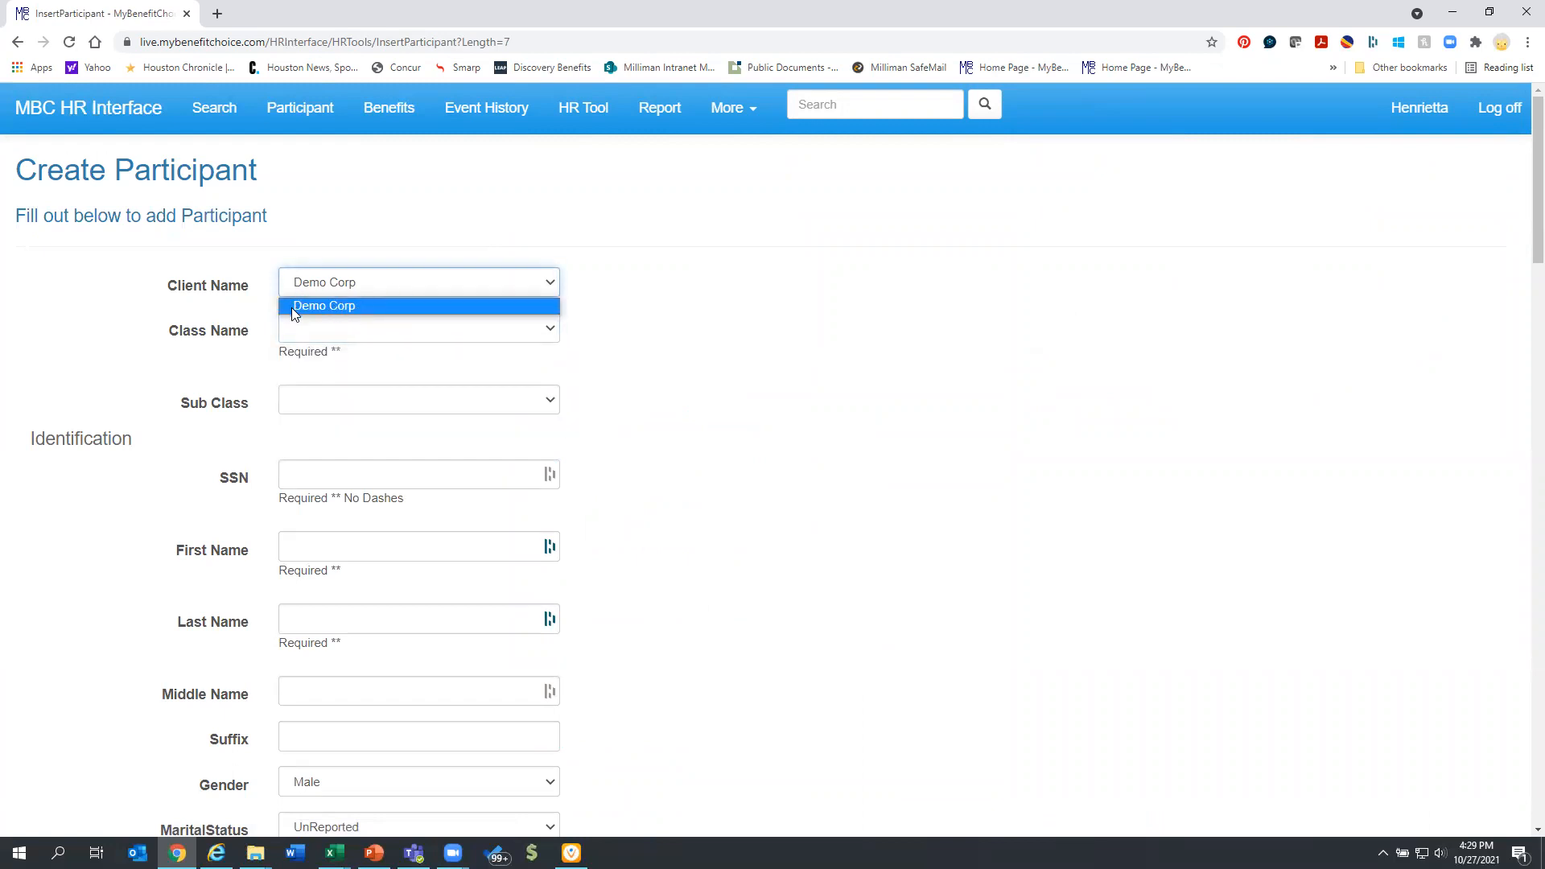
mouse_move(374, 317)
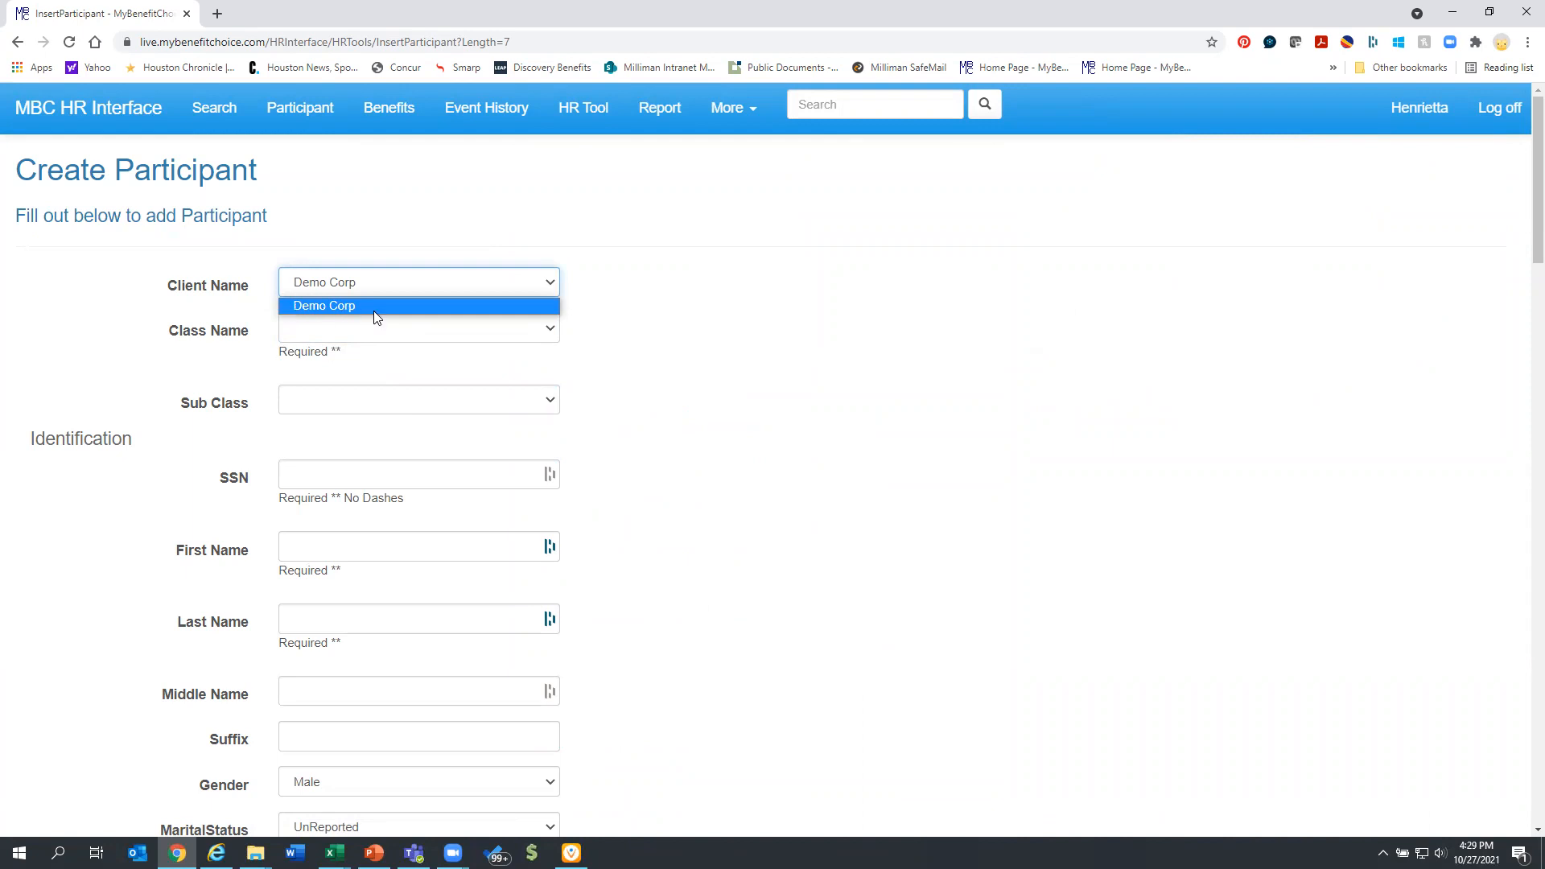
left_click(419, 329)
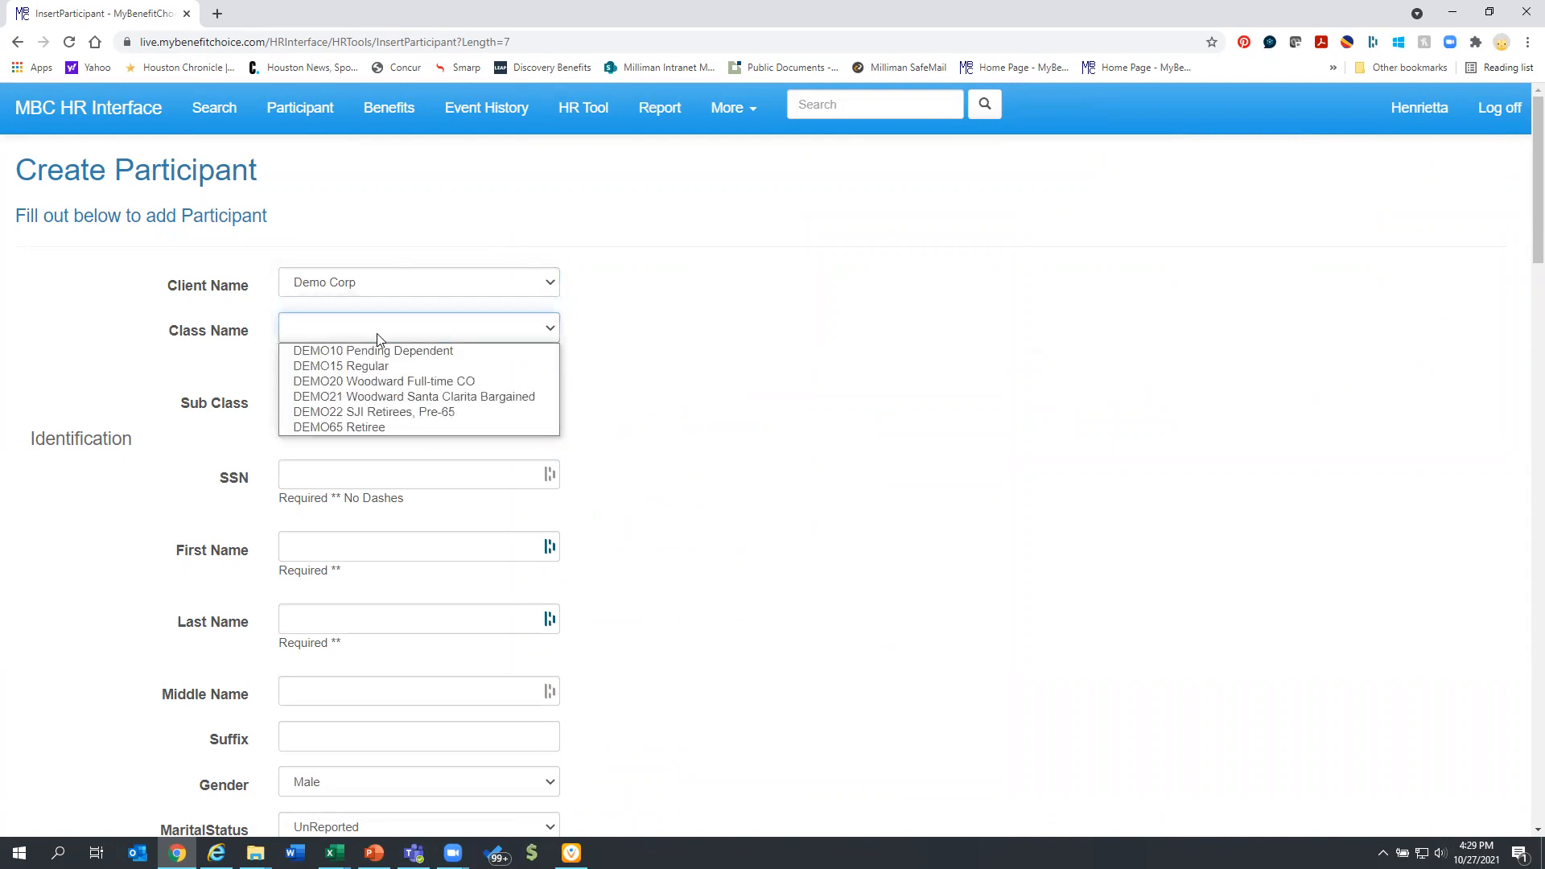
mouse_move(366, 365)
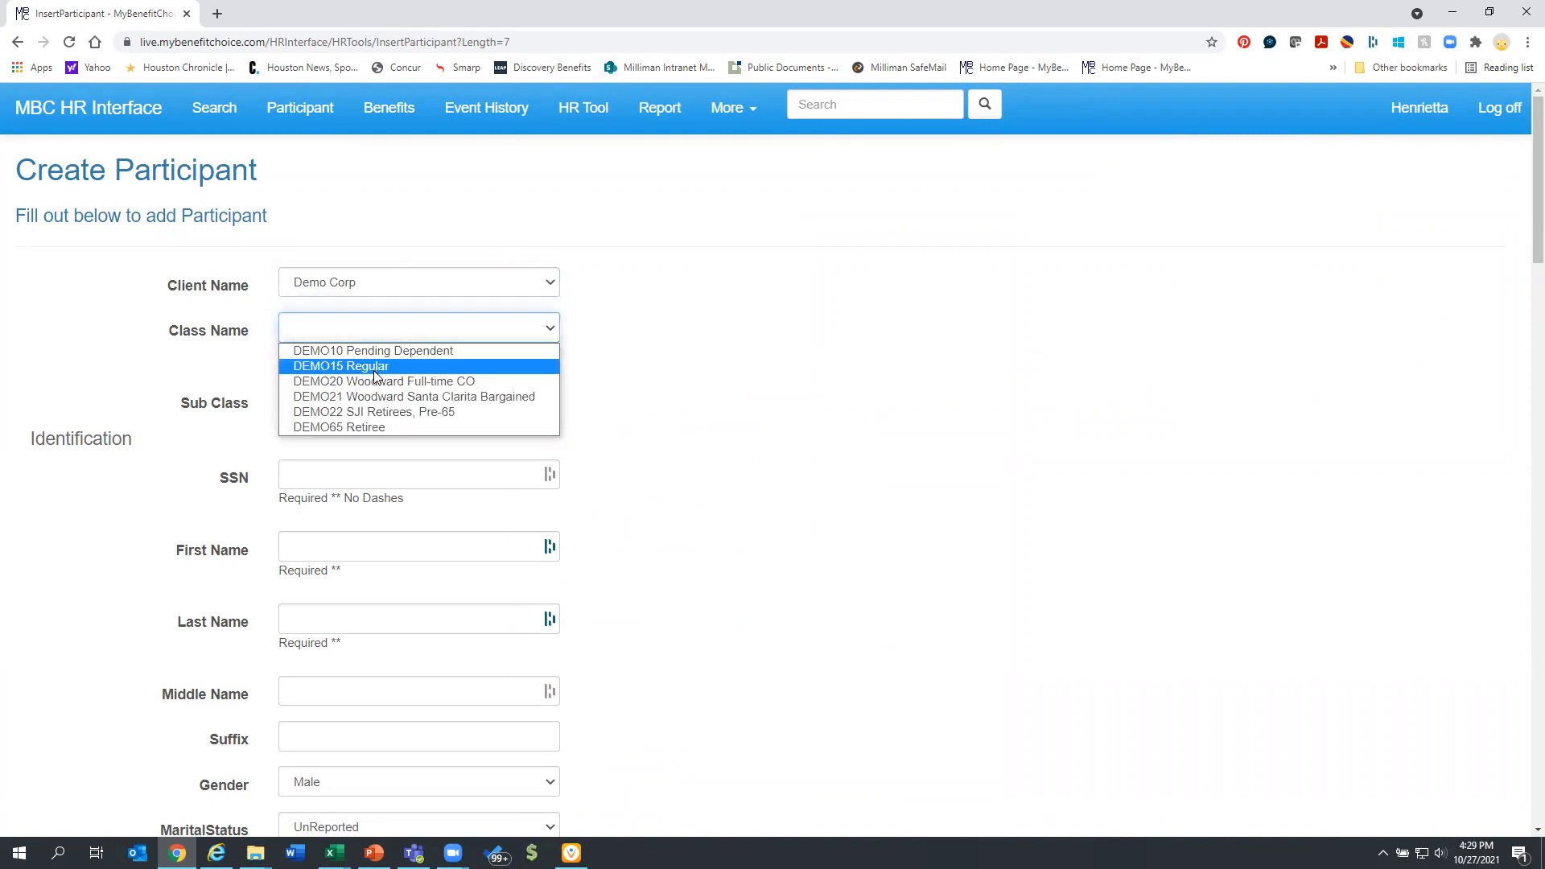
mouse_move(414, 396)
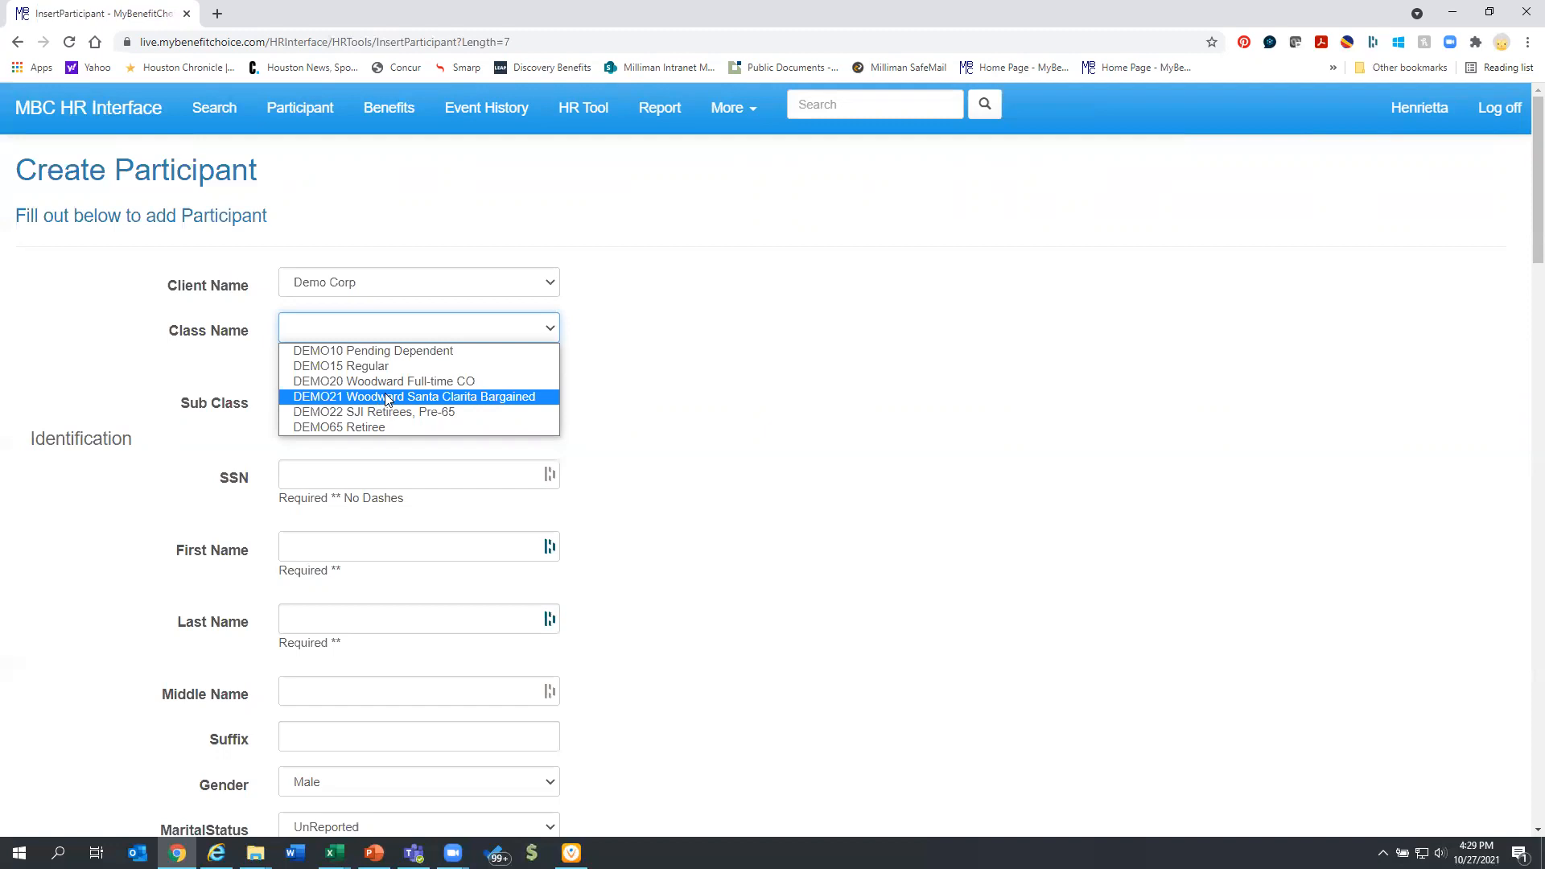
mouse_move(383, 381)
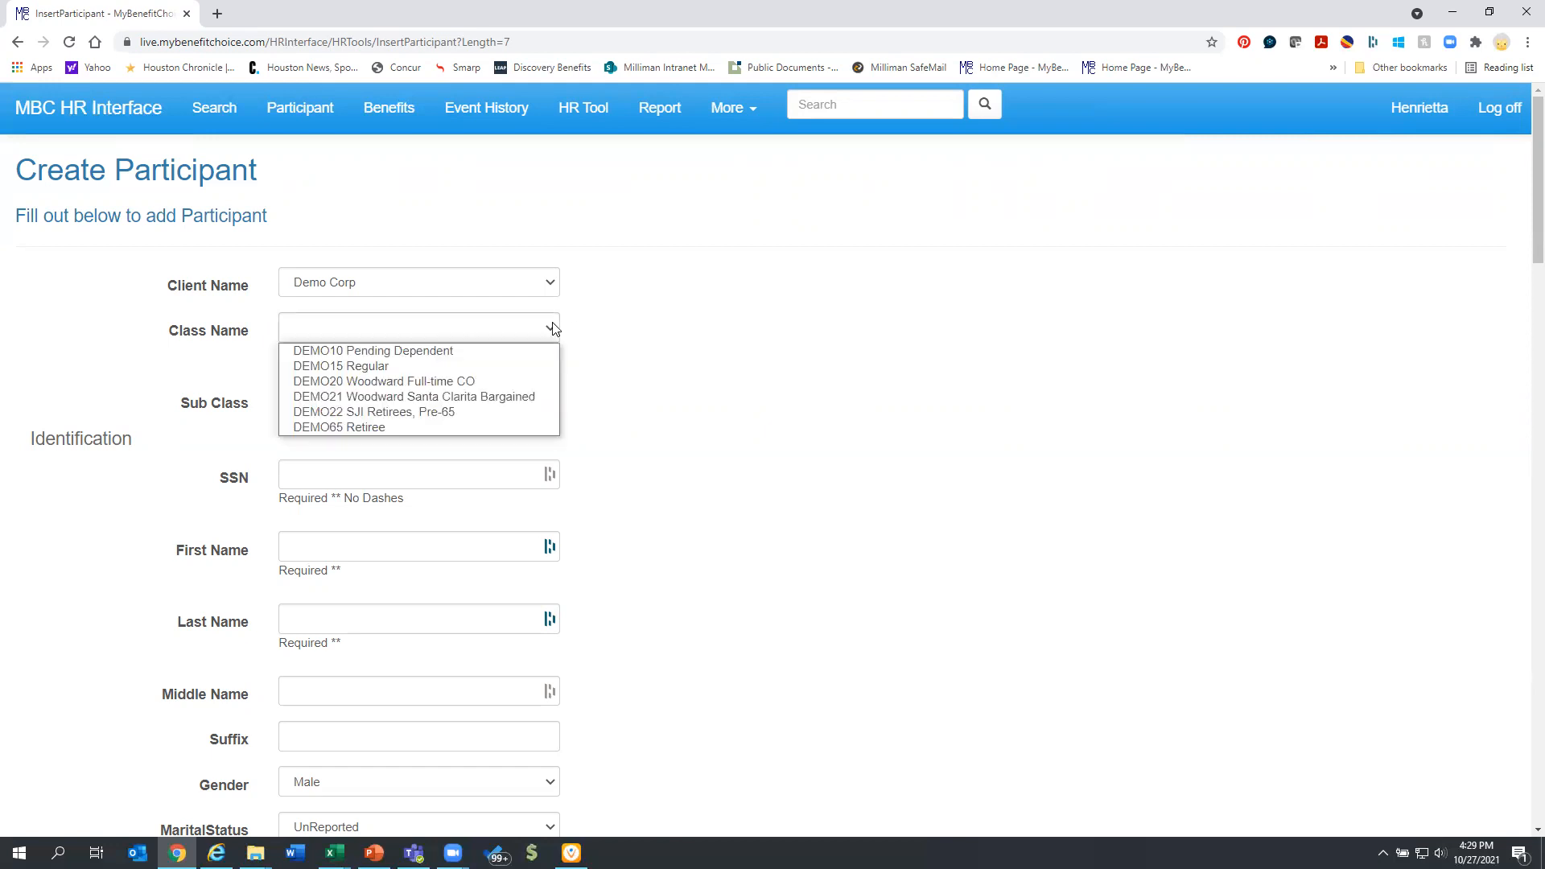
mouse_move(340, 366)
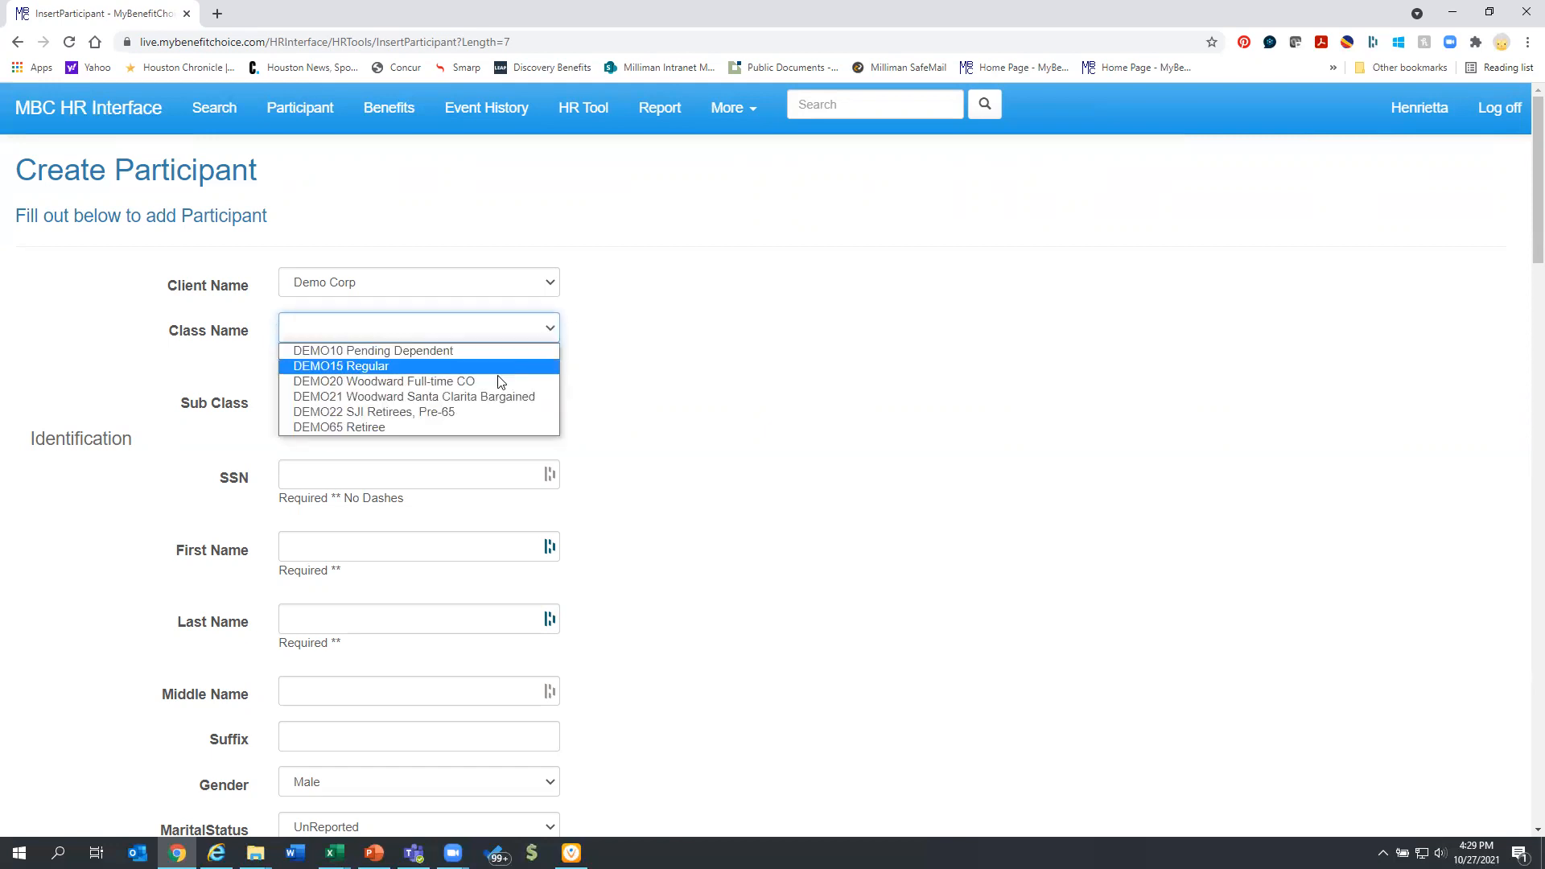
left_click(383, 381)
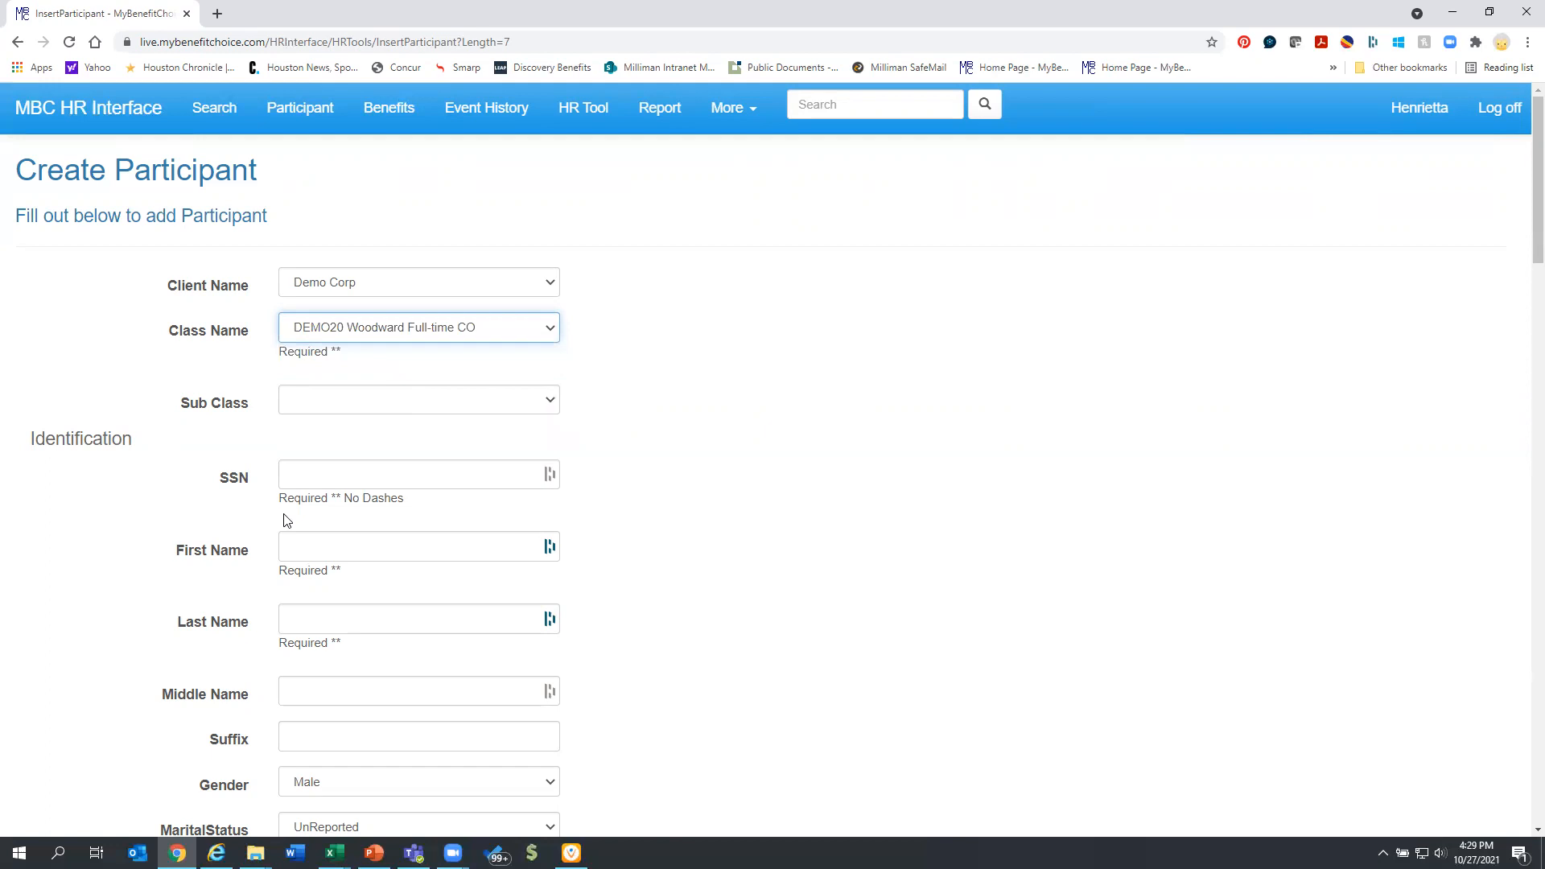
mouse_move(407, 406)
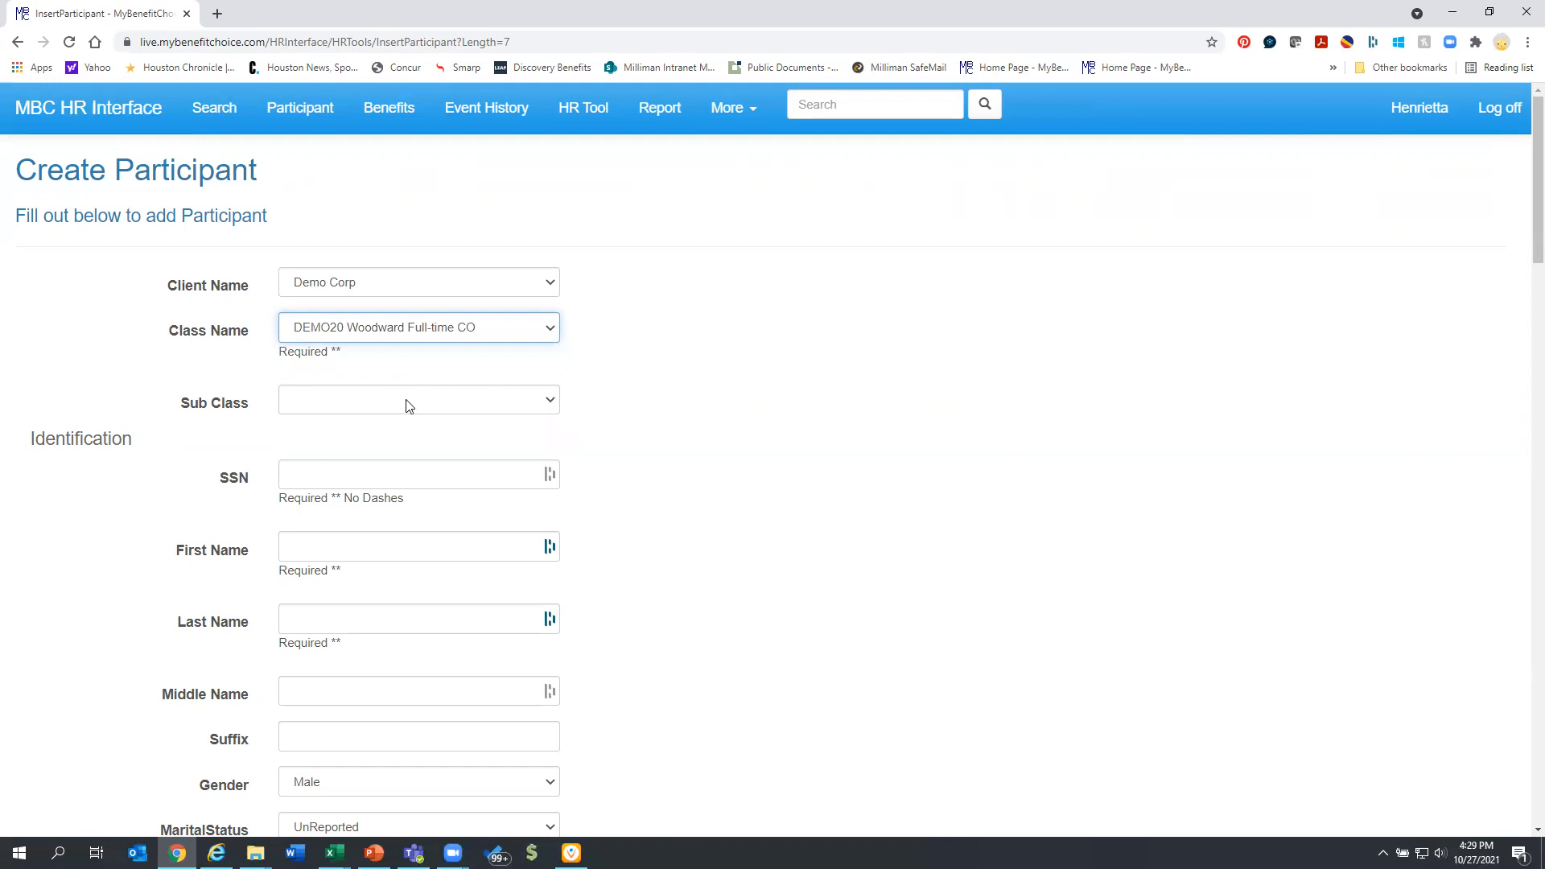
mouse_move(222, 335)
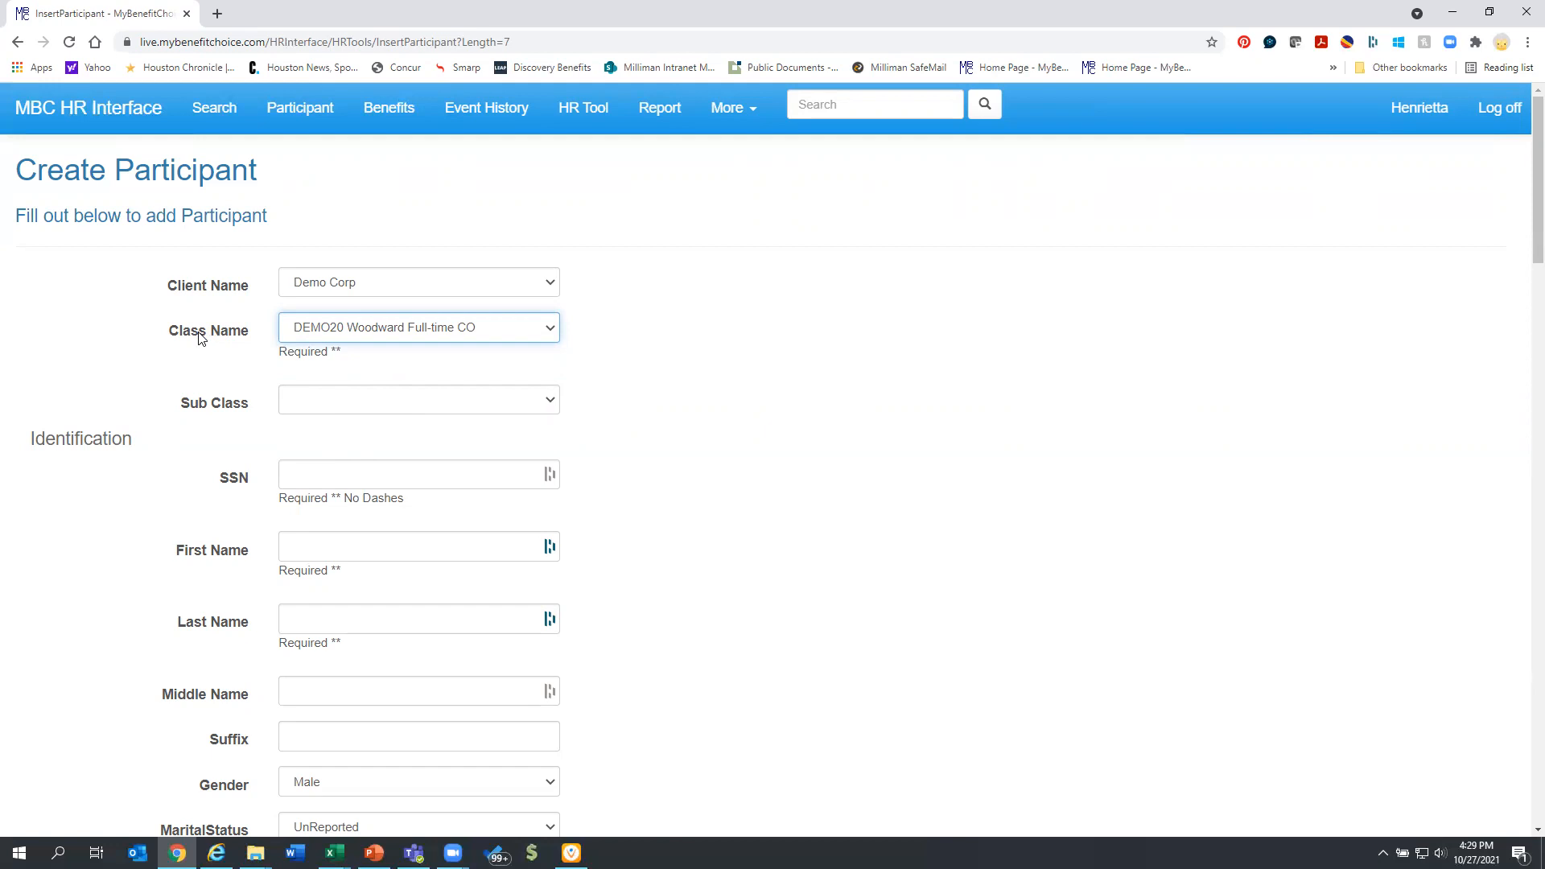
mouse_move(271, 411)
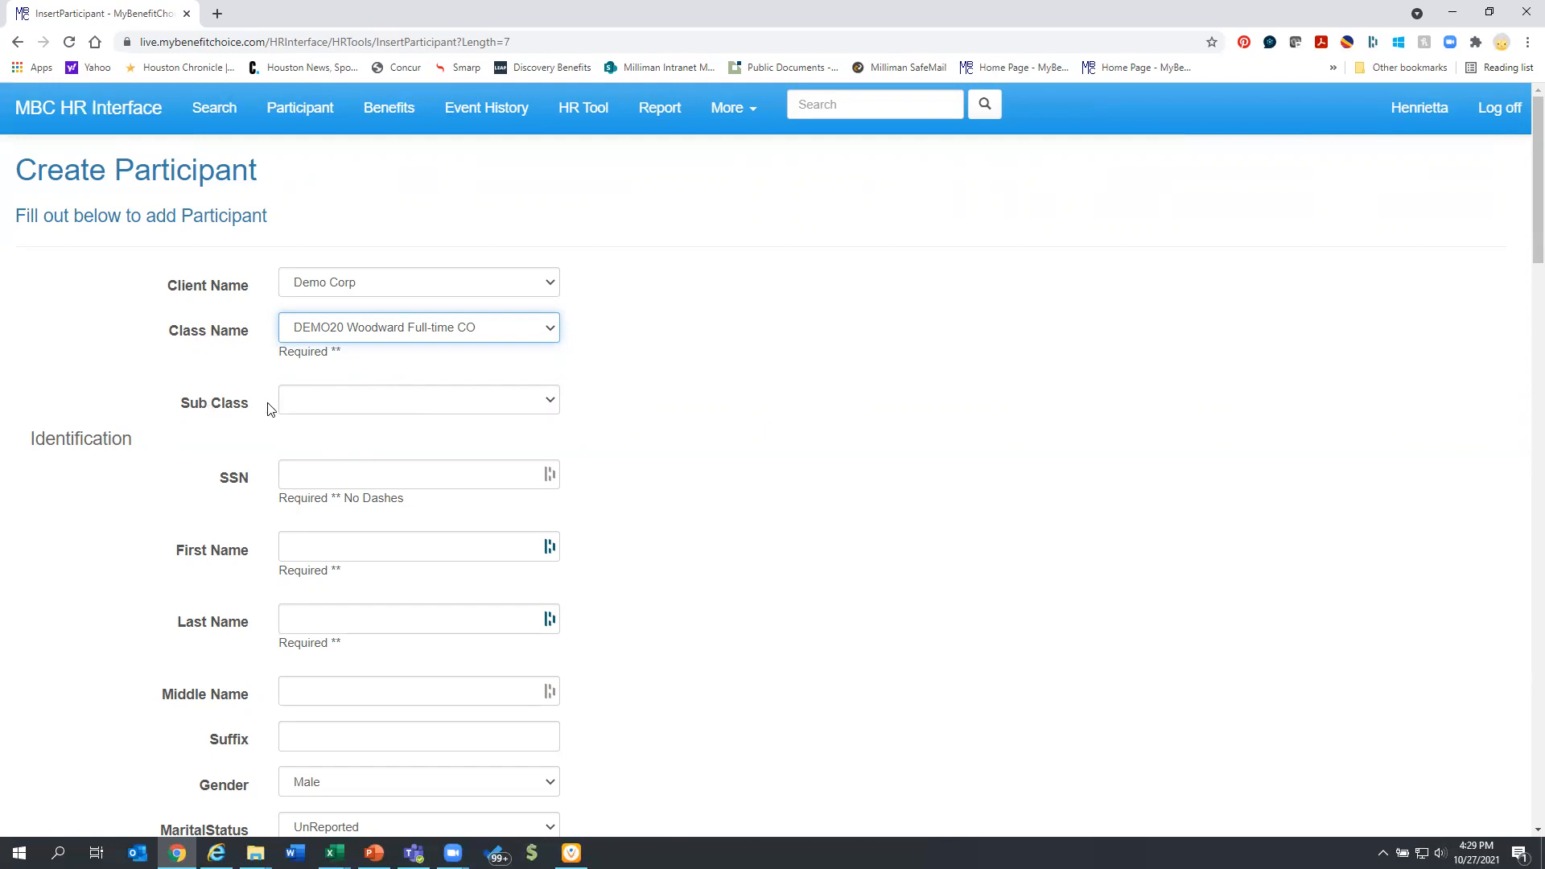
mouse_move(389, 407)
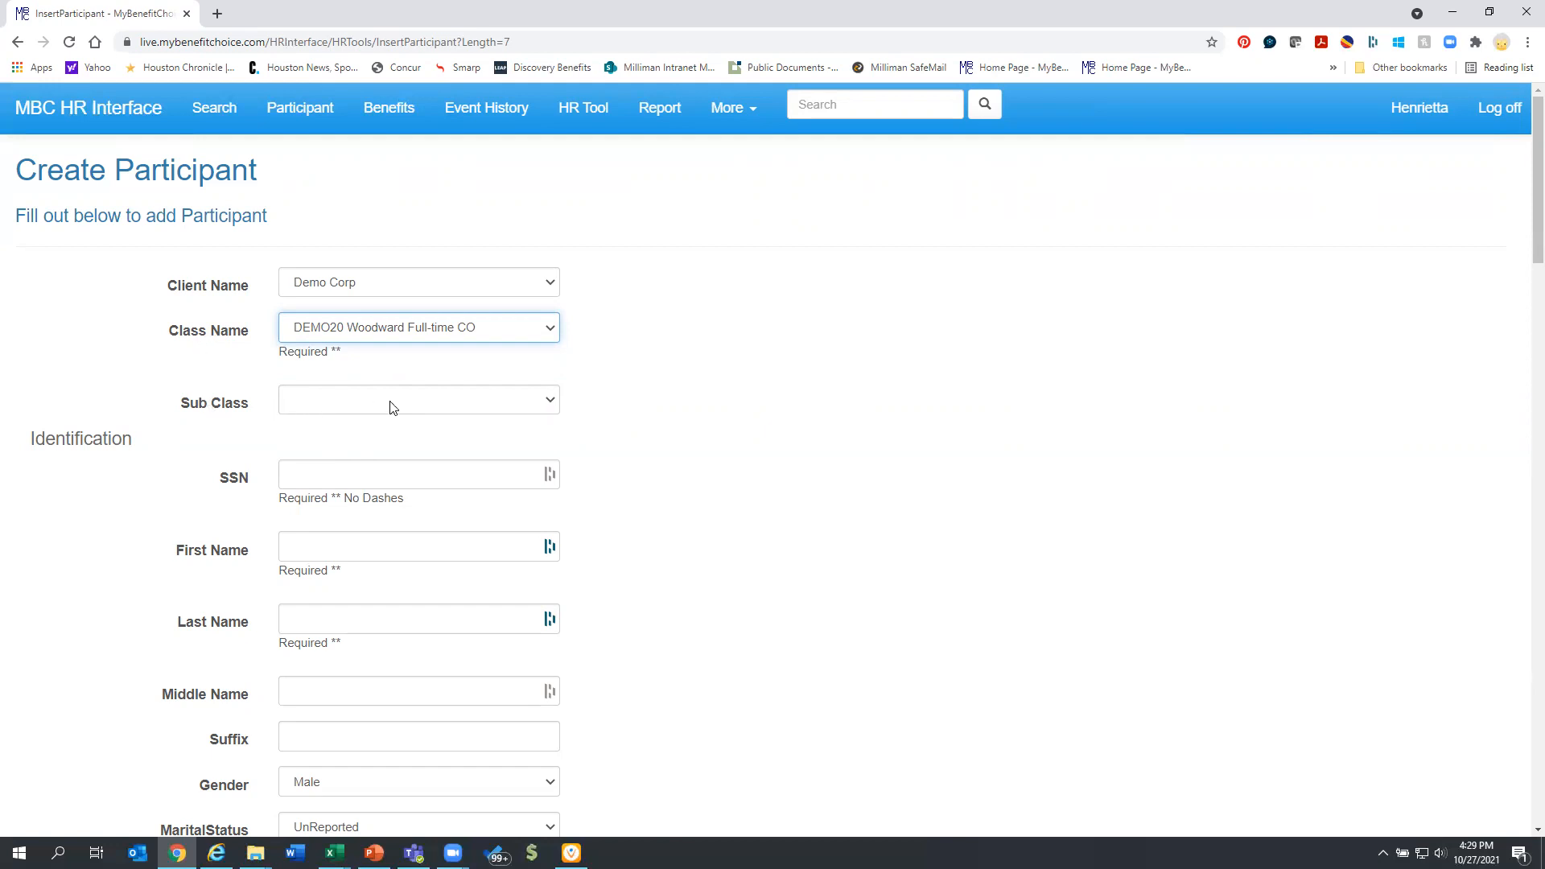
left_click(419, 399)
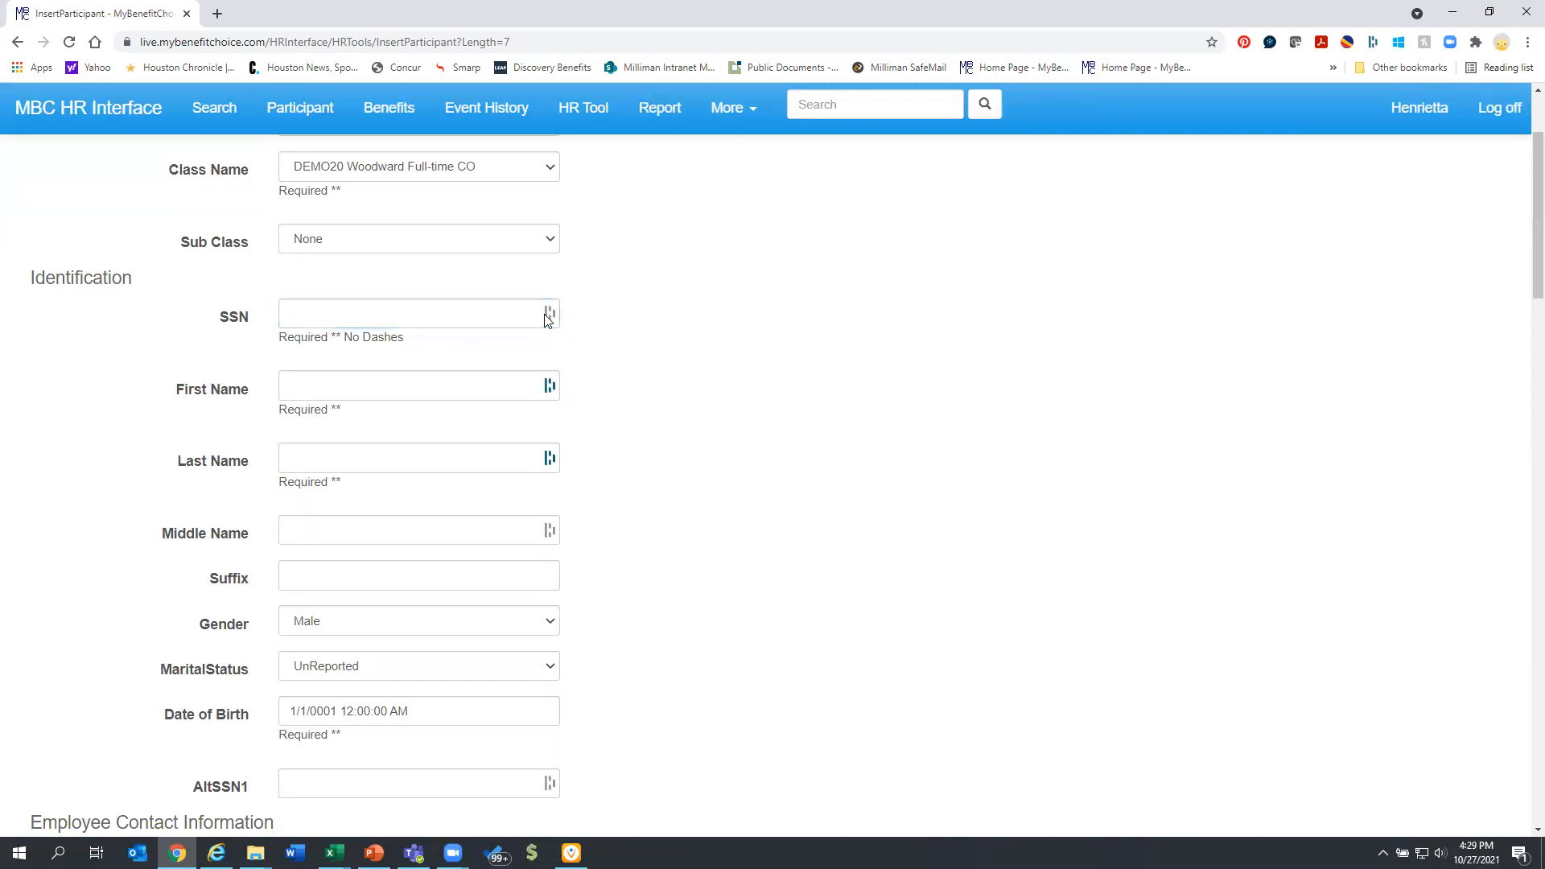
mouse_move(1377, 10)
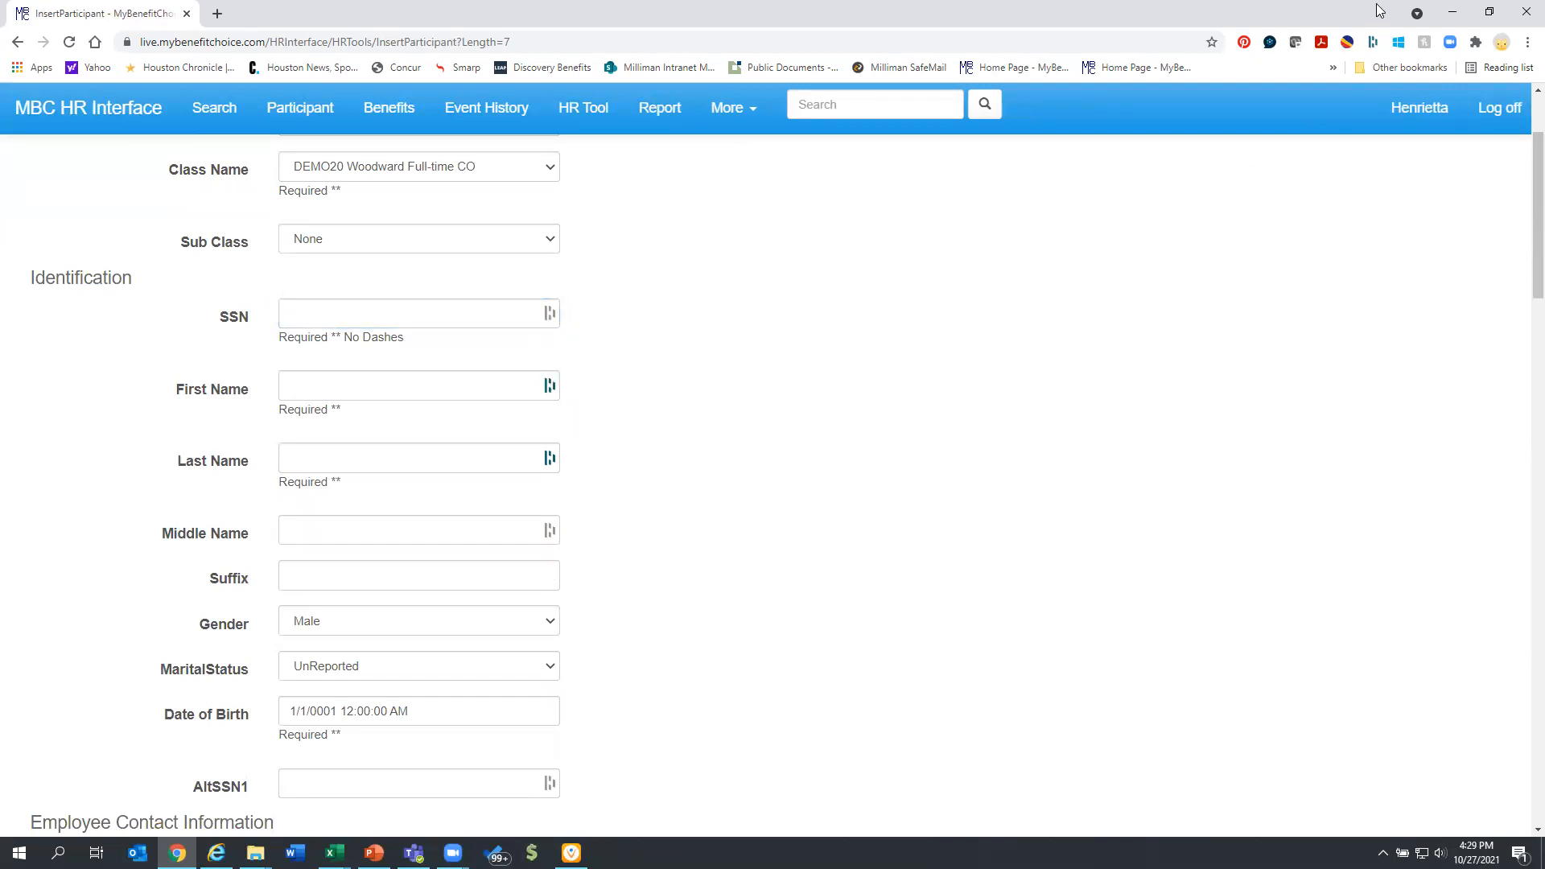
left_click(418, 312)
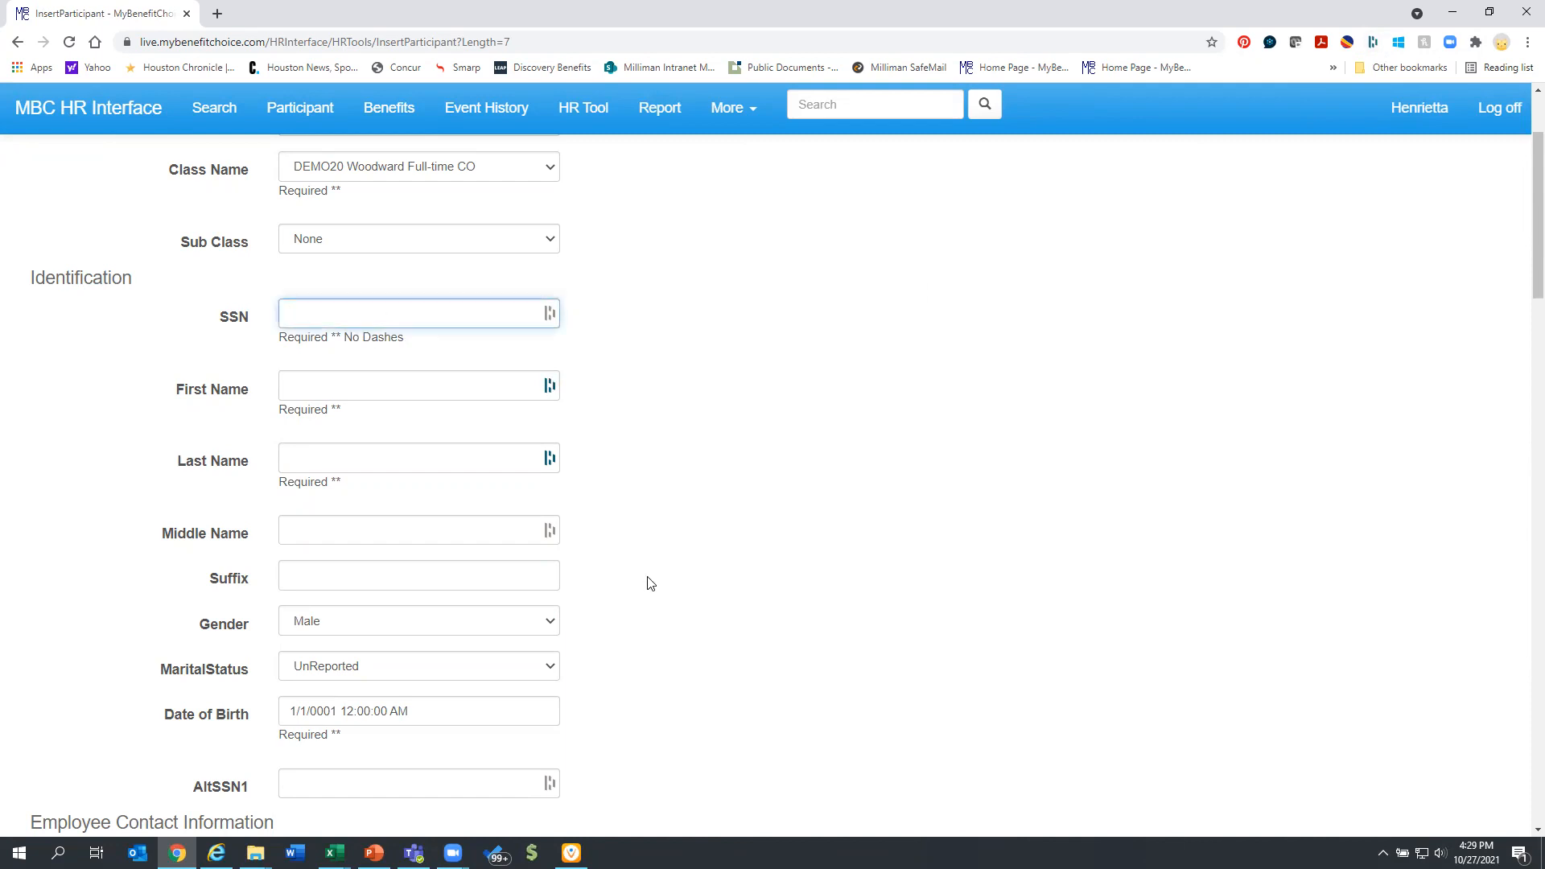
mouse_move(552, 363)
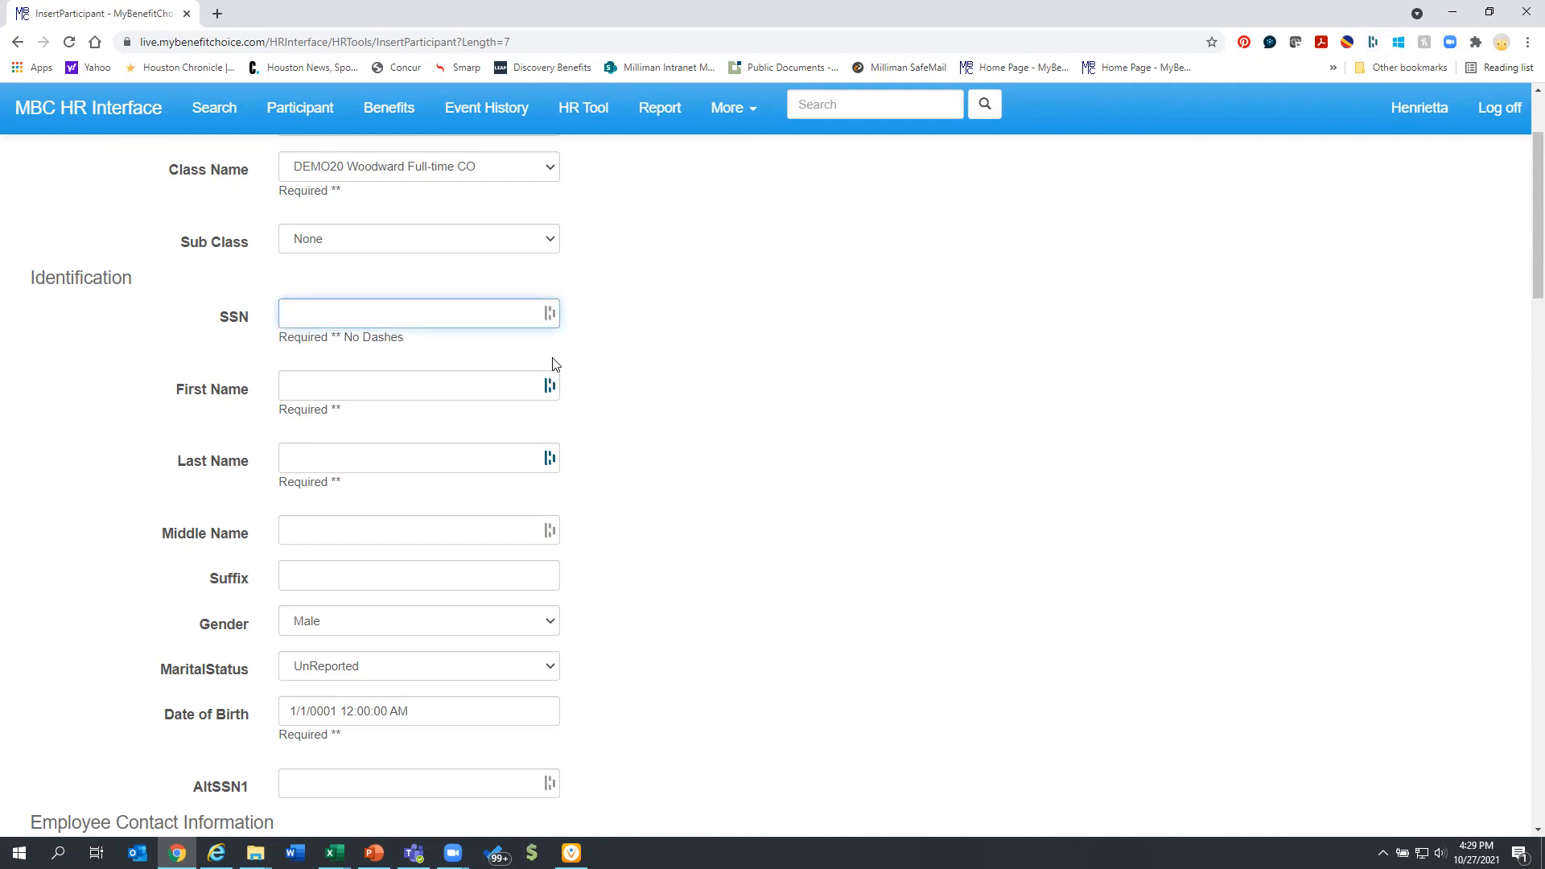
type("6665478")
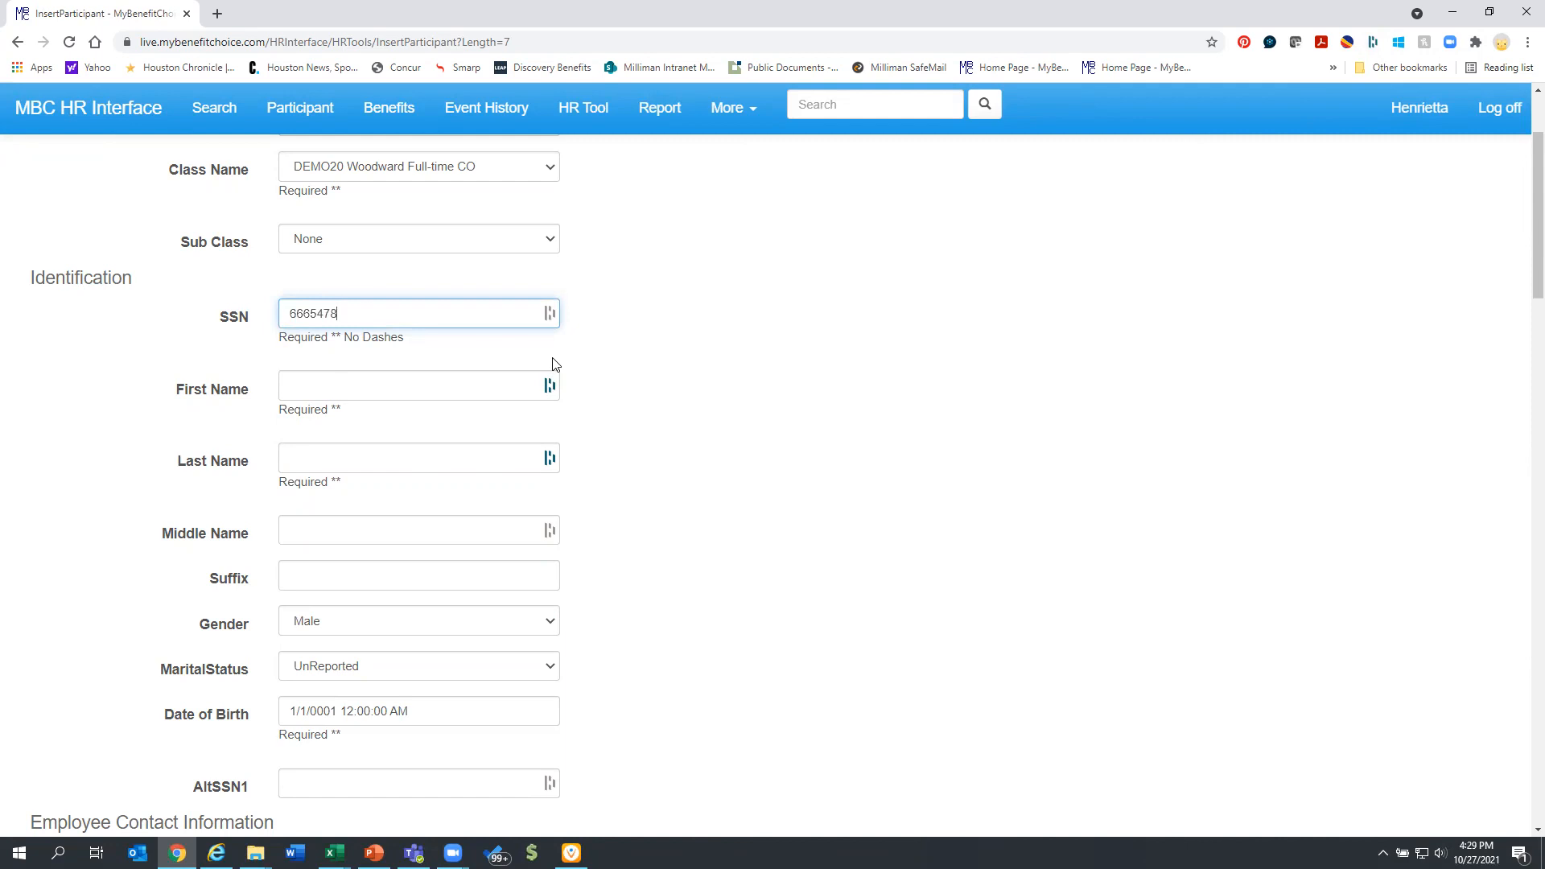
left_click(419, 384)
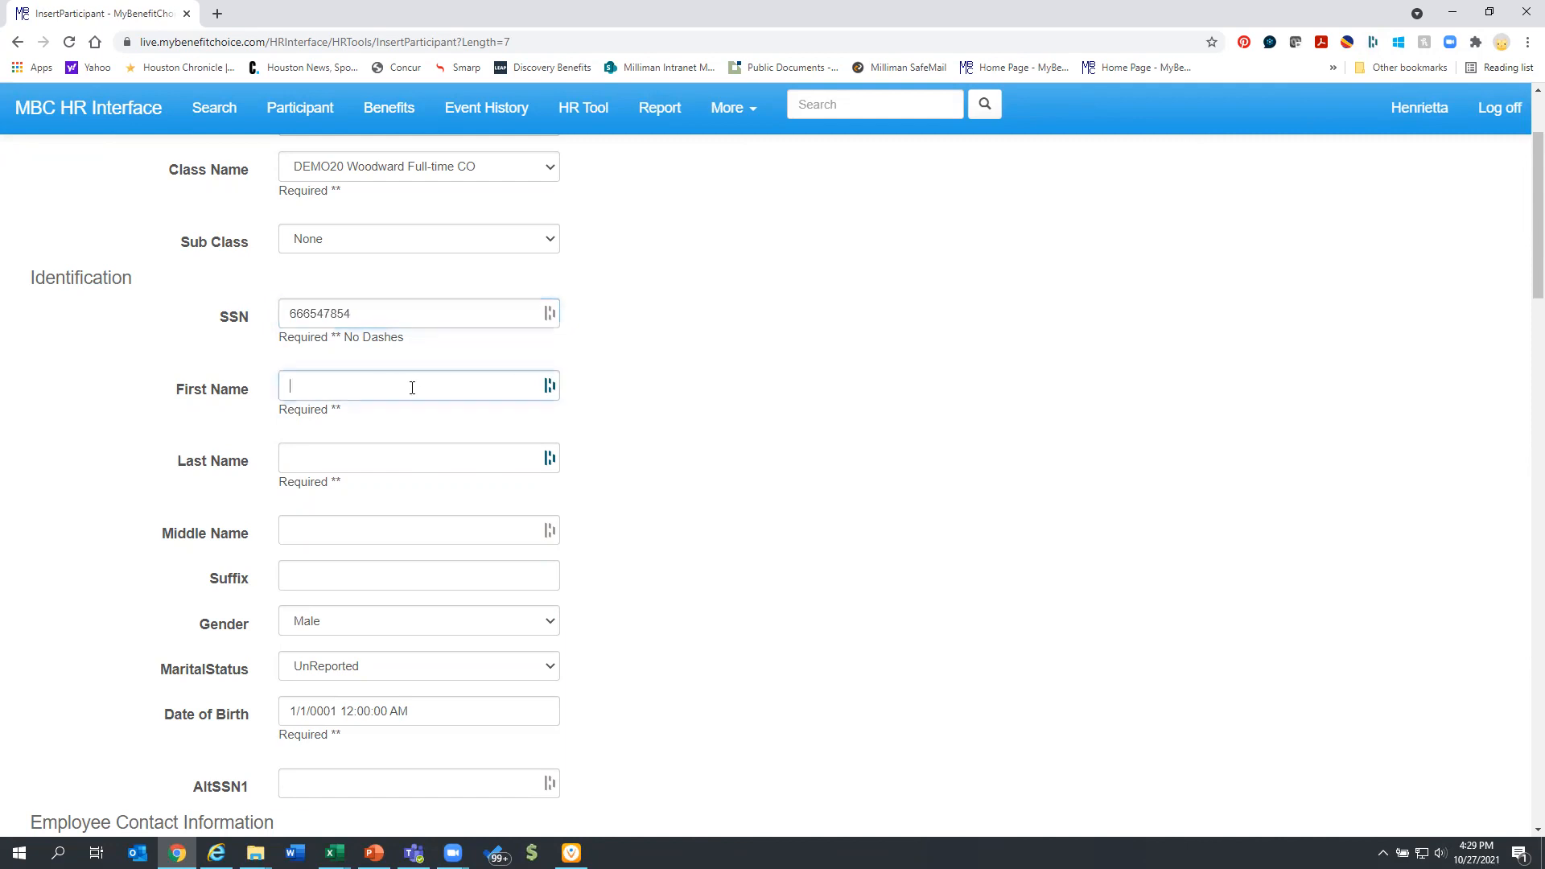
left_click(547, 385)
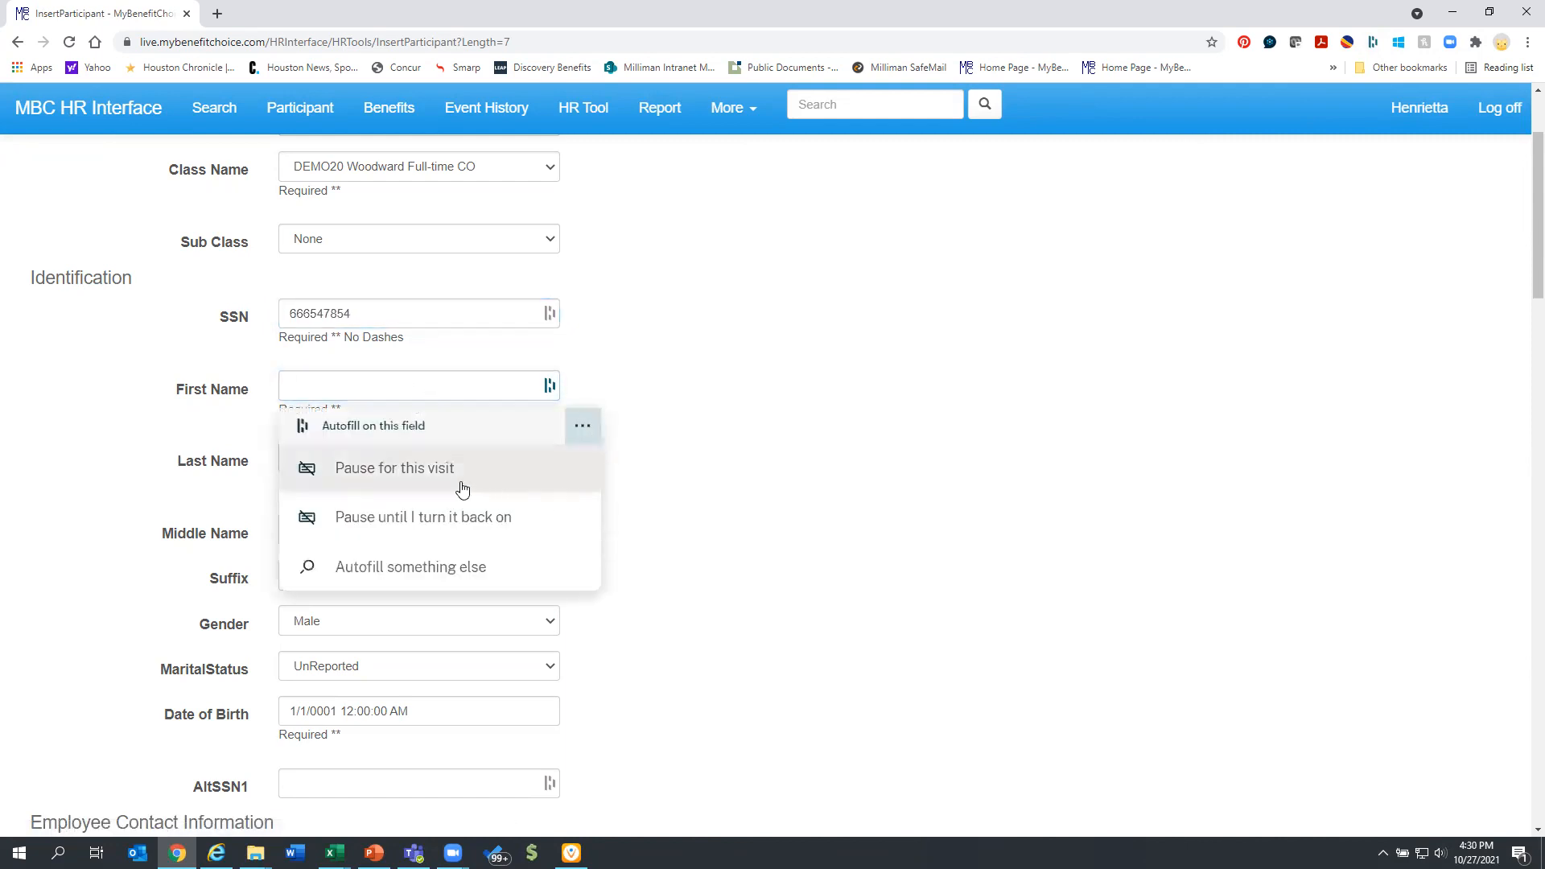
left_click(394, 466)
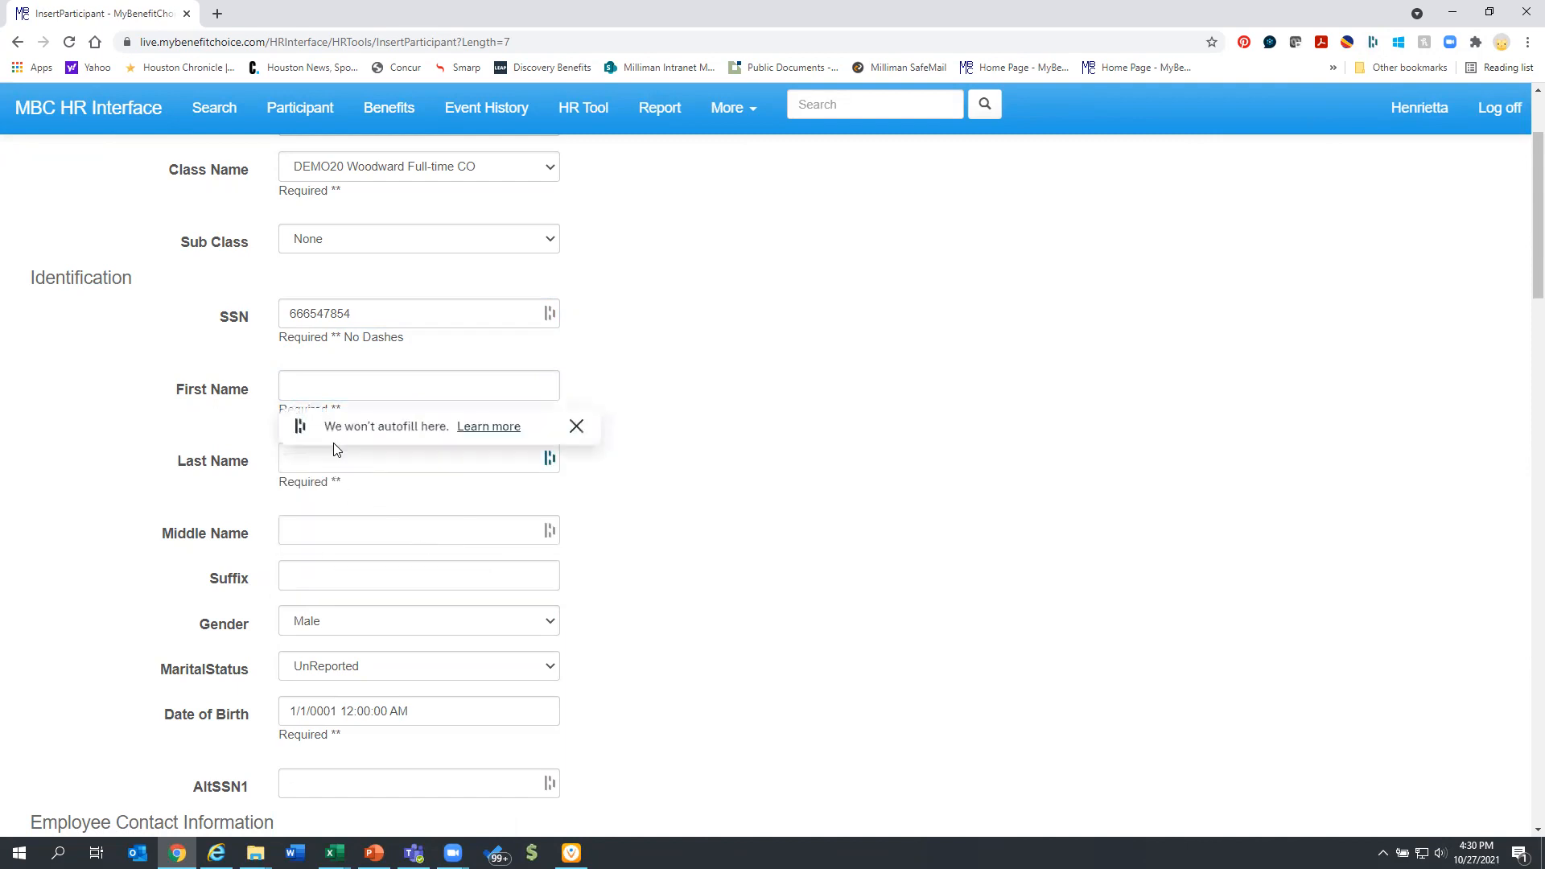
left_click(418, 384)
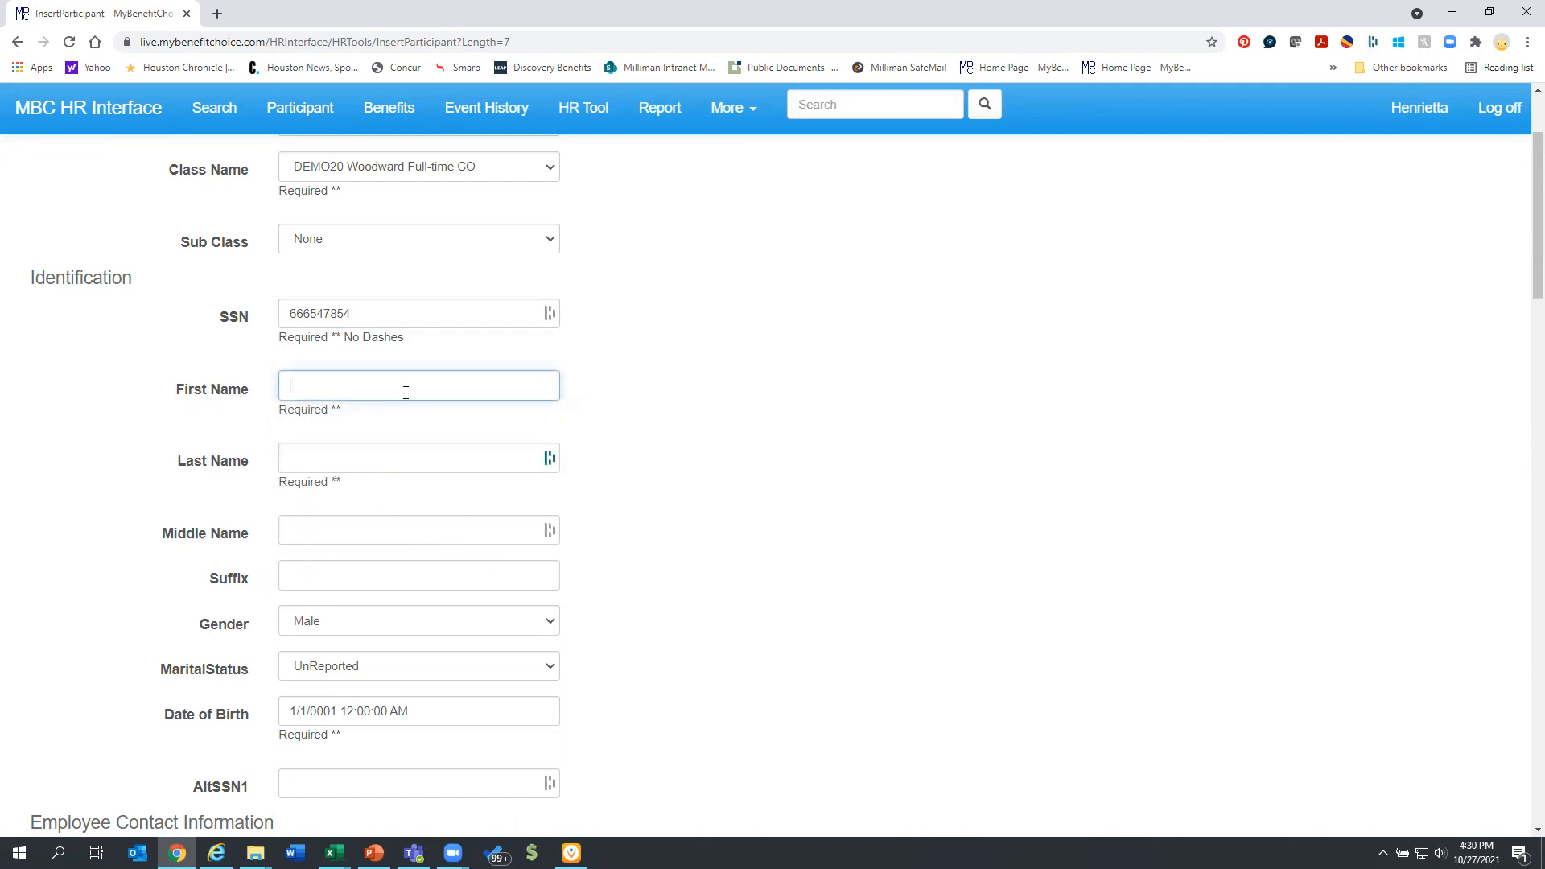
mouse_move(194, 438)
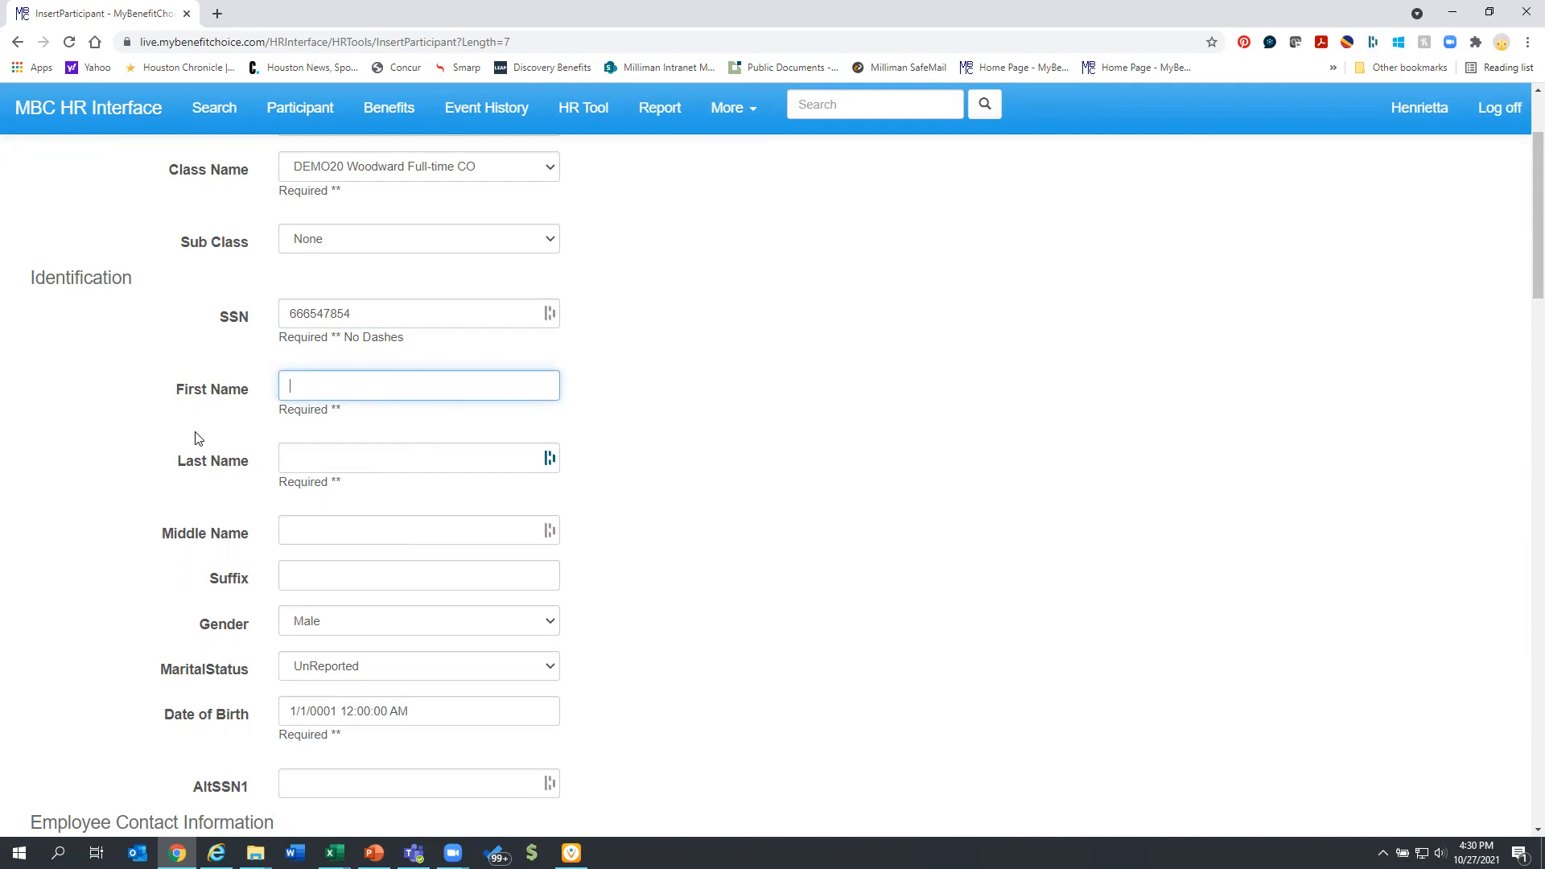
type("Sally")
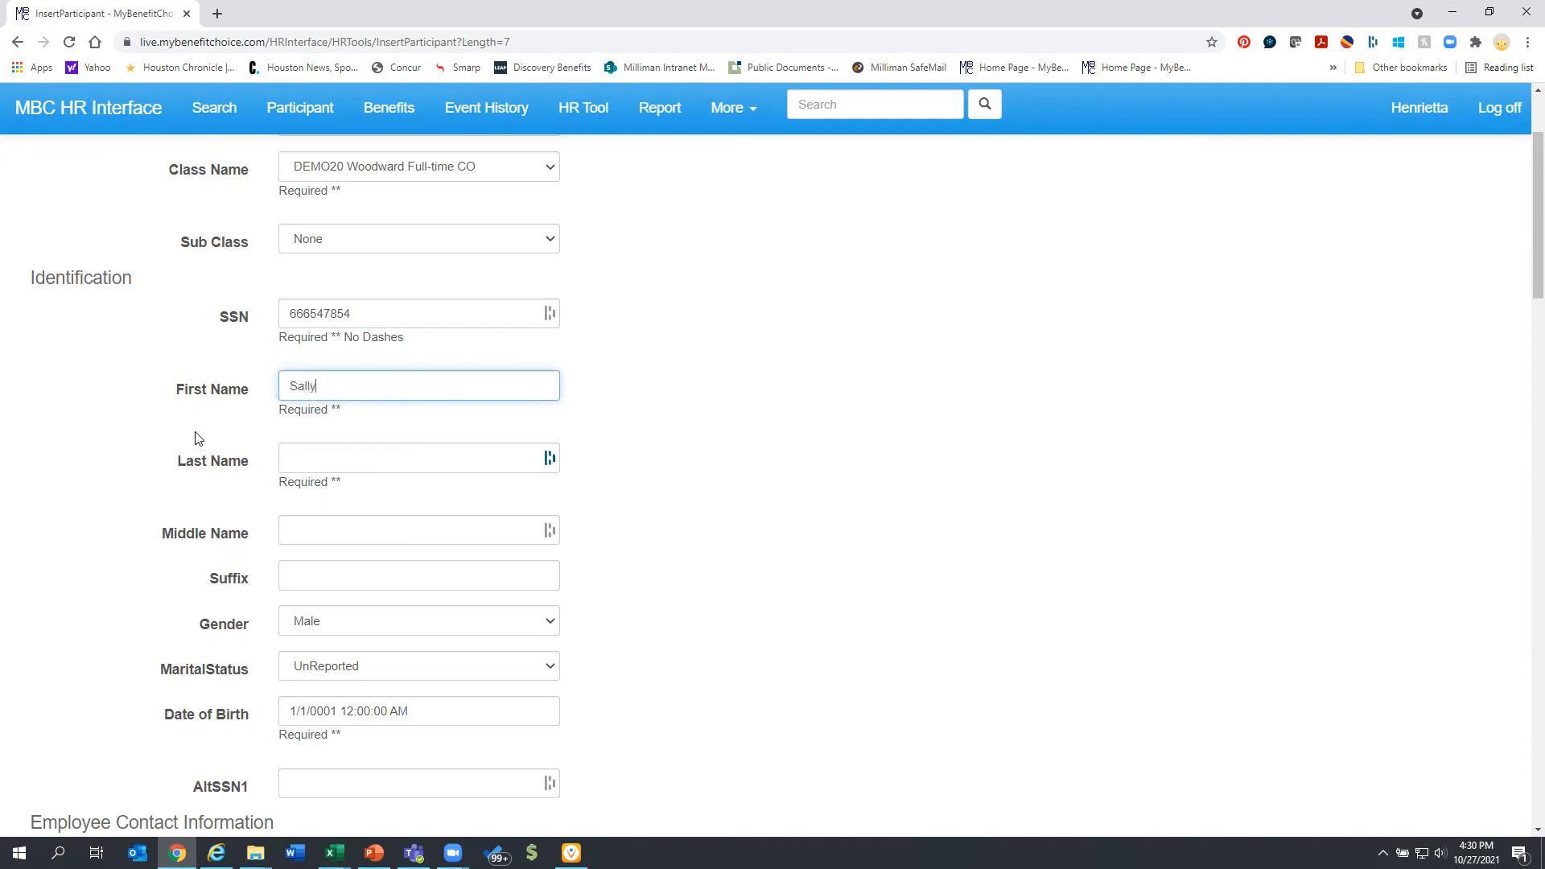
type("Smith")
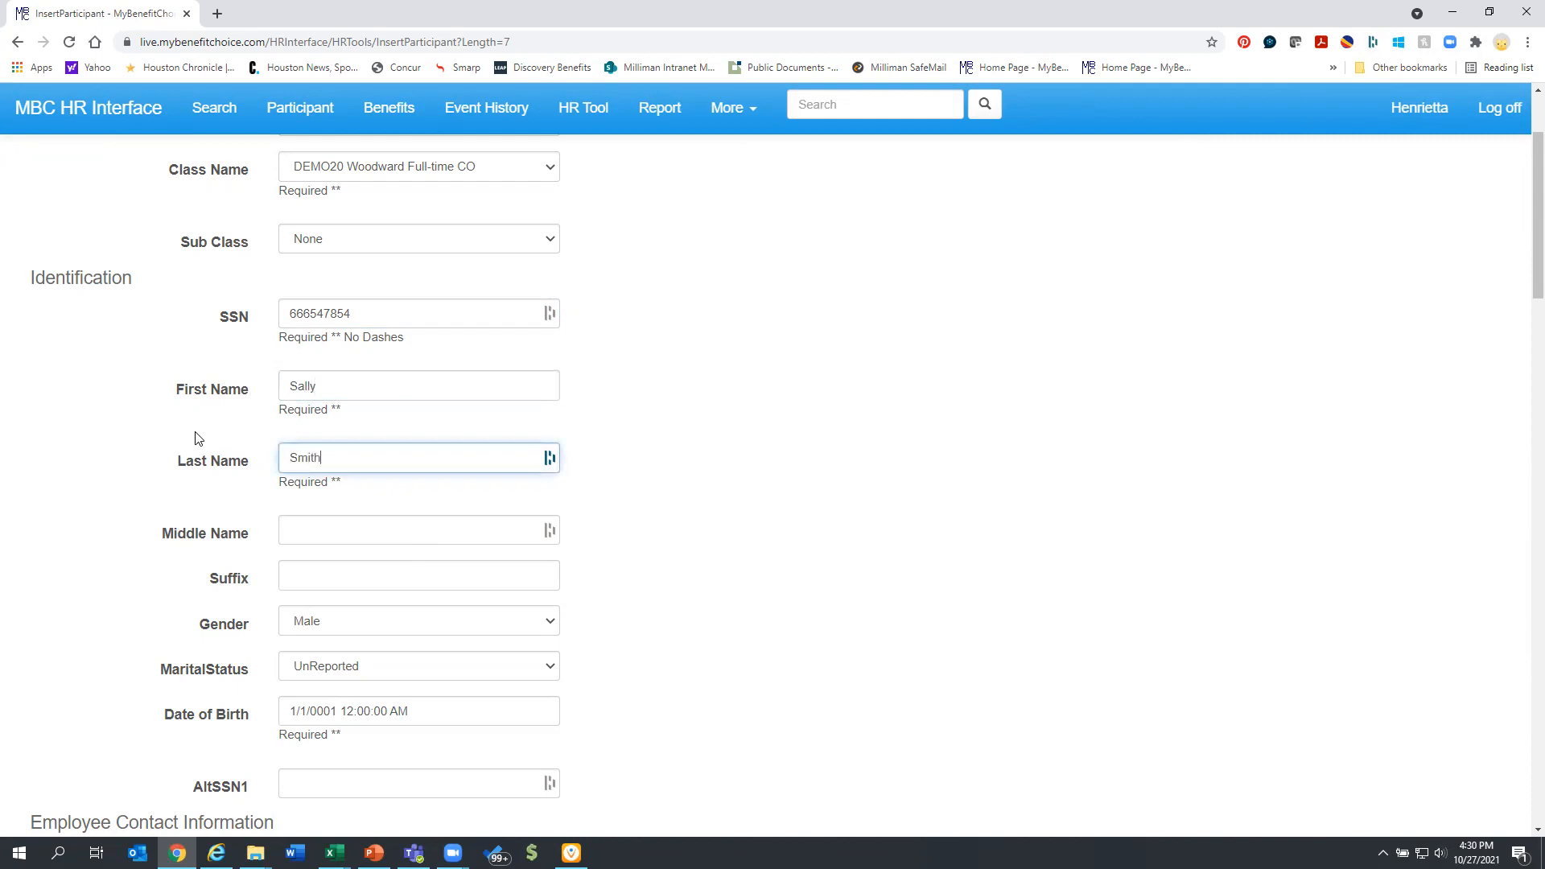
Set gender to Female and keep marital status UnReported, leaving middle name blank.
scroll("down", 3)
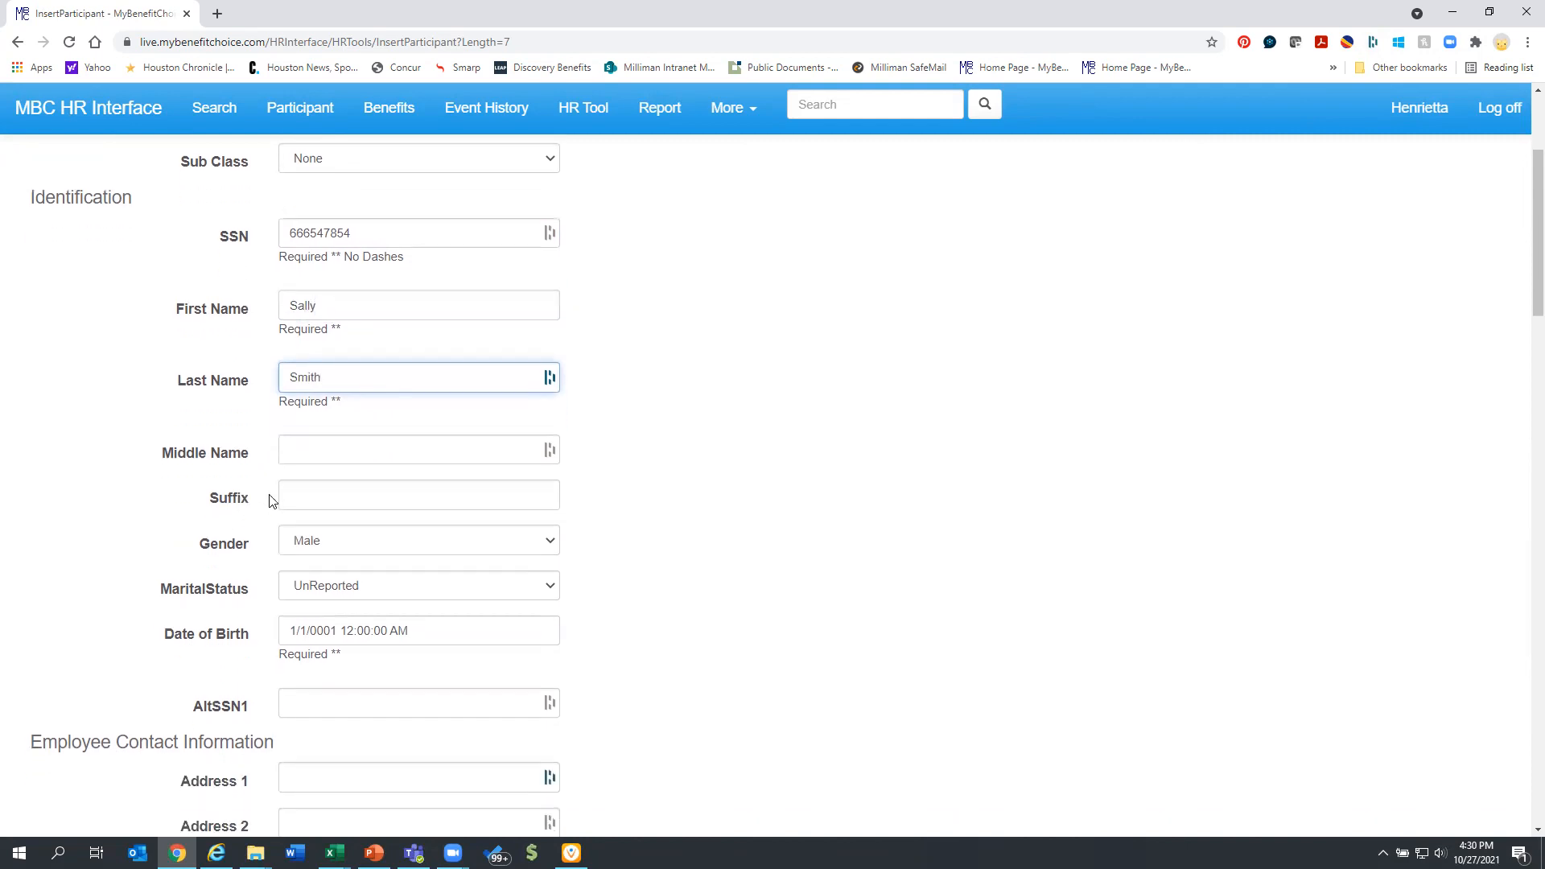
left_click(418, 449)
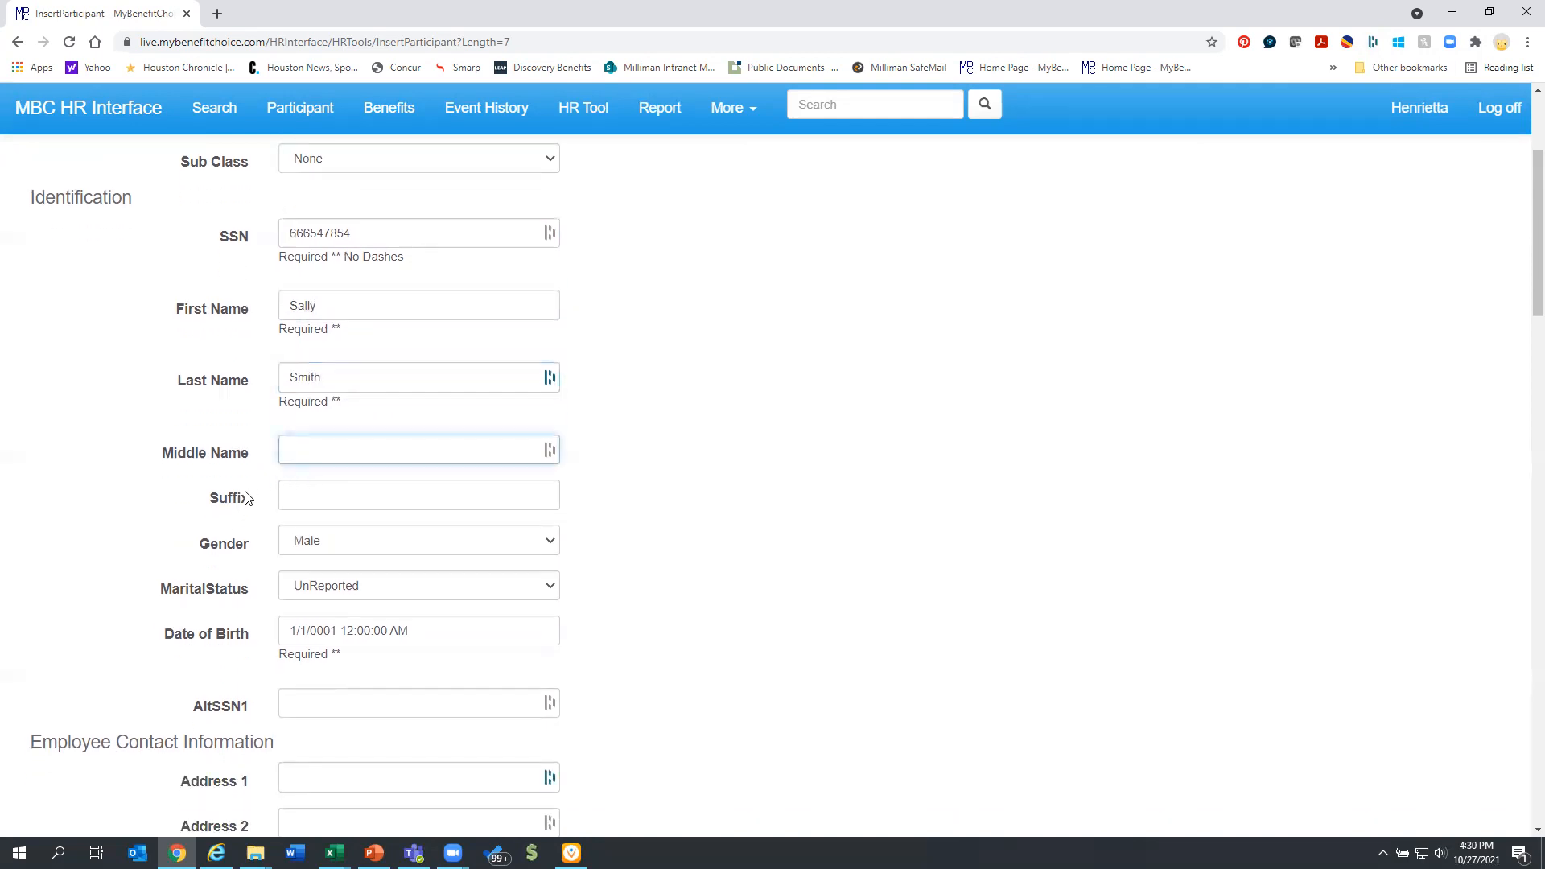
scroll("down", 3)
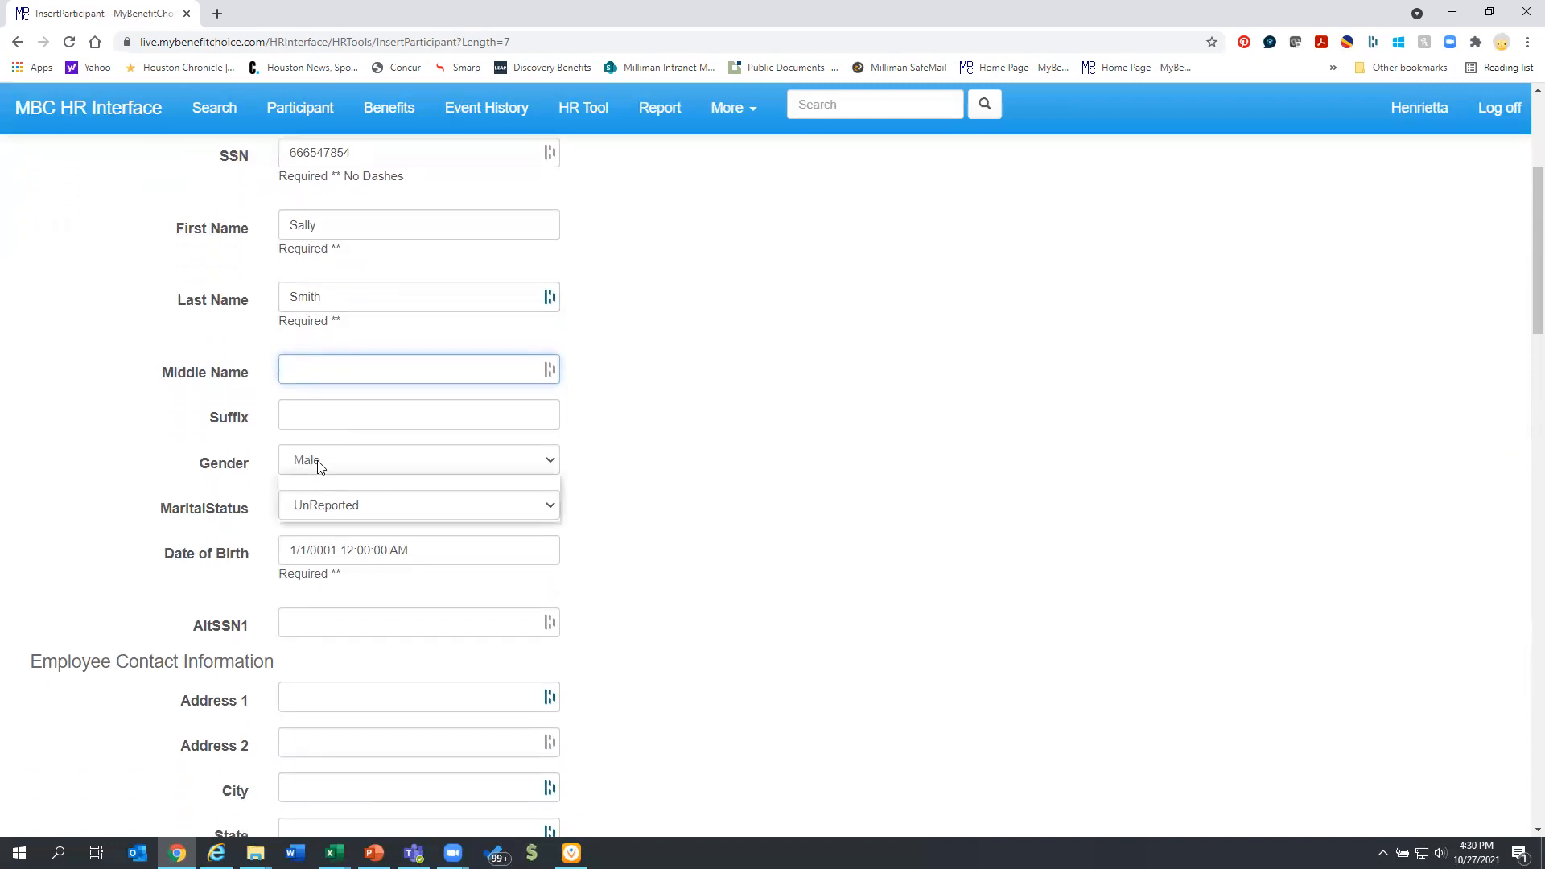
left_click(418, 458)
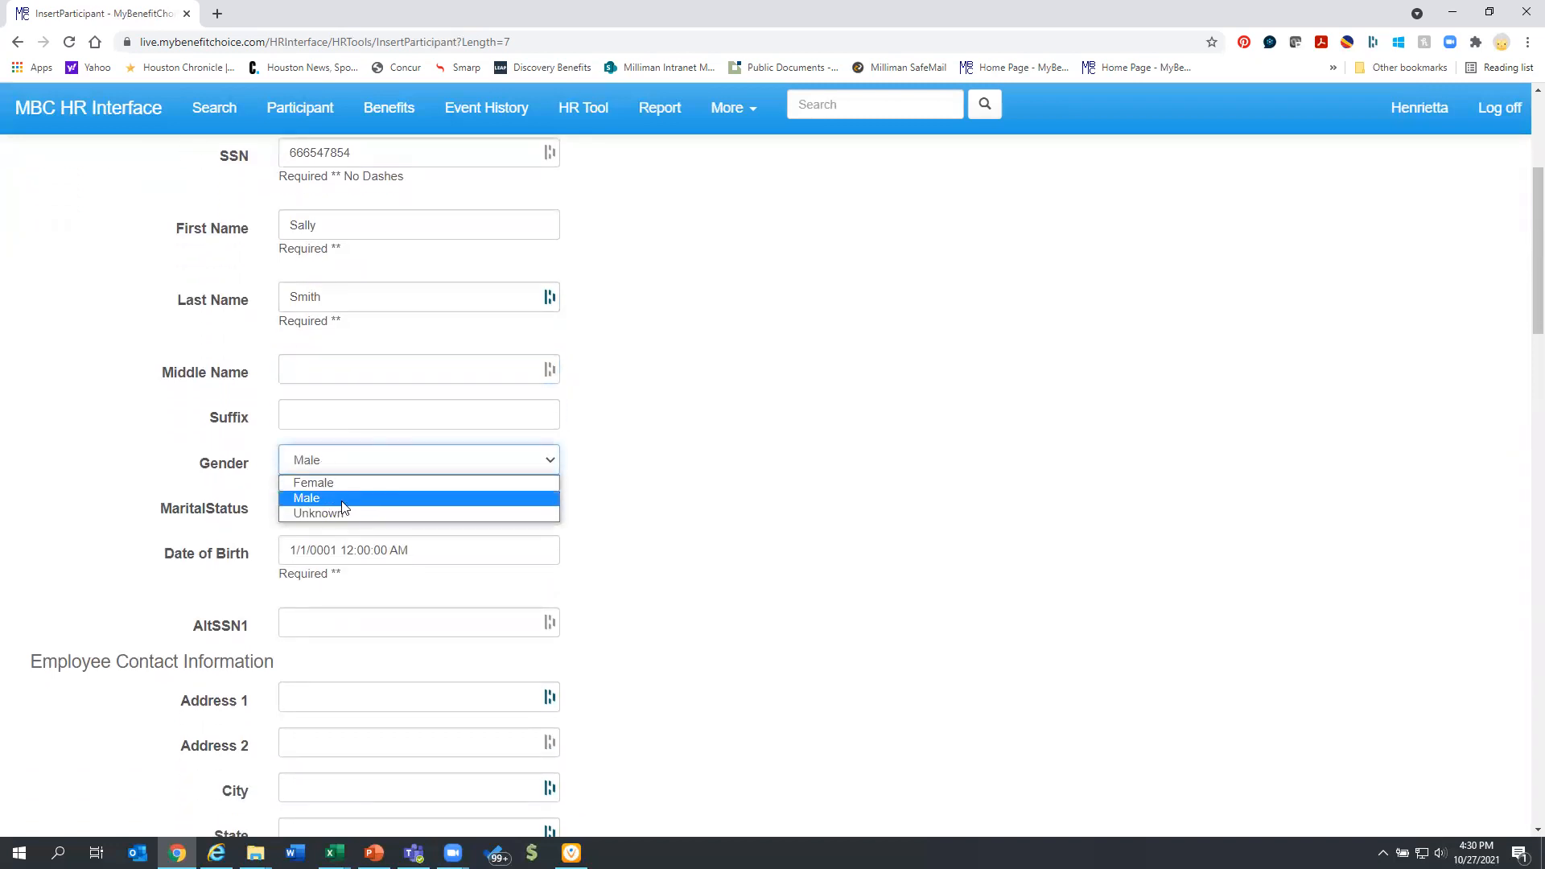
left_click(320, 513)
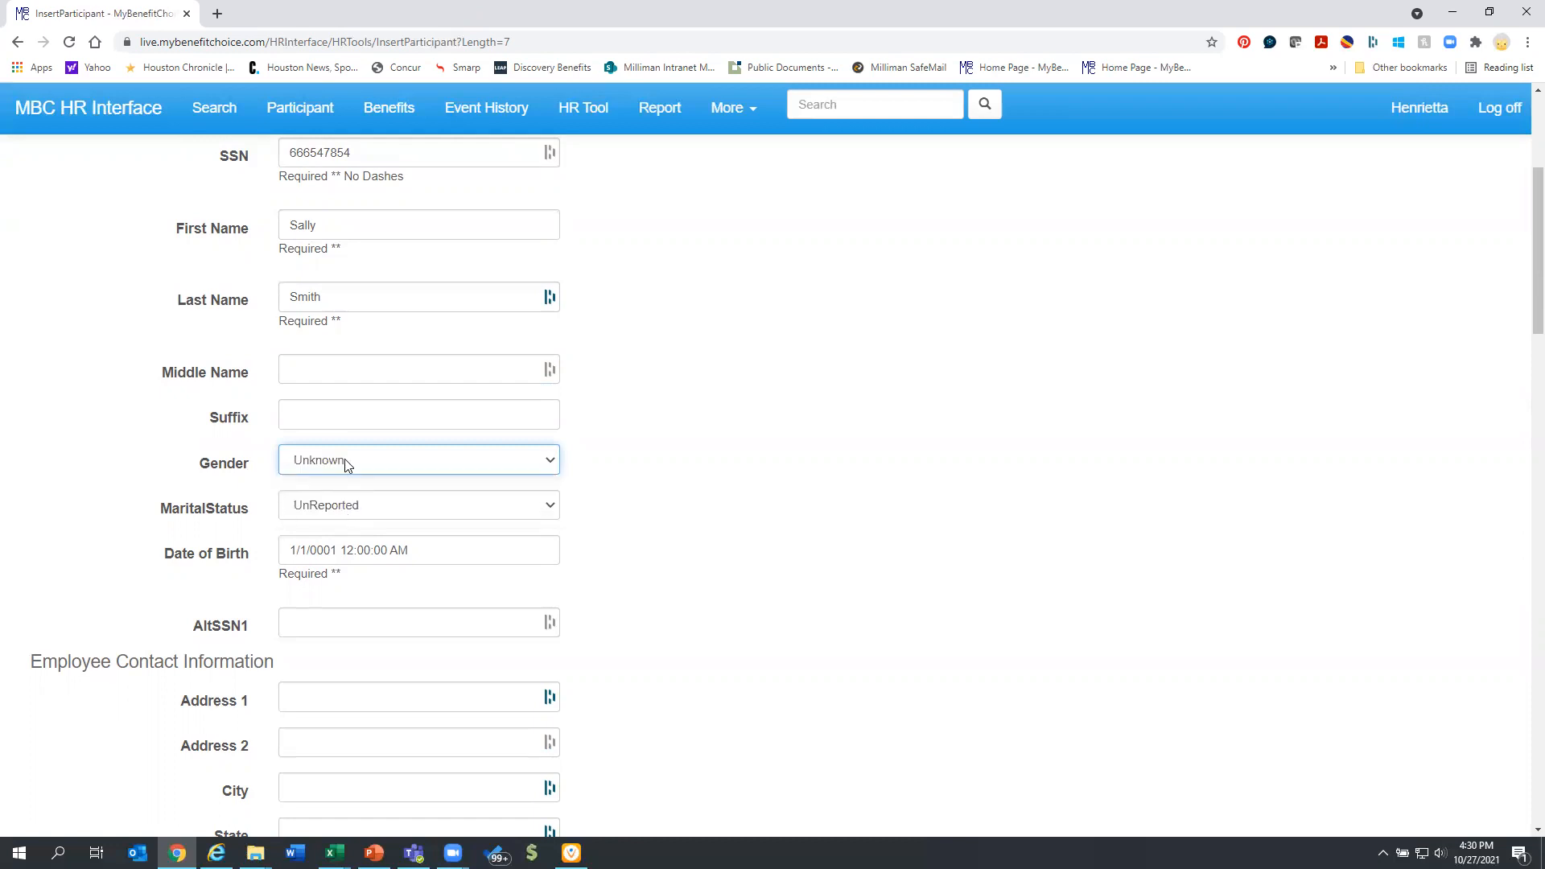
left_click(419, 461)
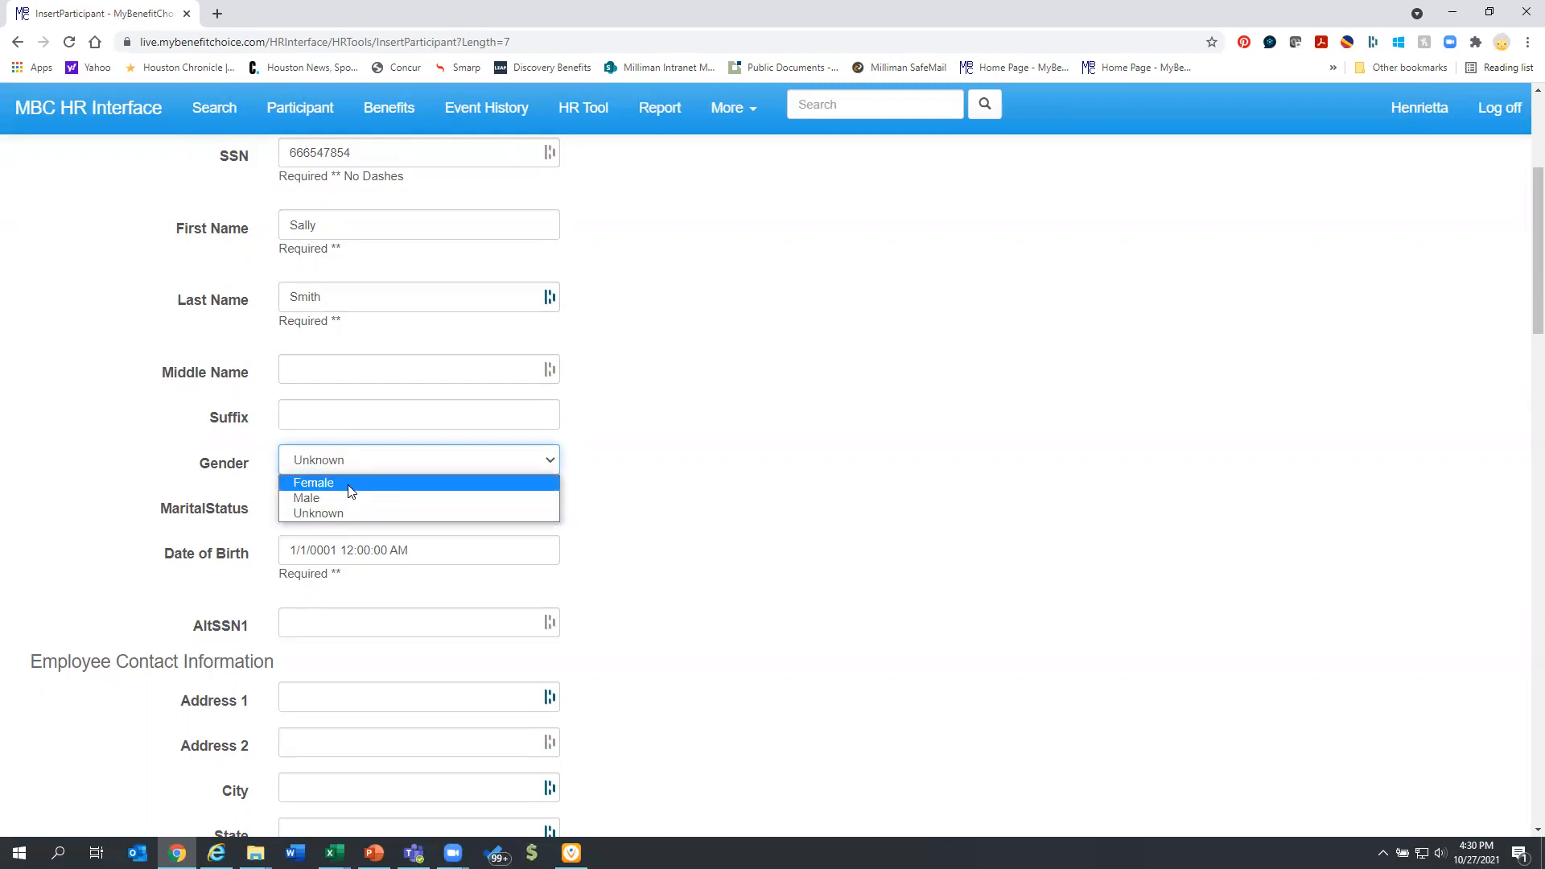
left_click(313, 481)
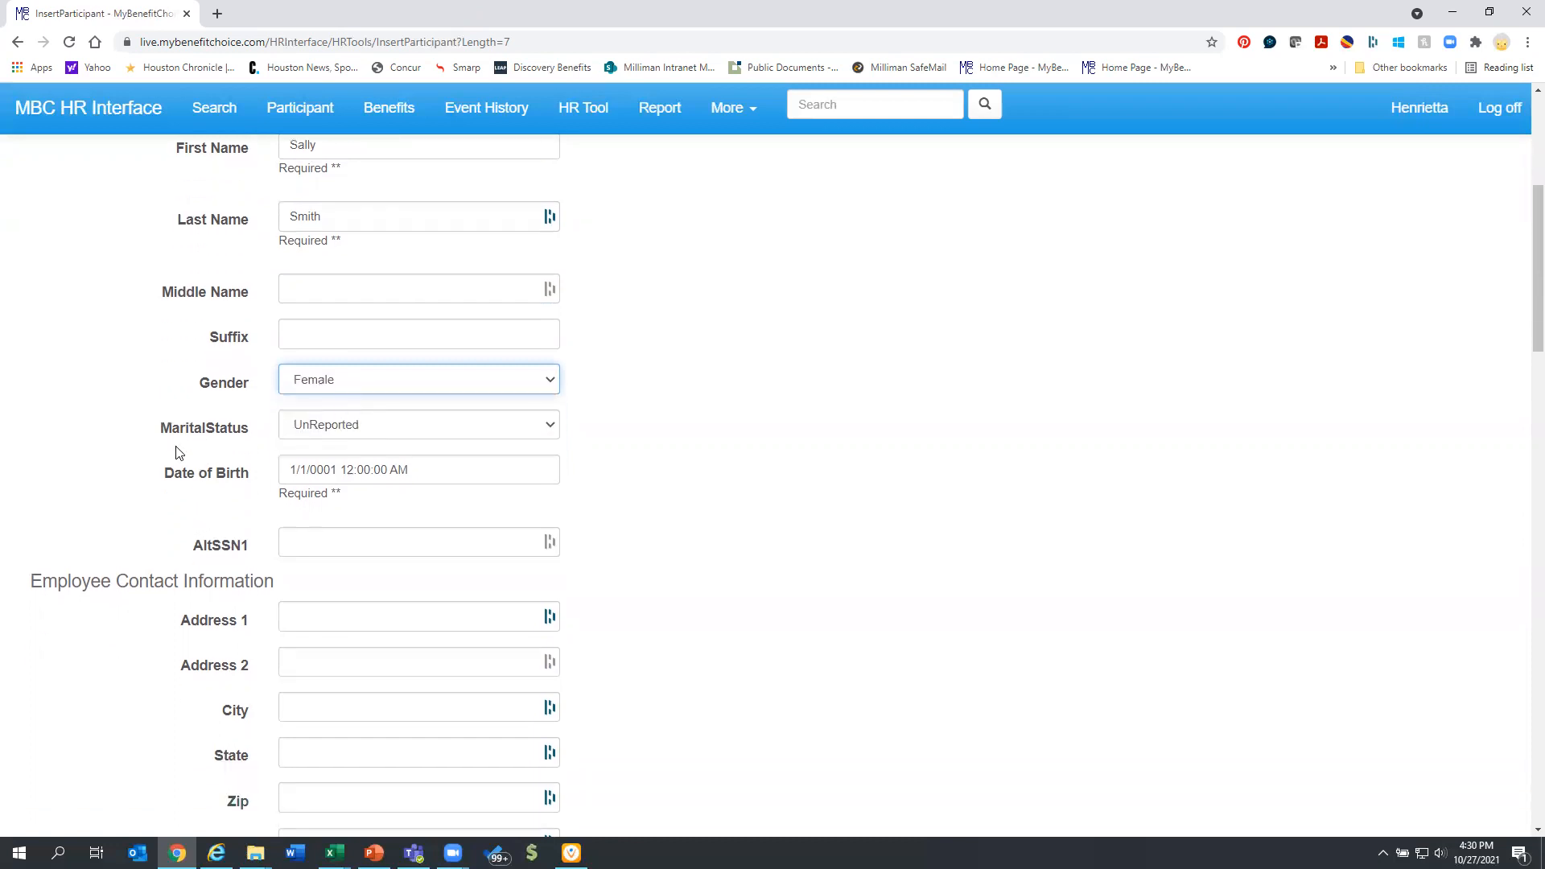
scroll("down", 3)
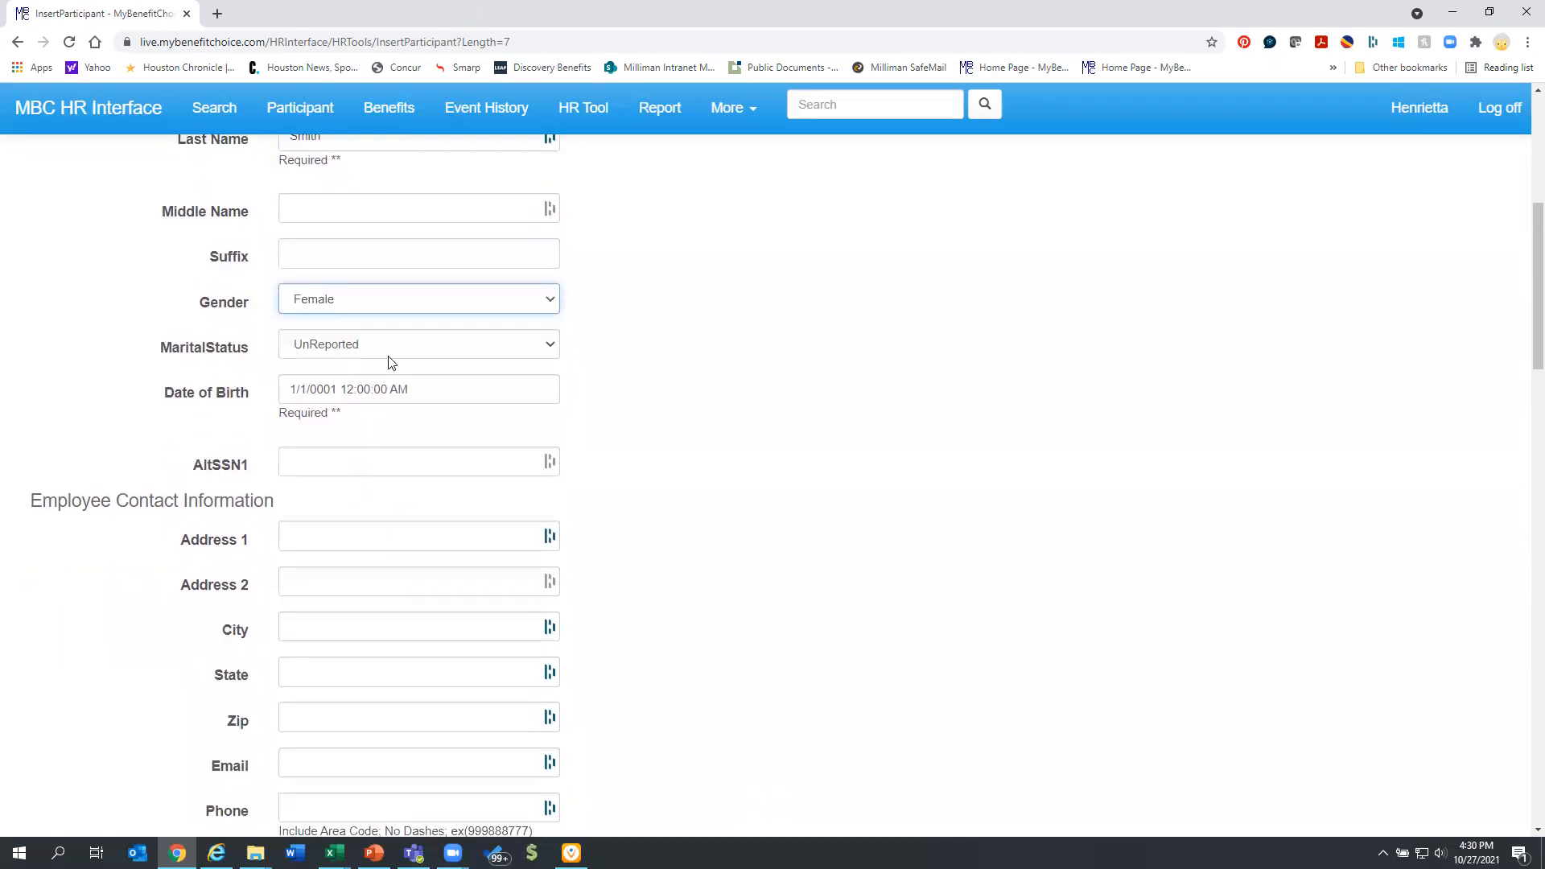
left_click(419, 344)
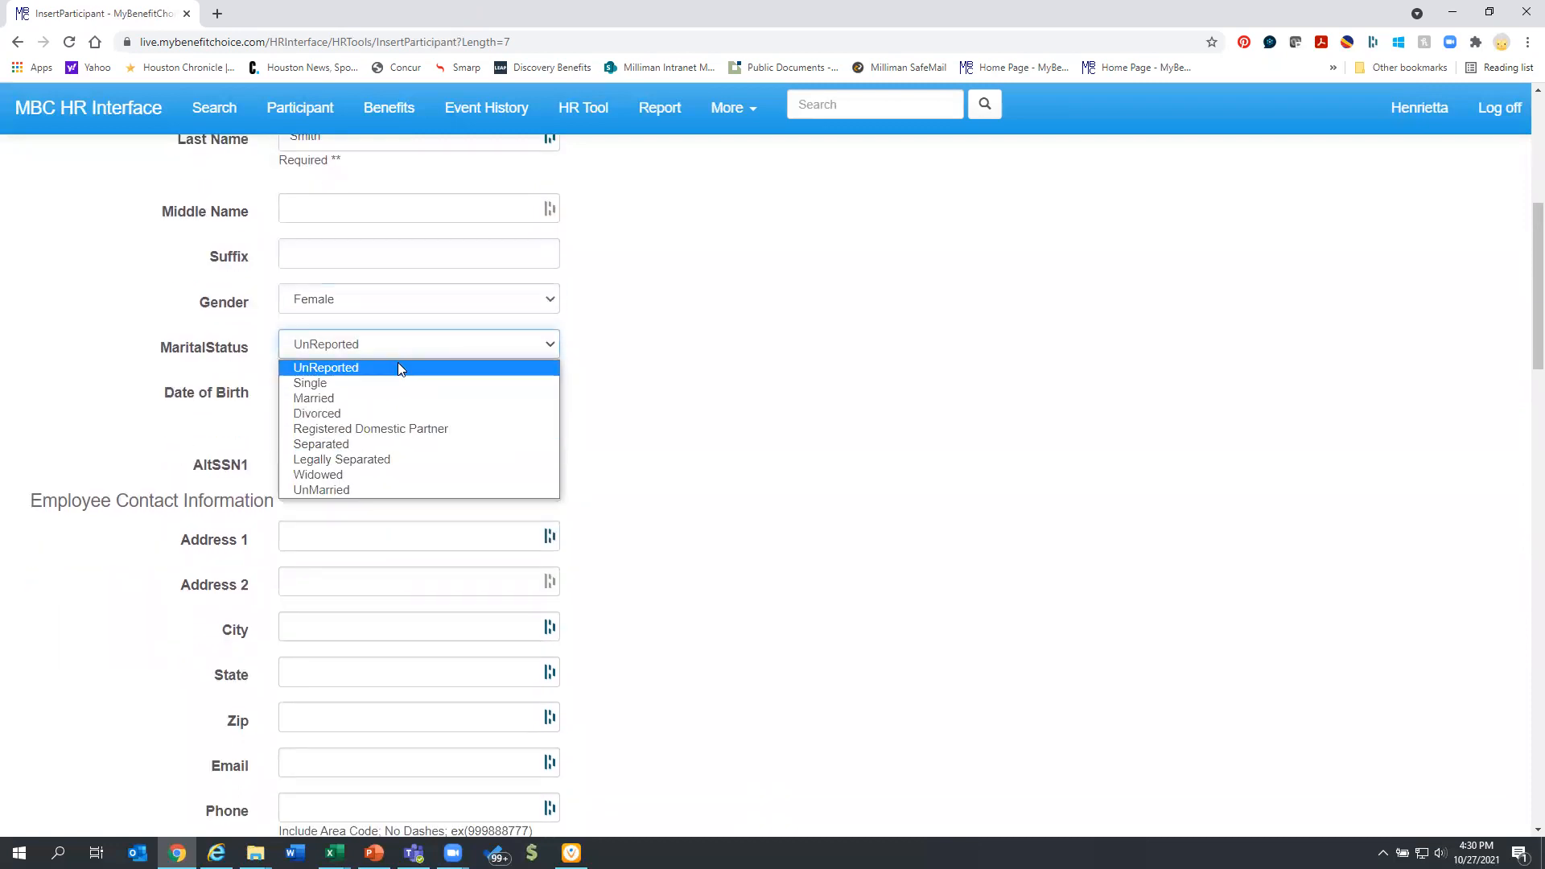
left_click(325, 367)
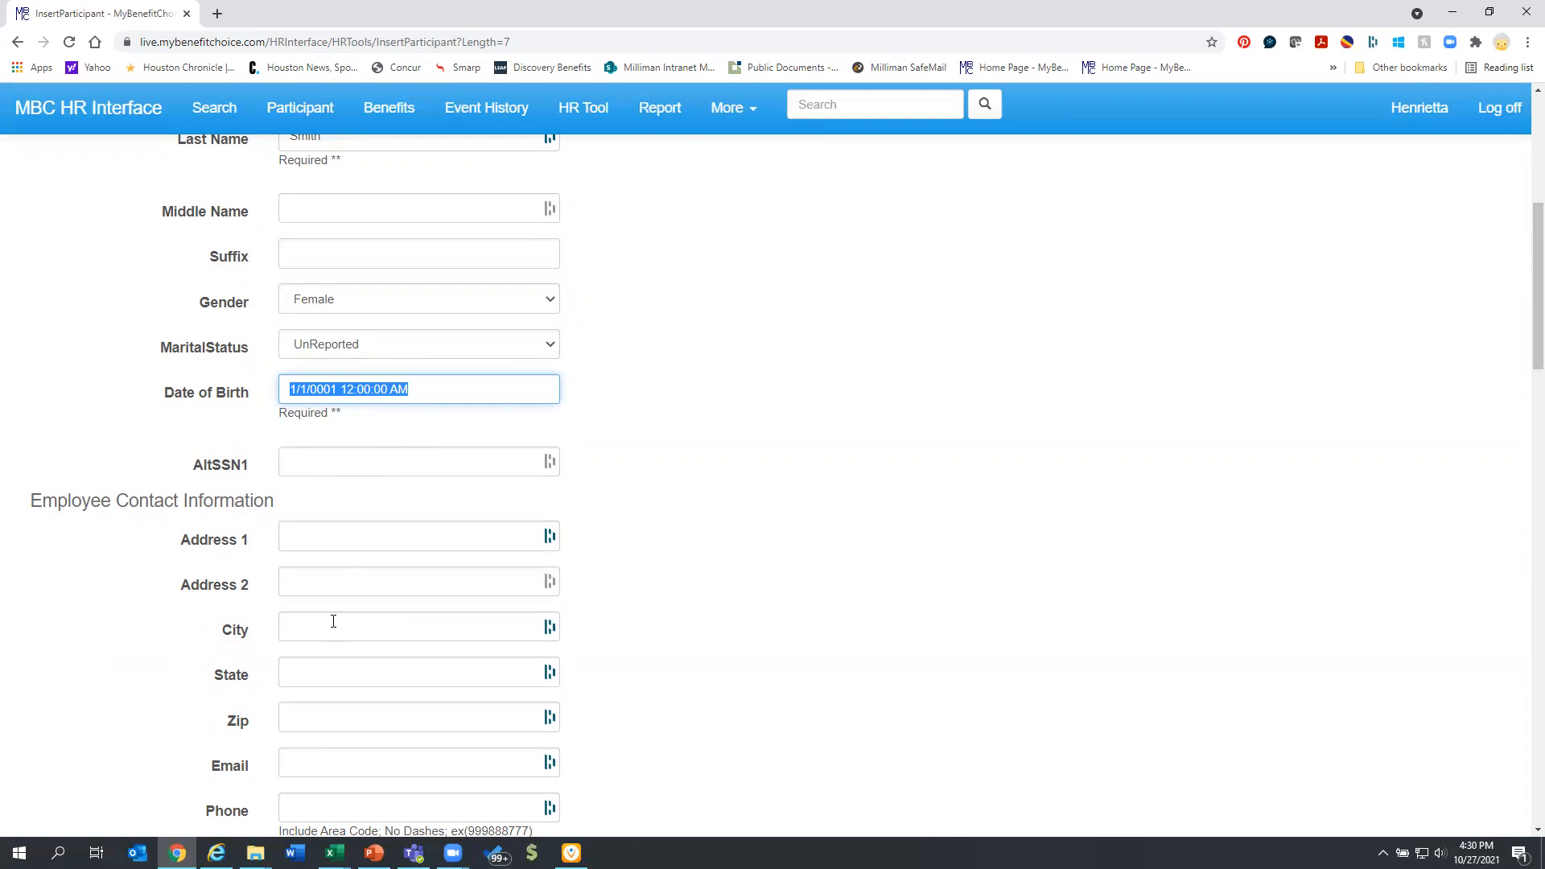
Enter 06/01/2018 as the date of birth.
type("06/01/2")
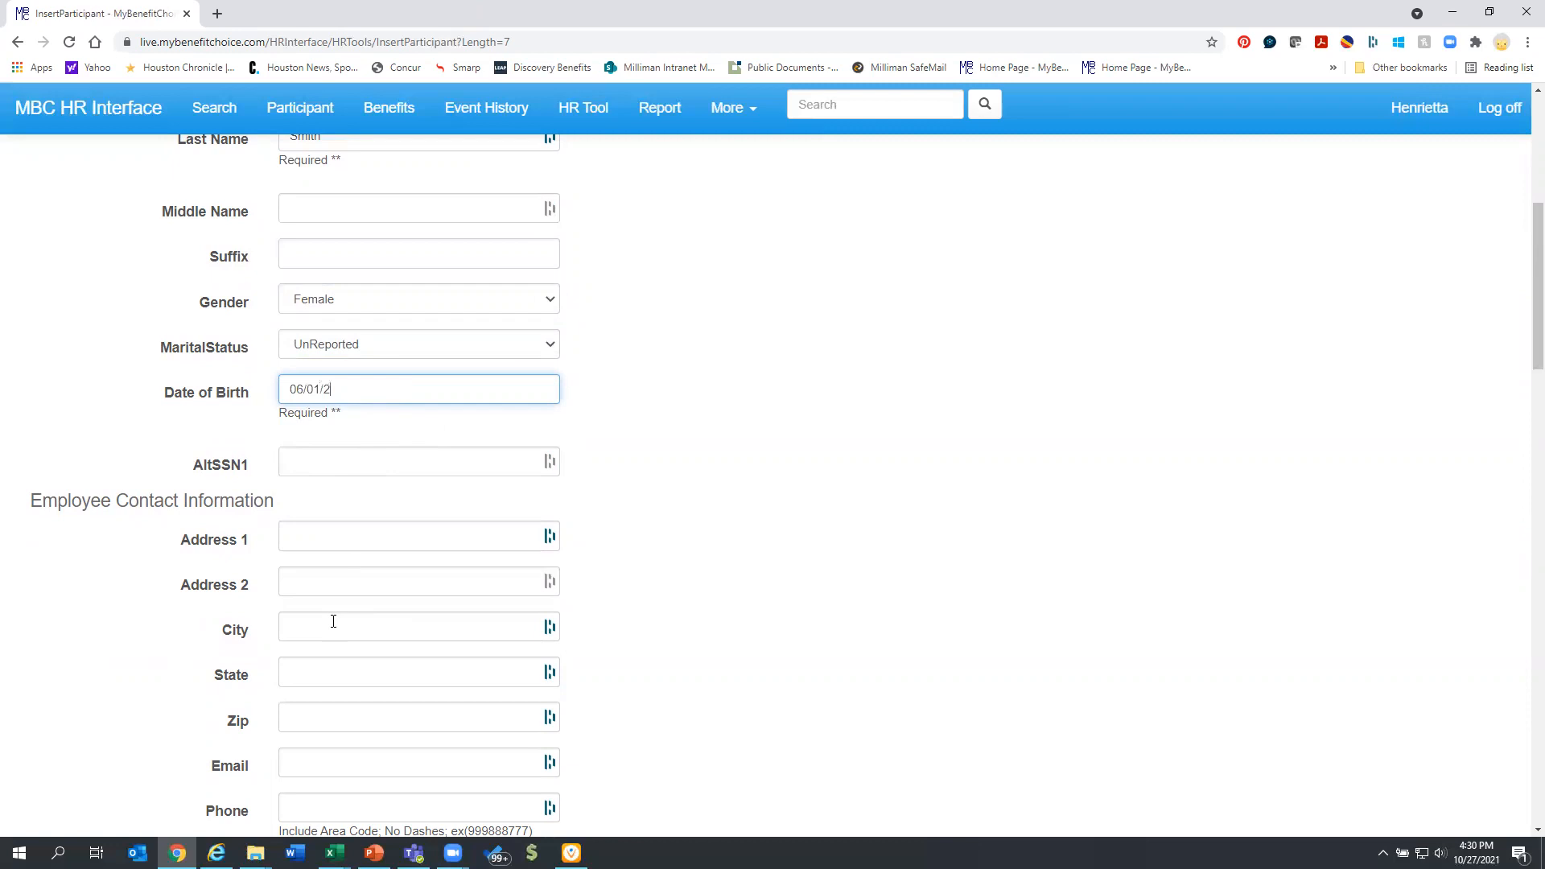
type("018")
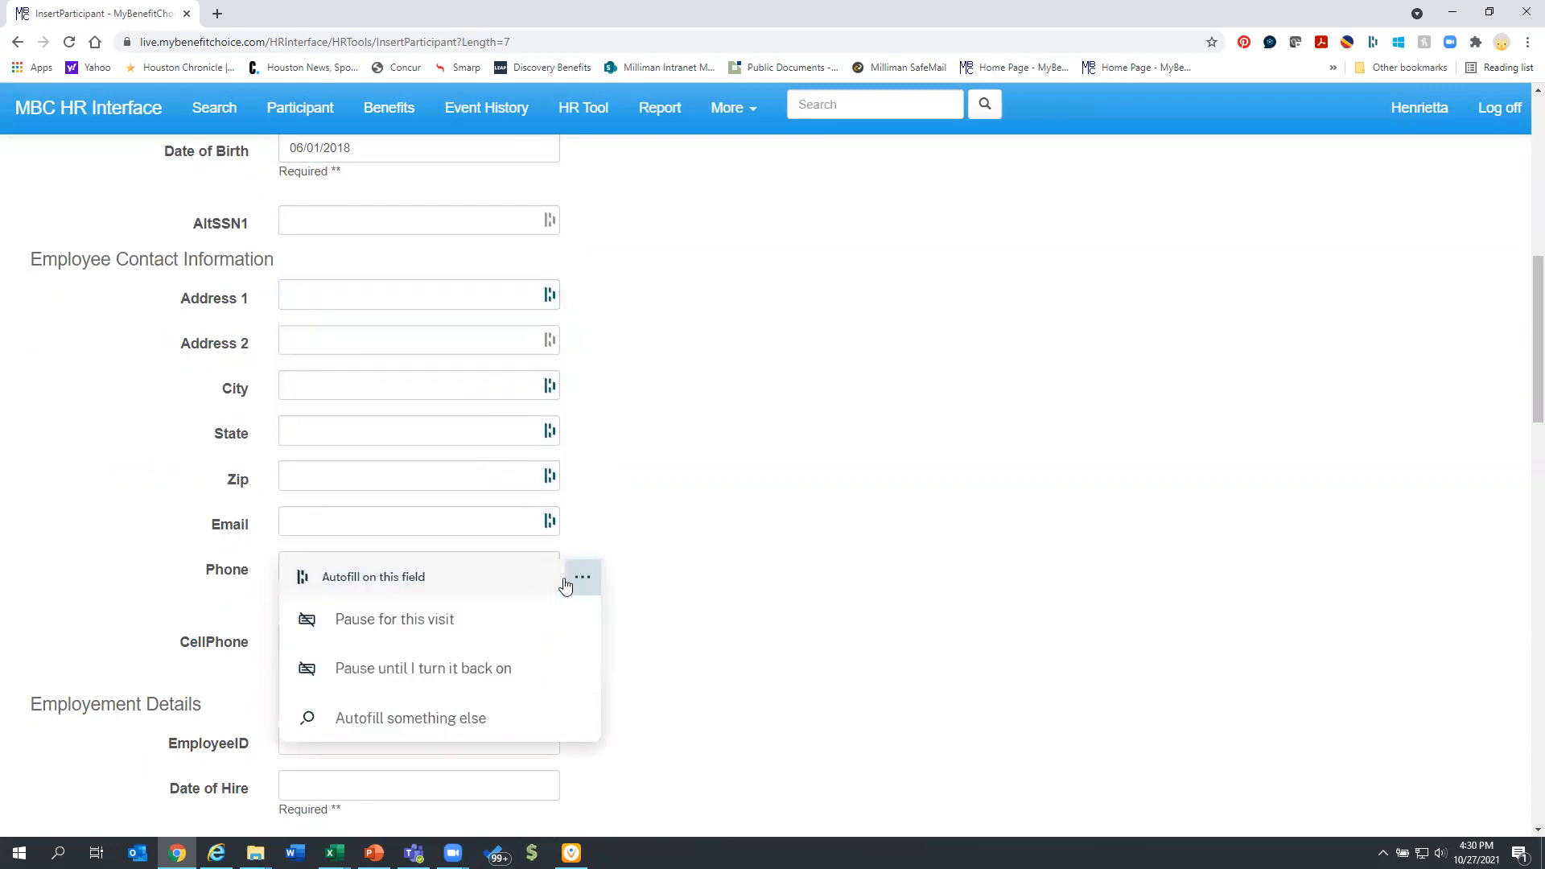
Enter the address 555 Main St, St. Louis, MO 63130.
left_click(418, 293)
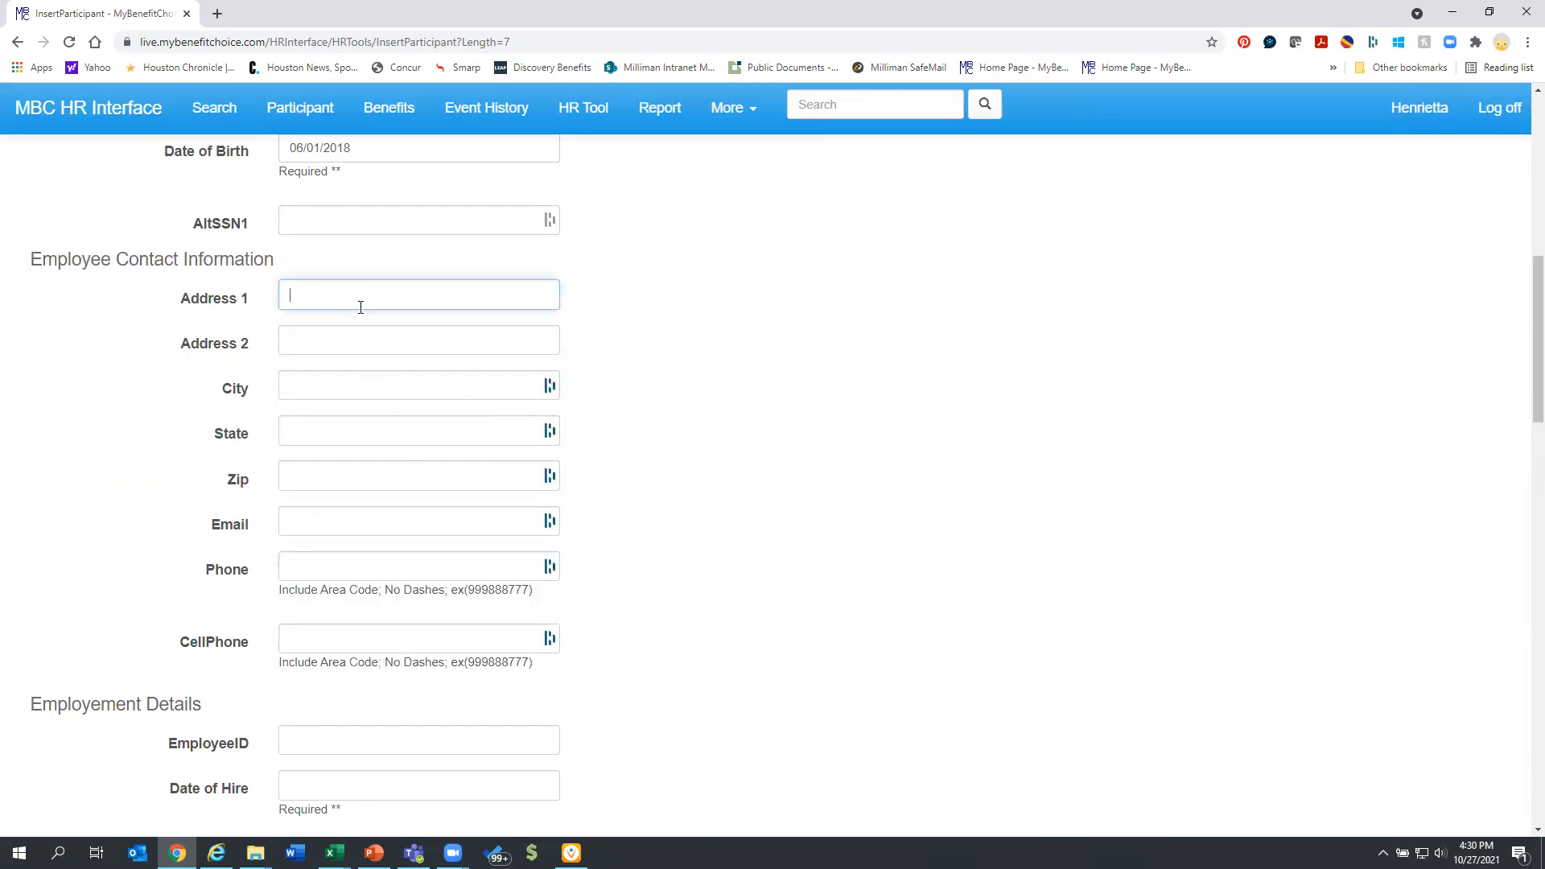
type("555")
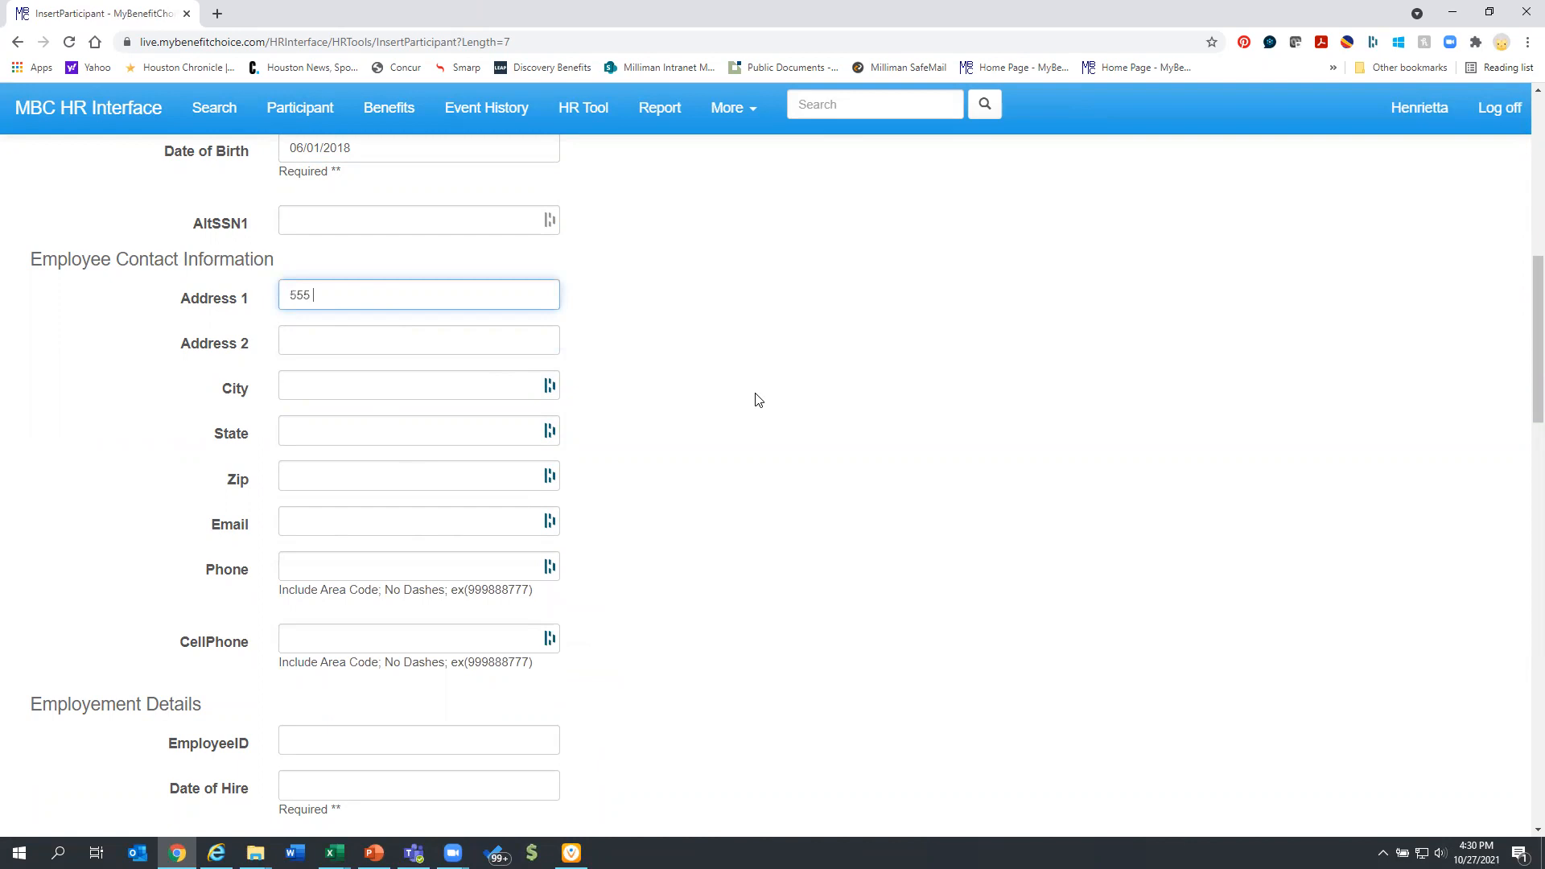
type("Main")
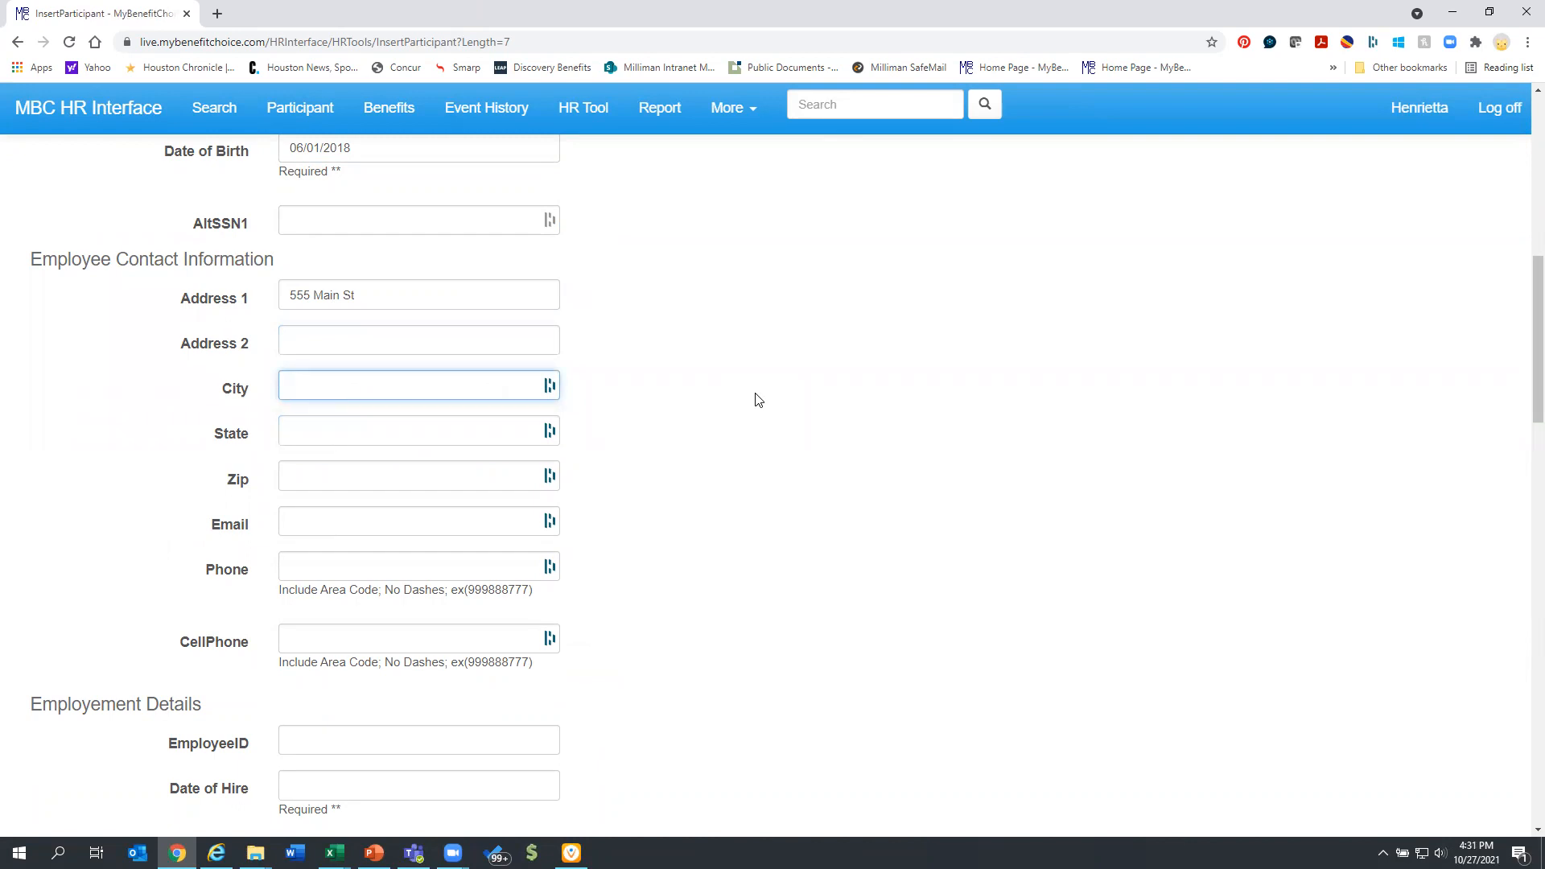
type("St. Louis")
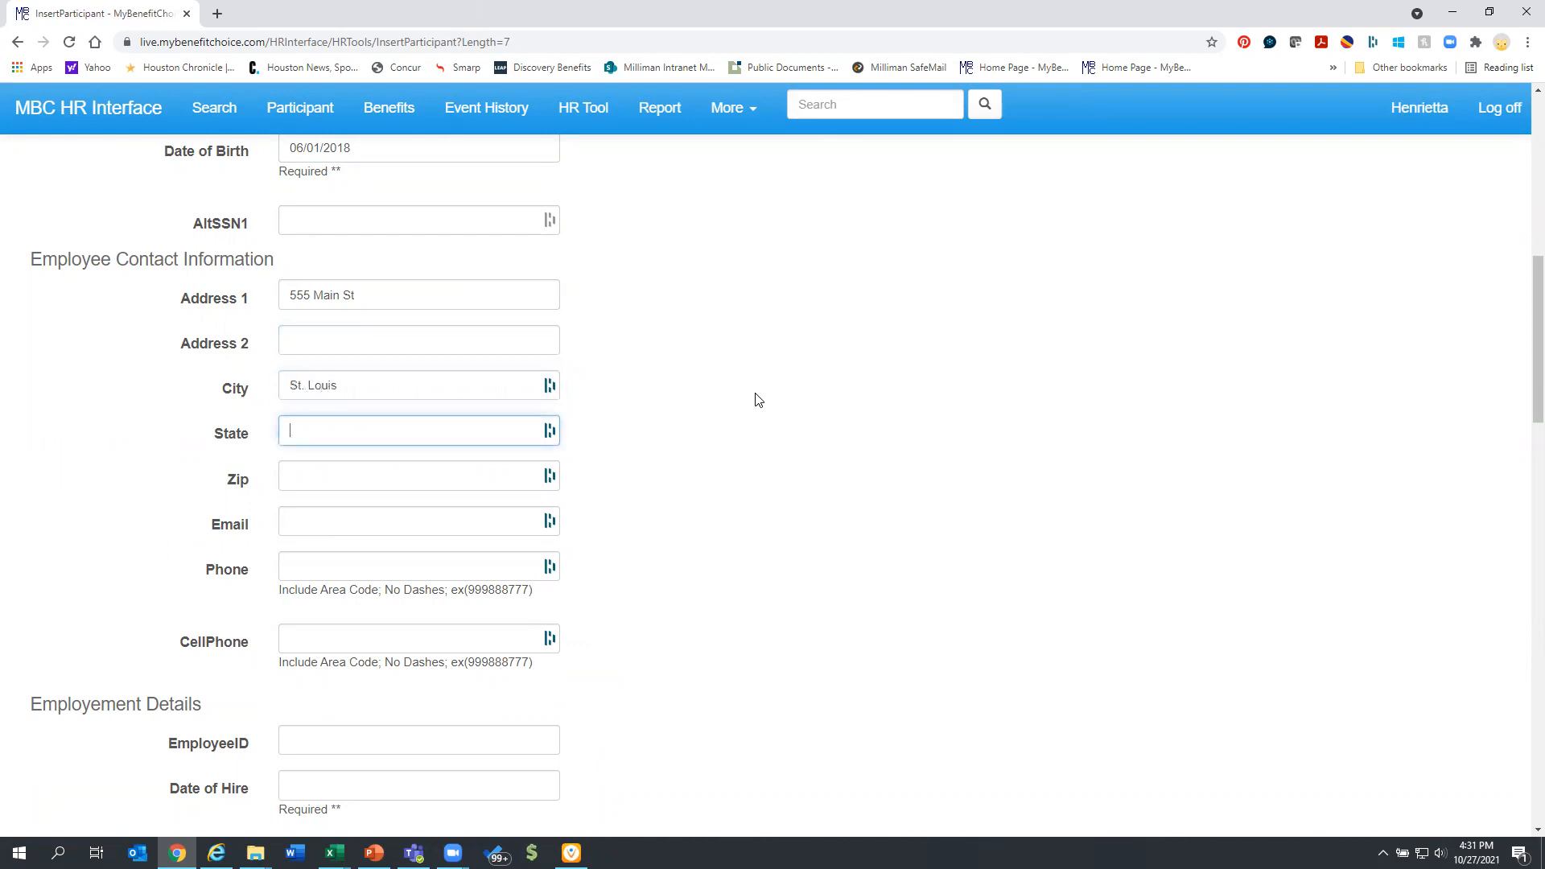
type("MO")
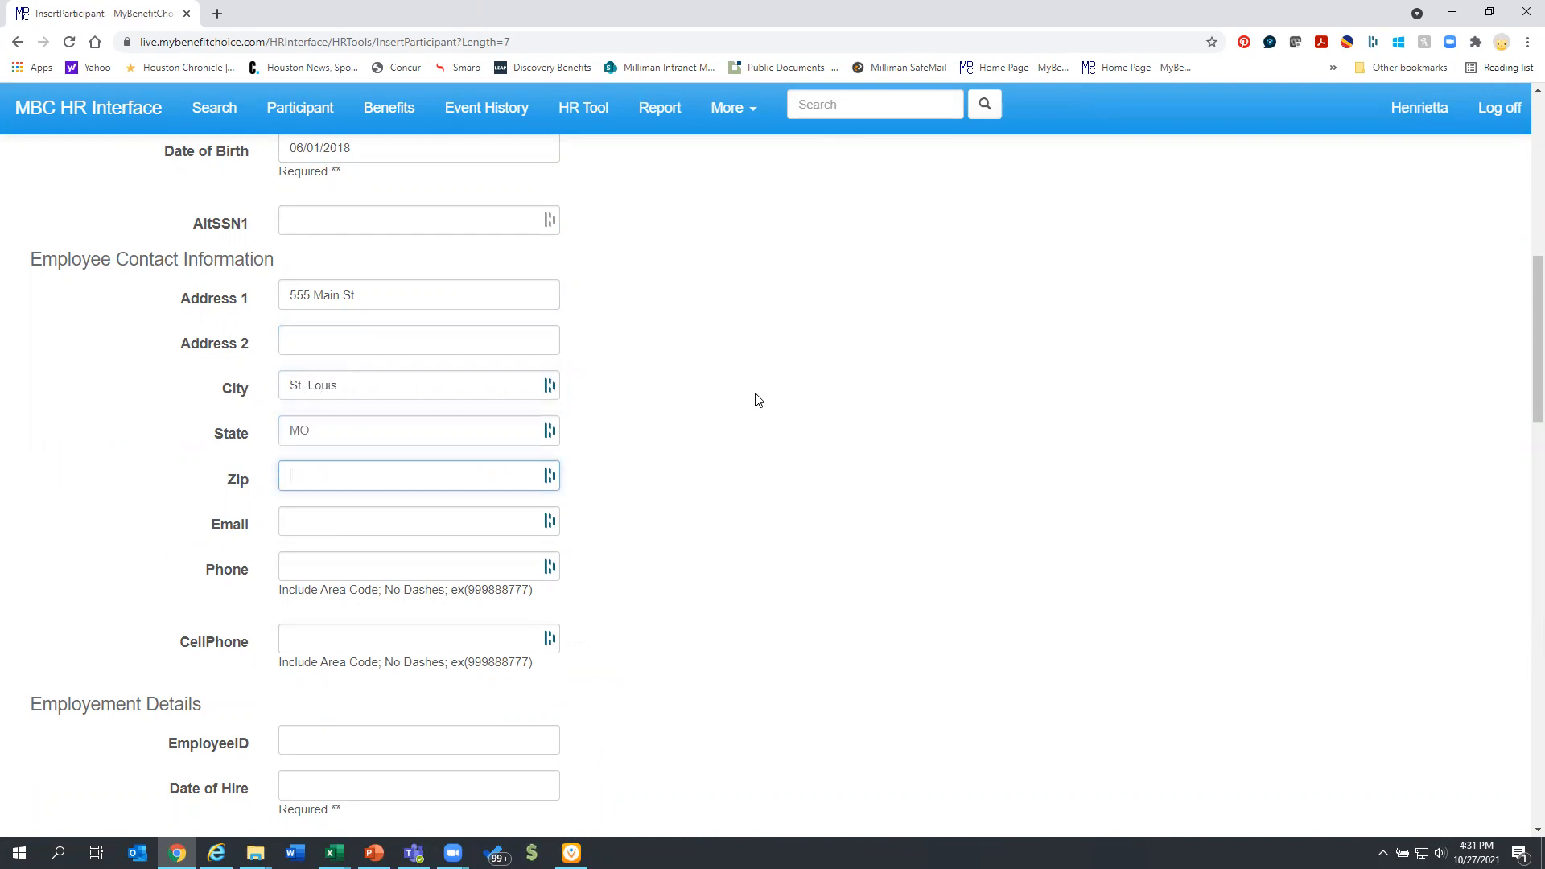
type("63130")
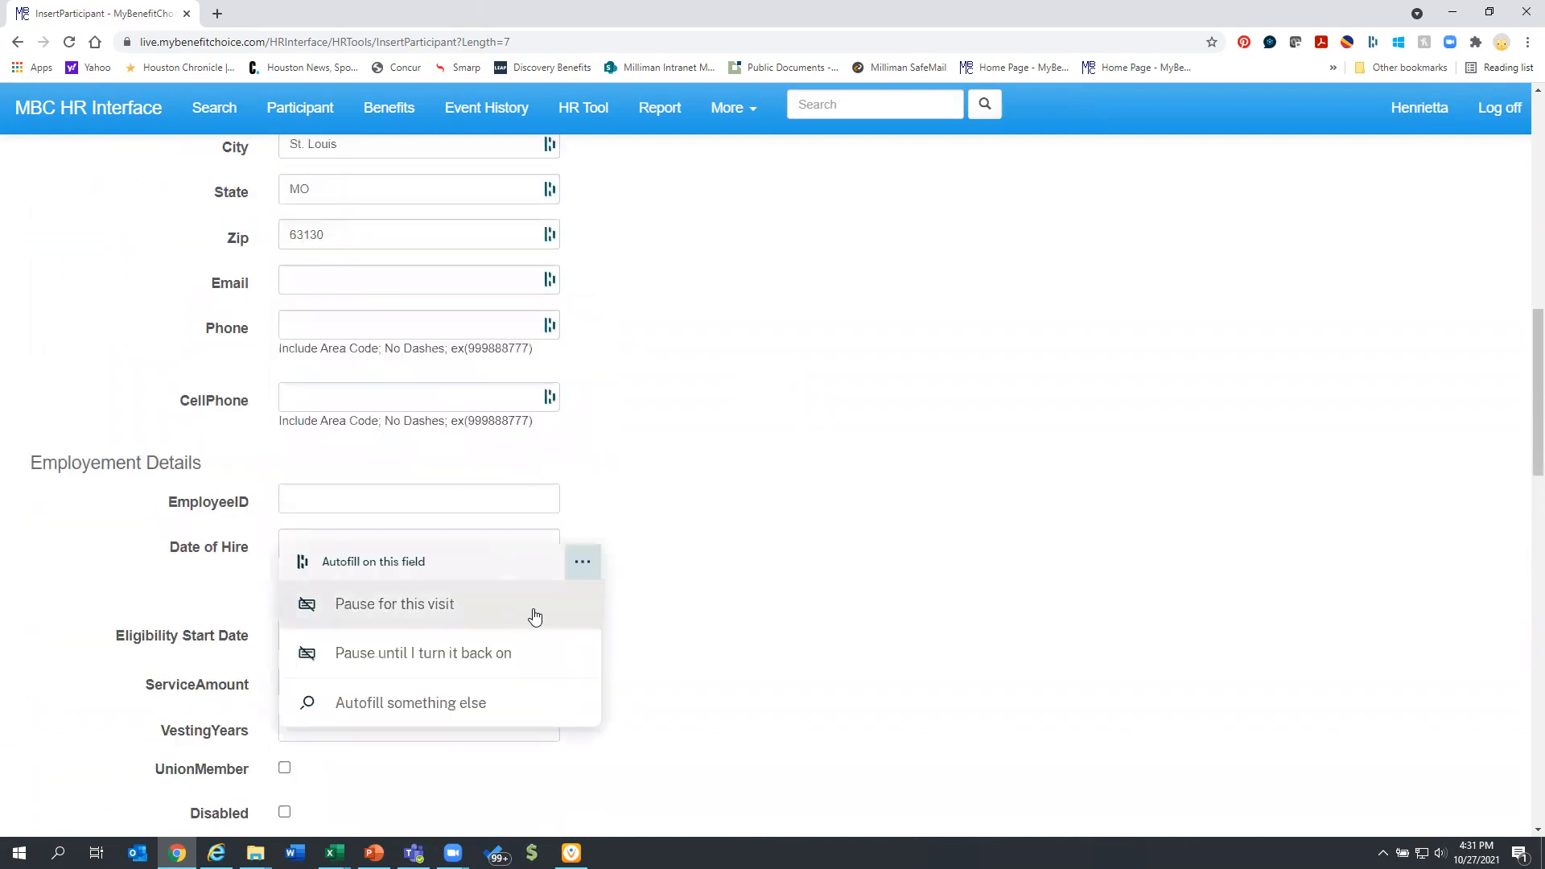
Pause browser autofill and dismiss its suggestions on the email and cell phone fields.
left_click(395, 603)
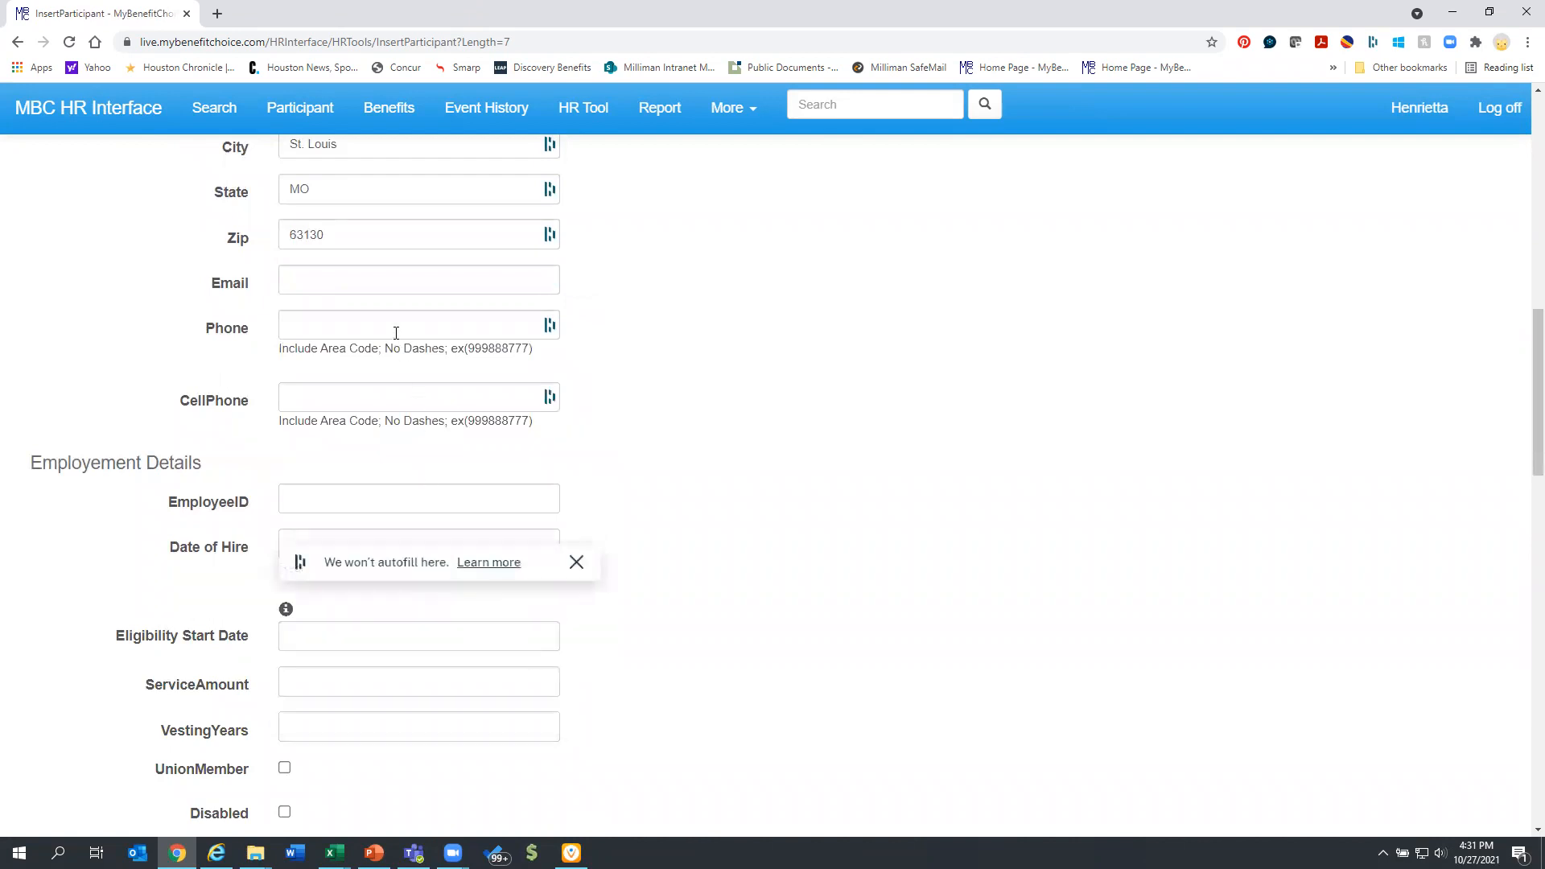
left_click(576, 562)
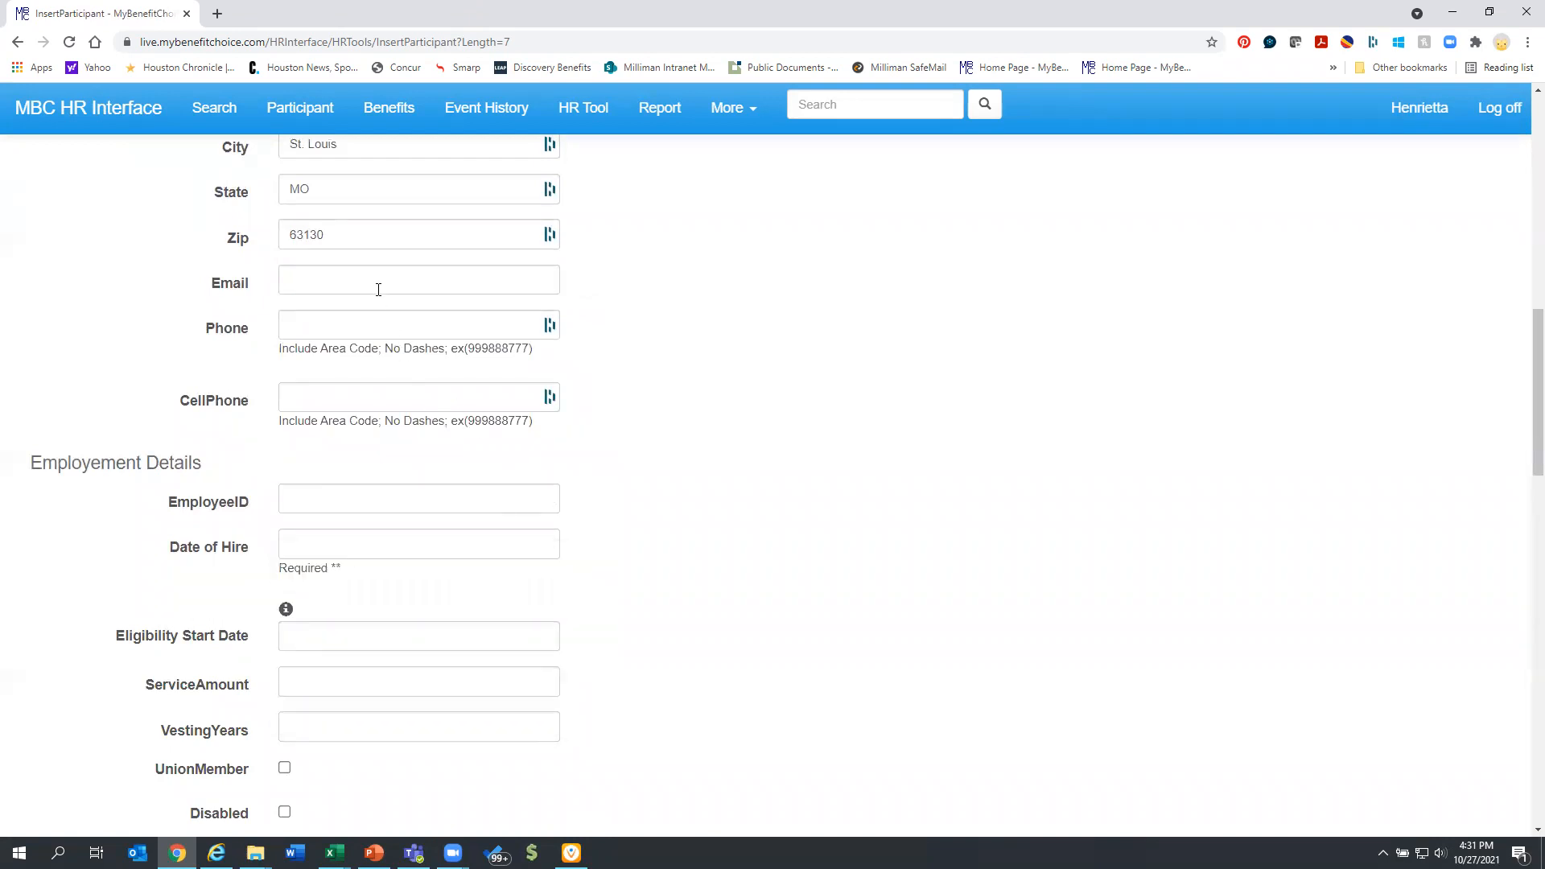
left_click(418, 280)
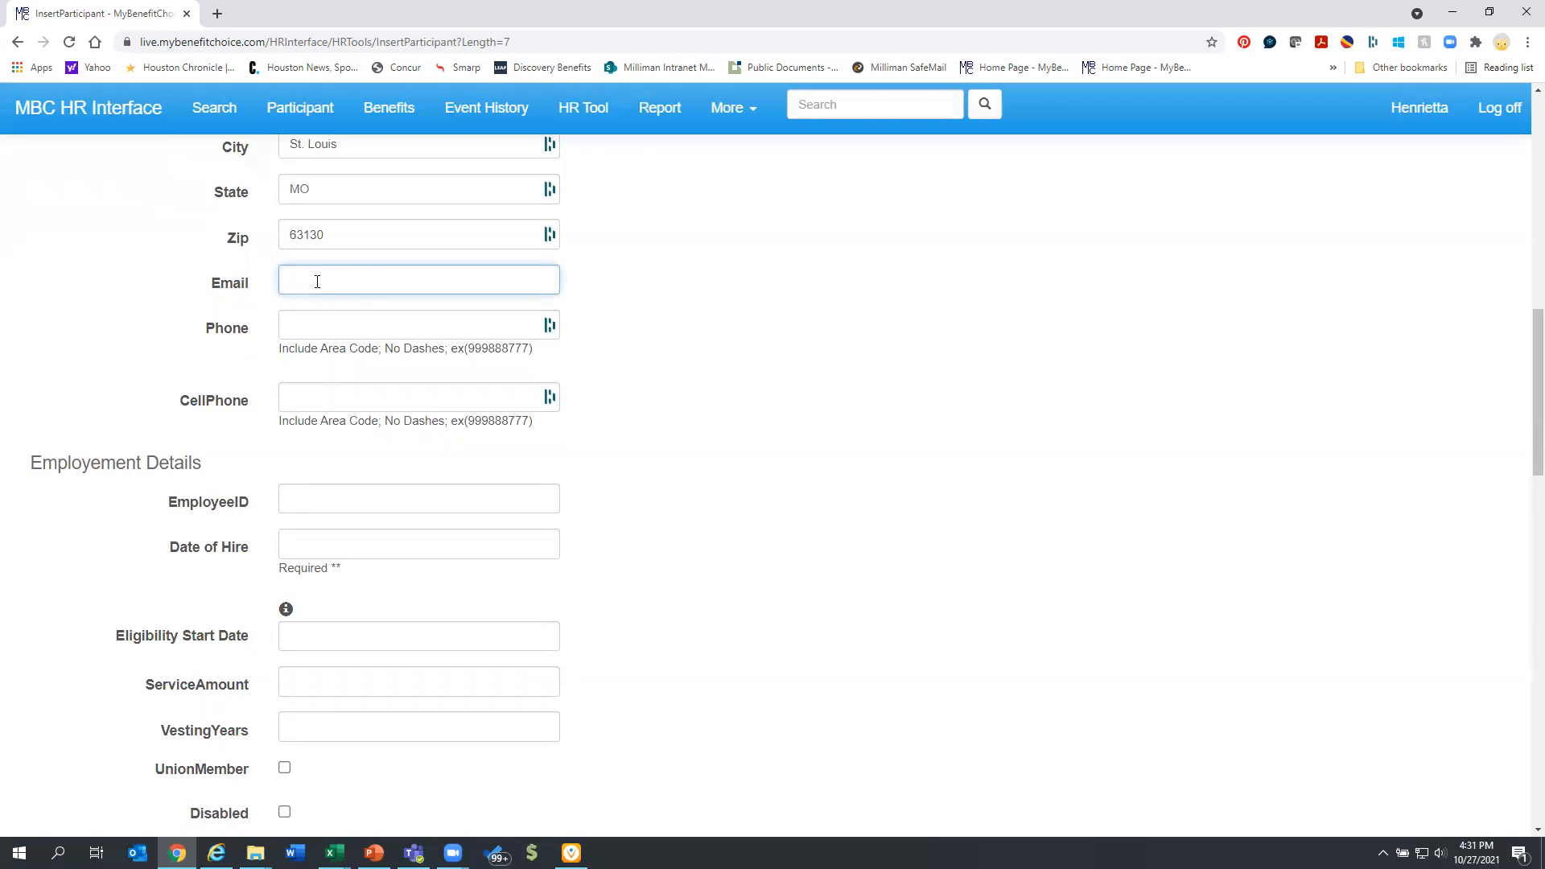
left_click(418, 280)
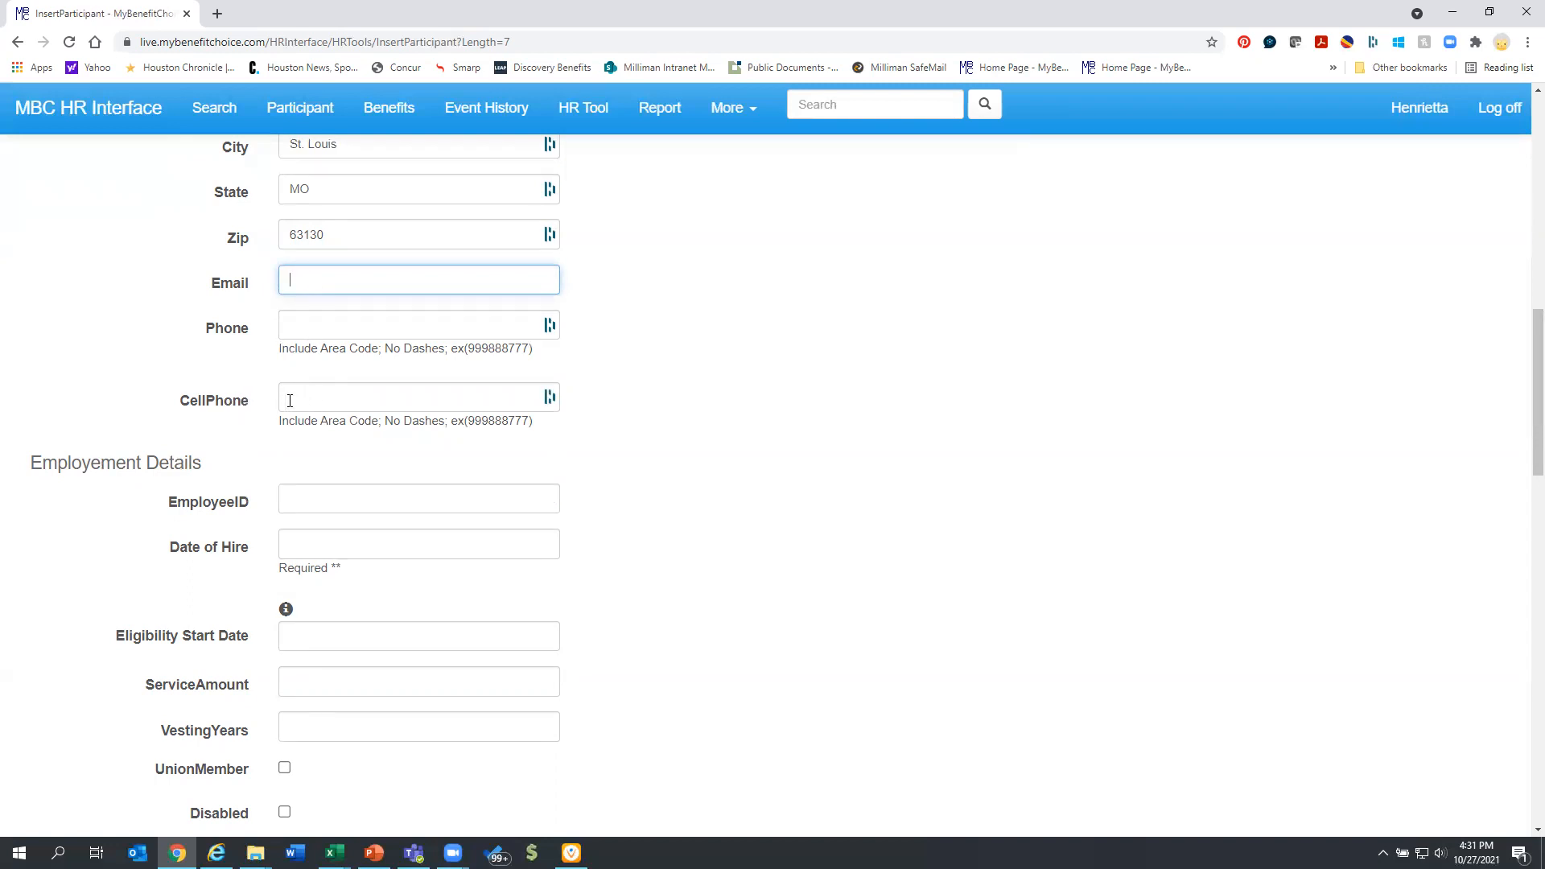
left_click(549, 398)
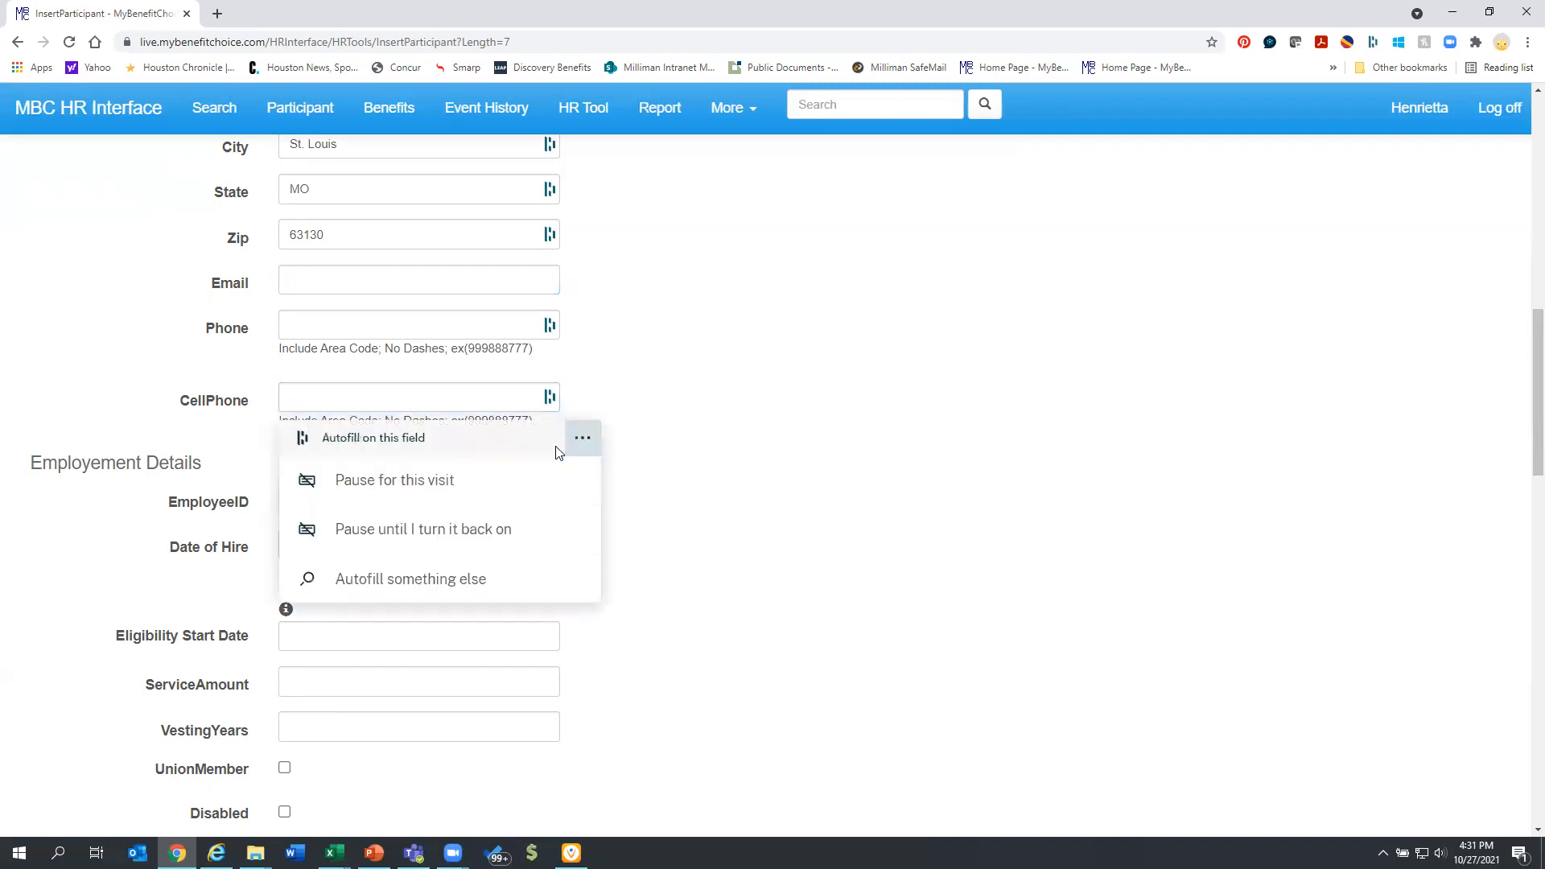
left_click(222, 409)
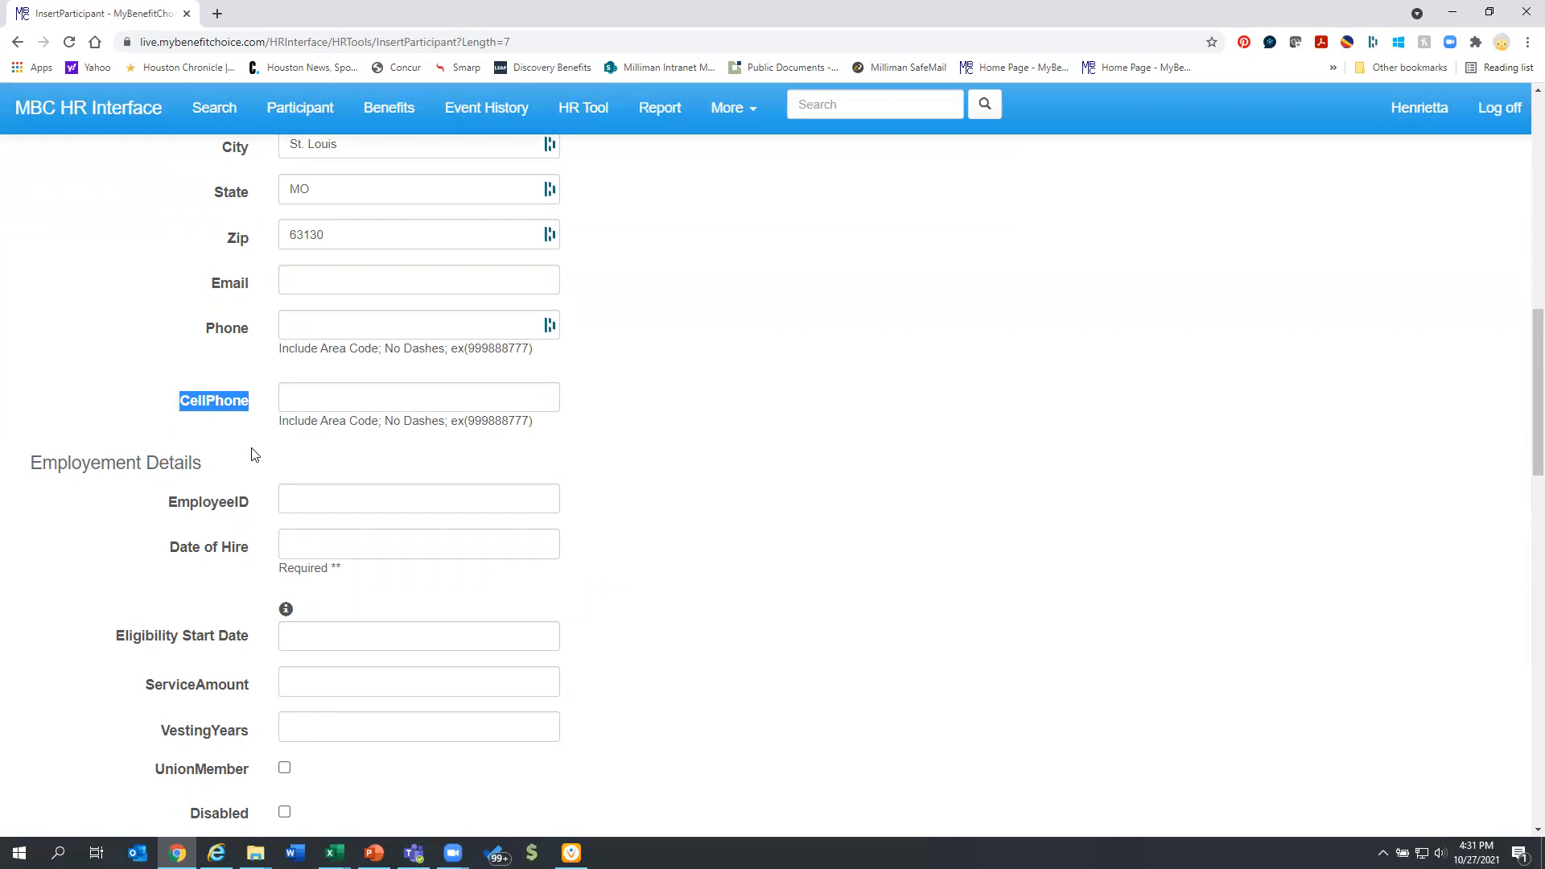
scroll("down", 3)
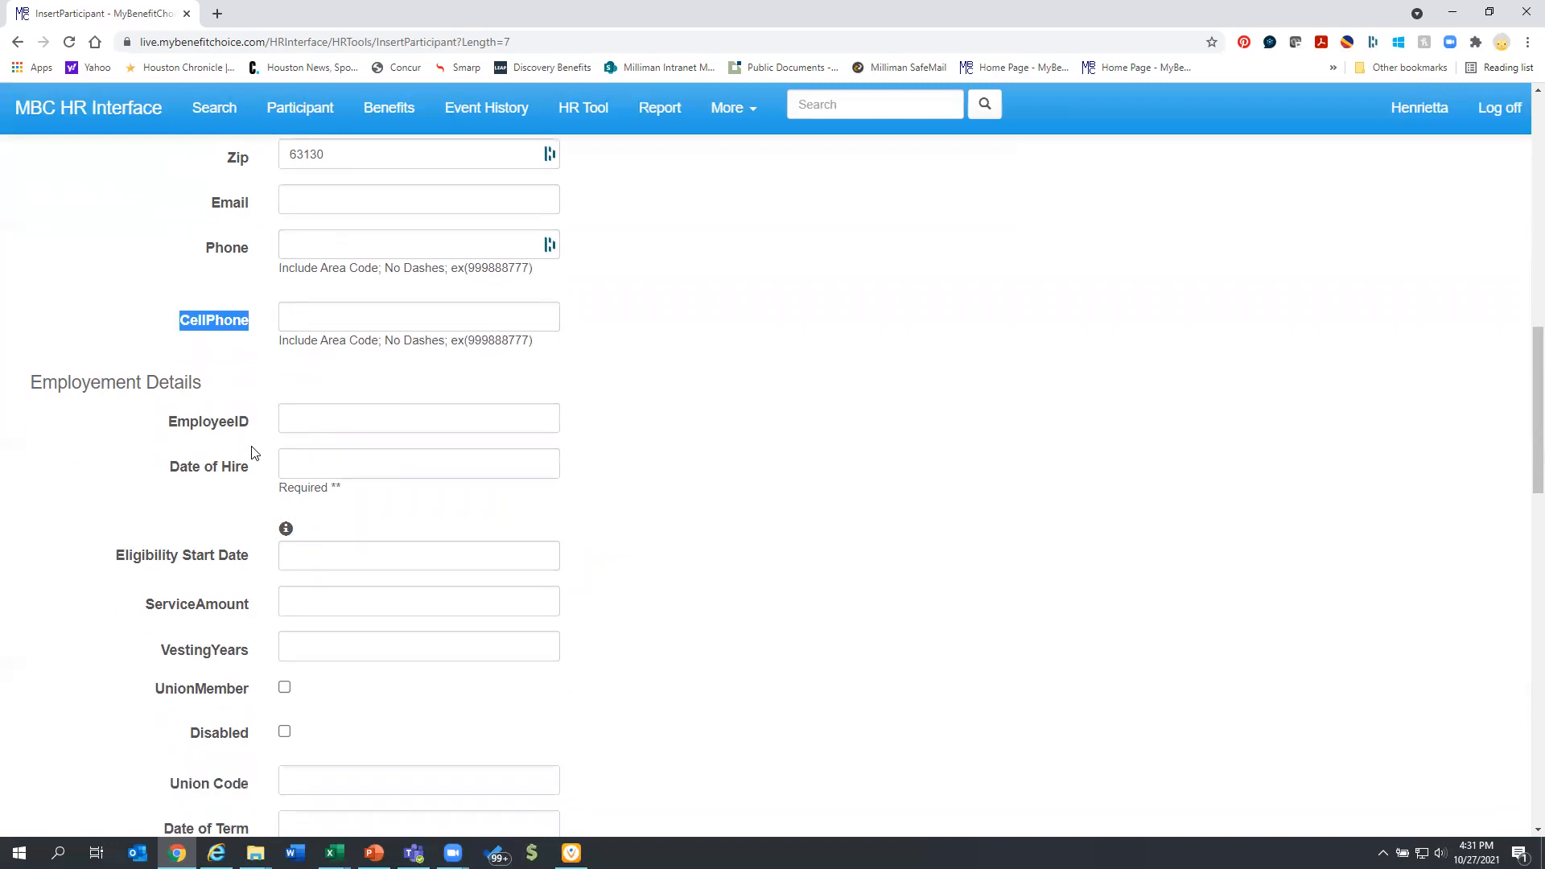
mouse_move(700, 428)
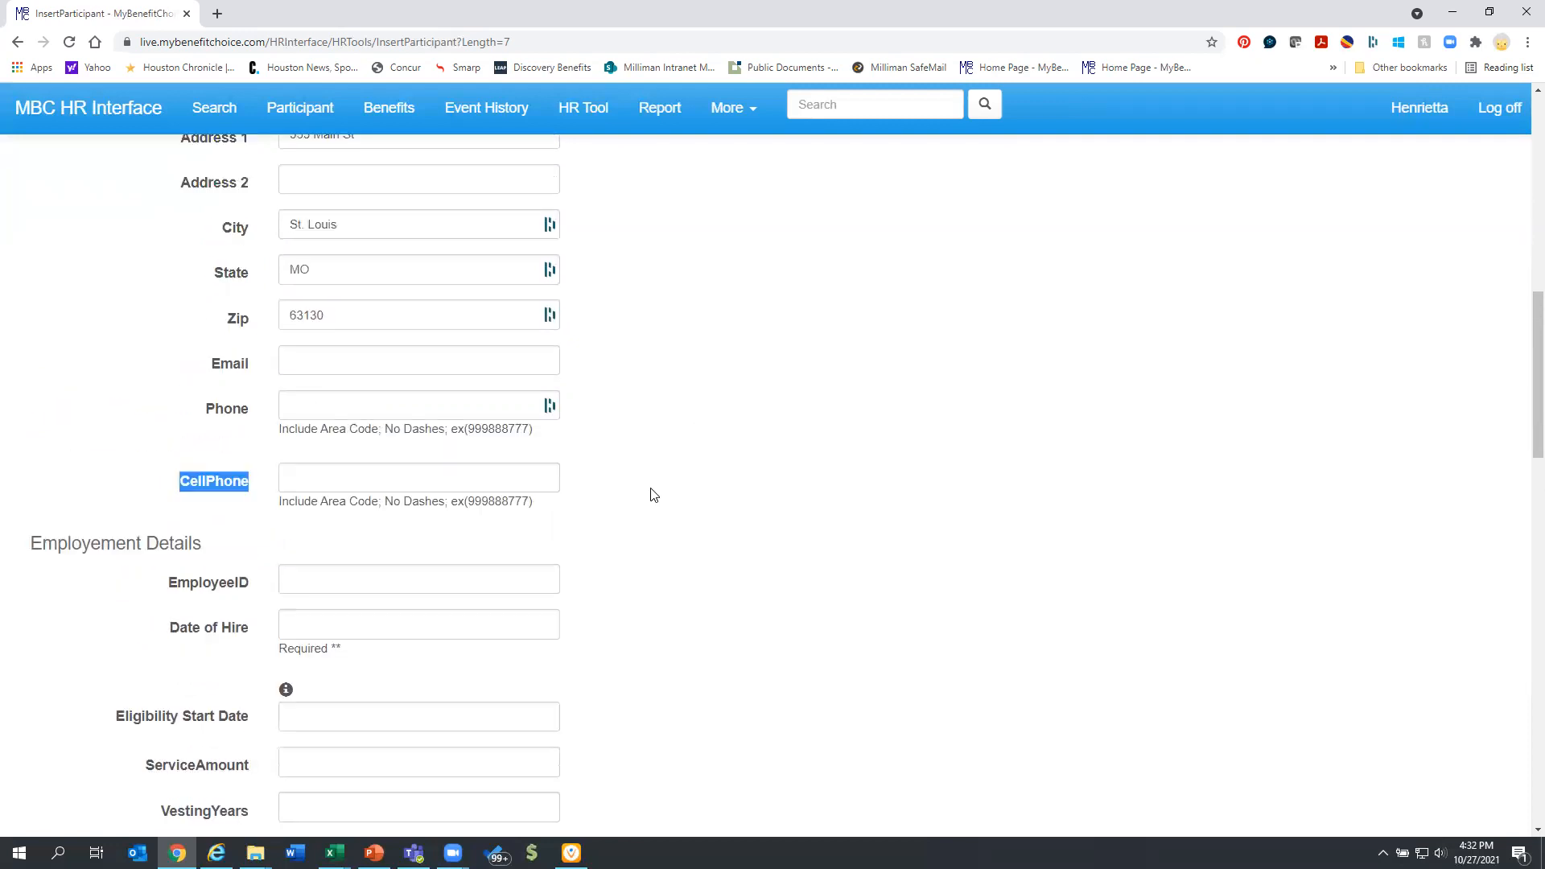
mouse_move(404, 563)
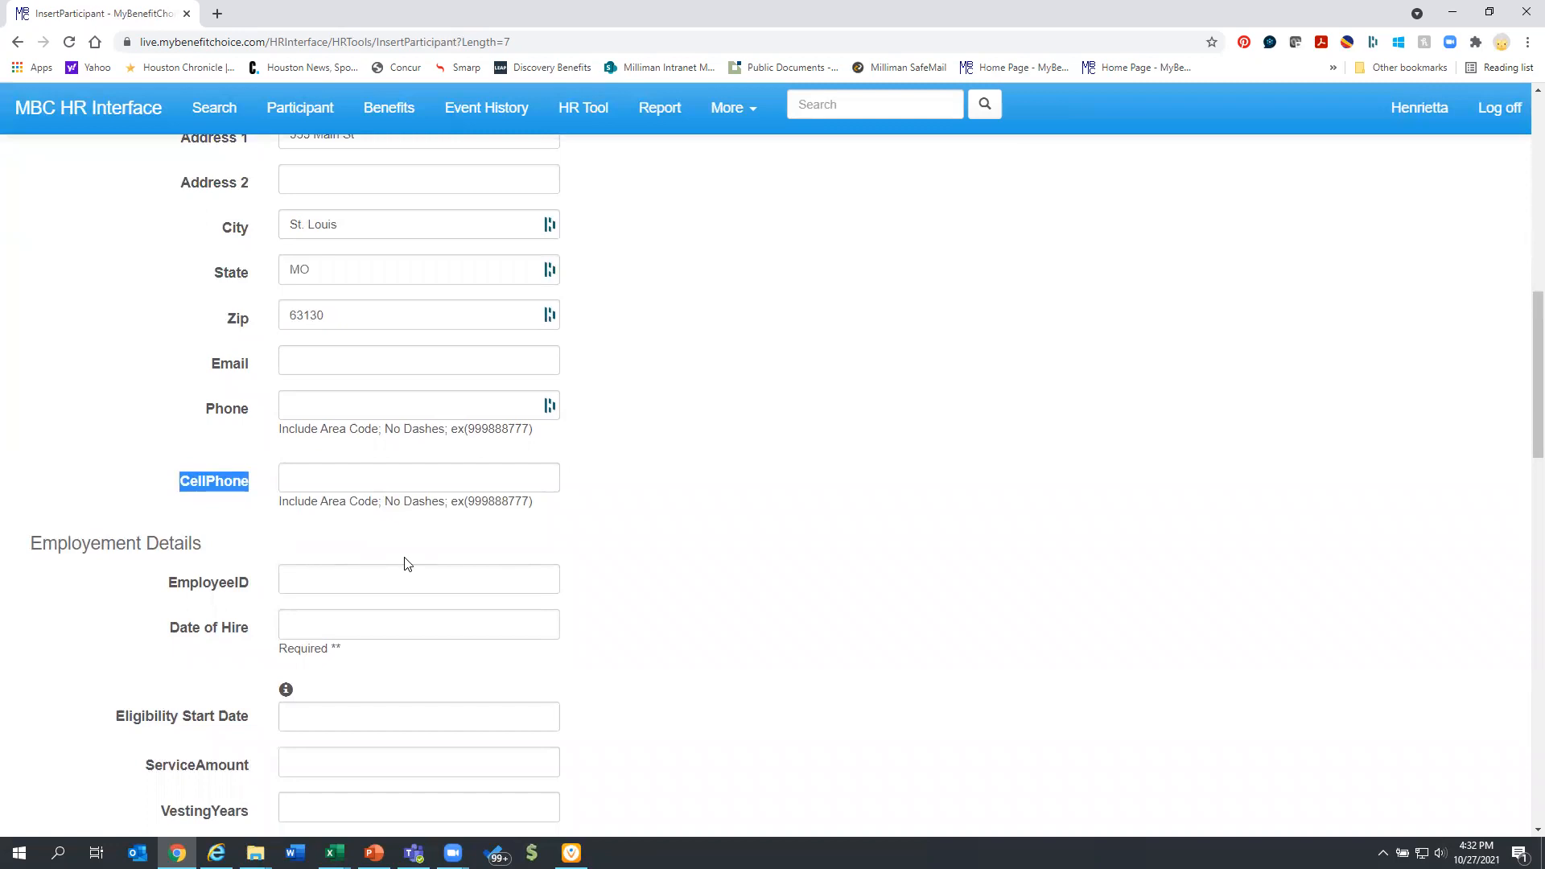
mouse_move(660, 576)
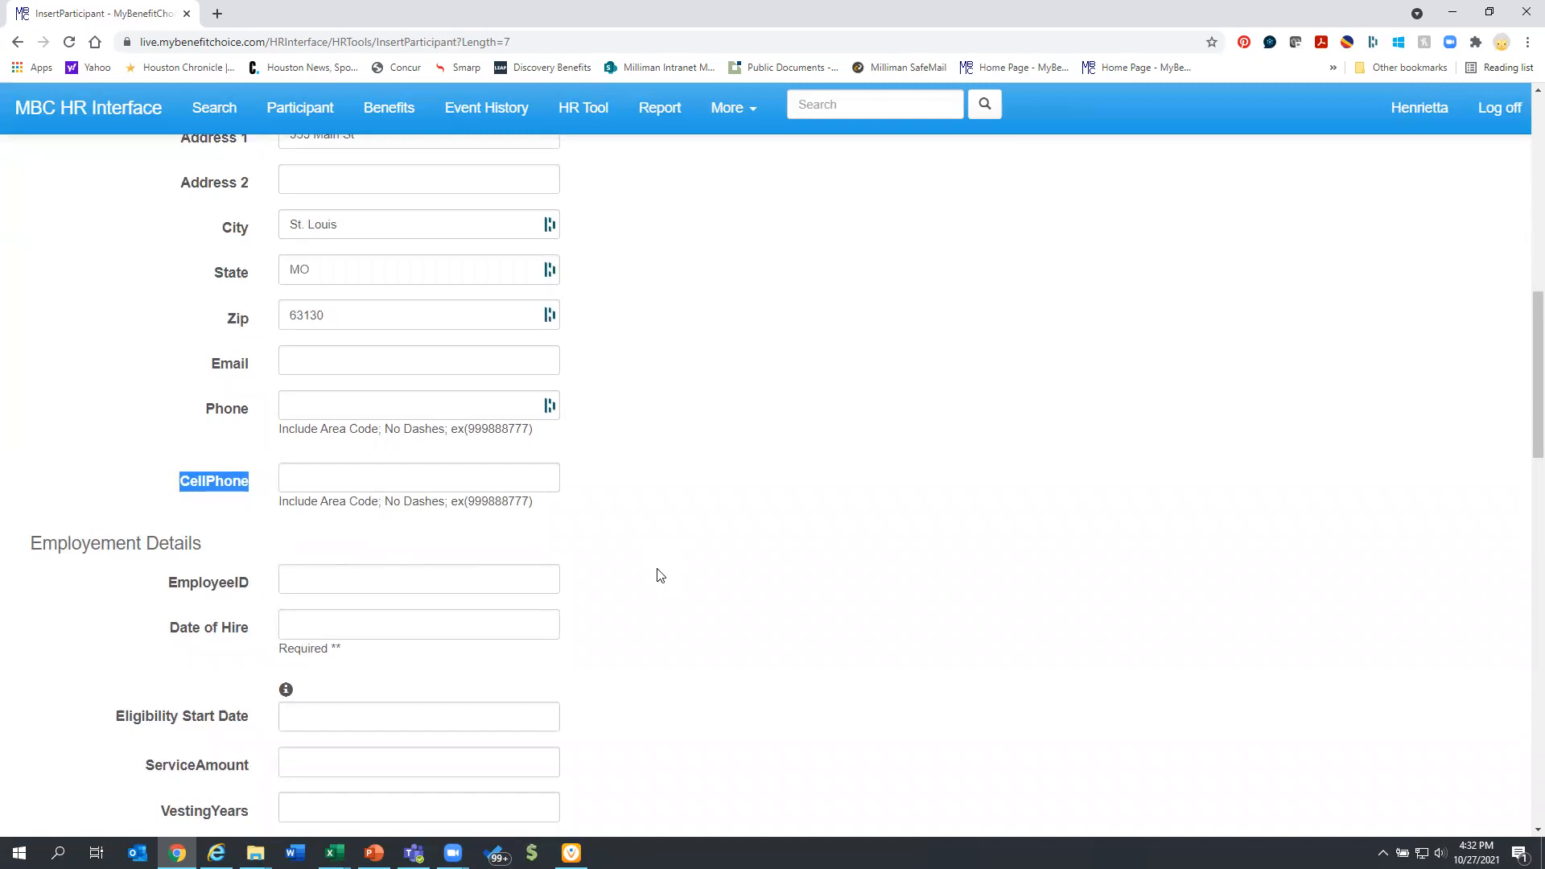
mouse_move(634, 568)
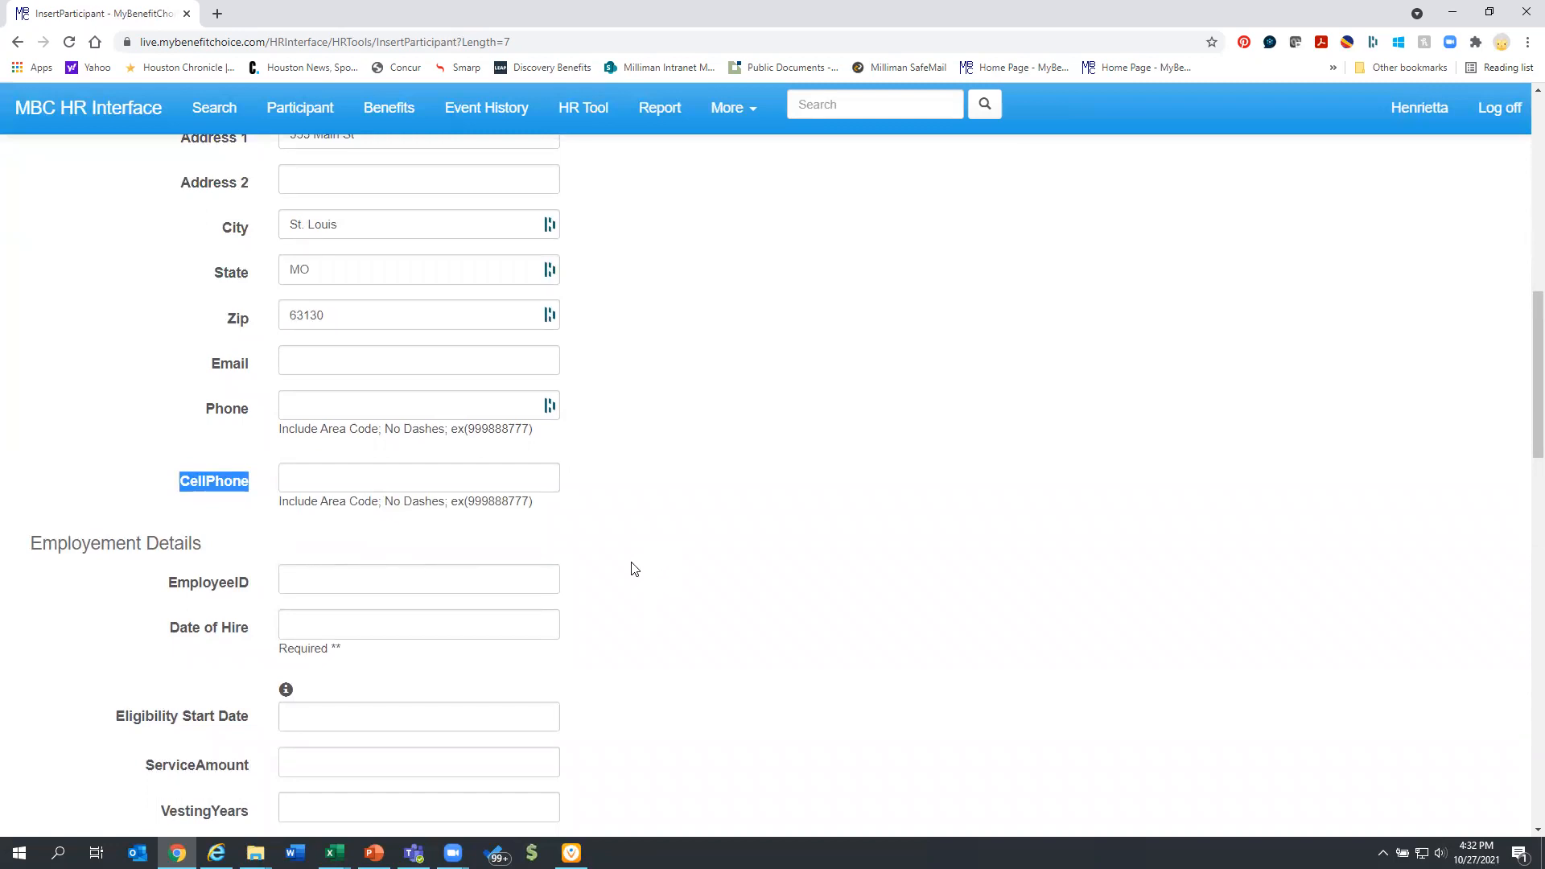
mouse_move(616, 574)
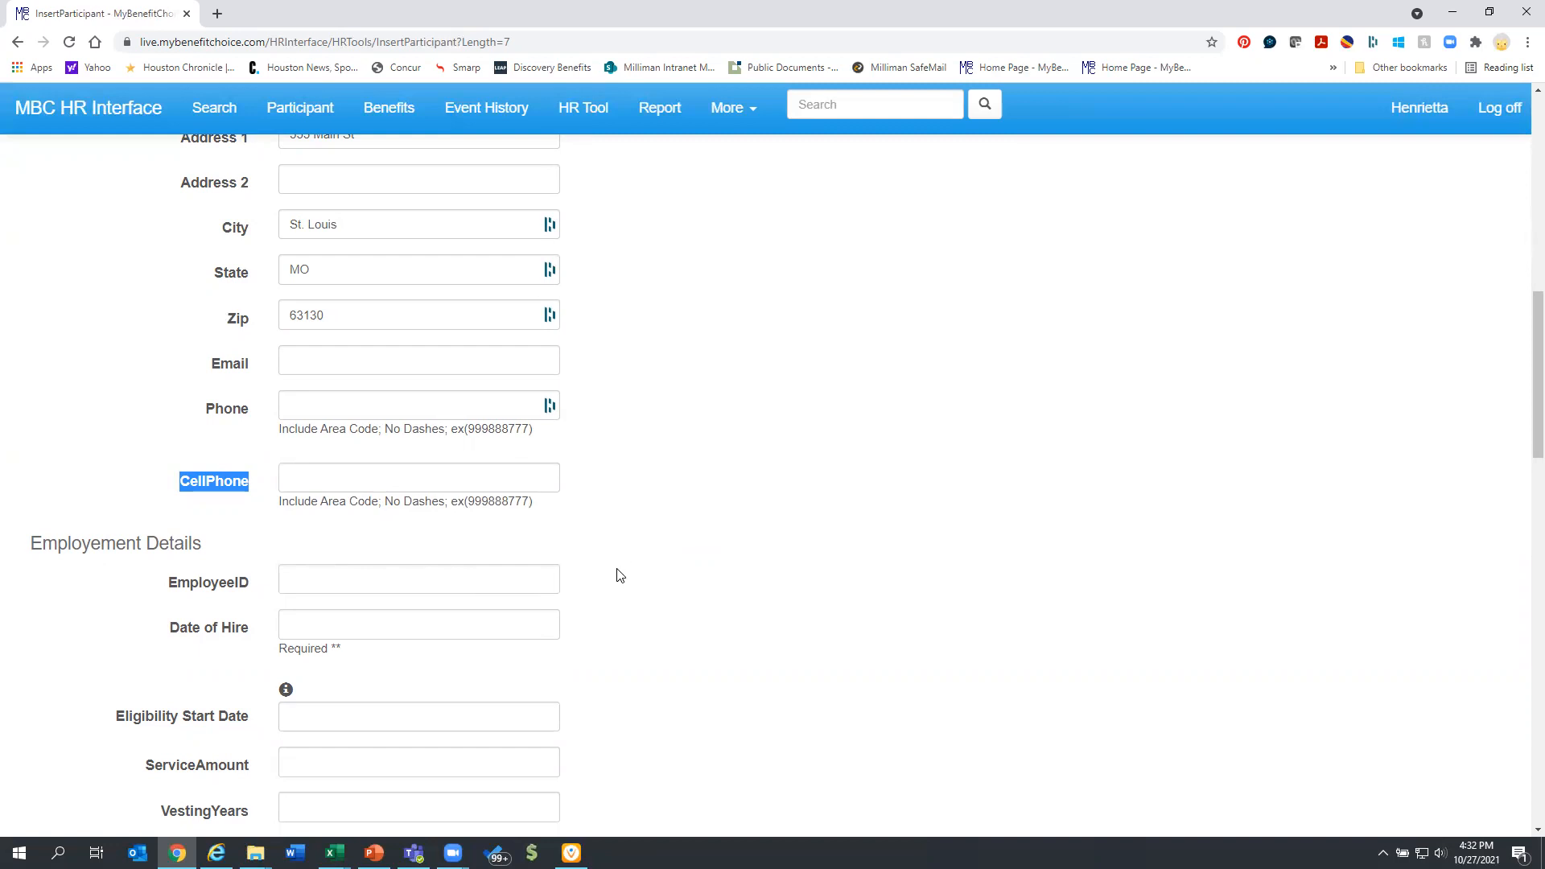
mouse_move(561, 599)
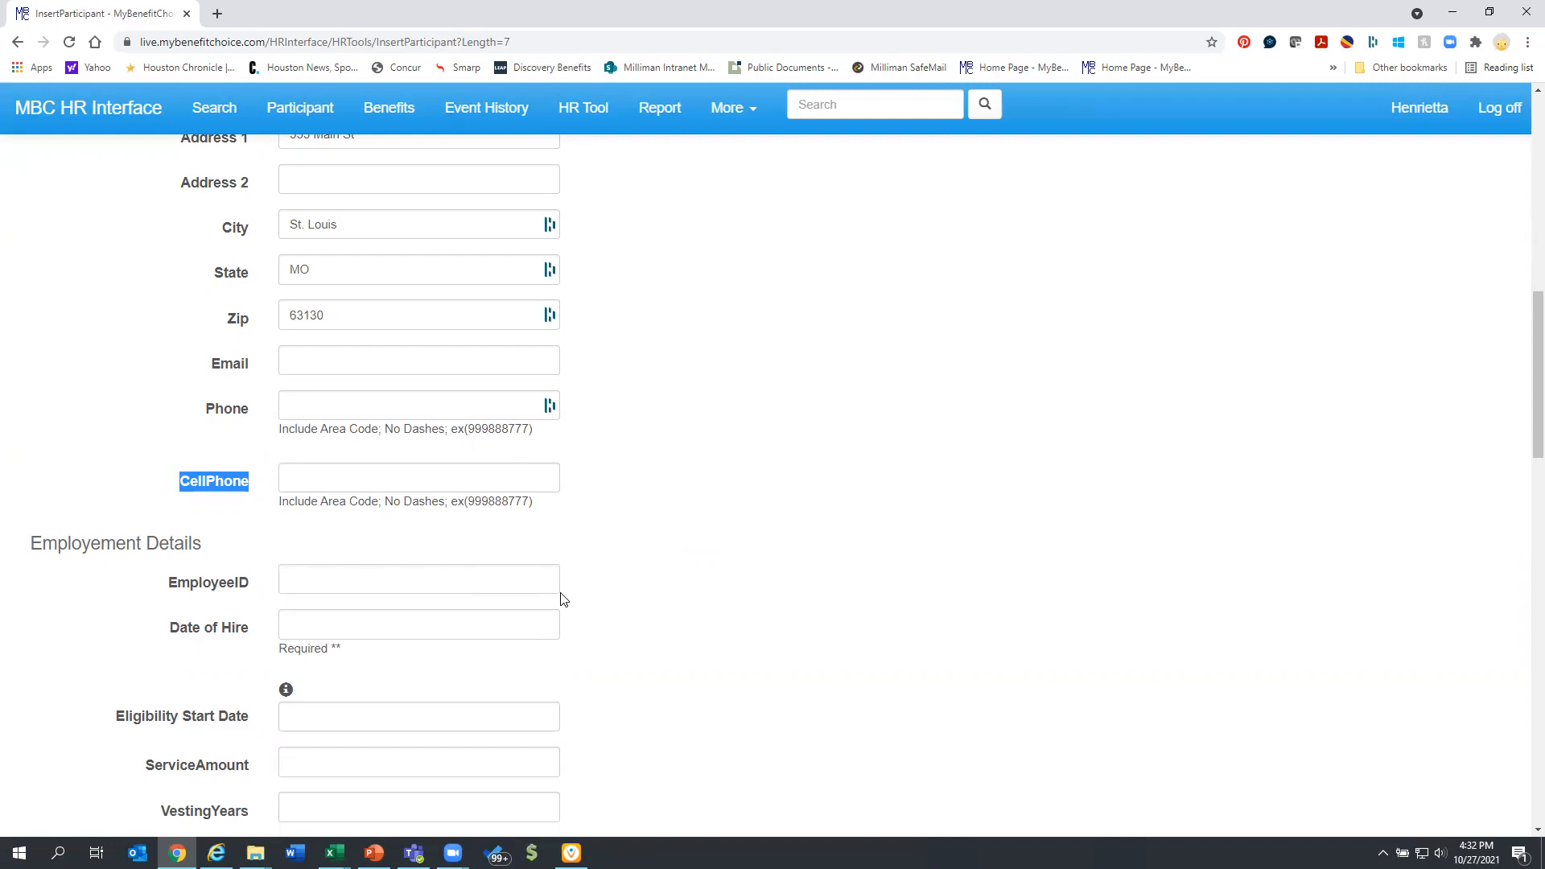
mouse_move(638, 601)
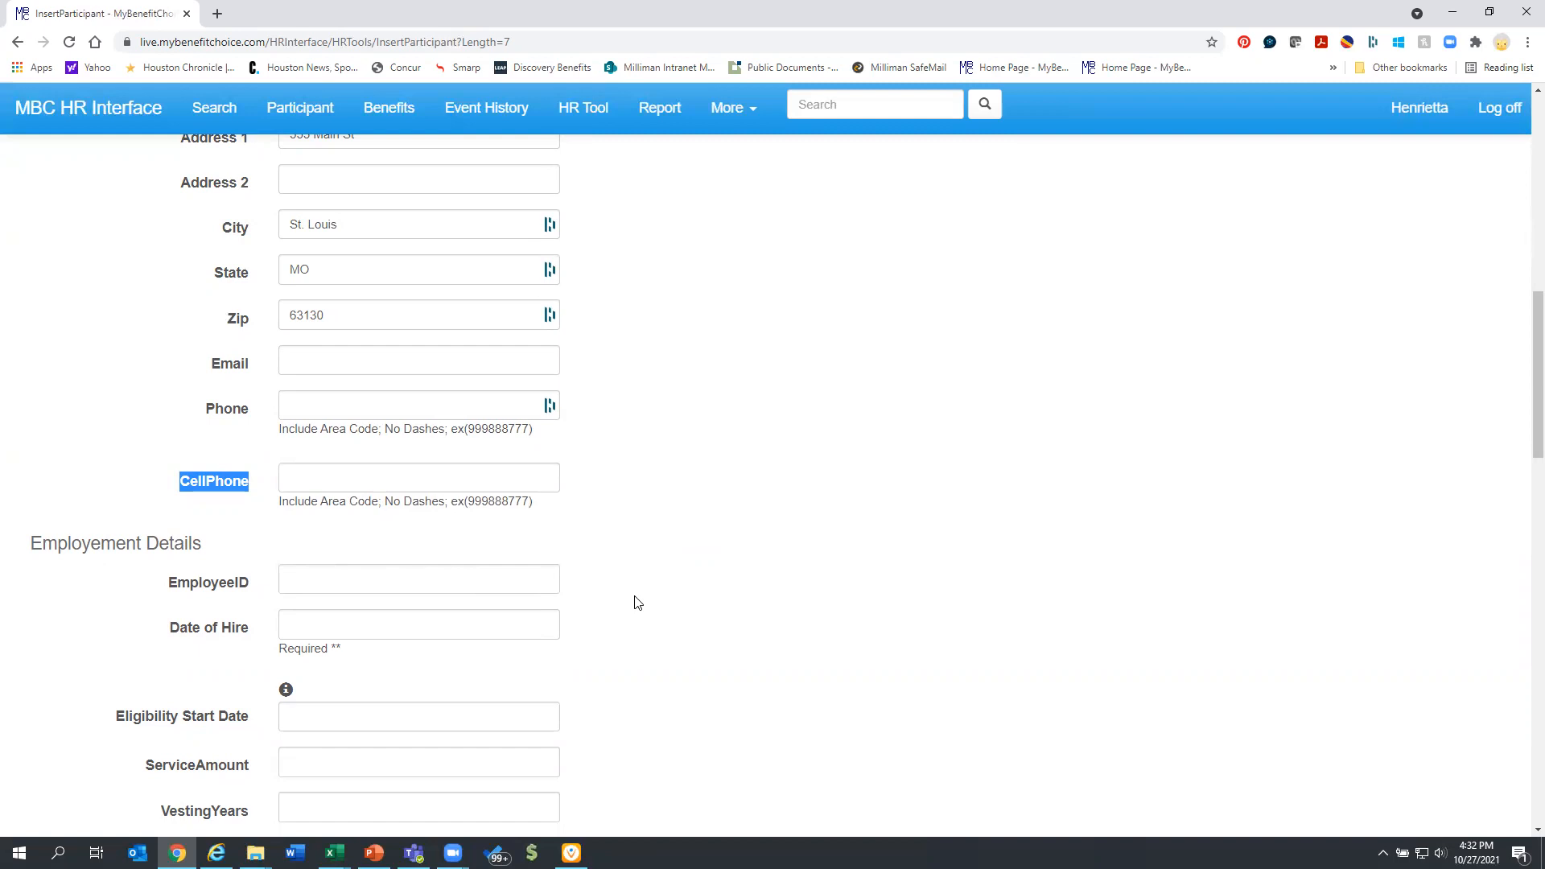
mouse_move(613, 647)
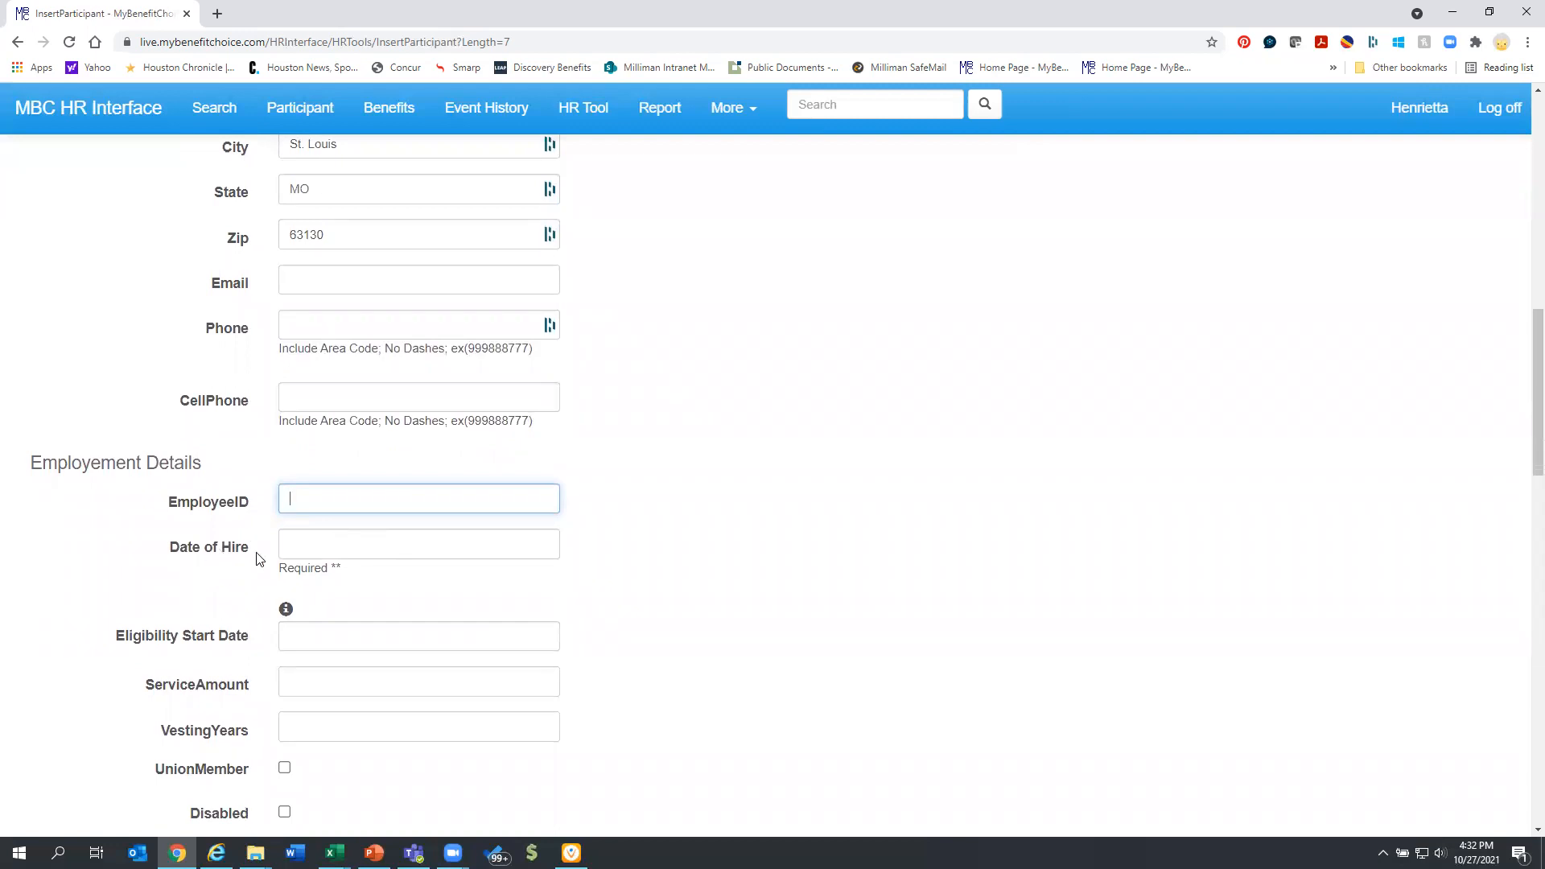
Enter 10/15/2021 as both date of hire and eligibility start date, reaching the Pay Fields.
left_click(418, 542)
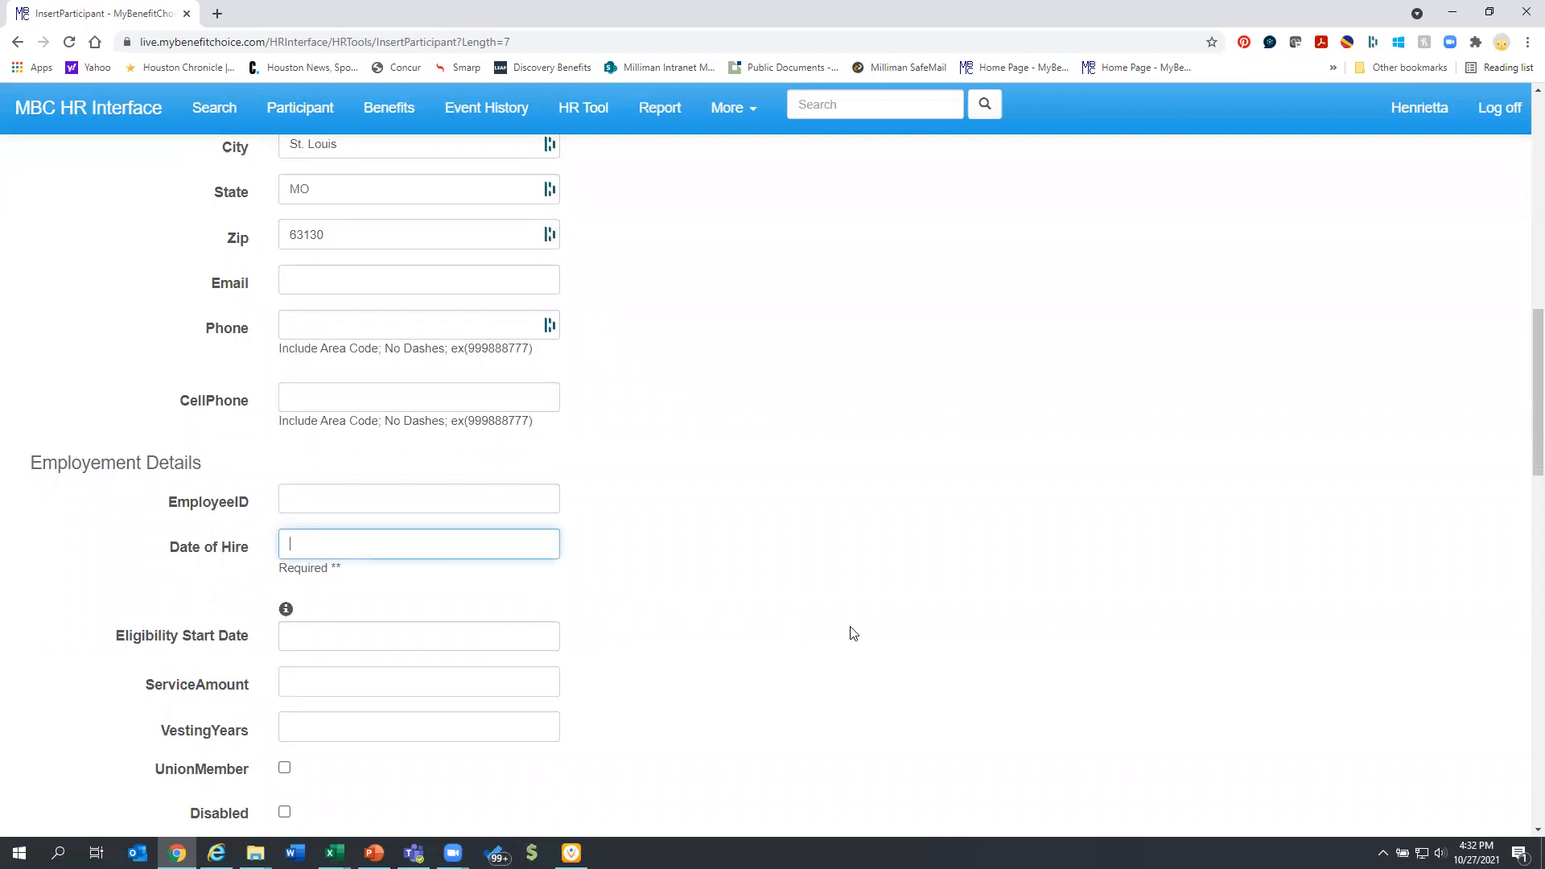
type("10/15/2021")
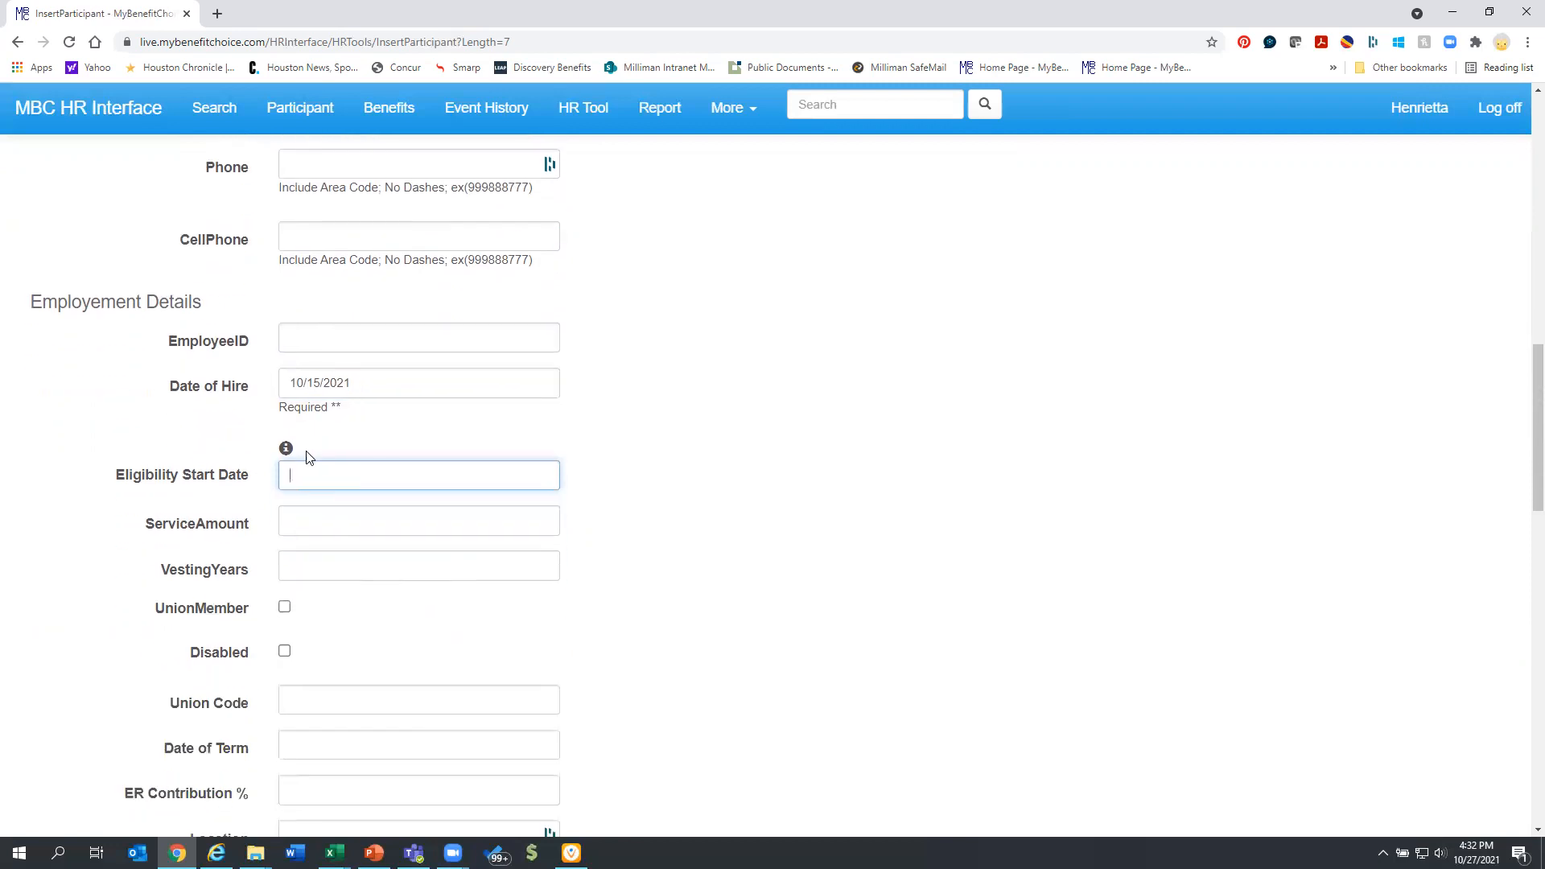
mouse_move(286, 449)
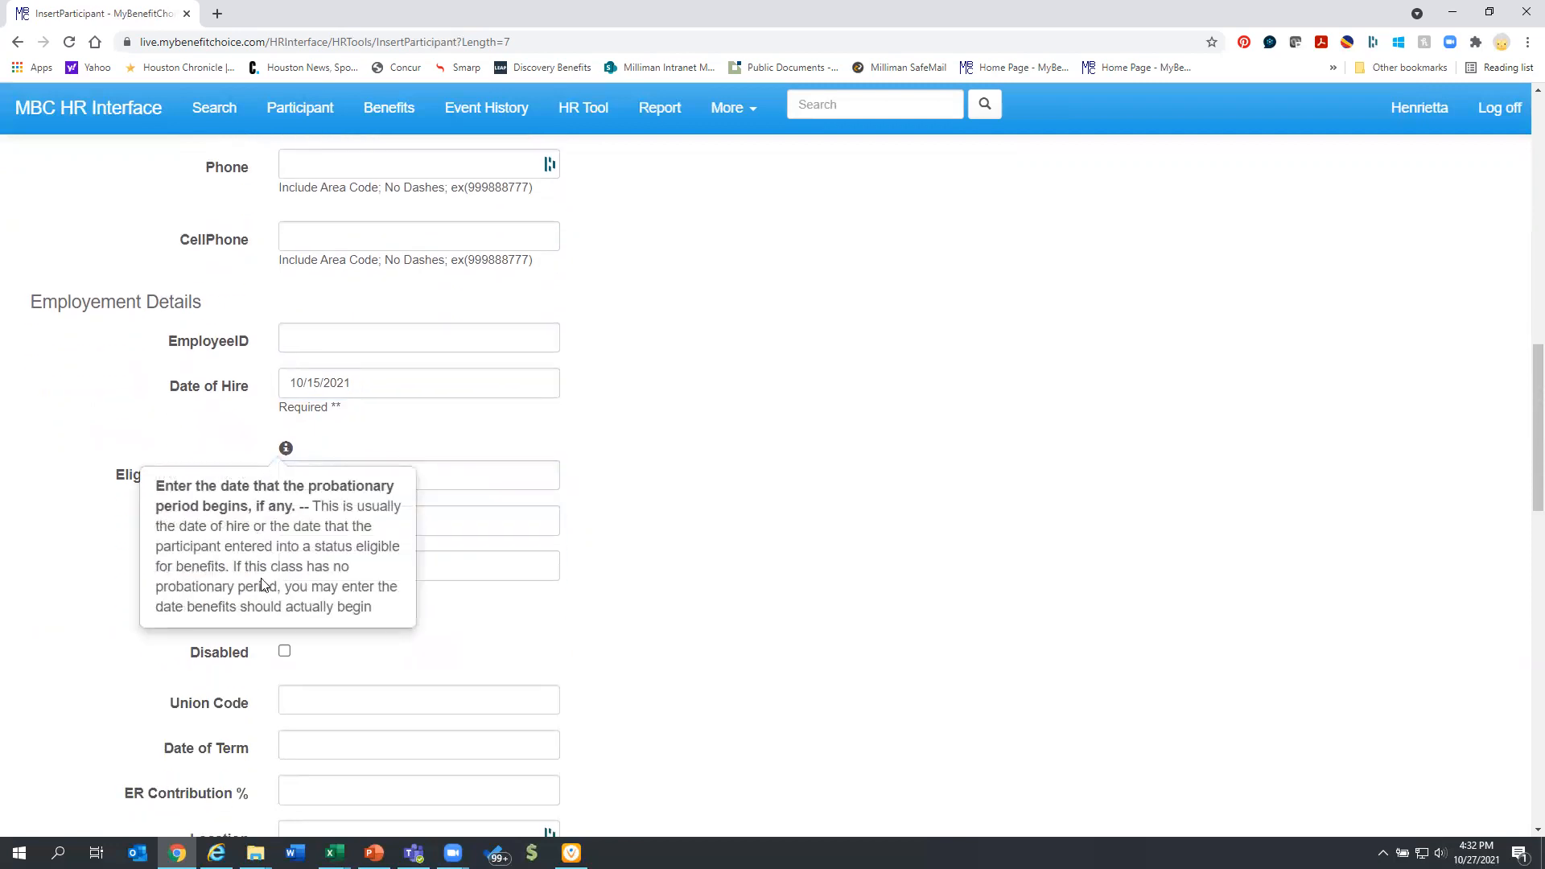
left_click(418, 473)
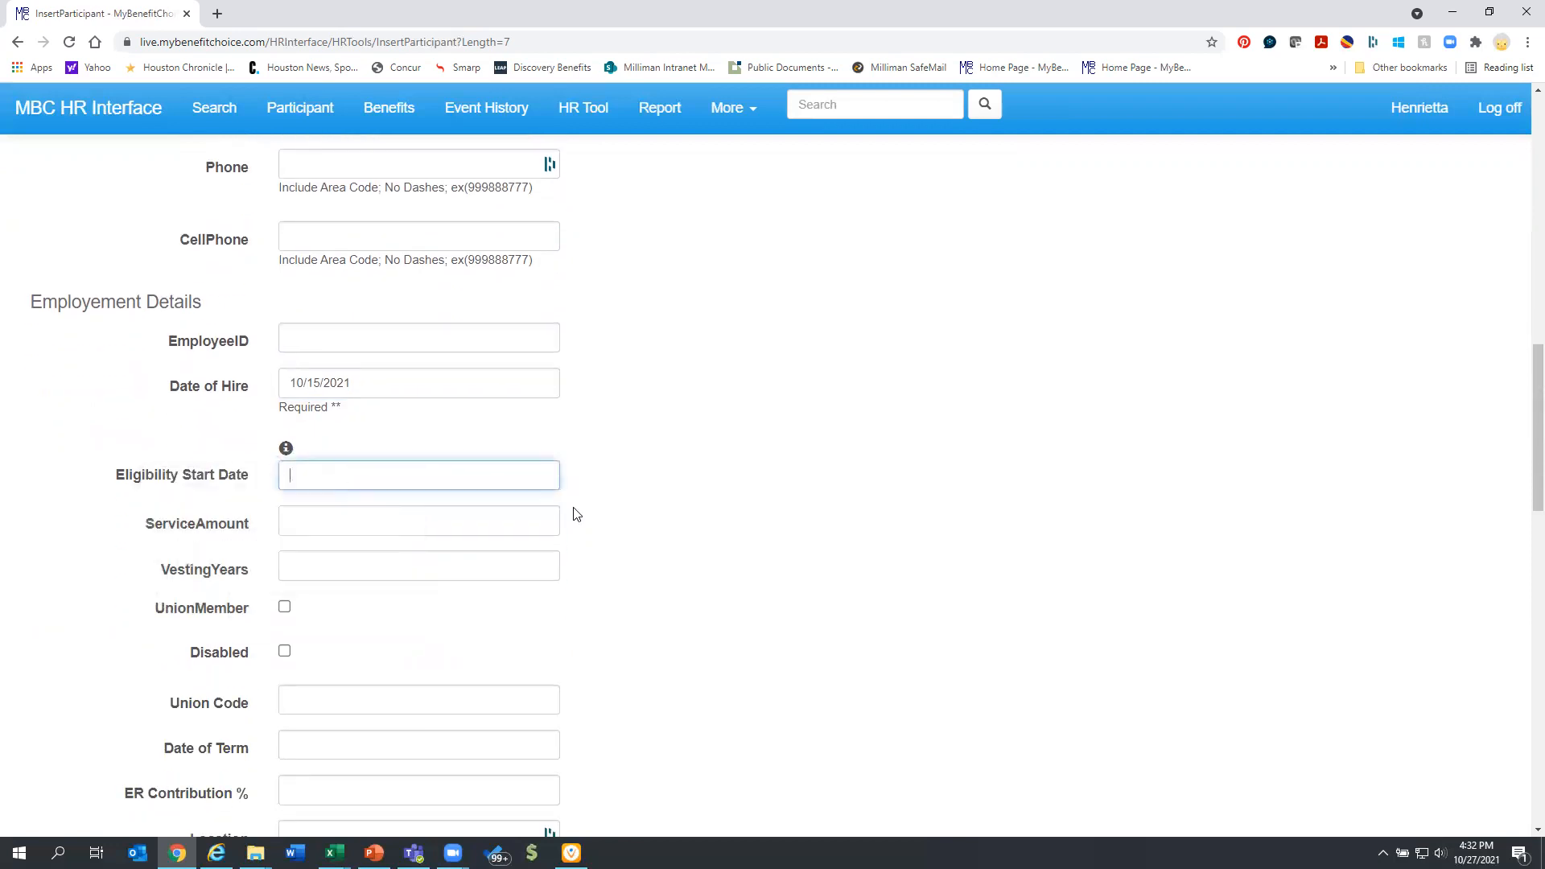
type("10/15")
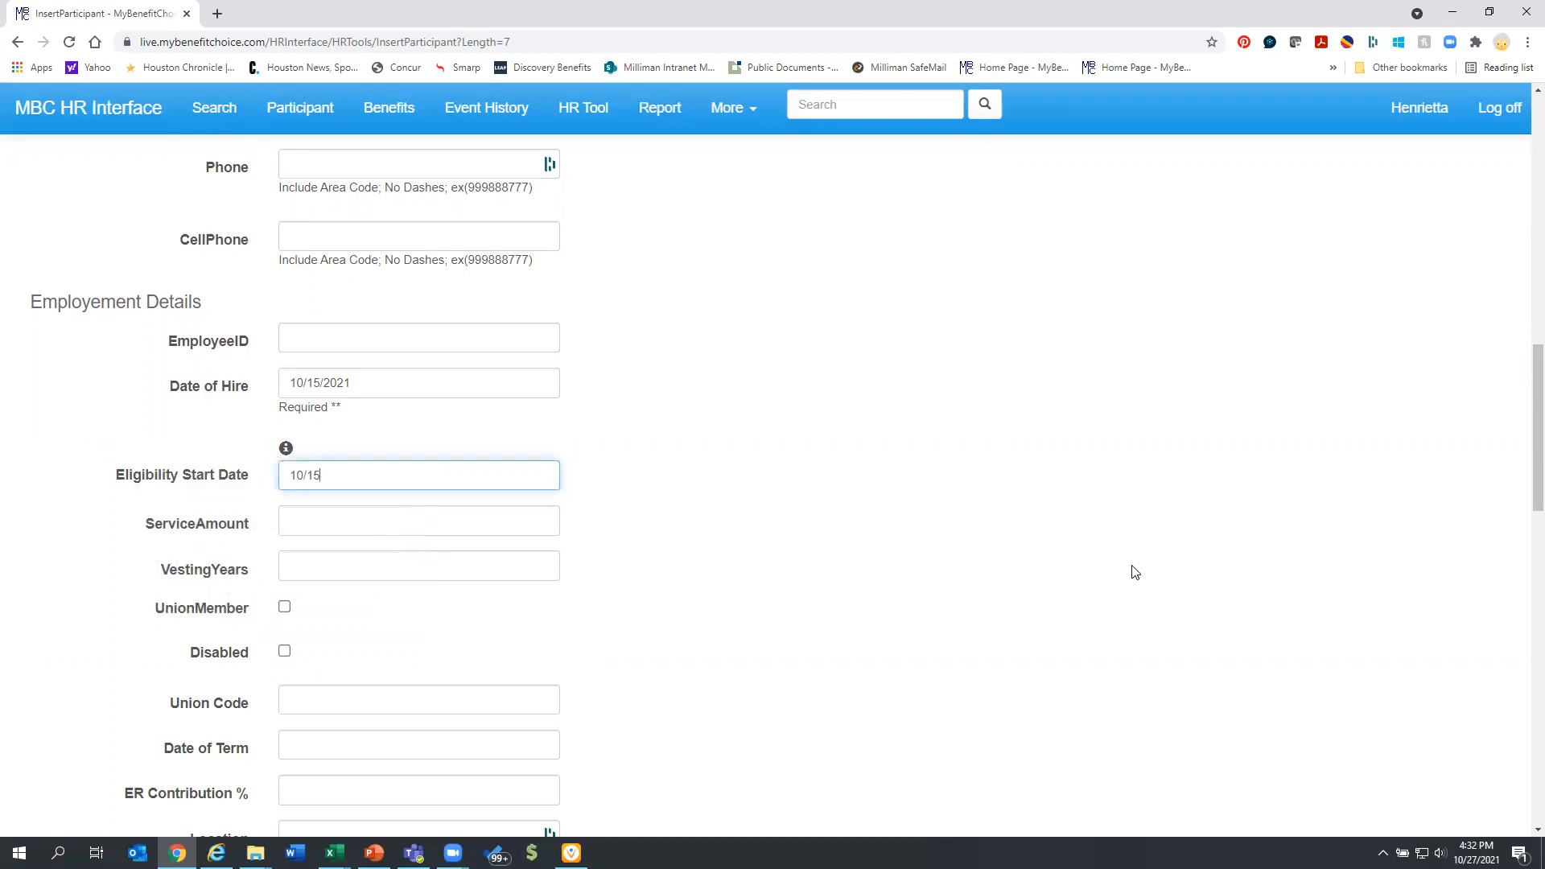
type("/2021")
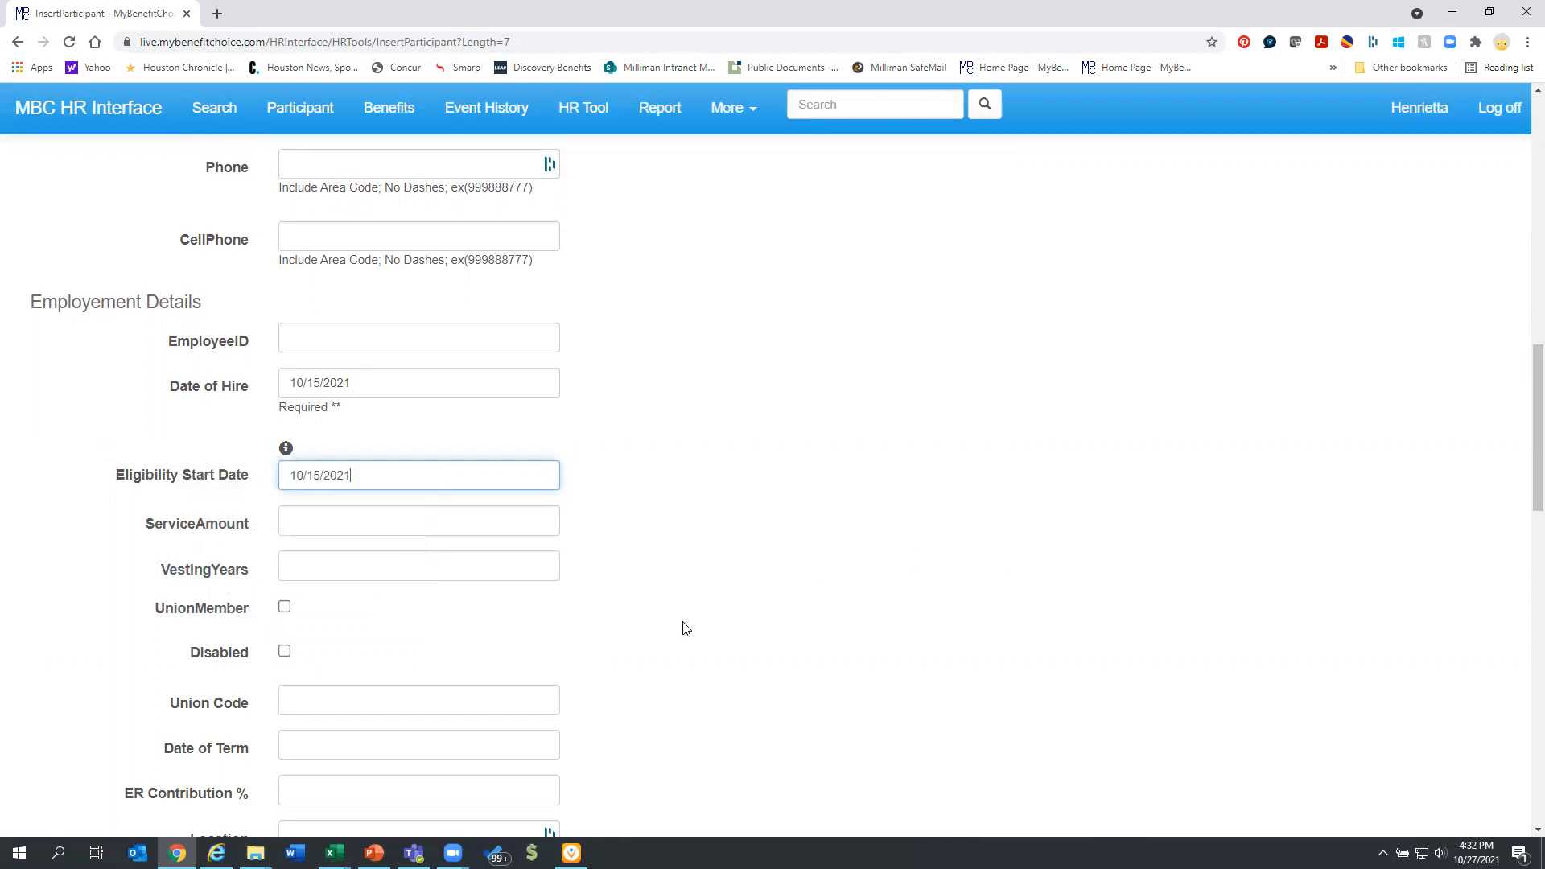
scroll("down", 3)
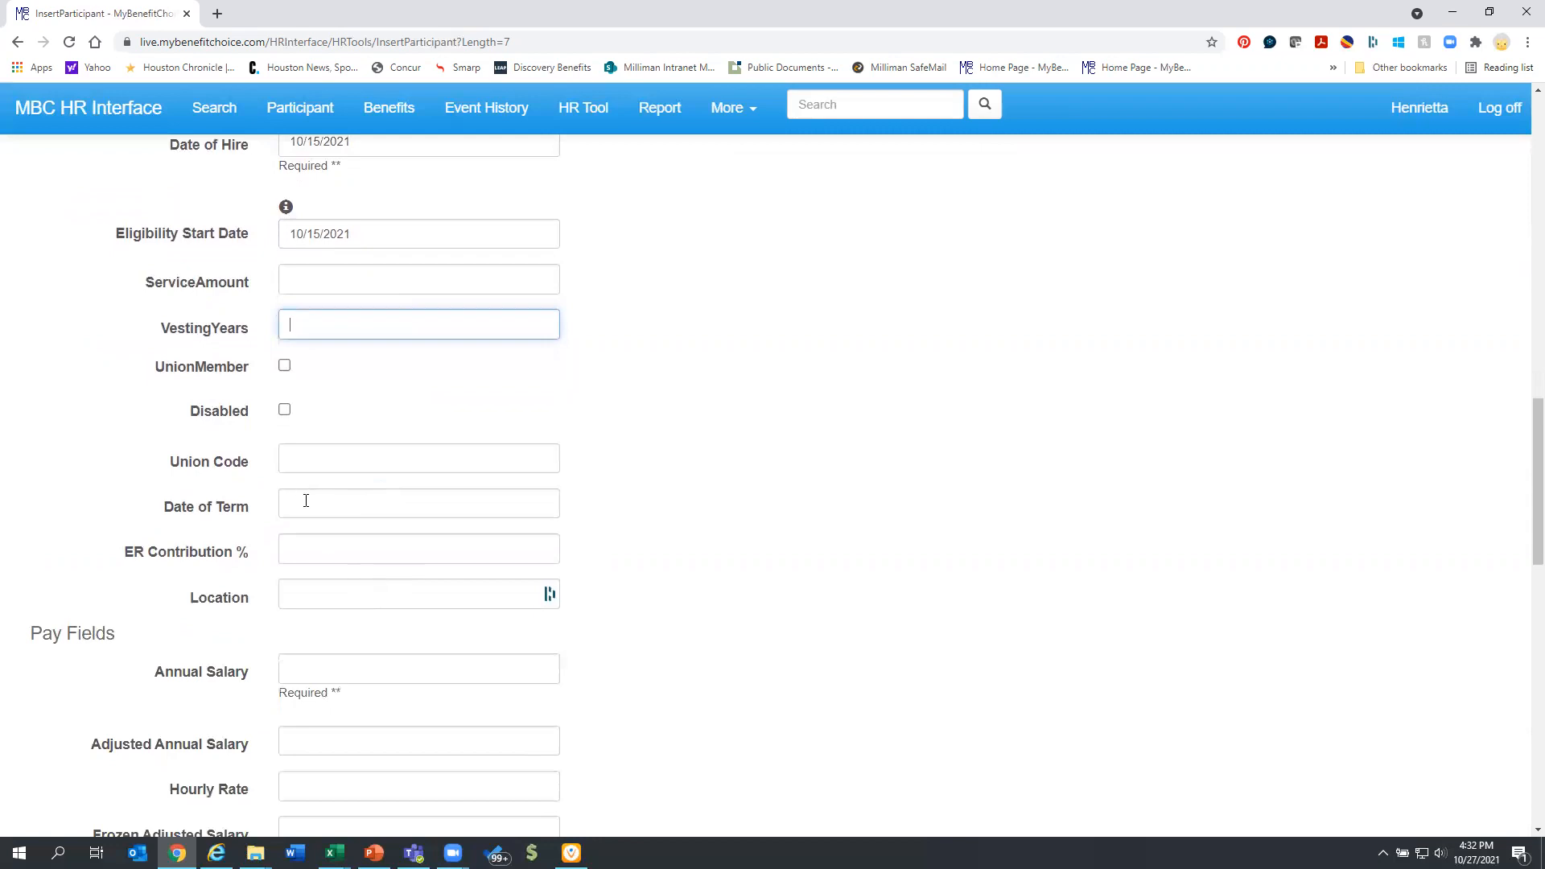
scroll("down", 3)
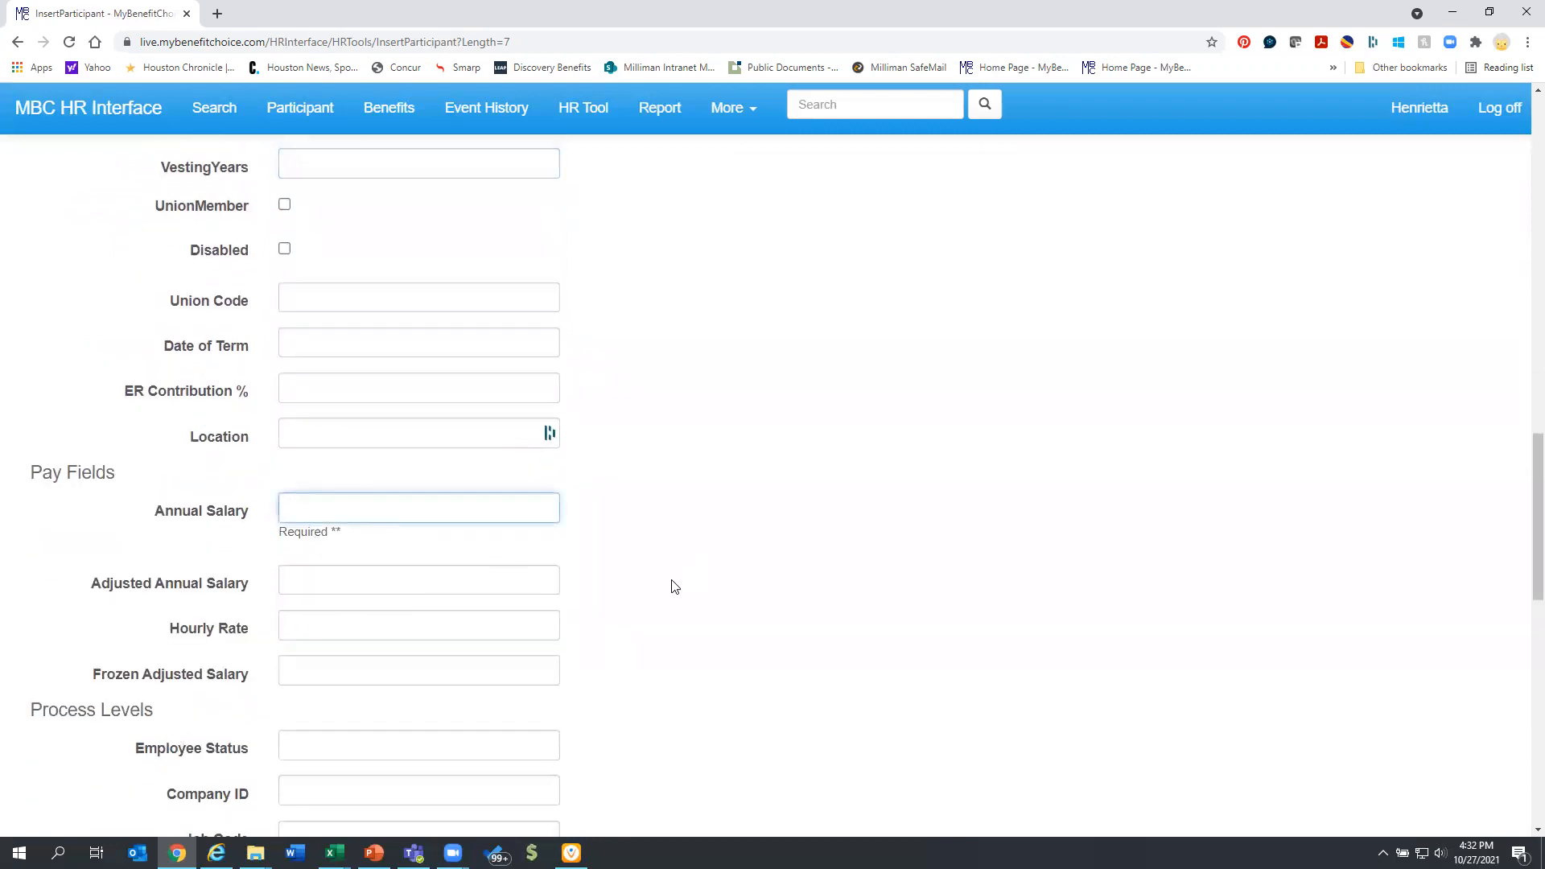
scroll("down", 3)
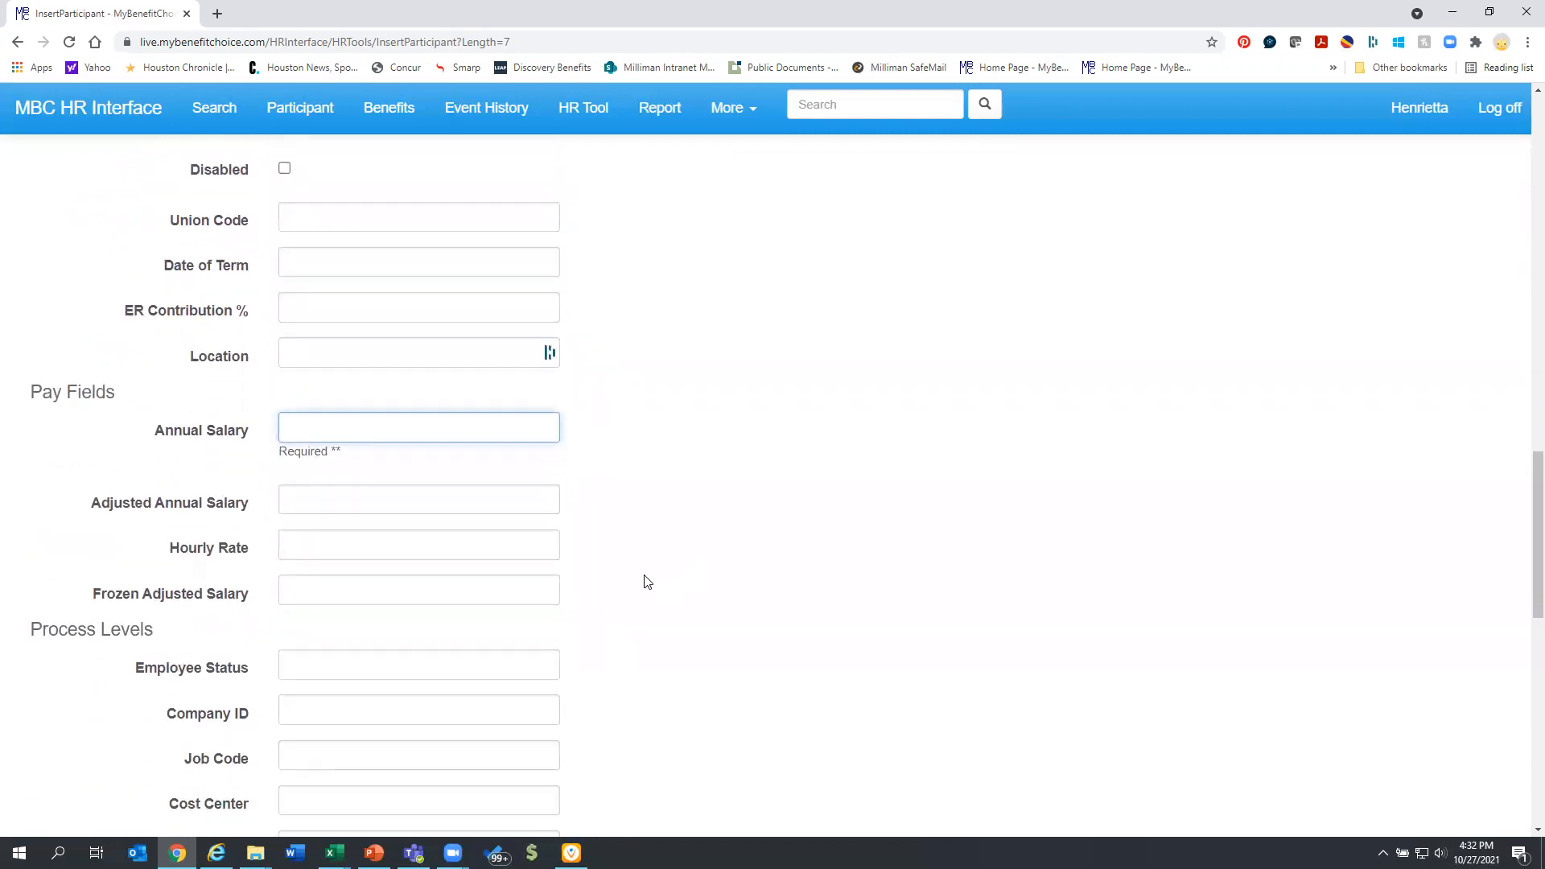
Enter an annual salary of 100000 and move to the Employee Status field.
type("100000")
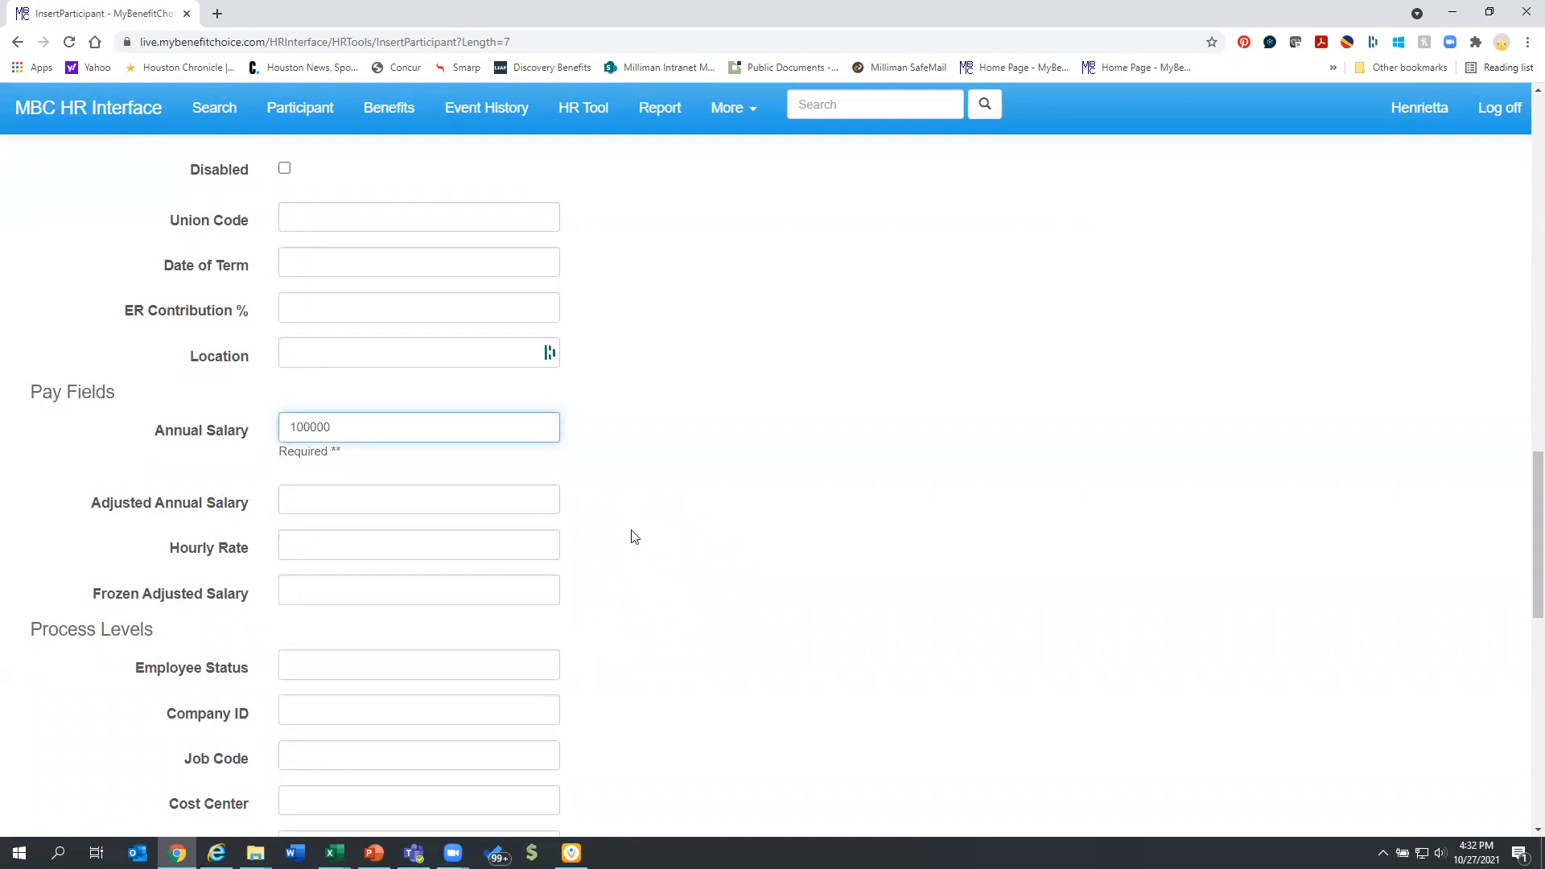
scroll("down", 3)
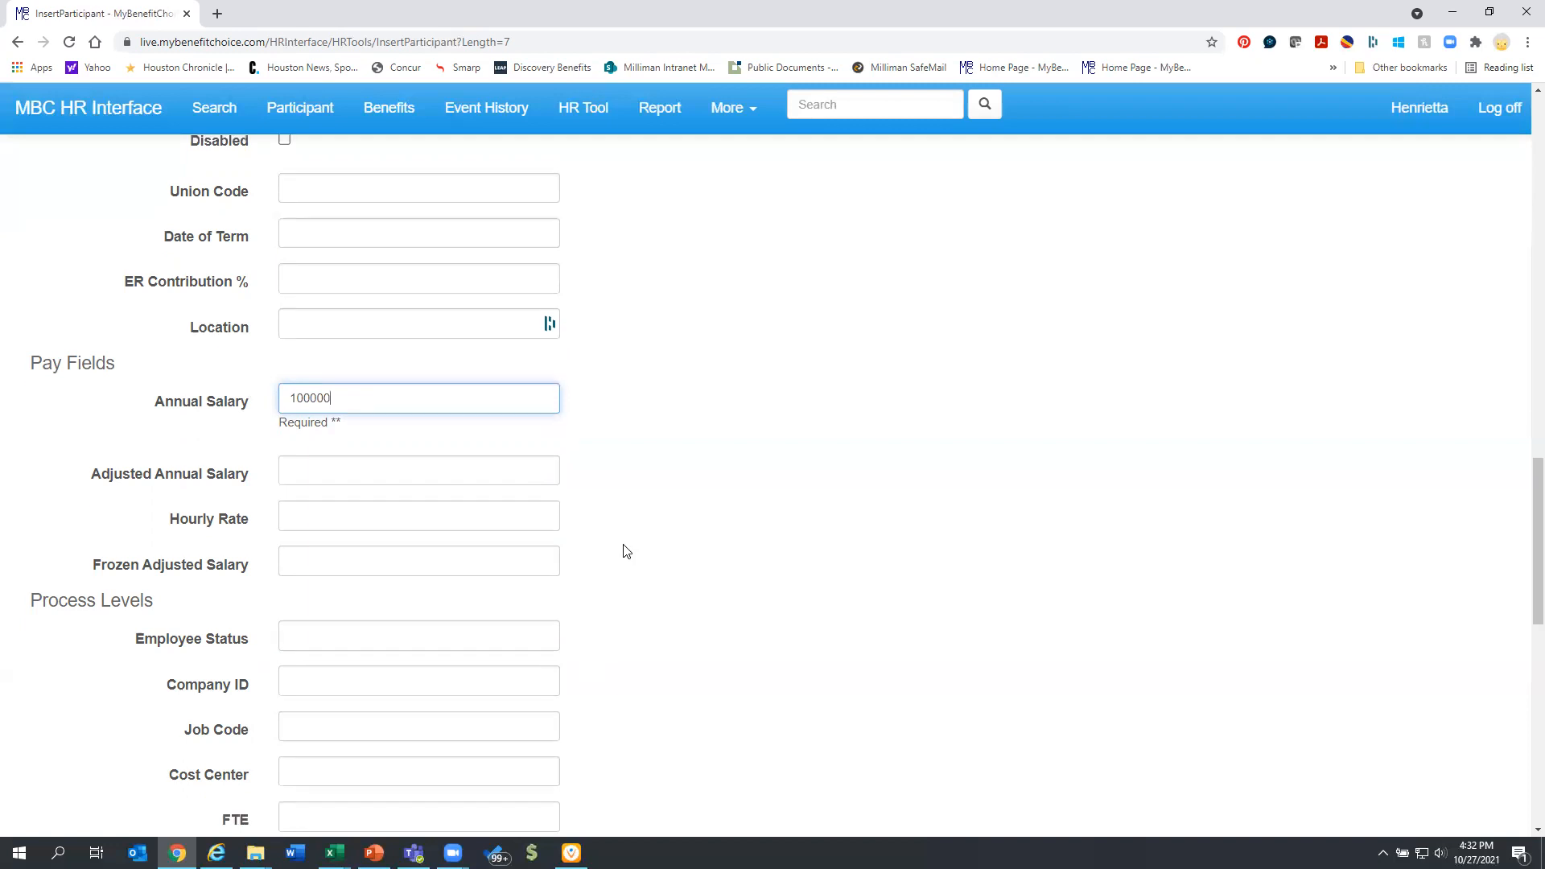
scroll("down", 3)
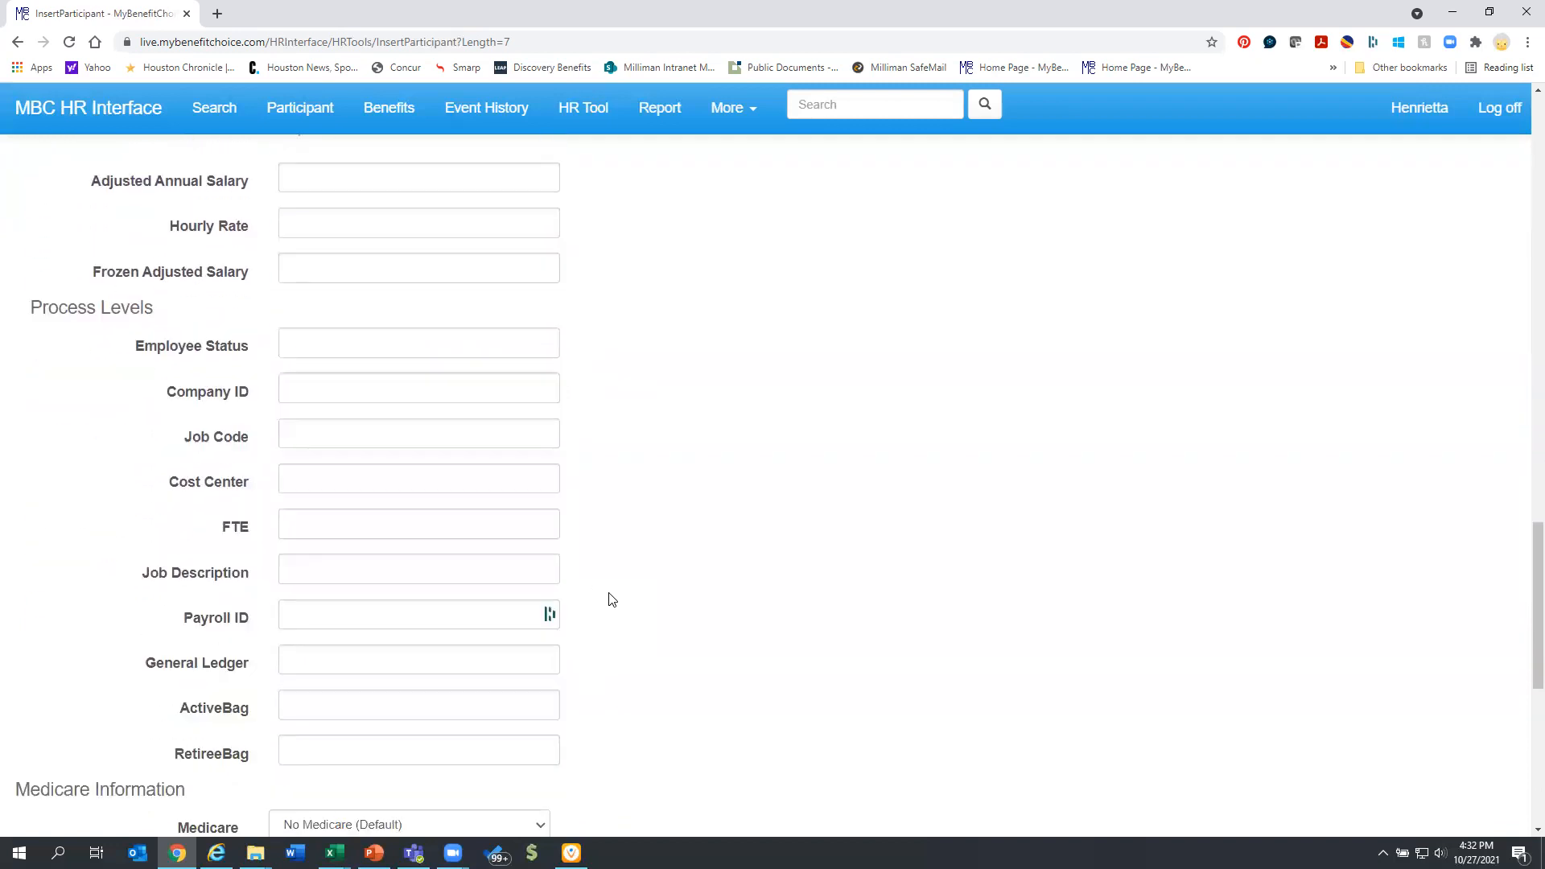
scroll("down", 3)
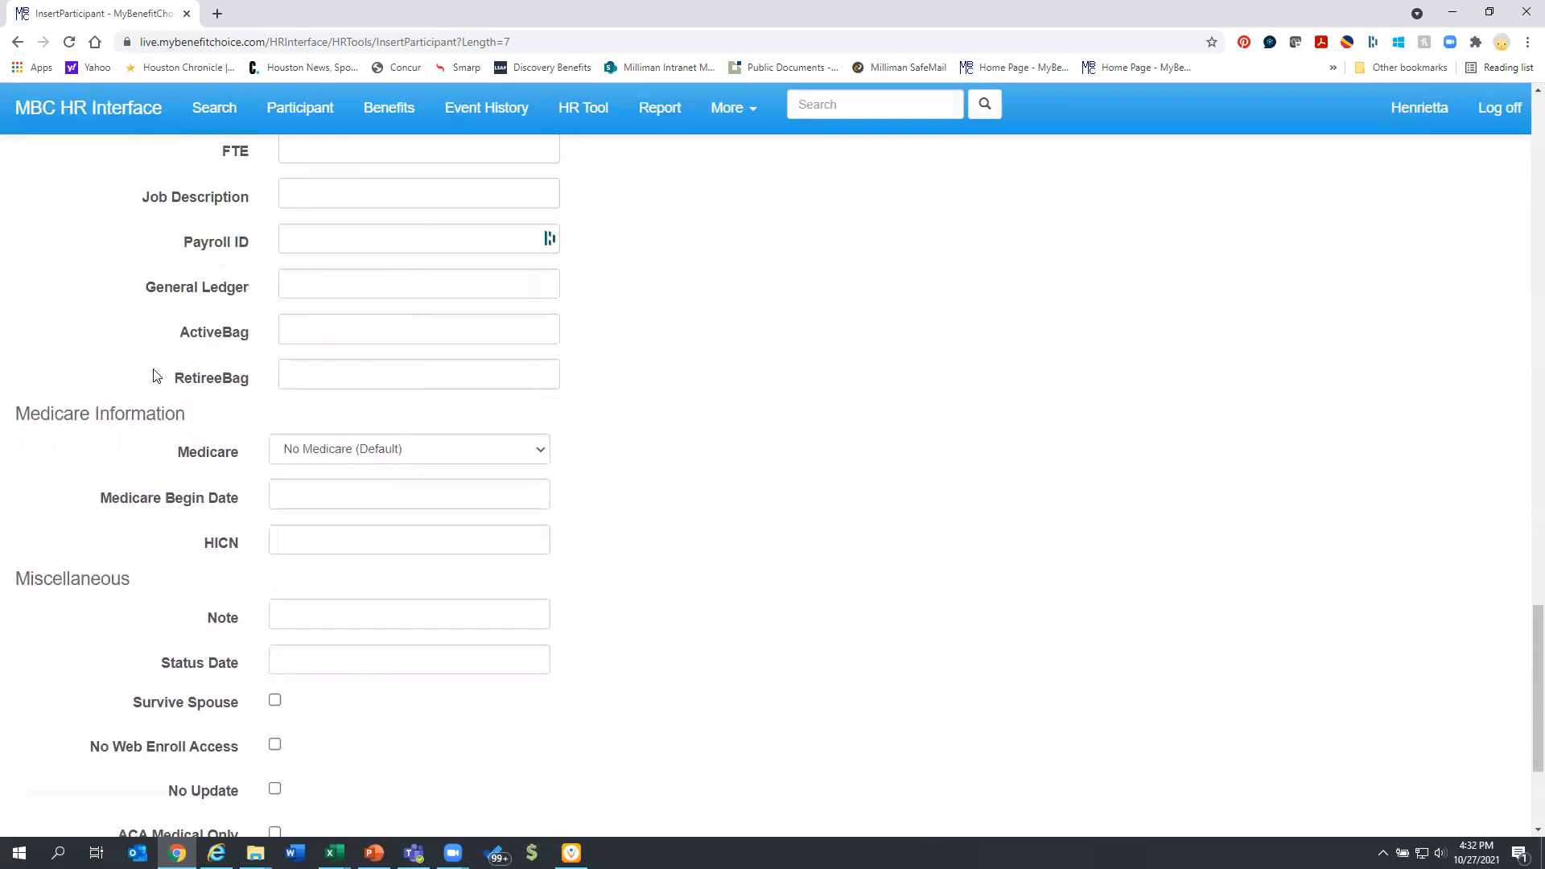
scroll("up", 3)
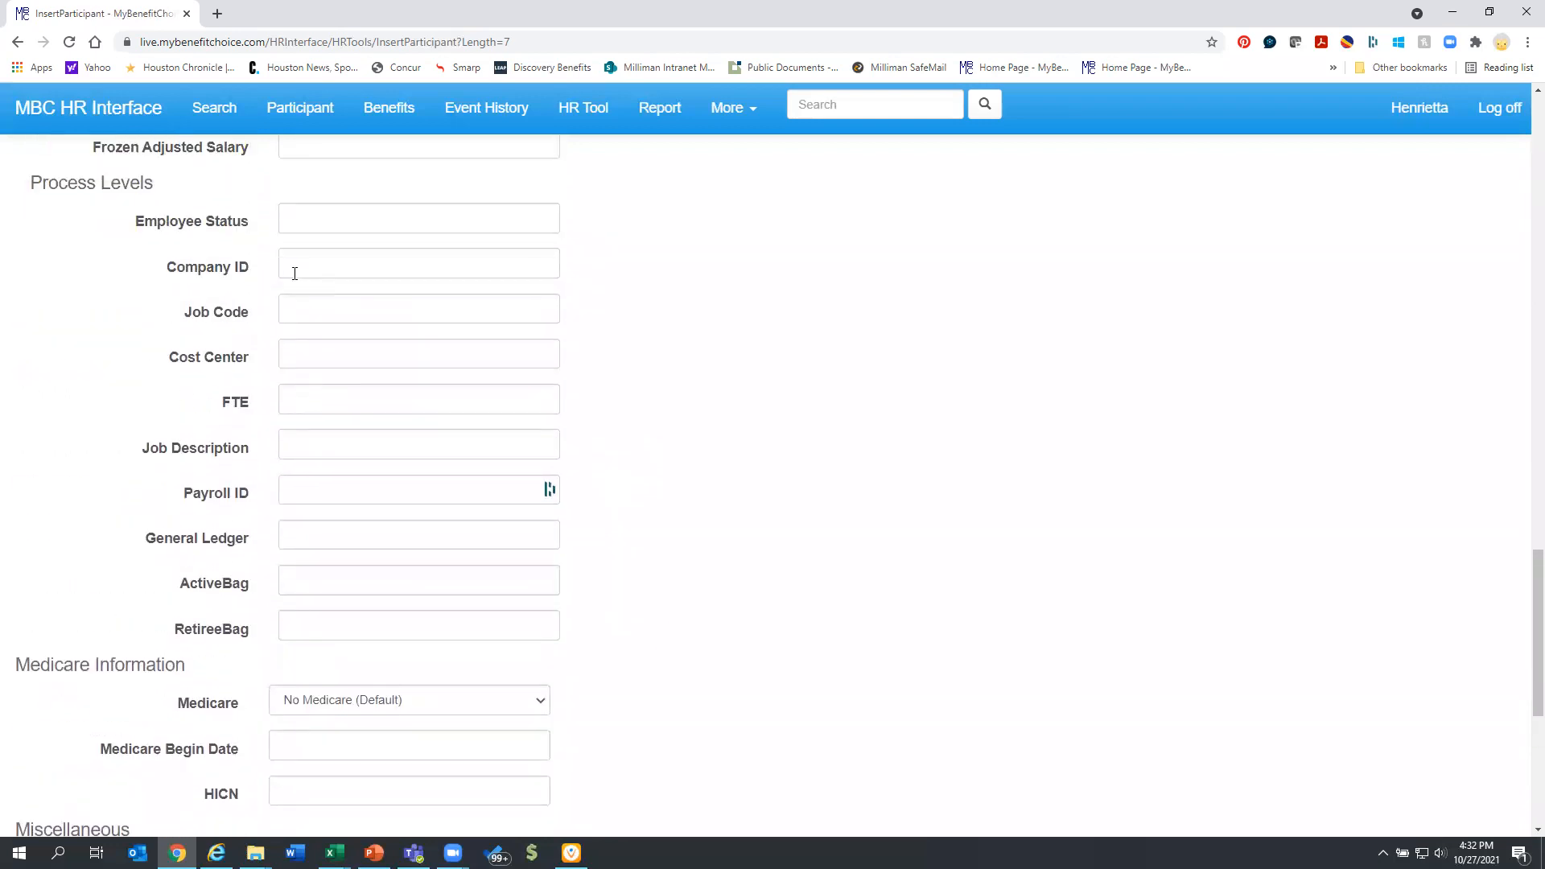
left_click(418, 218)
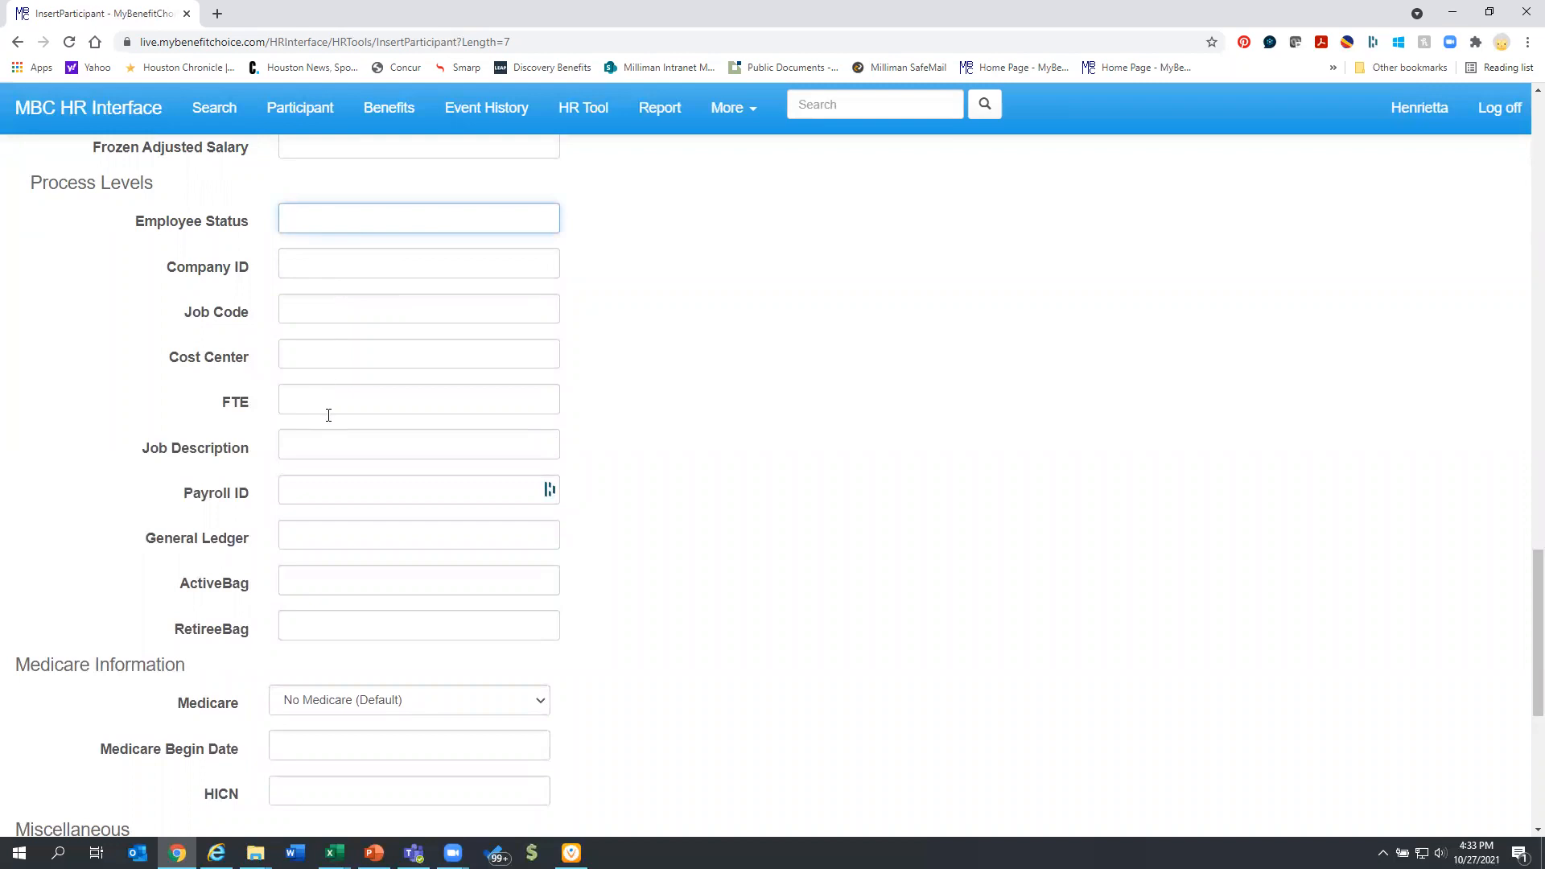
Review the remaining form sections and submit the participant for an Input Check.
scroll("down", 3)
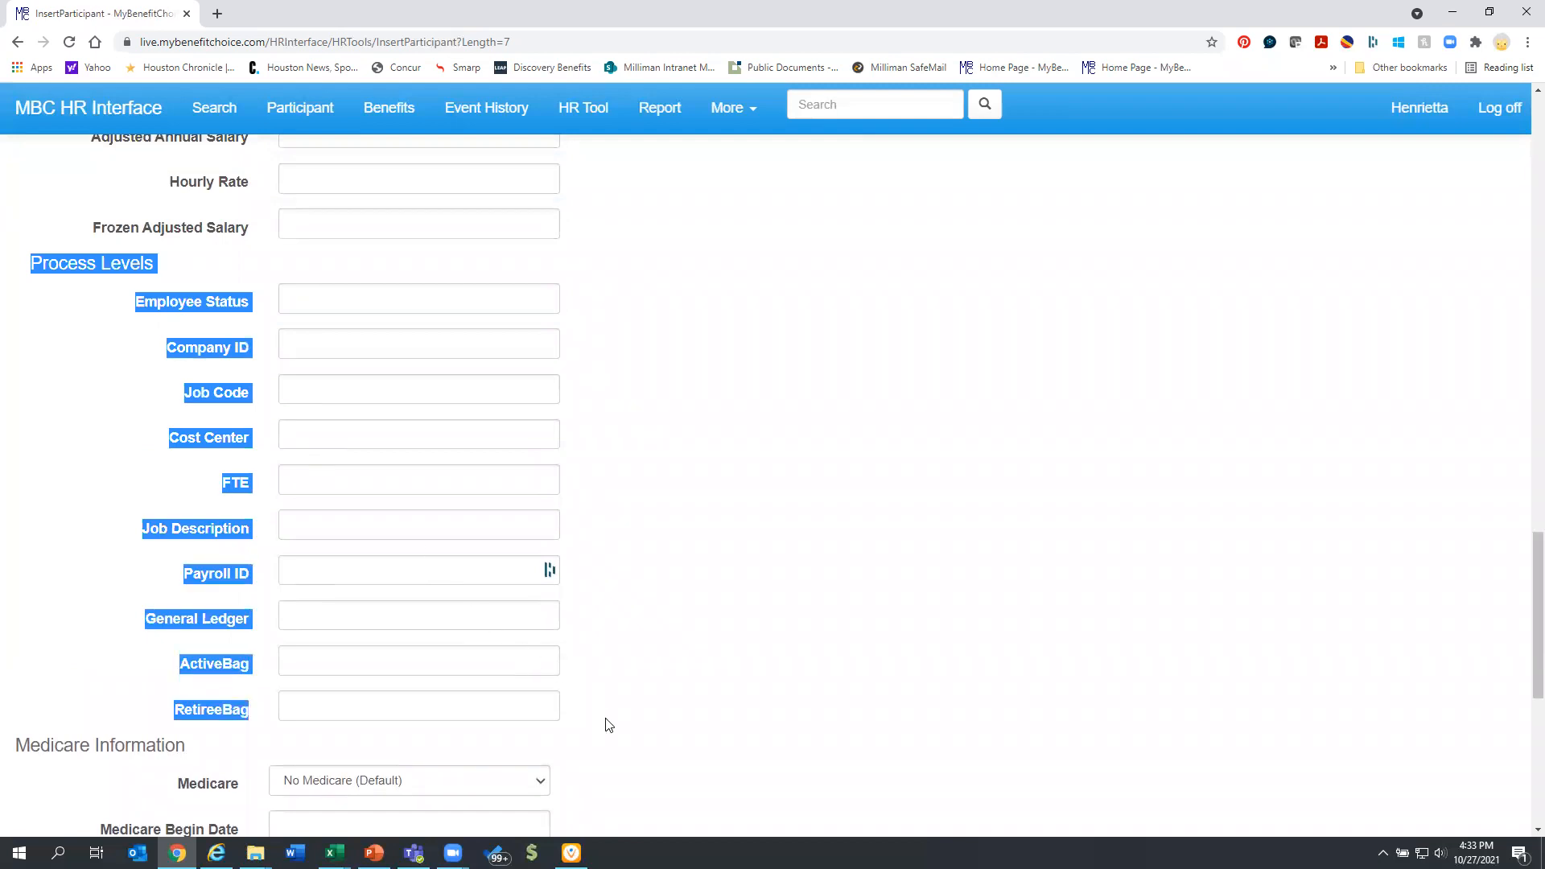
scroll("down", 3)
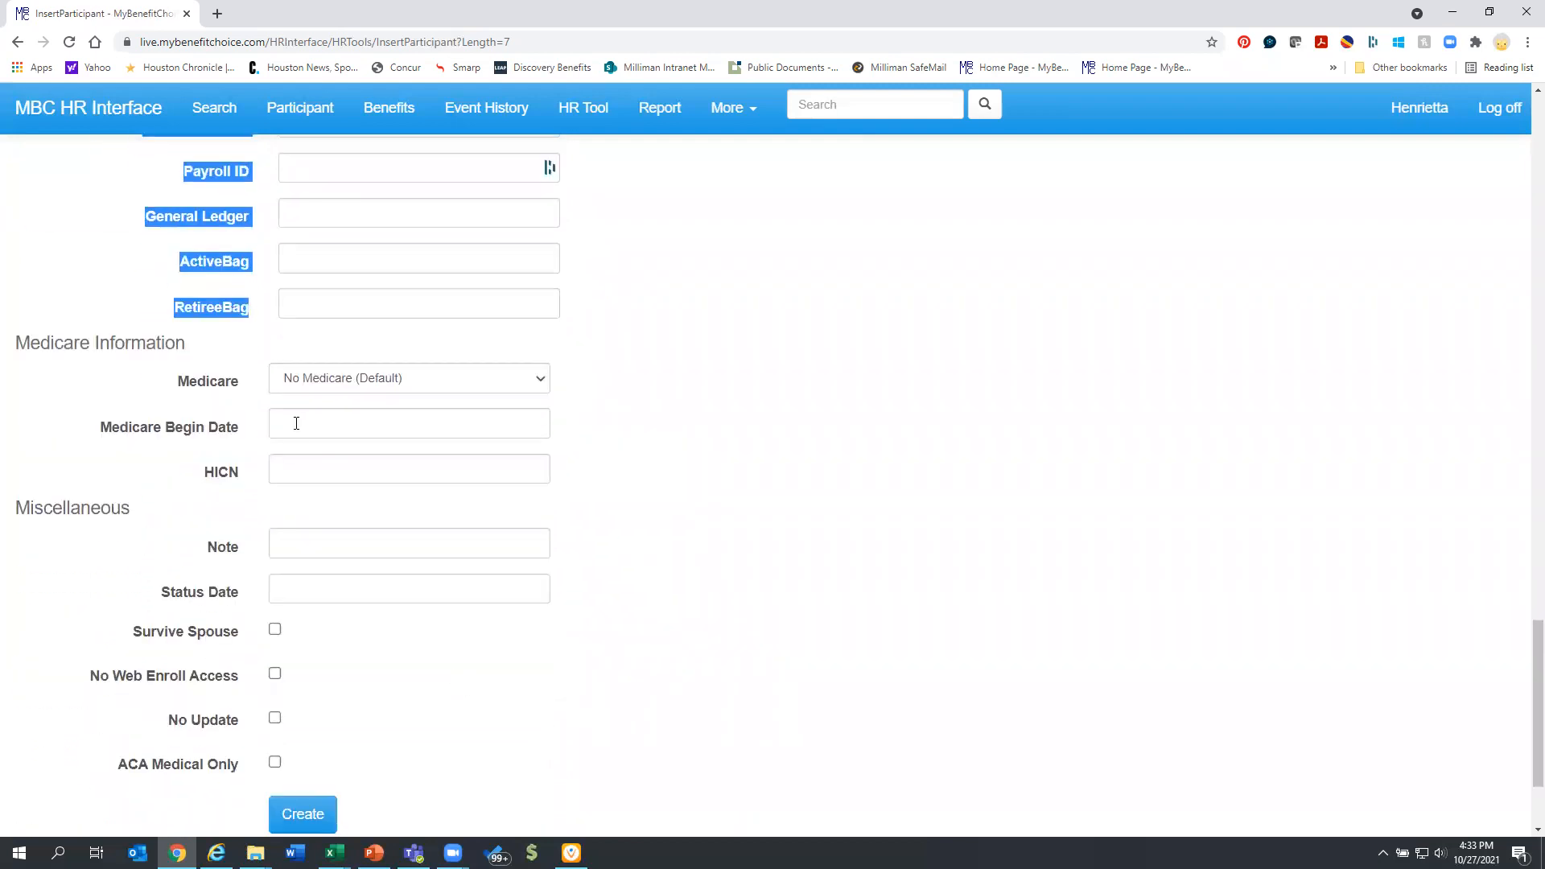
scroll("down", 3)
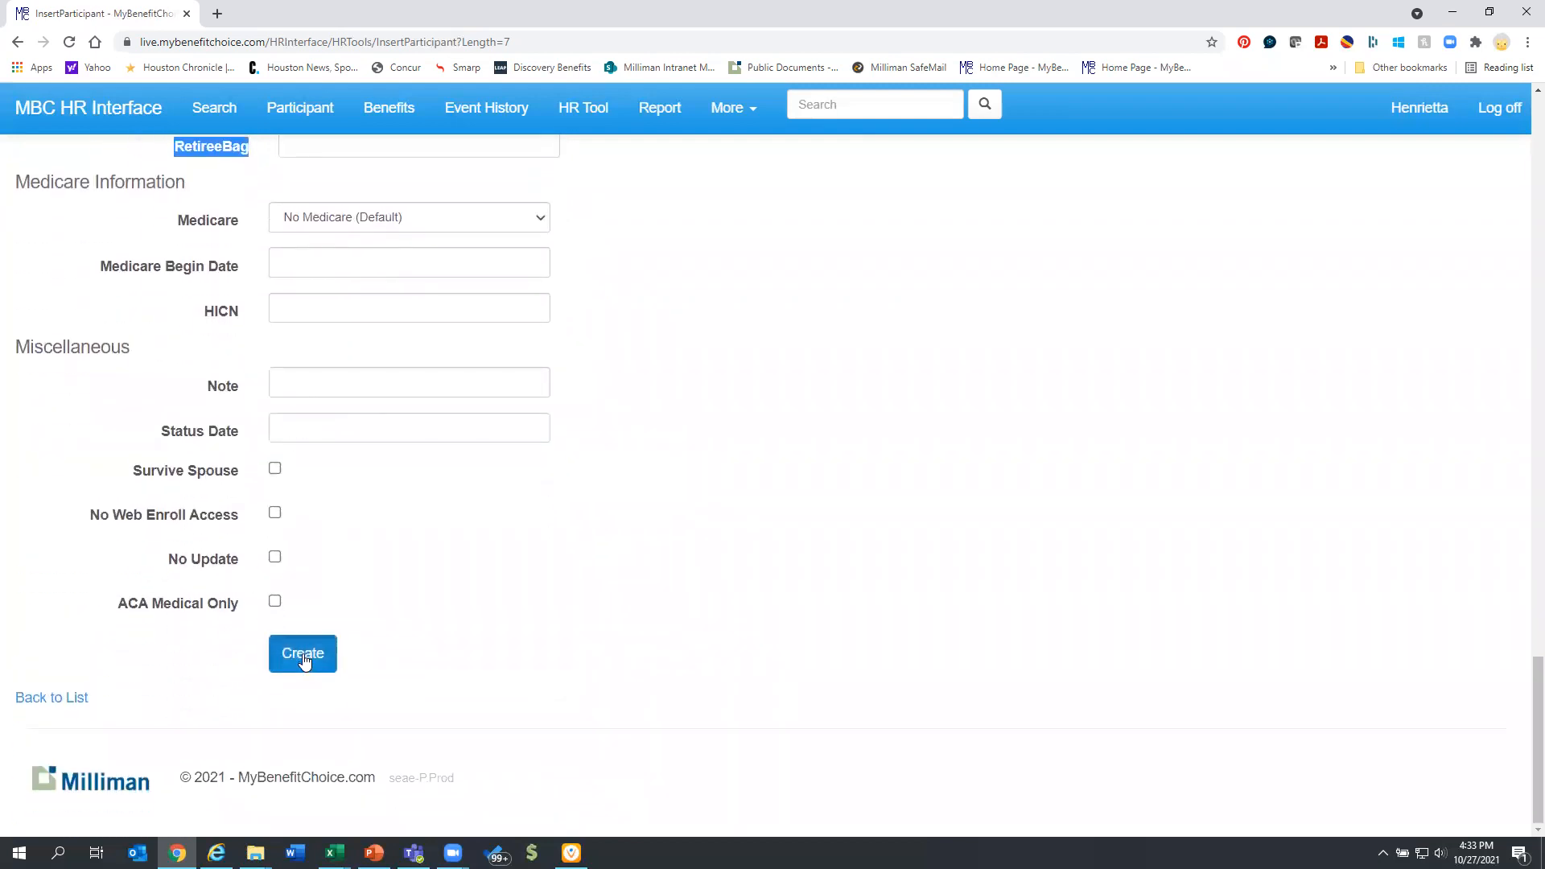
left_click(303, 654)
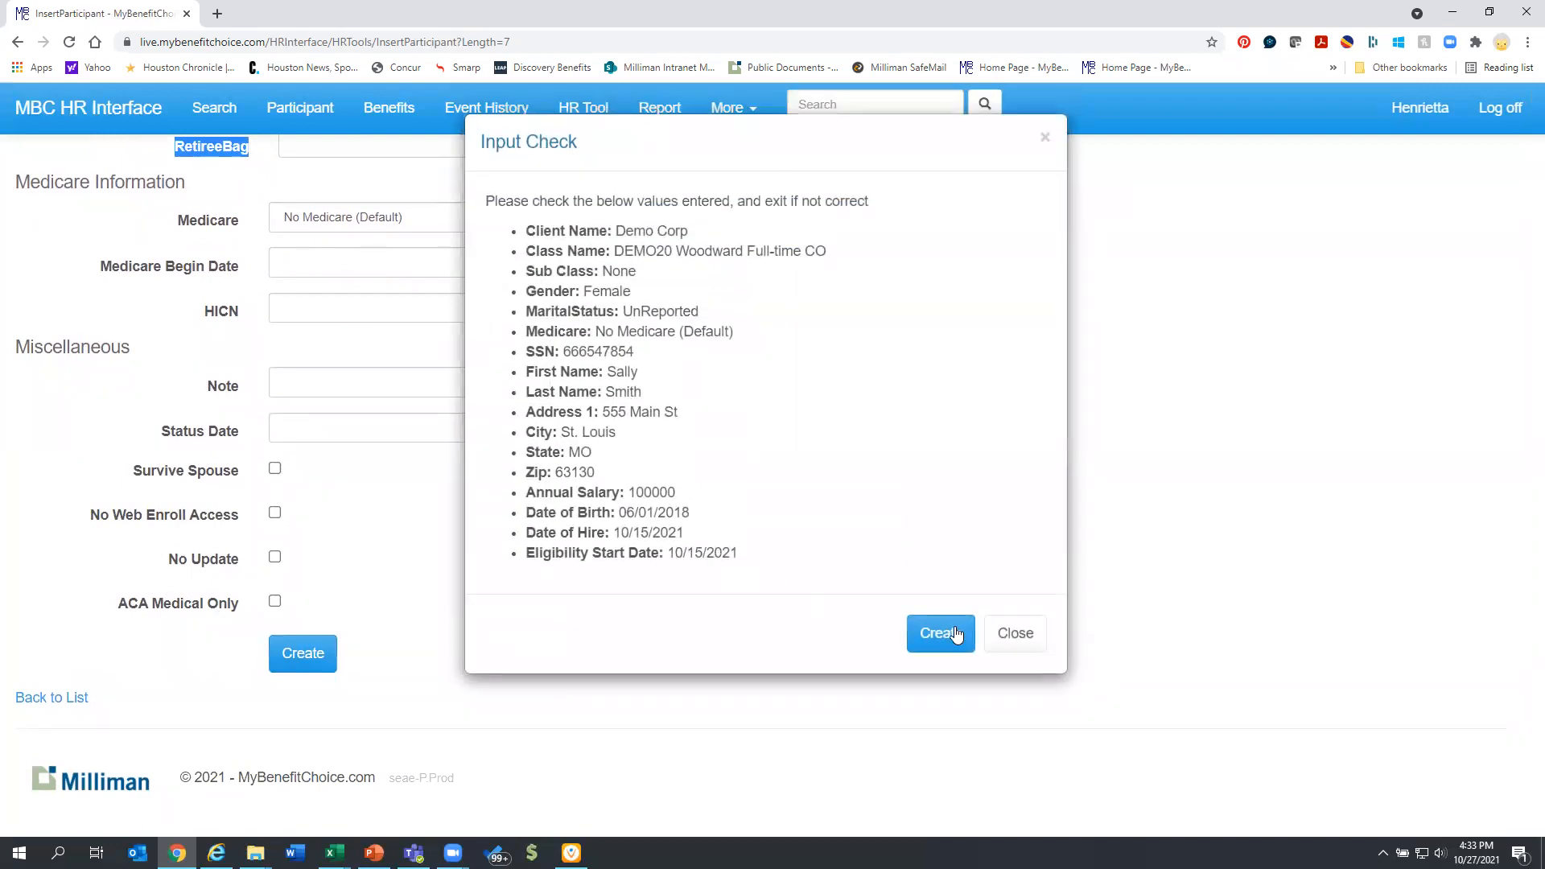
Accept the Input Check values and confirm creation of participant Sally Smith.
left_click(938, 632)
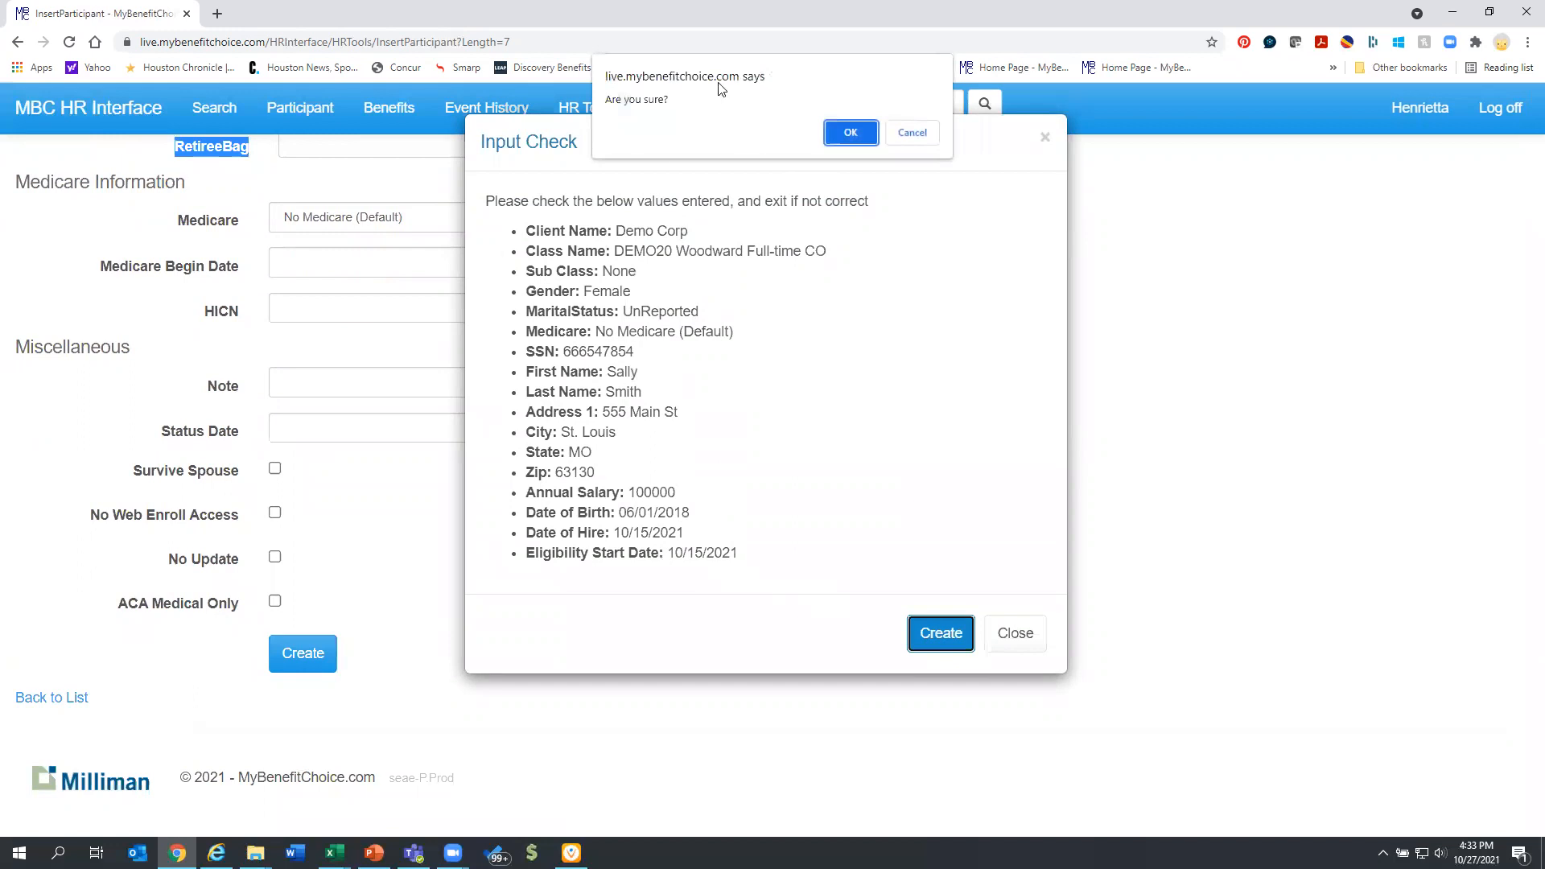
left_click(850, 132)
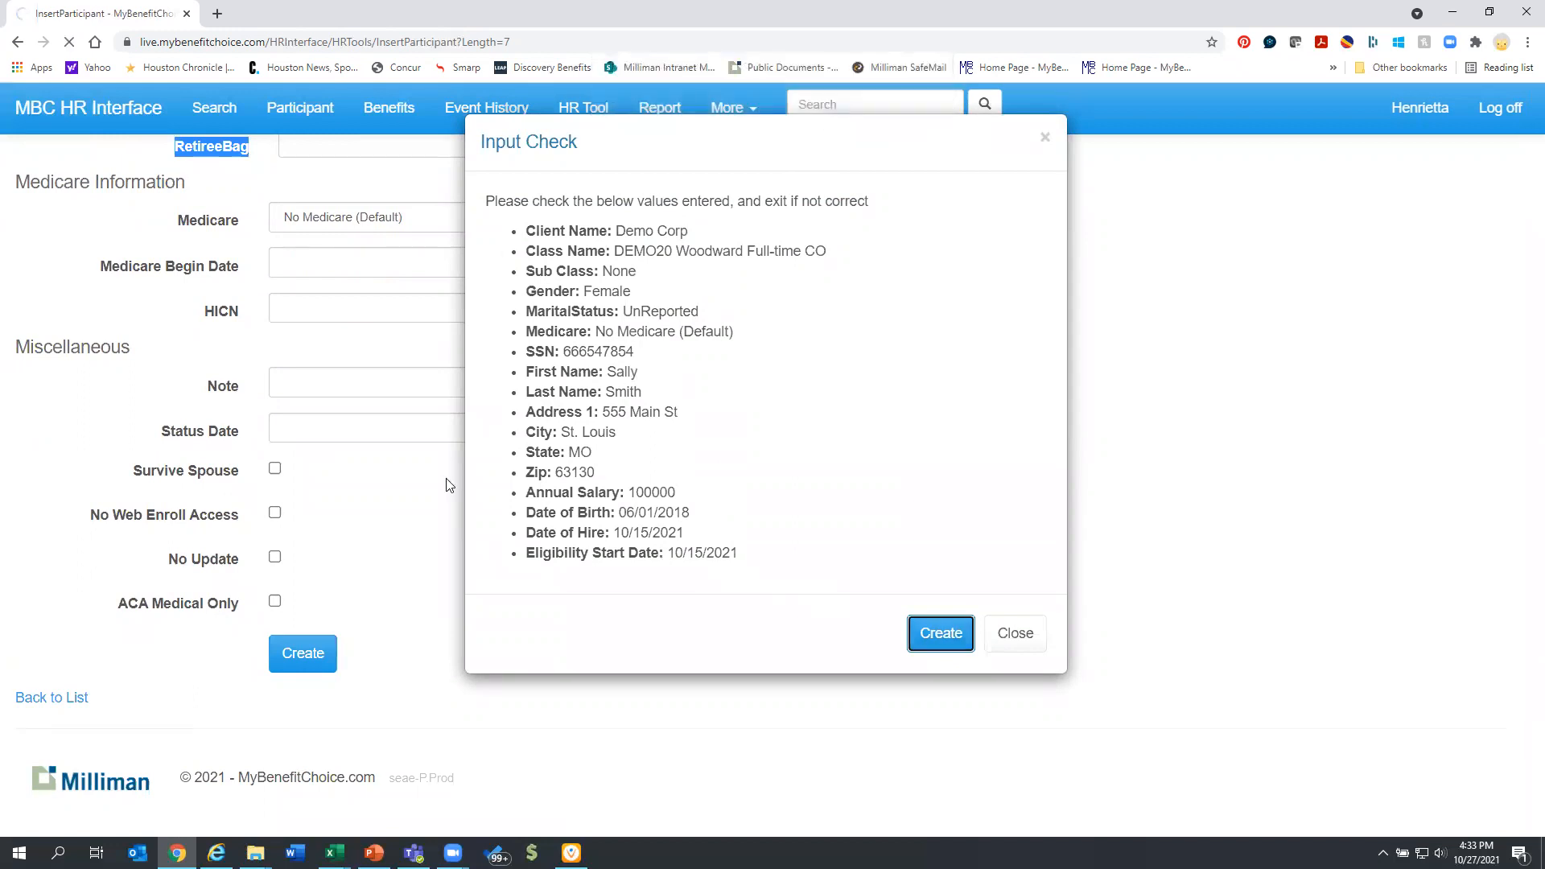
left_click(938, 634)
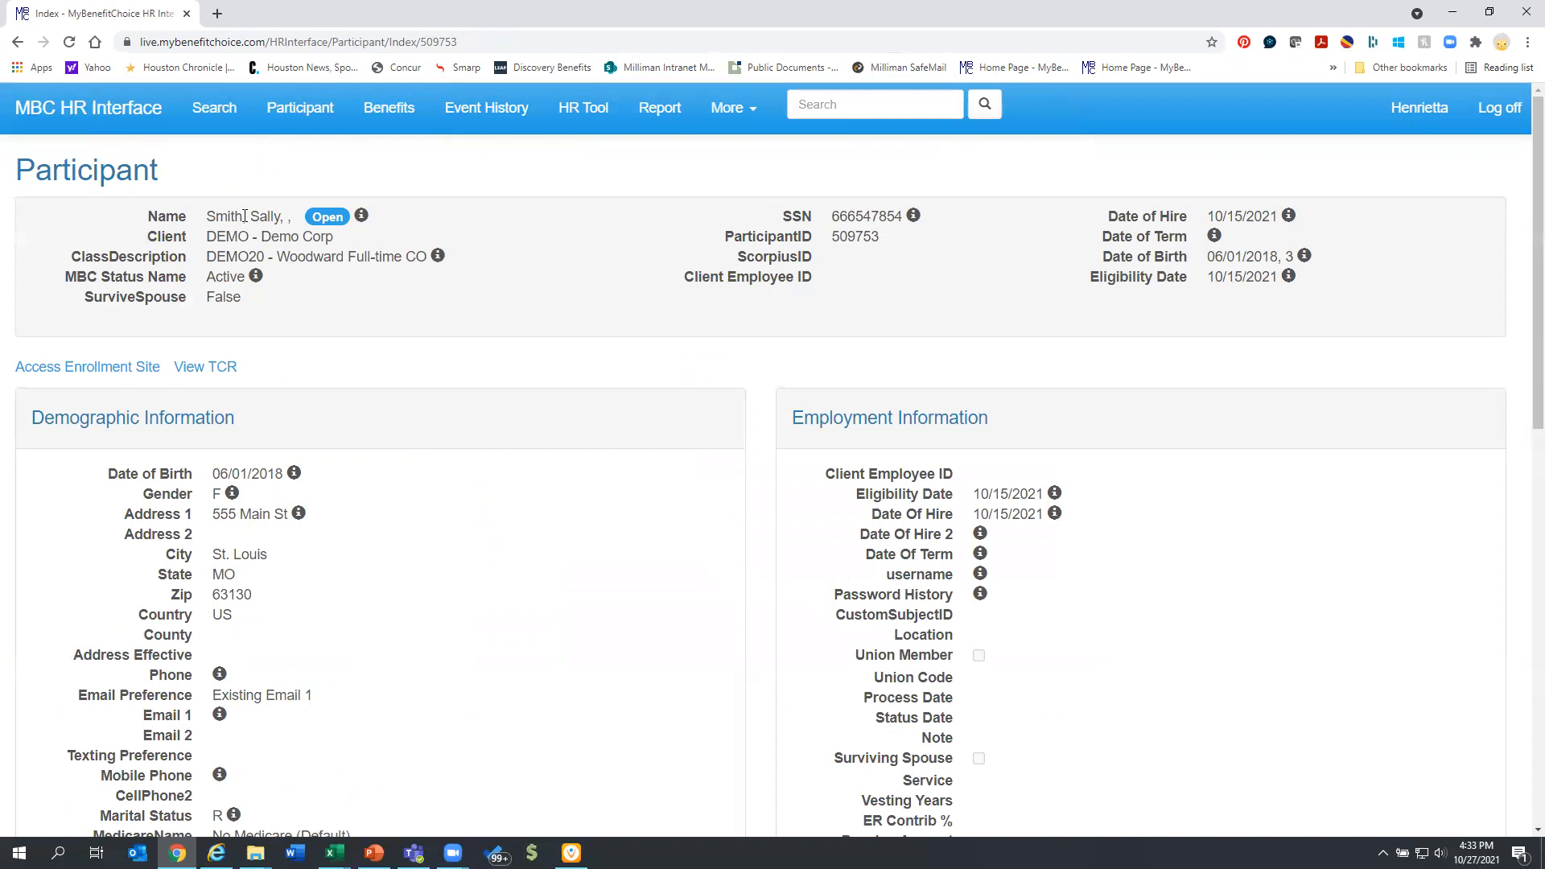
mouse_move(87, 367)
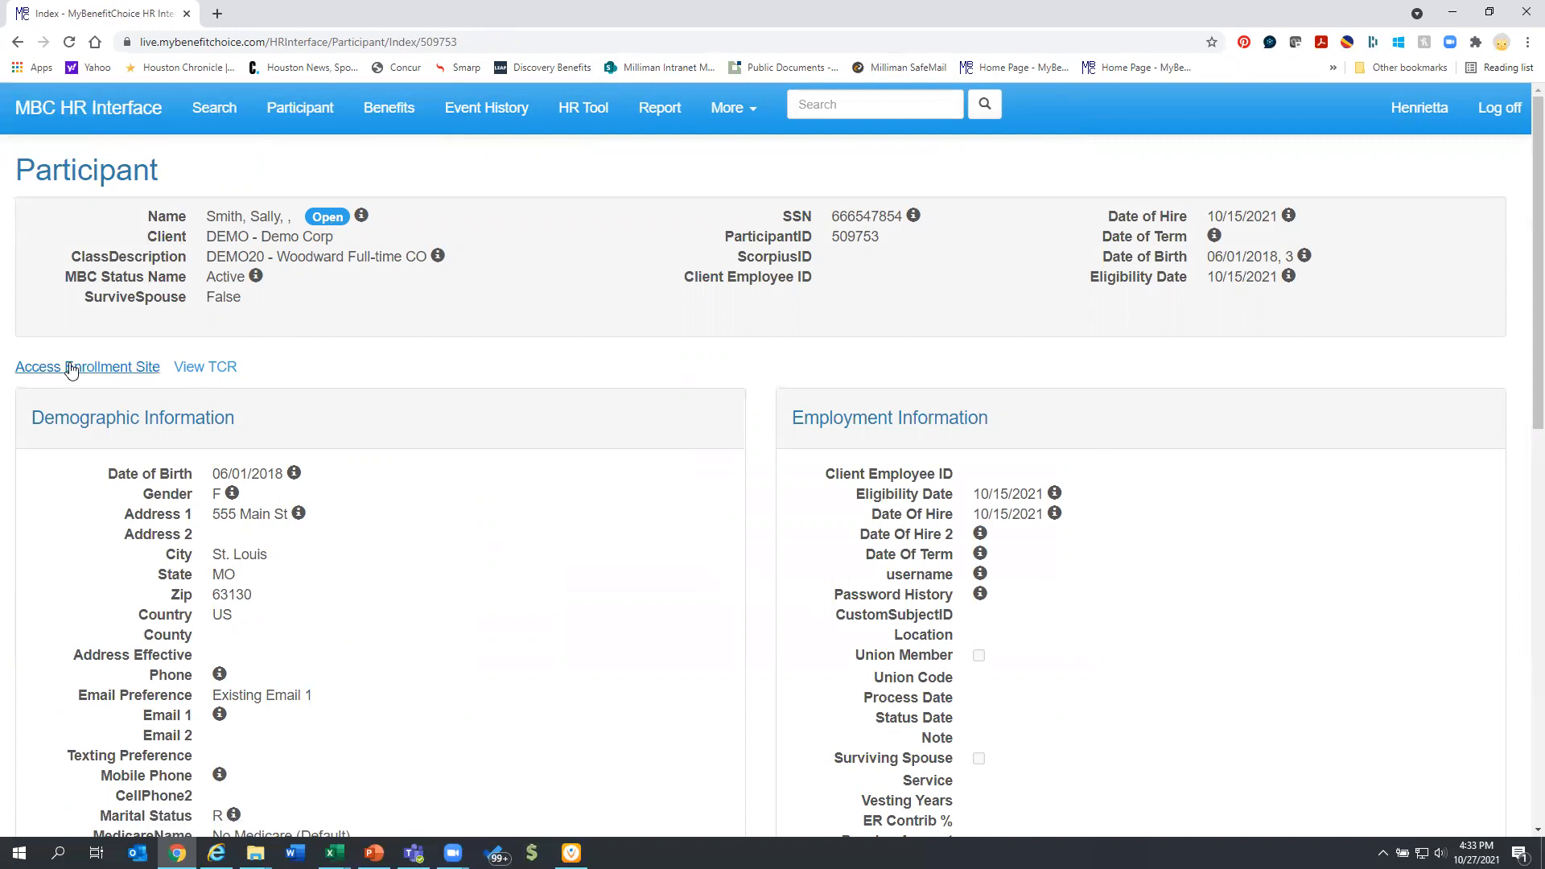
mouse_move(696, 174)
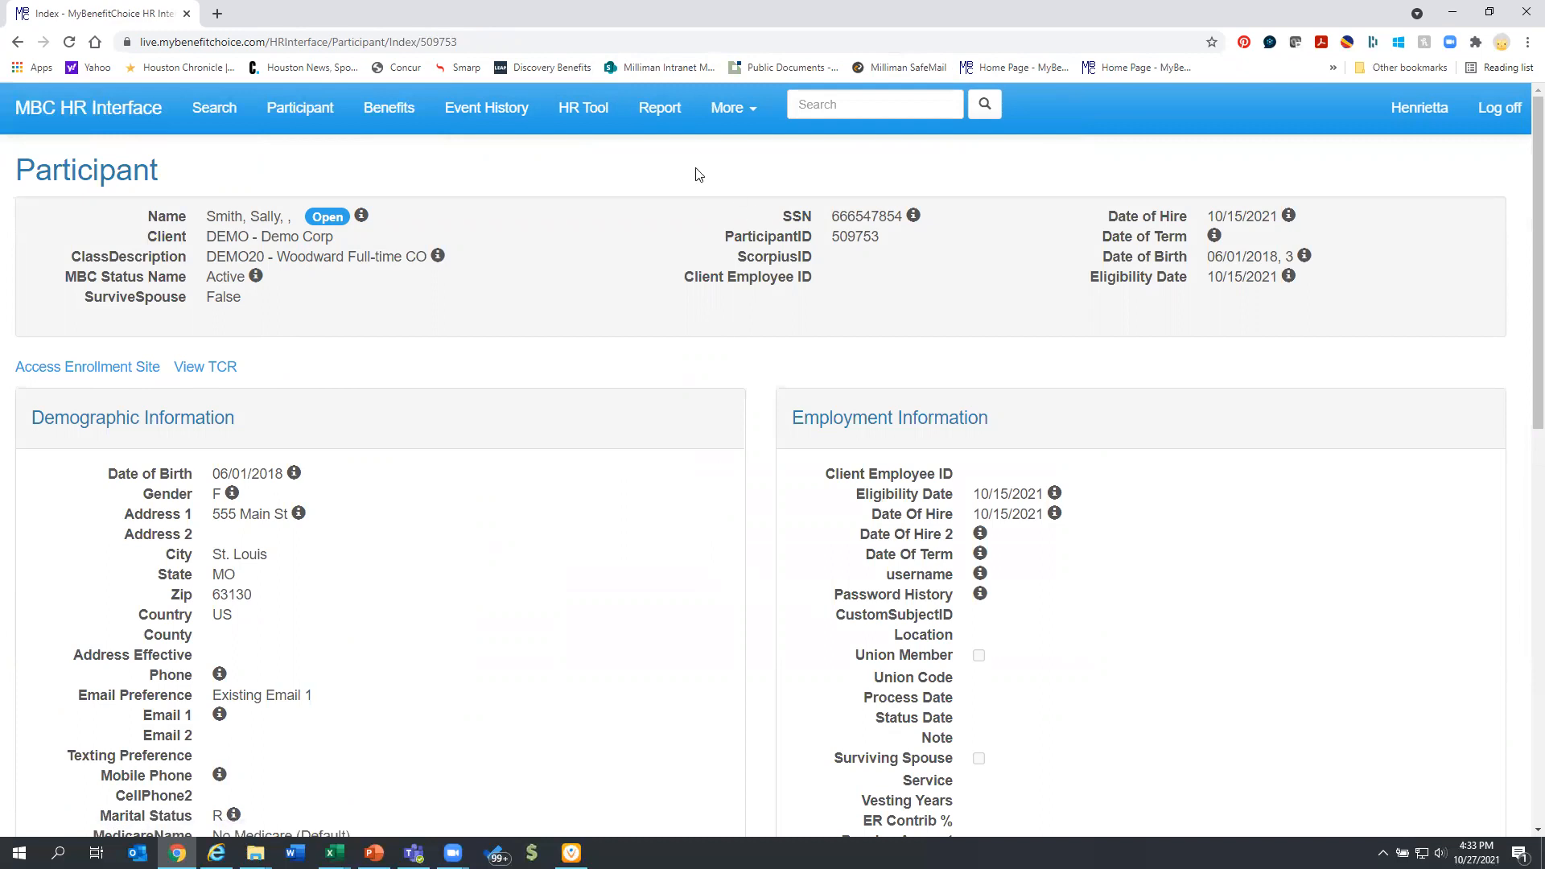
mouse_move(300, 236)
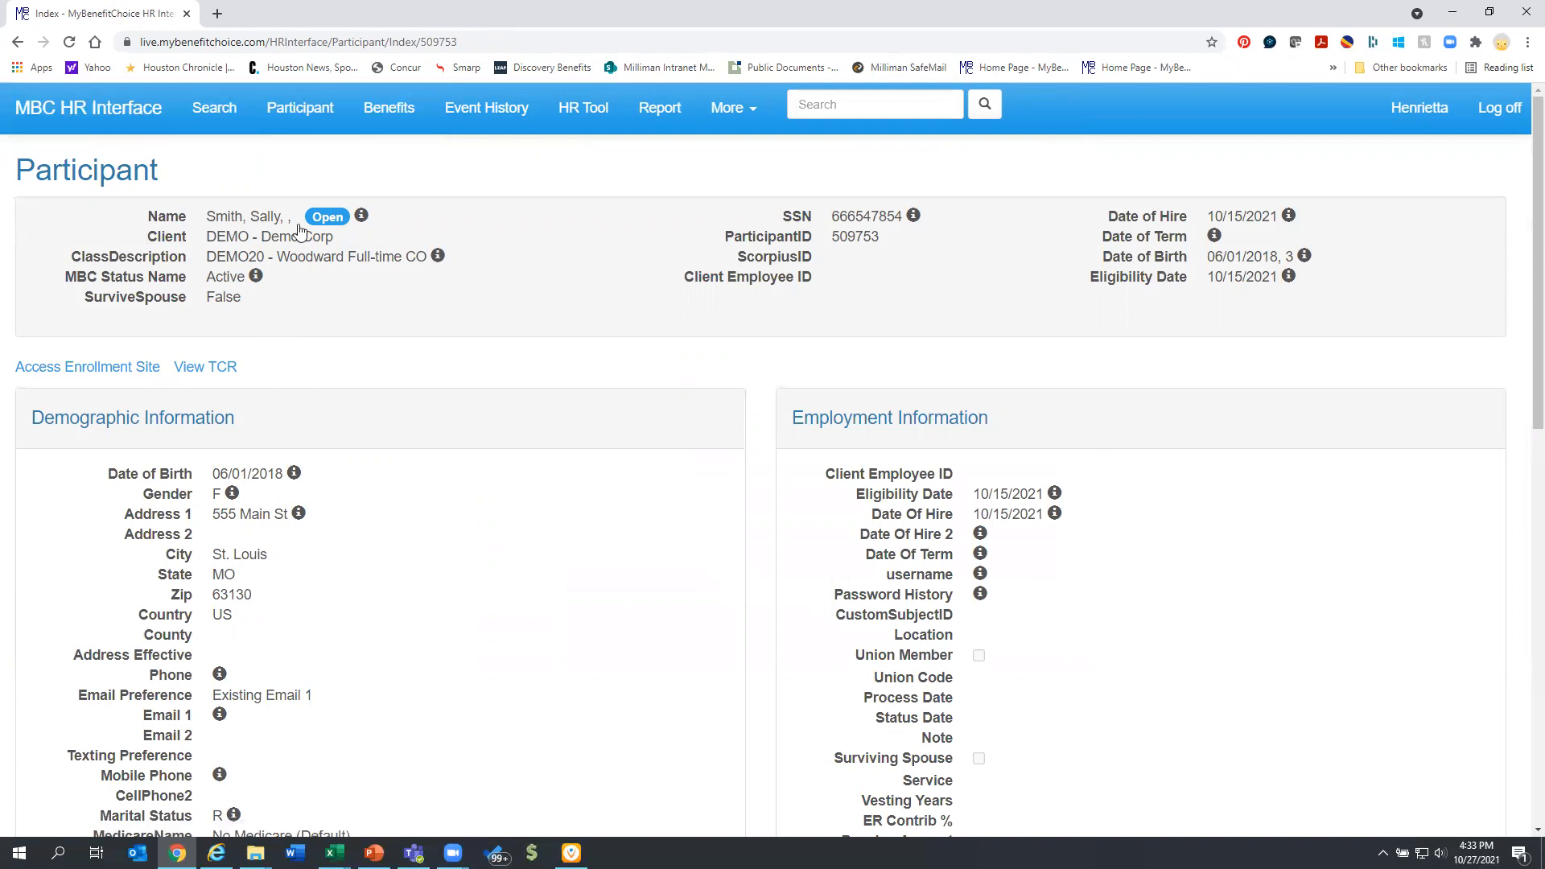
mouse_move(280, 264)
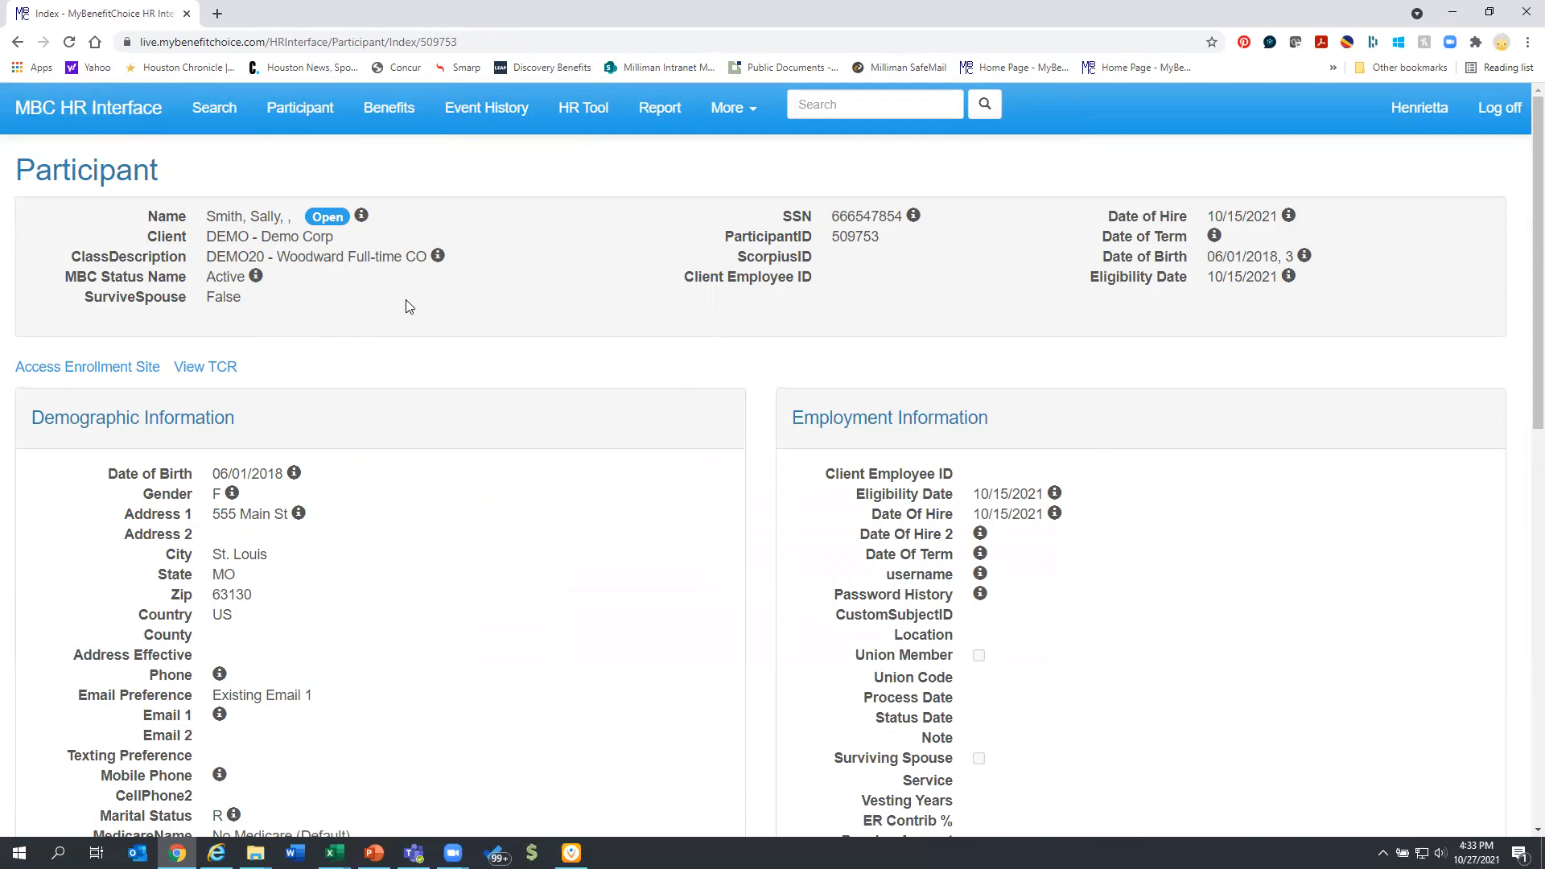
mouse_move(354, 310)
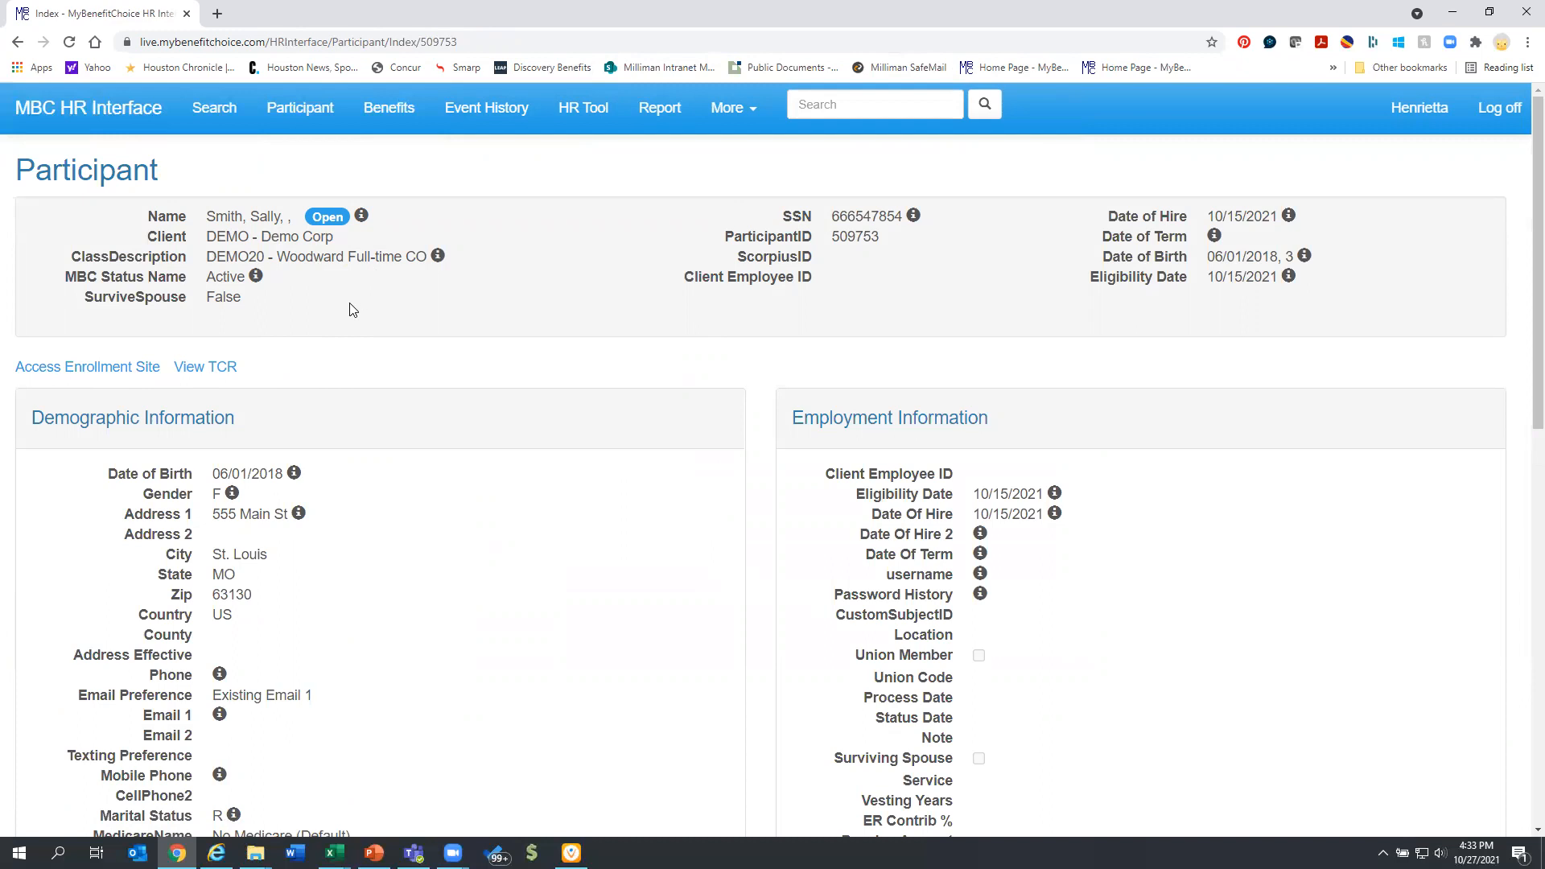
mouse_move(357, 274)
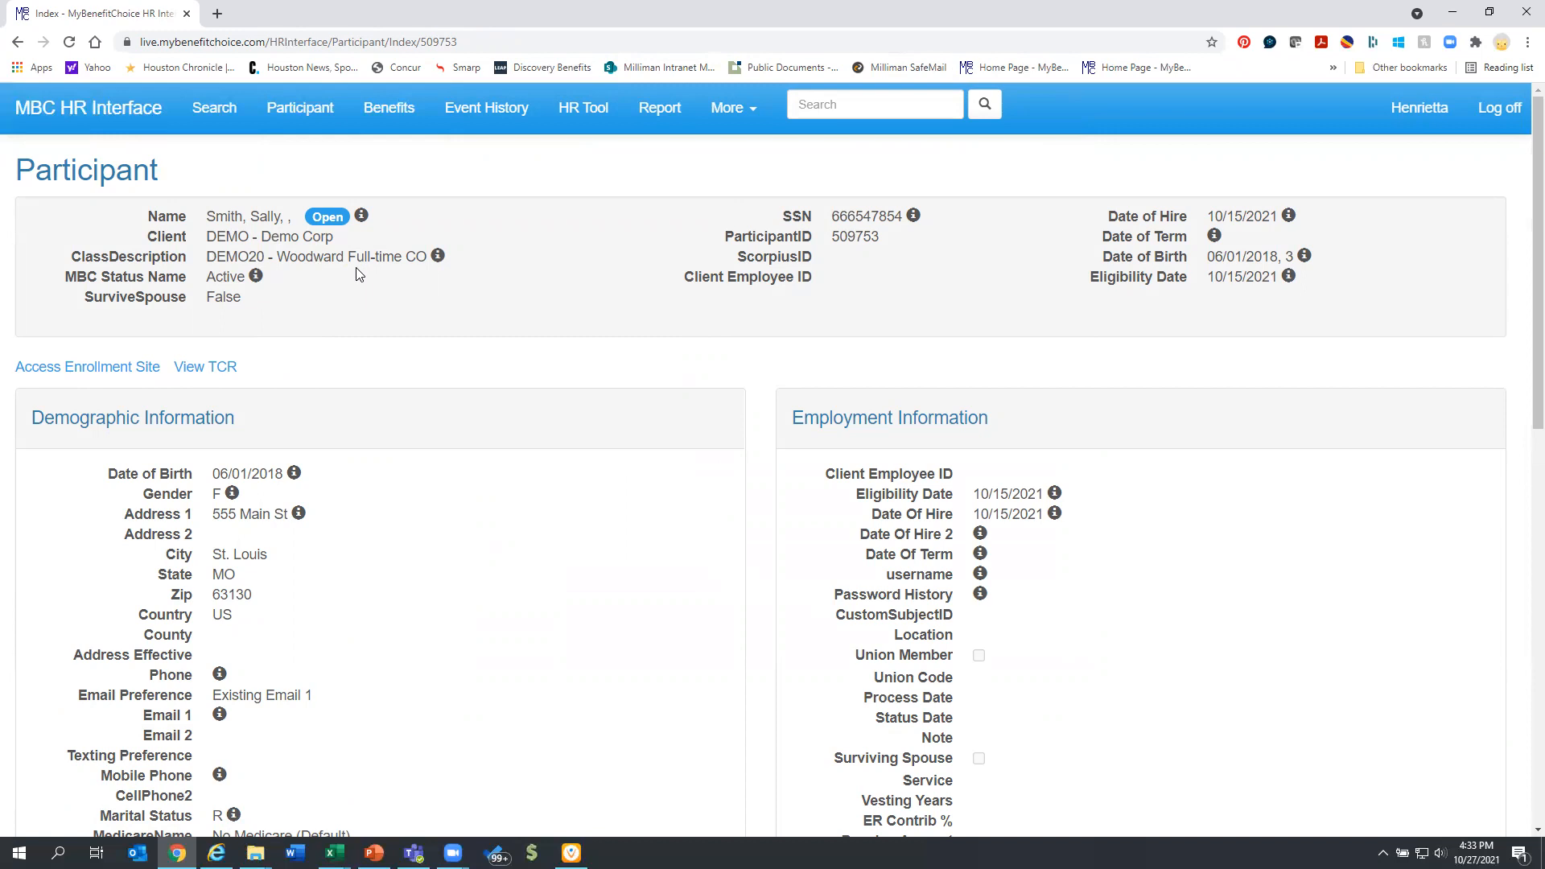
mouse_move(335, 257)
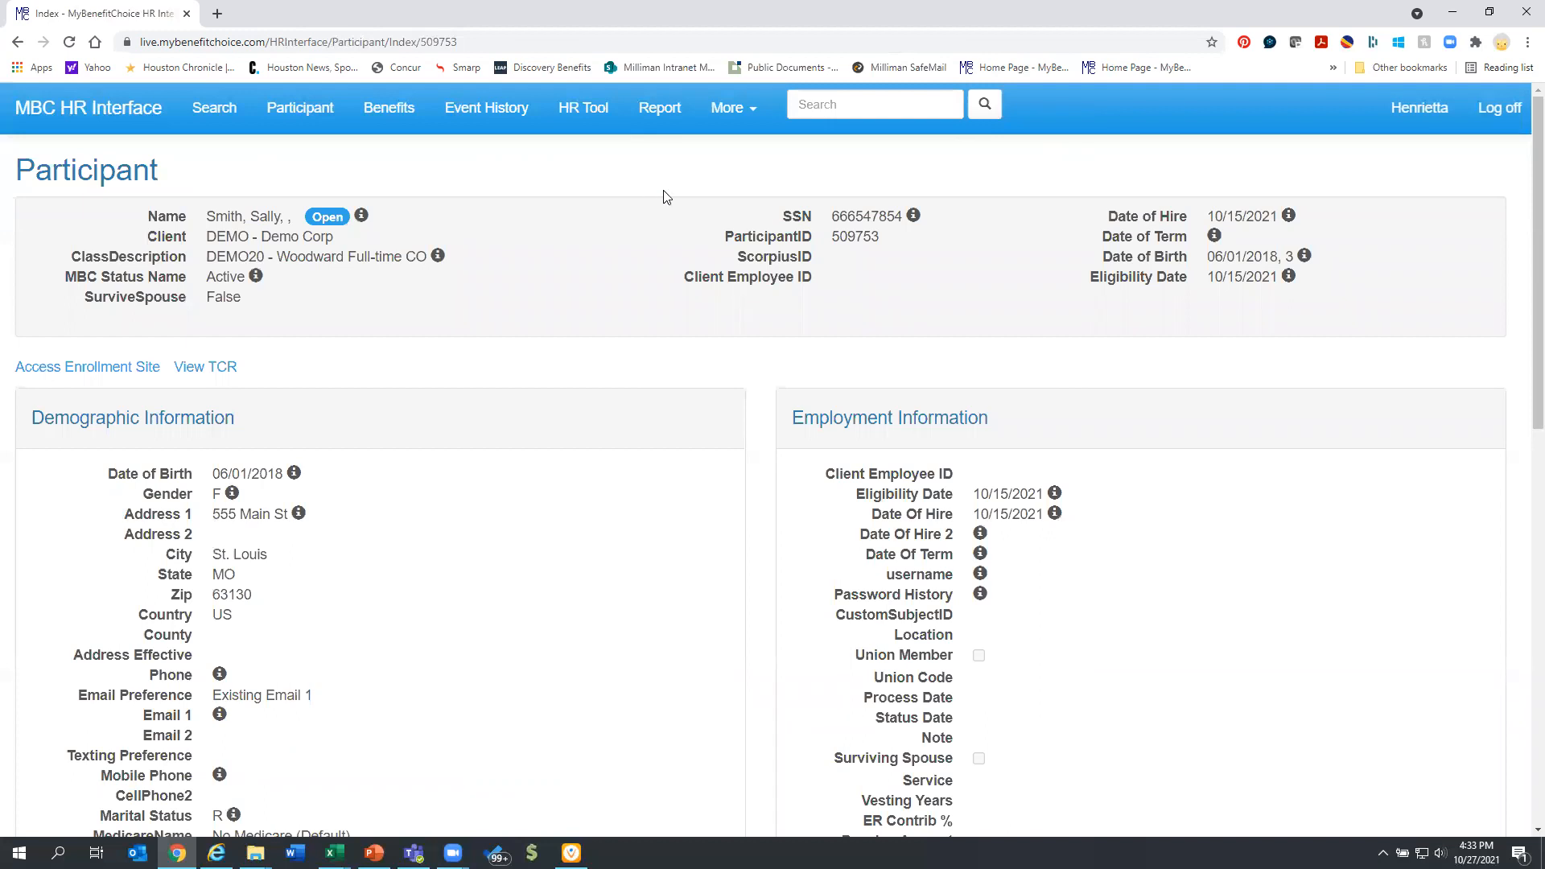
mouse_move(667, 196)
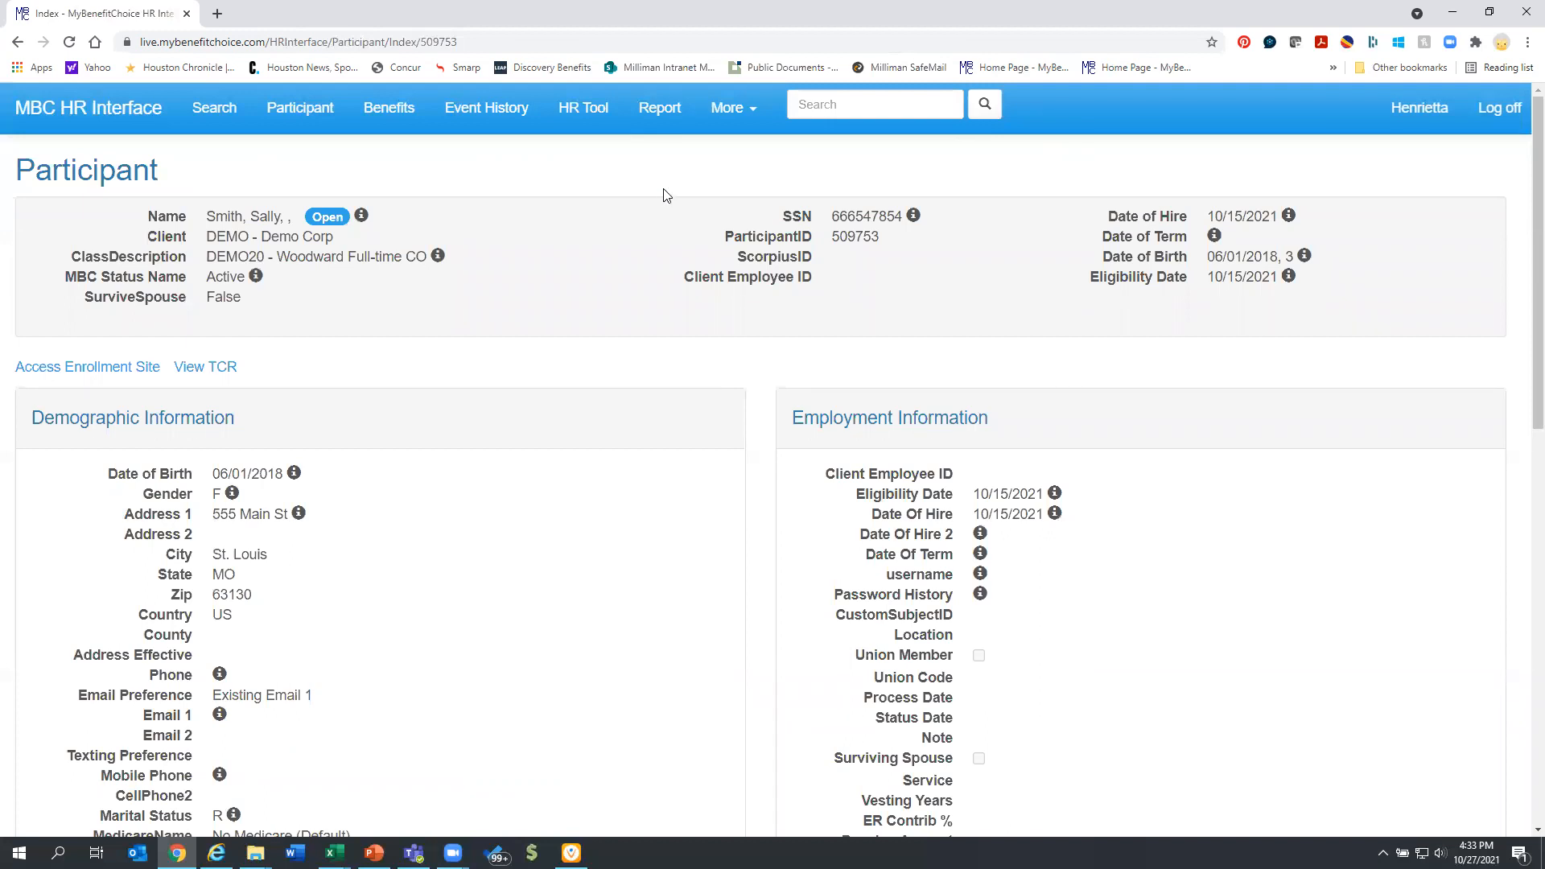
mouse_move(636, 178)
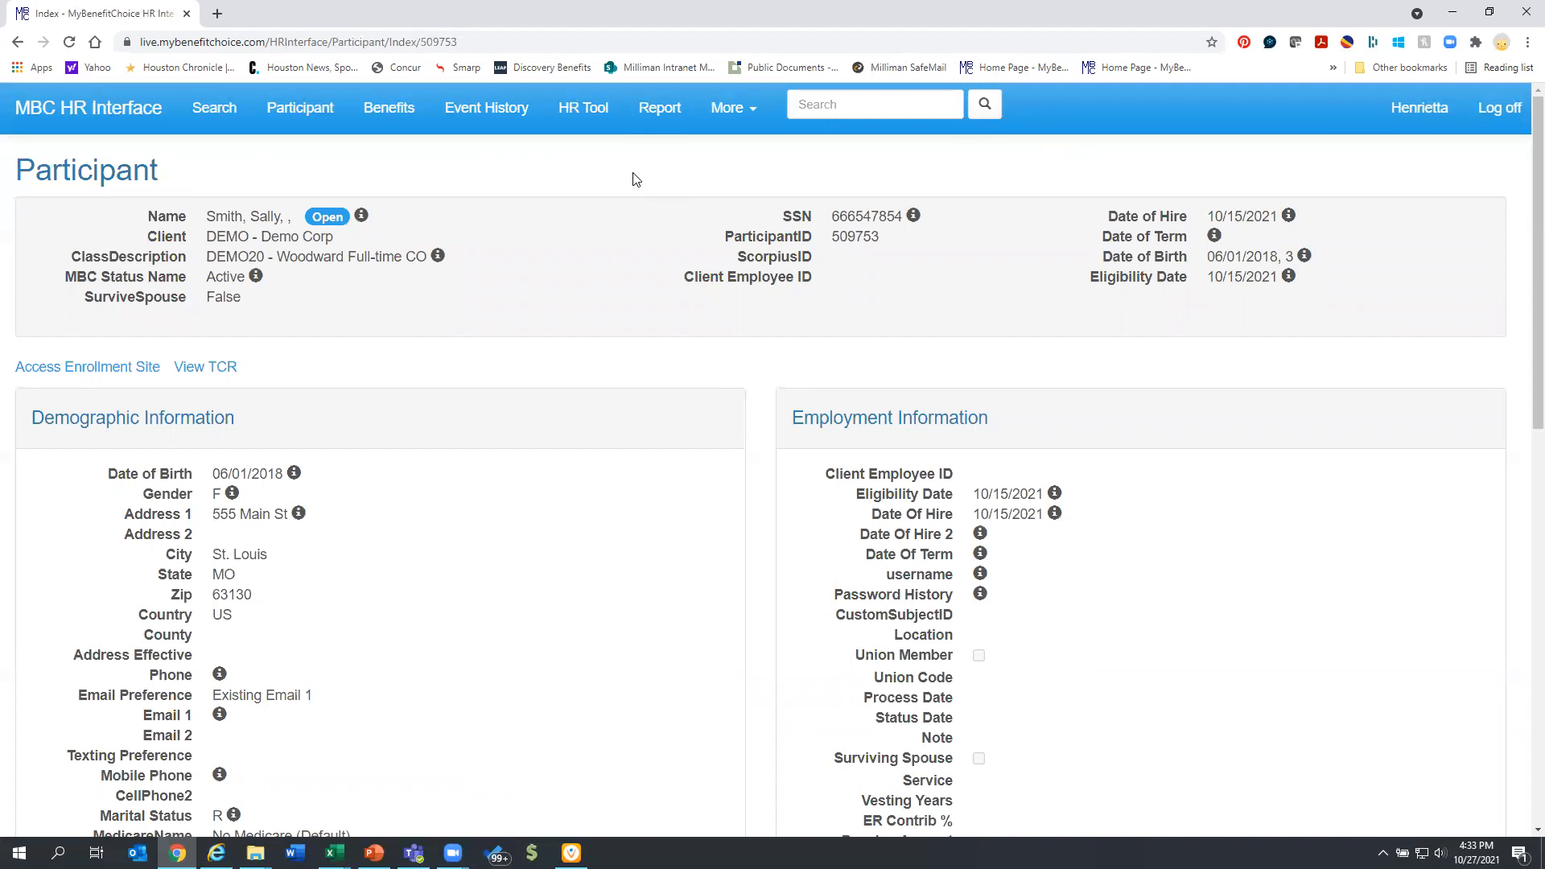
Review Sally Smith's HR Tools page sections: Account, Events, Benefit Changes, Tools and Work Event Process.
left_click(582, 108)
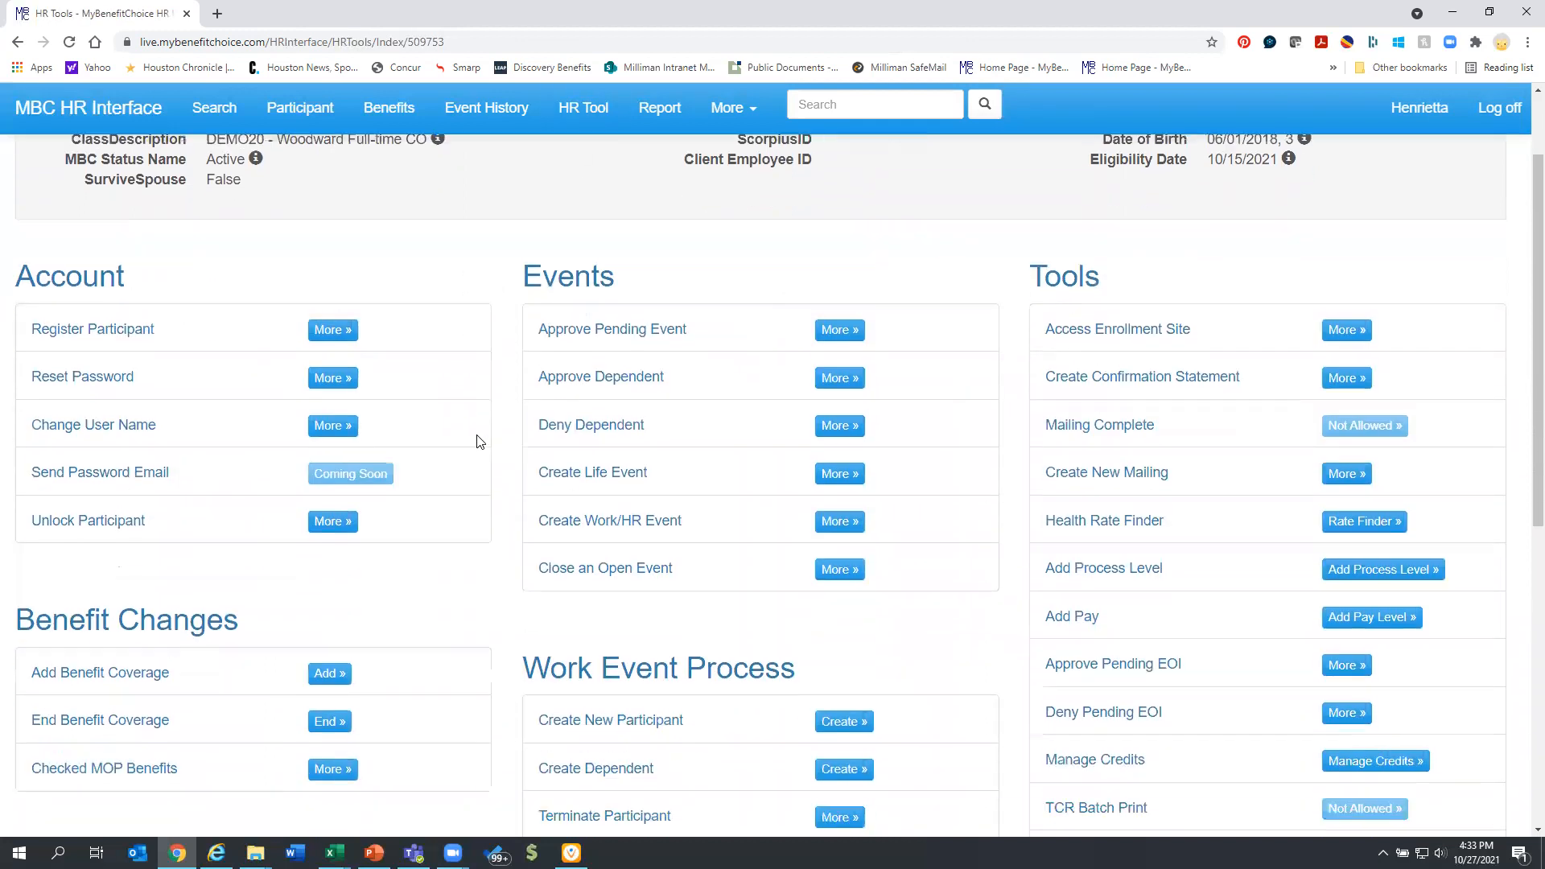
scroll("down", 3)
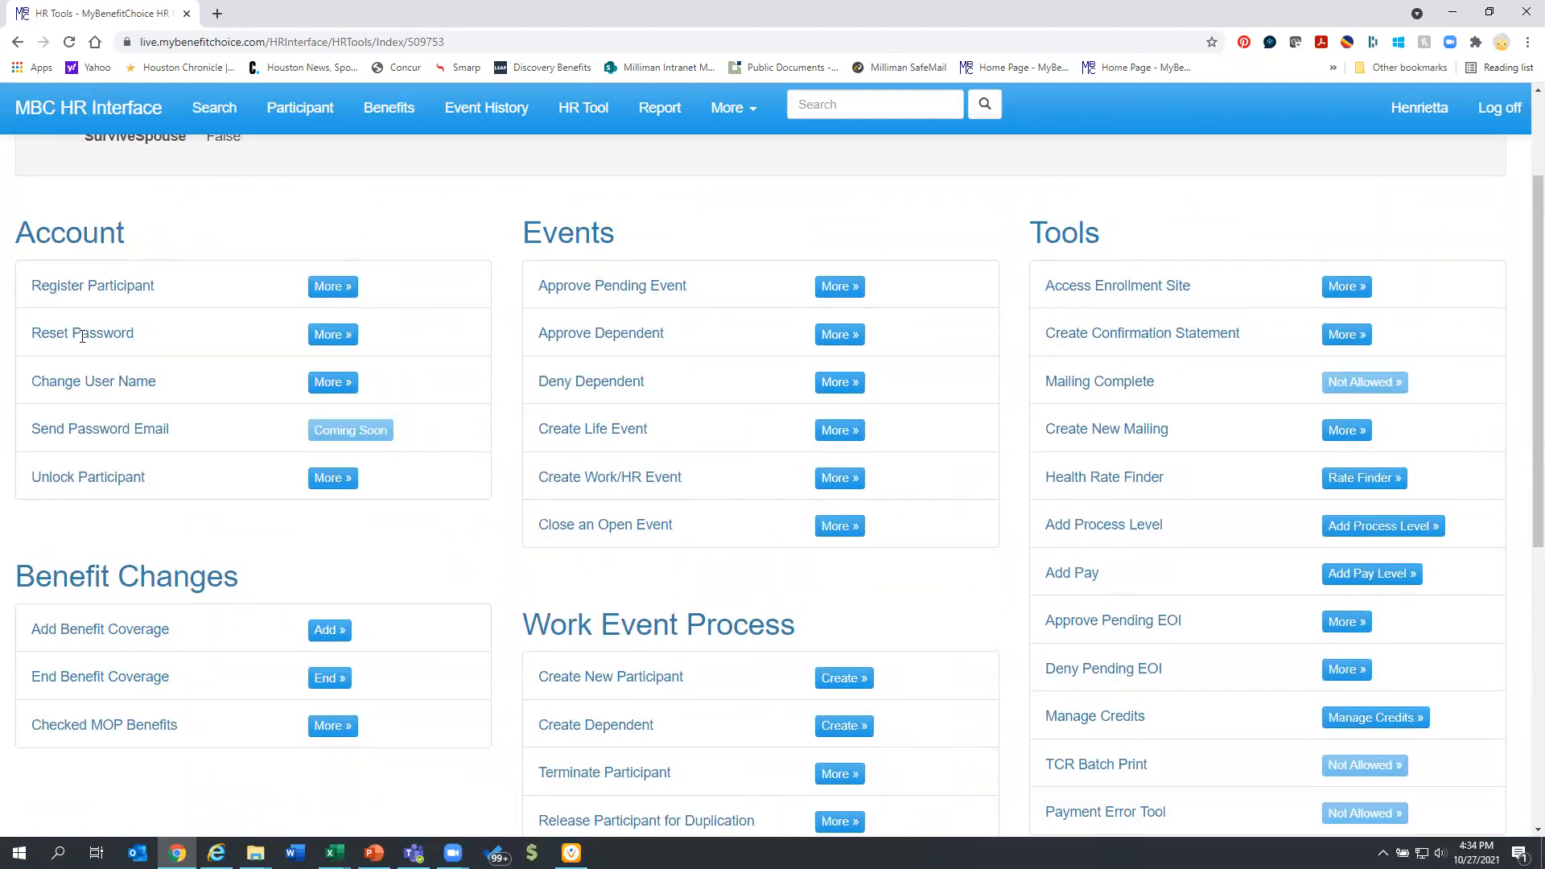
mouse_move(574, 594)
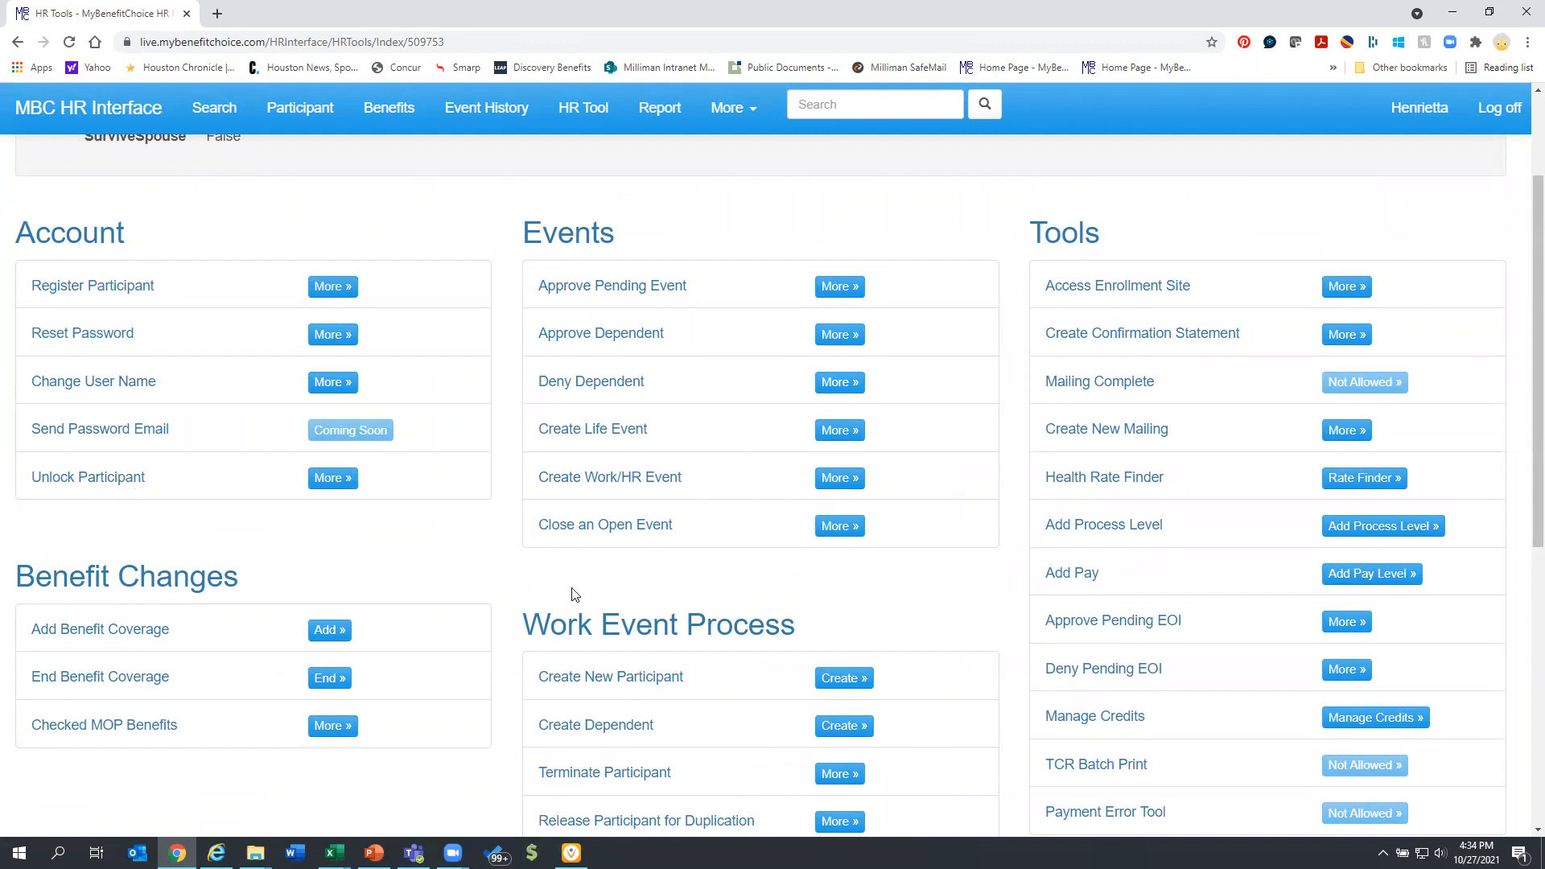
scroll("down", 3)
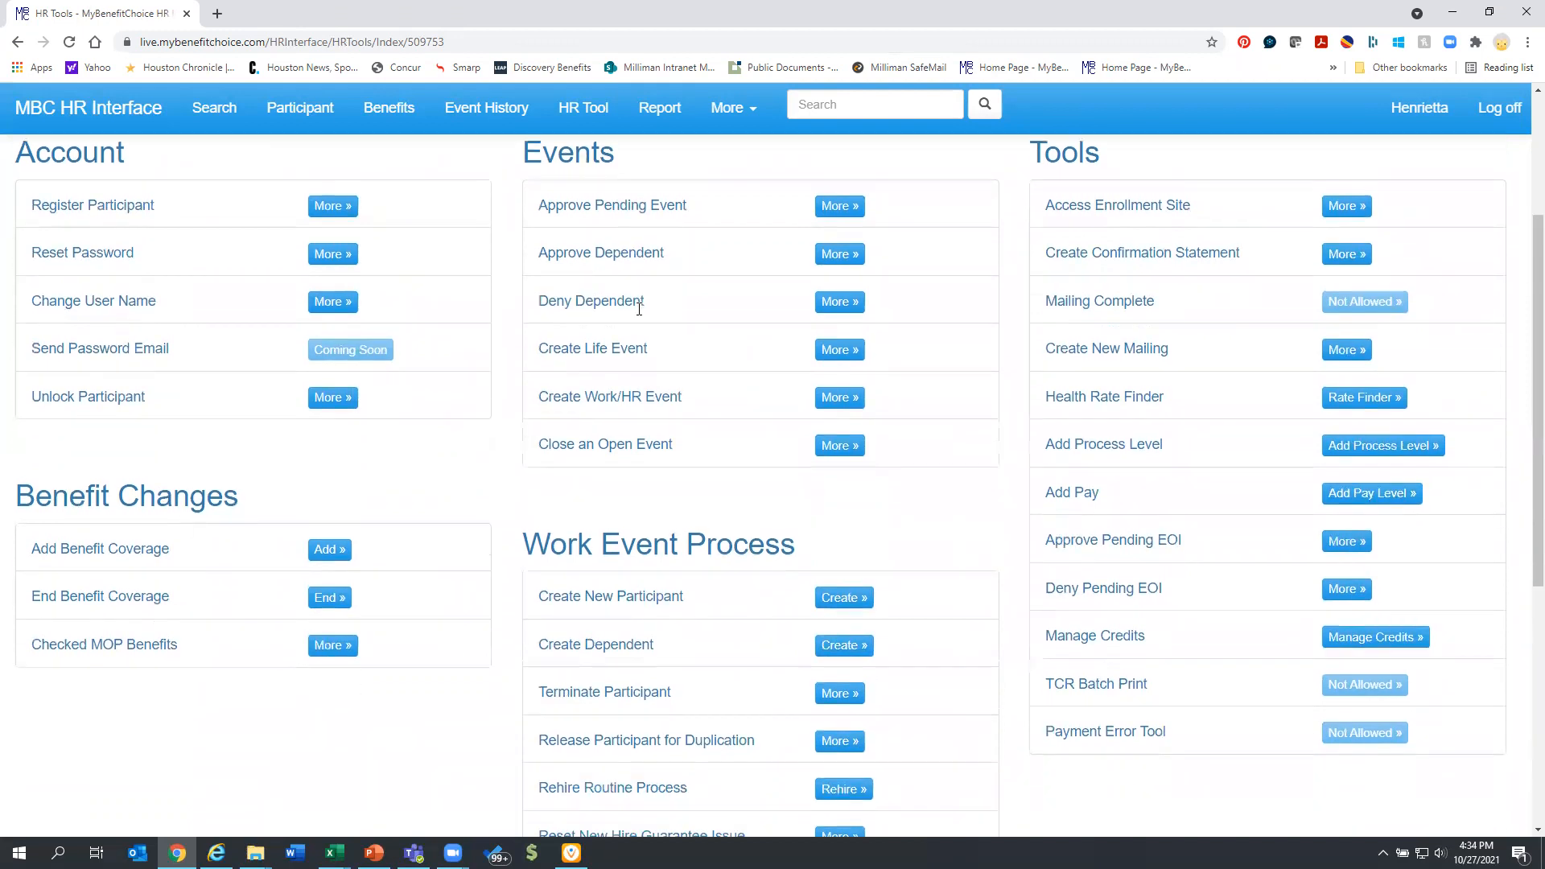
scroll("down", 3)
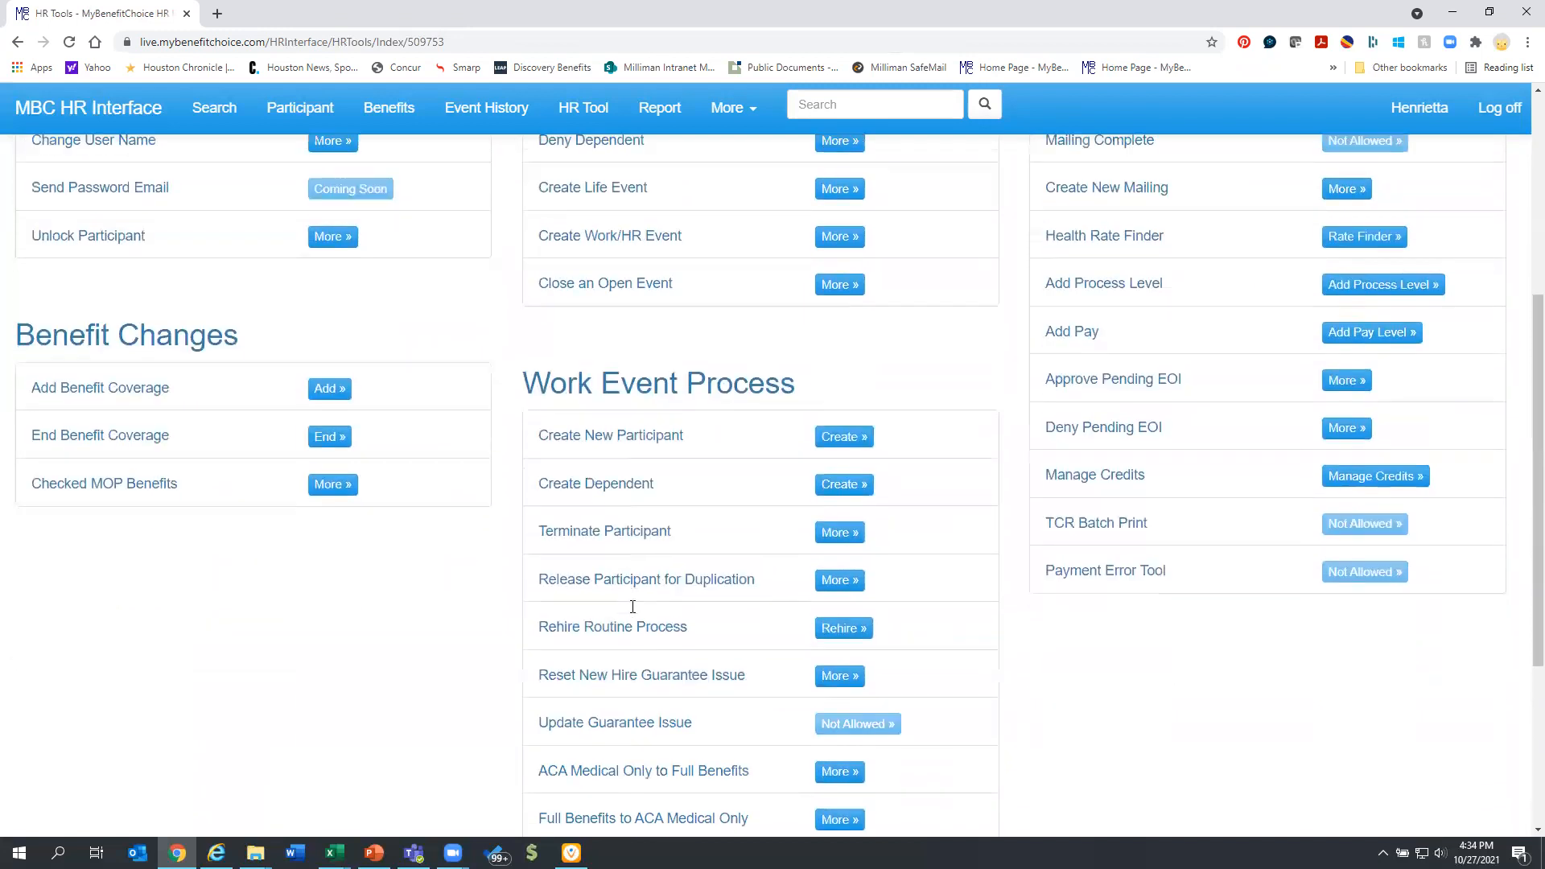
scroll("down", 3)
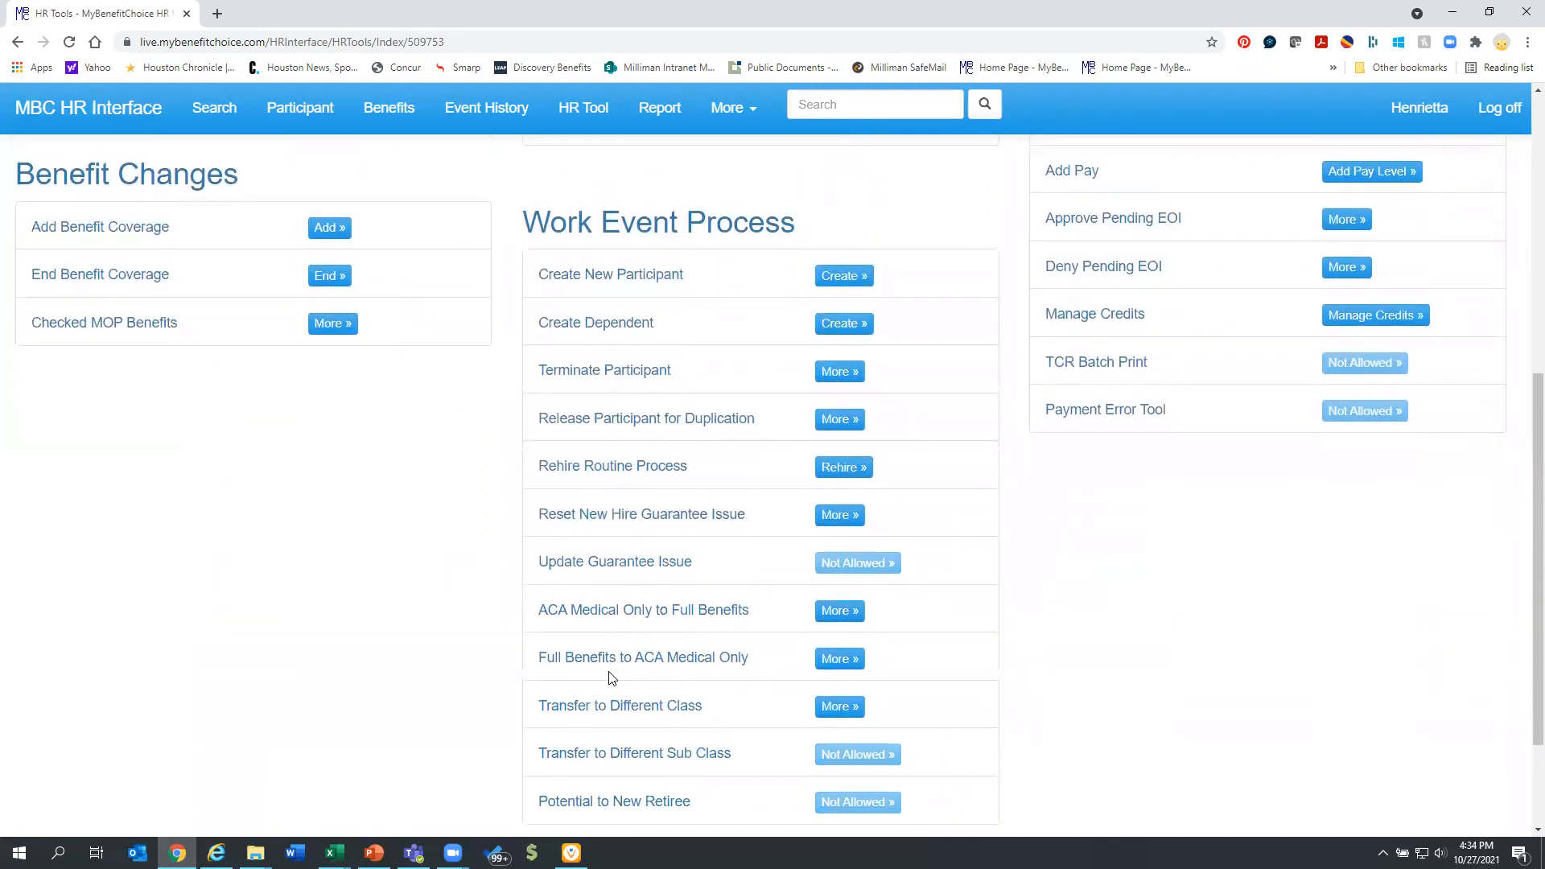
scroll("up", 3)
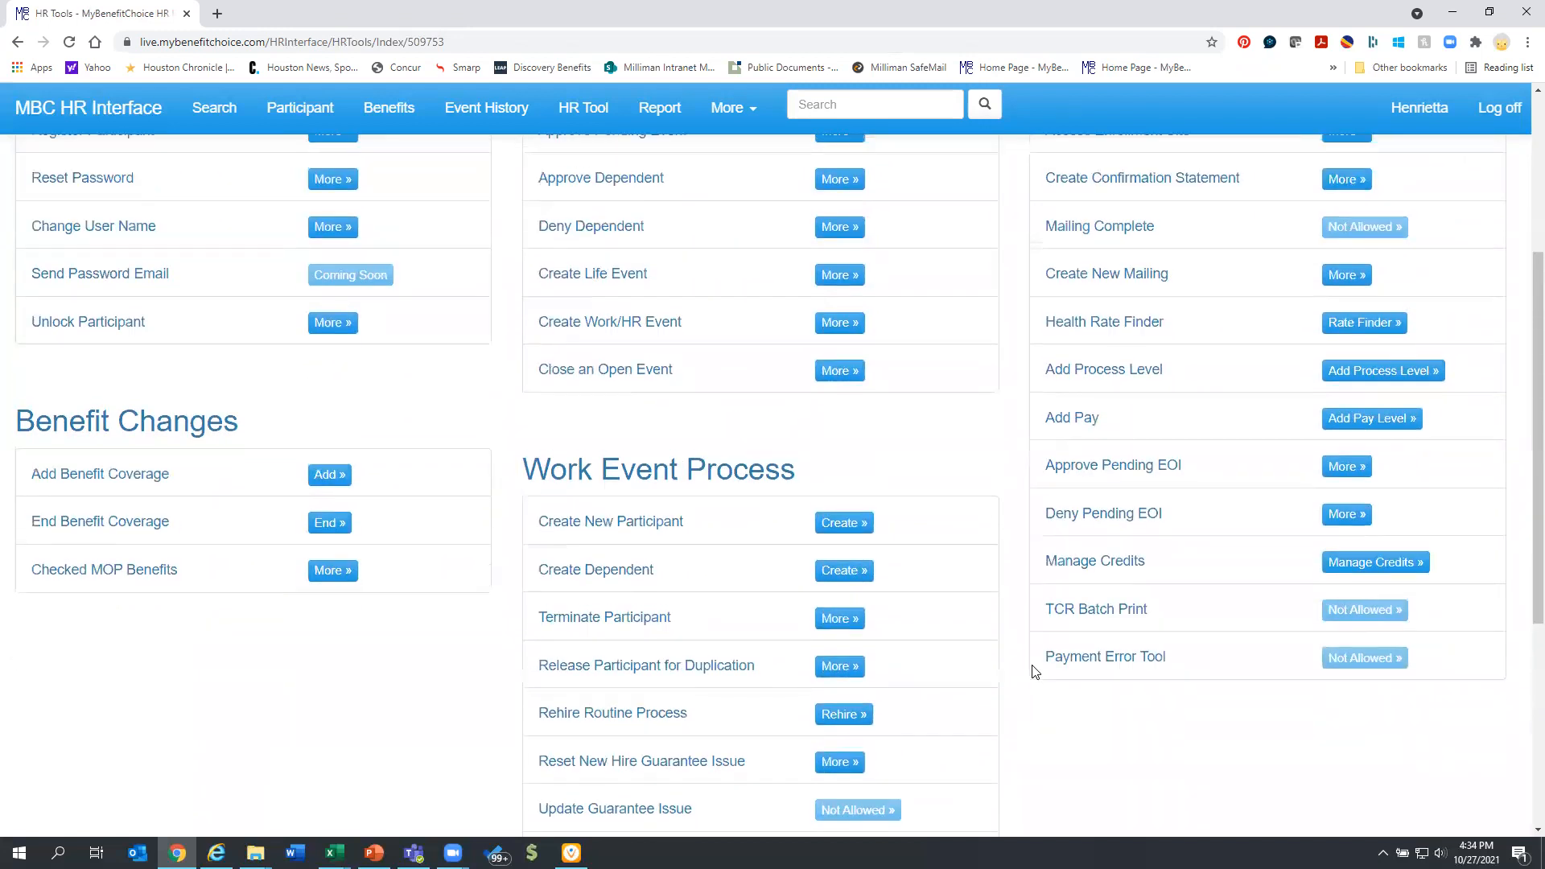
scroll("up", 3)
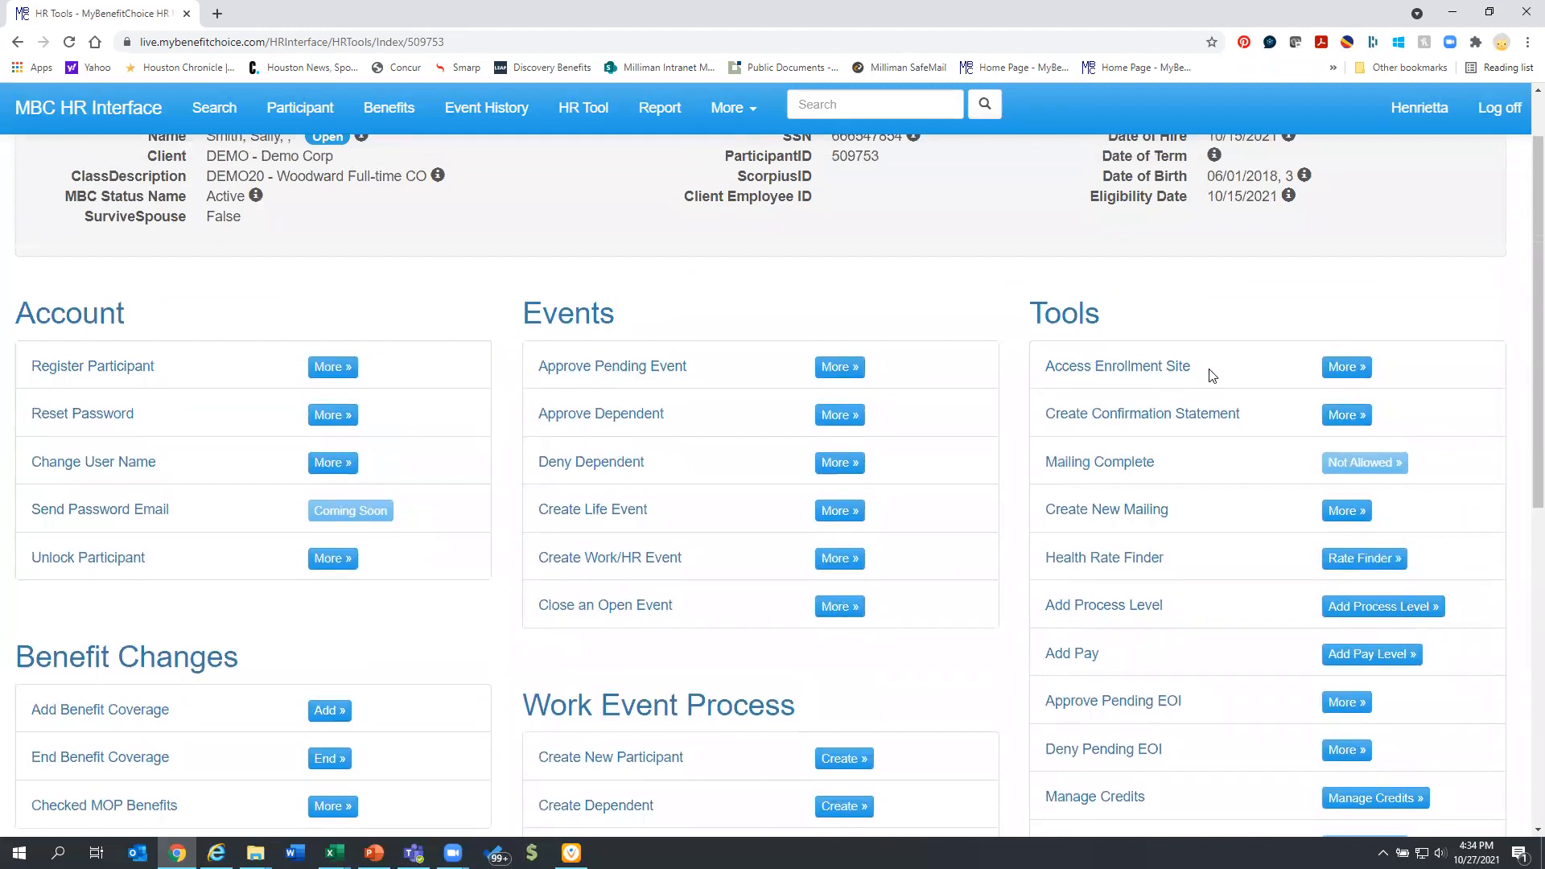
scroll("down", 3)
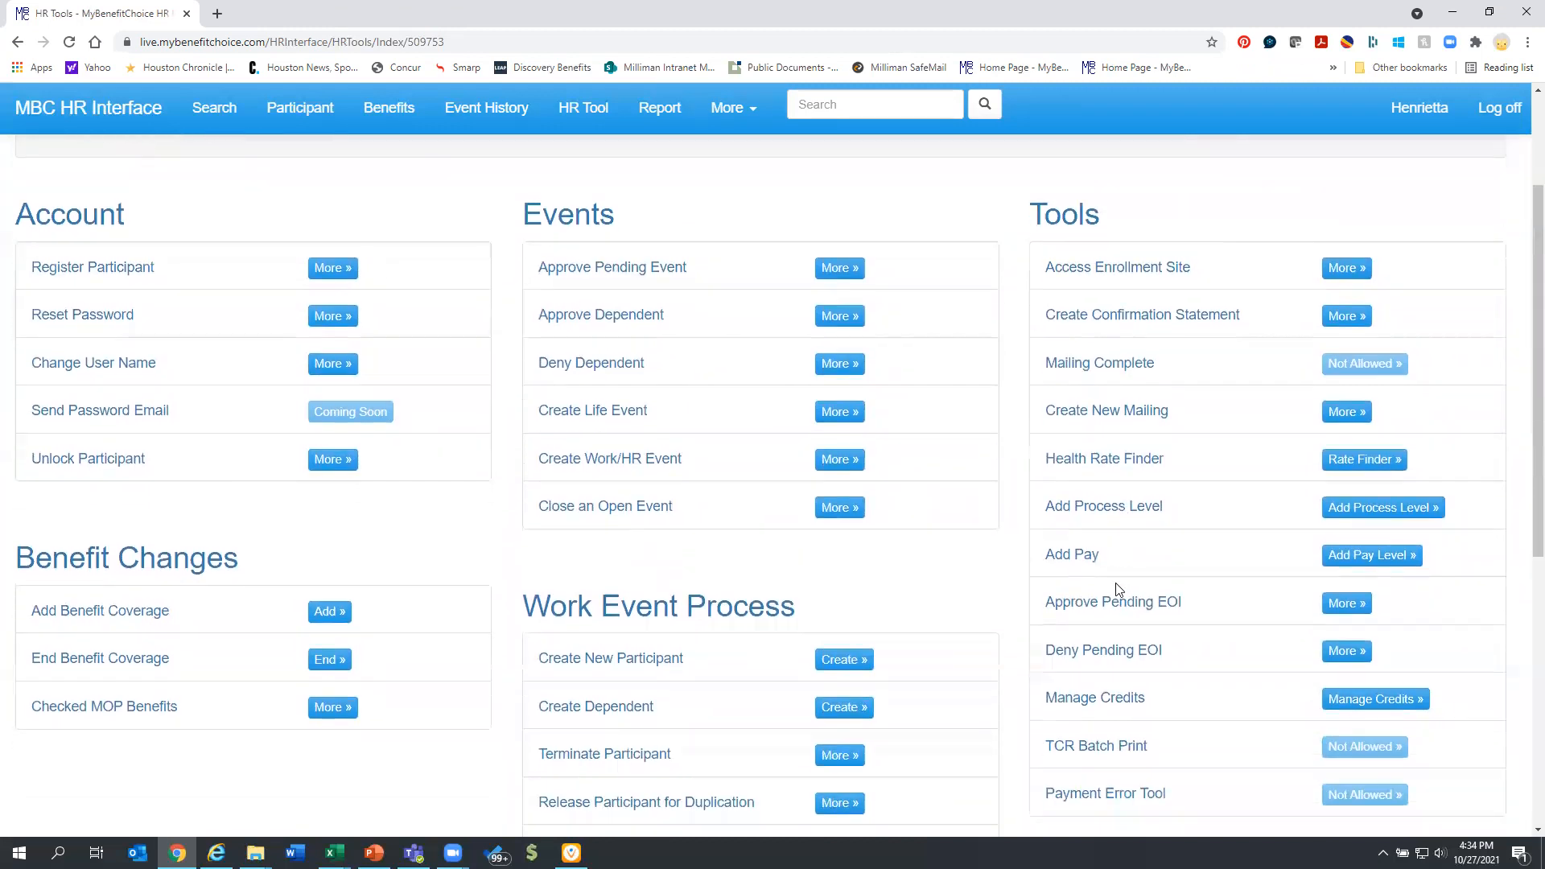
scroll("down", 3)
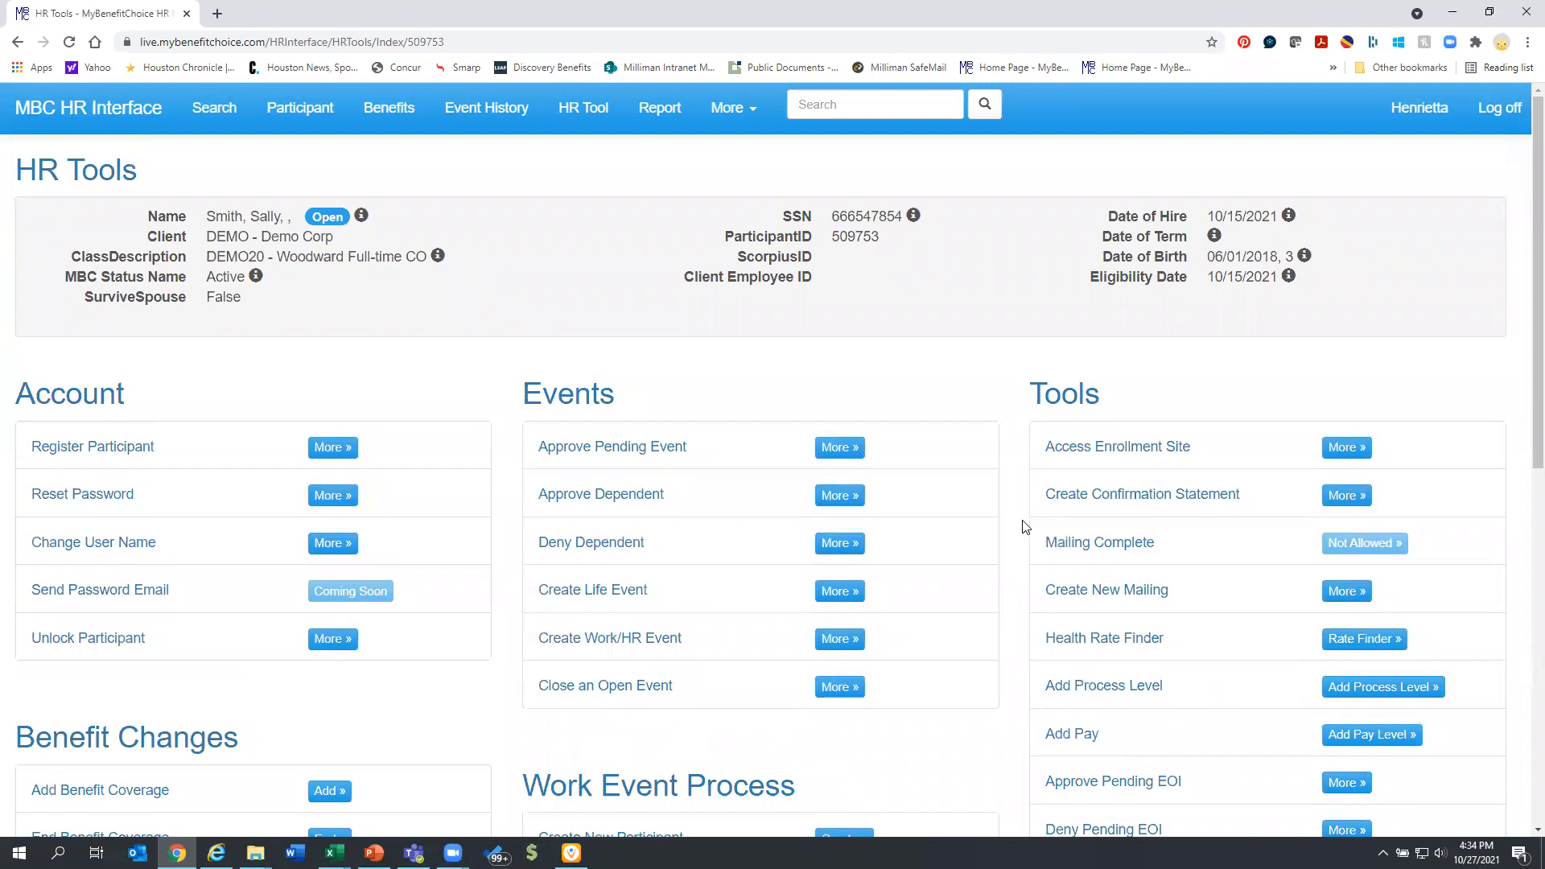
mouse_move(1340, 419)
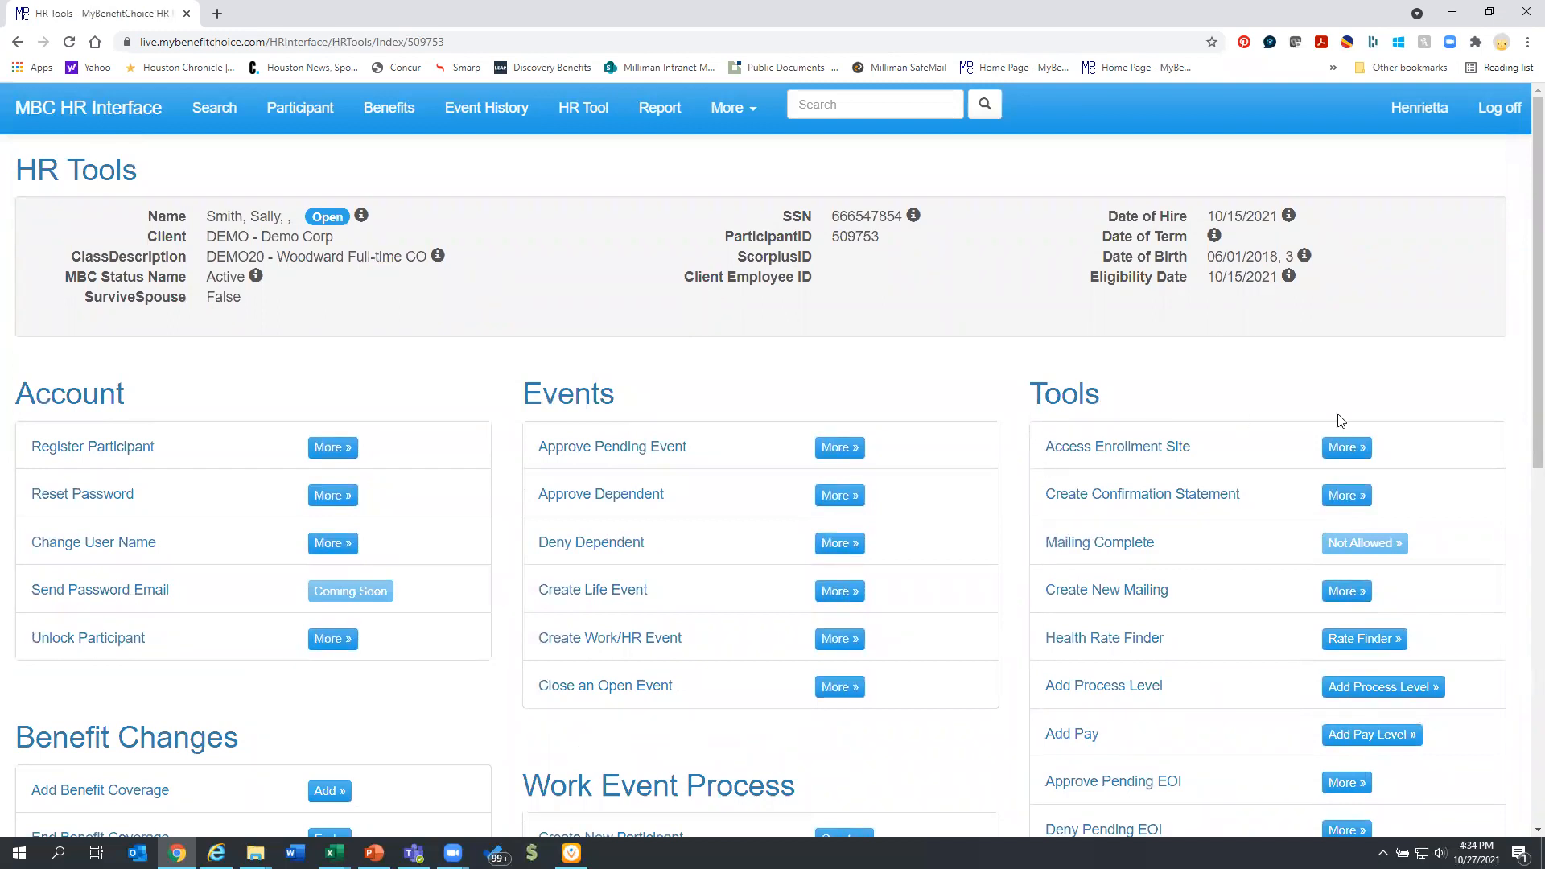
mouse_move(1072, 450)
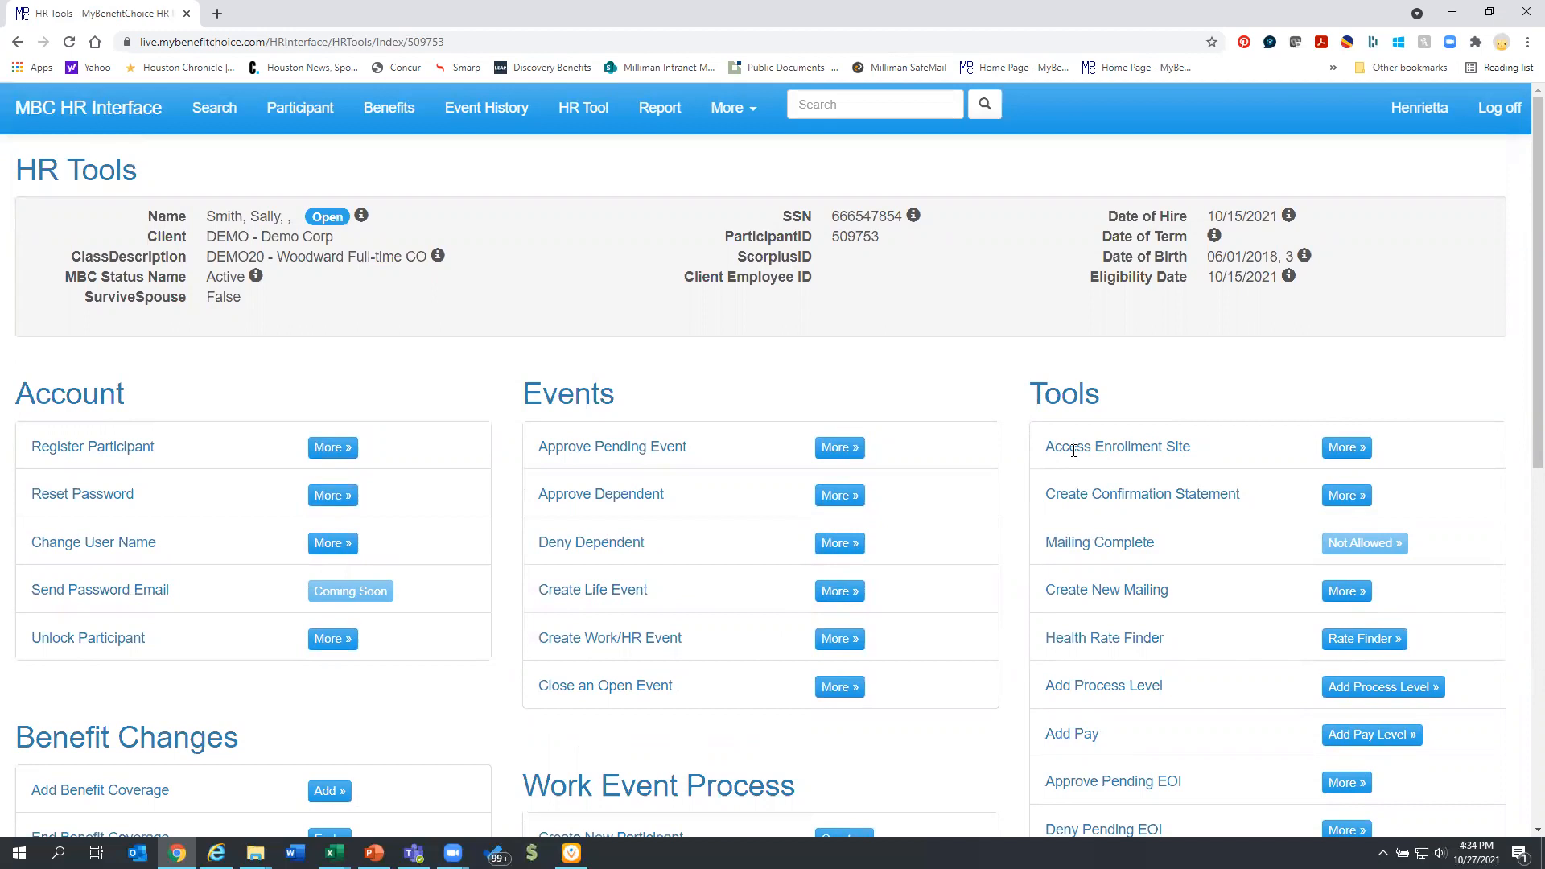
mouse_move(962, 713)
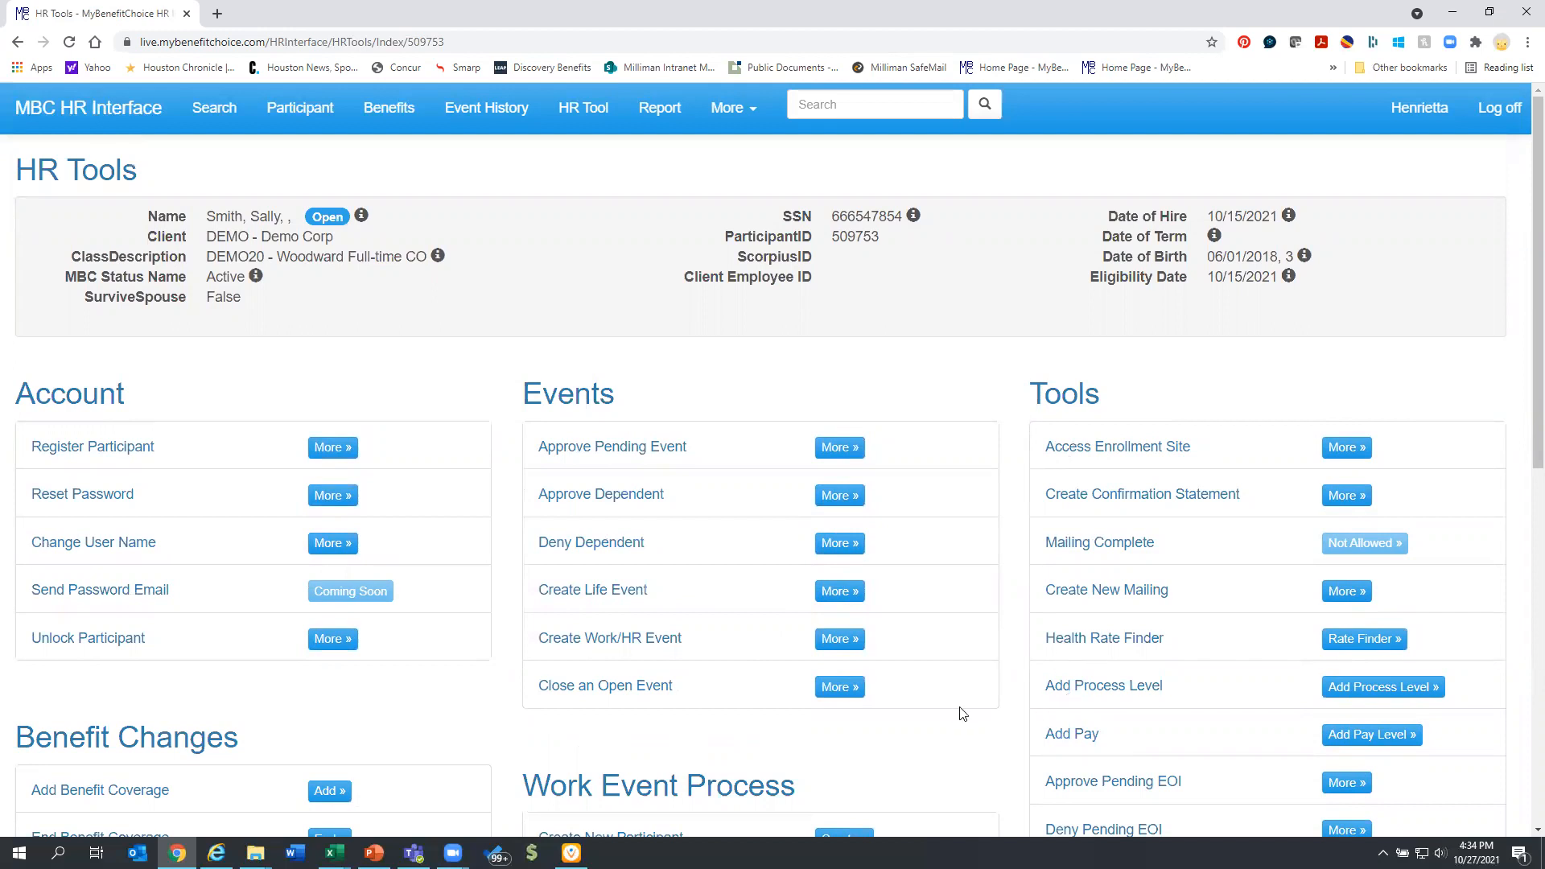
mouse_move(492, 405)
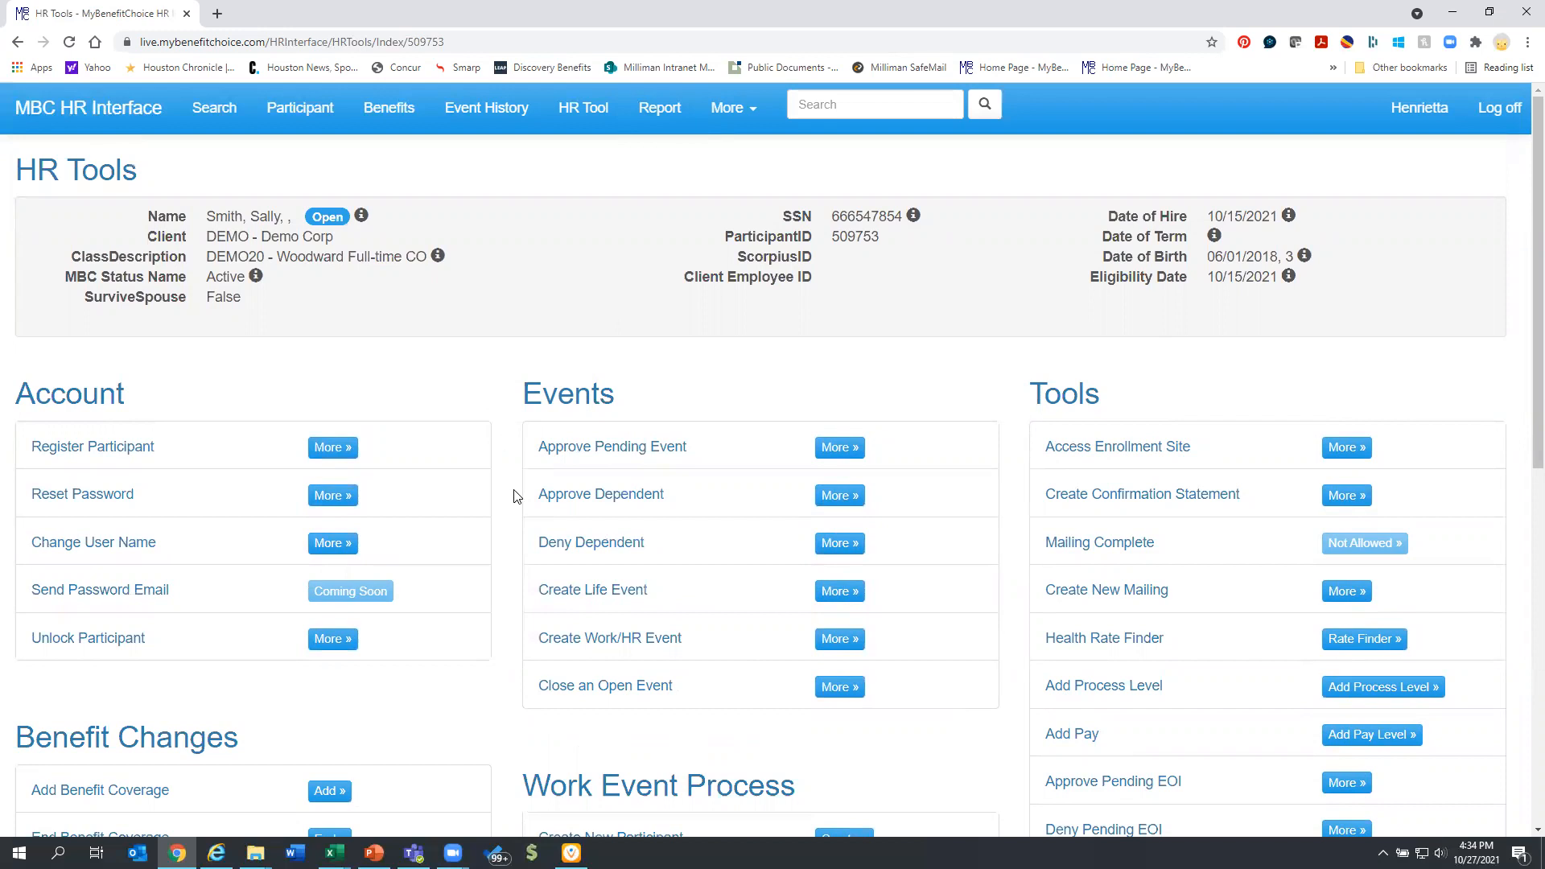
scroll("down", 3)
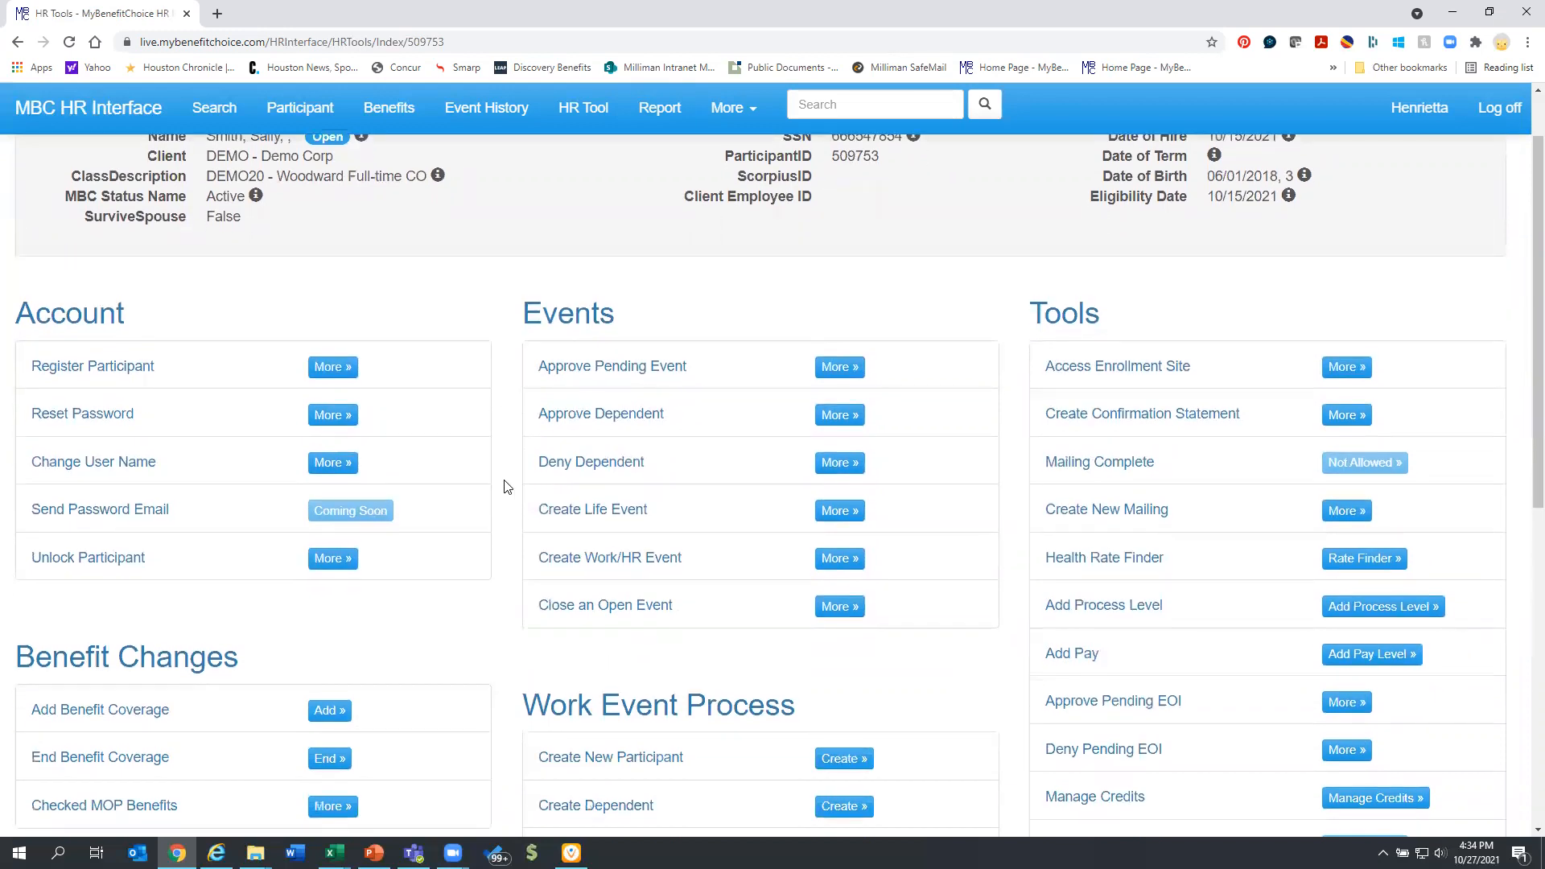
scroll("down", 3)
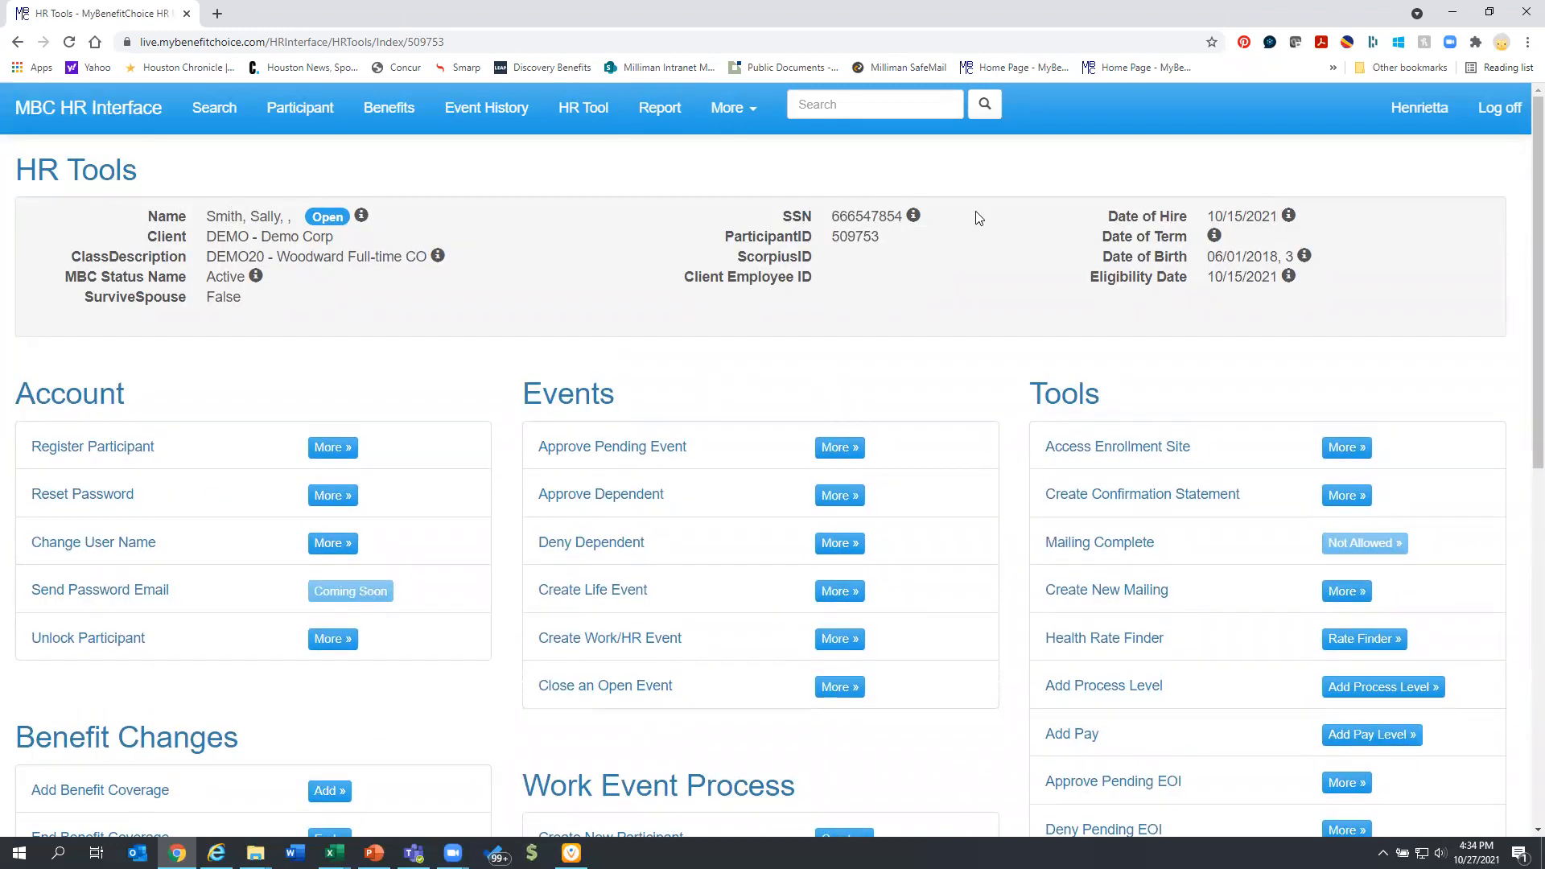
mouse_move(985, 155)
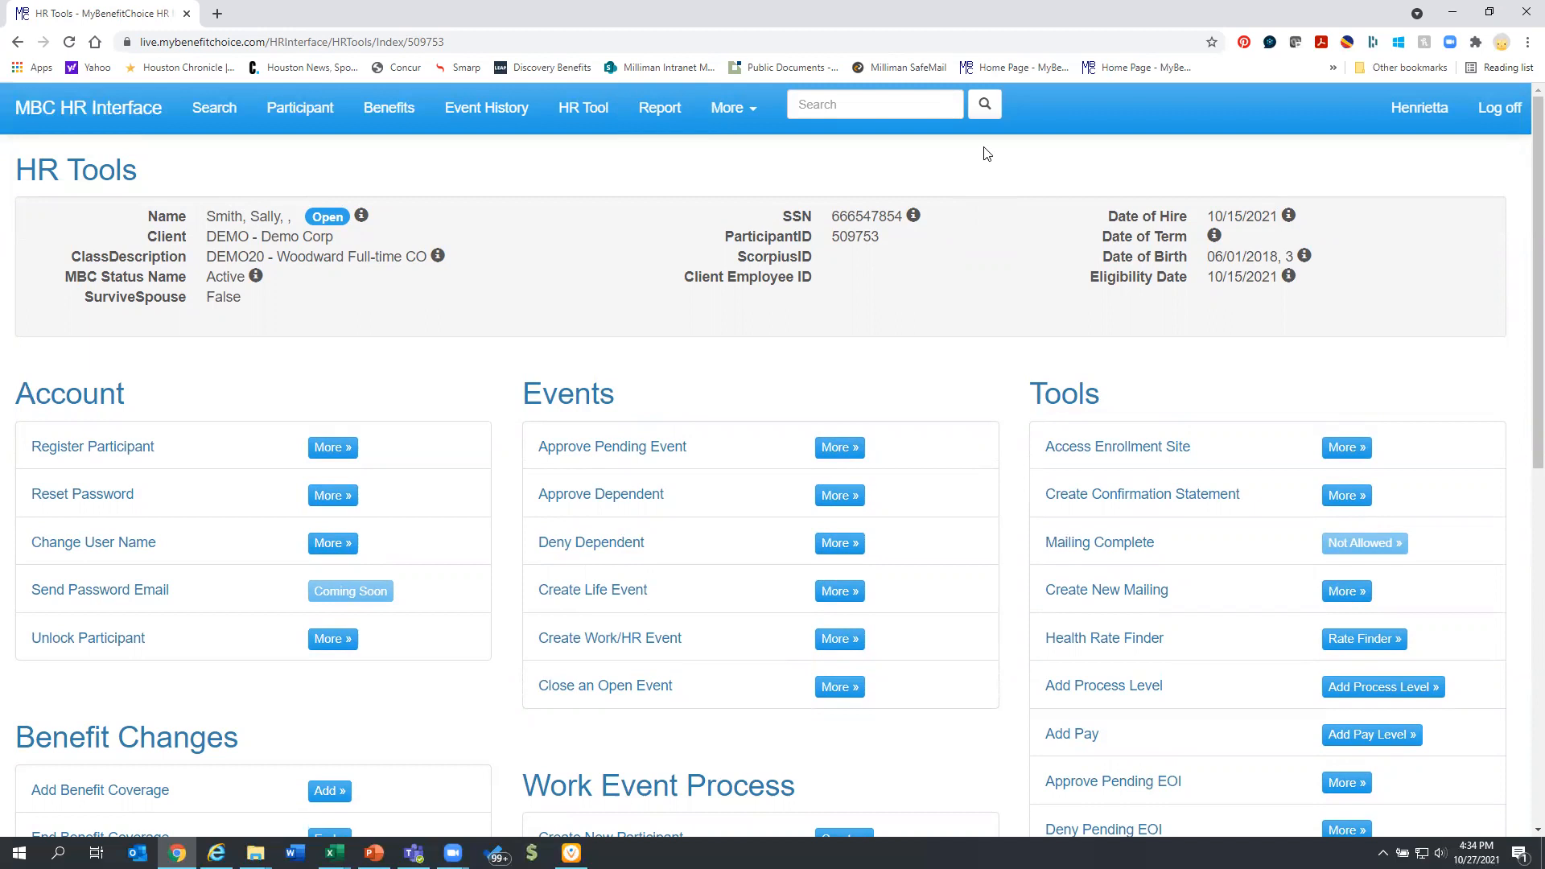